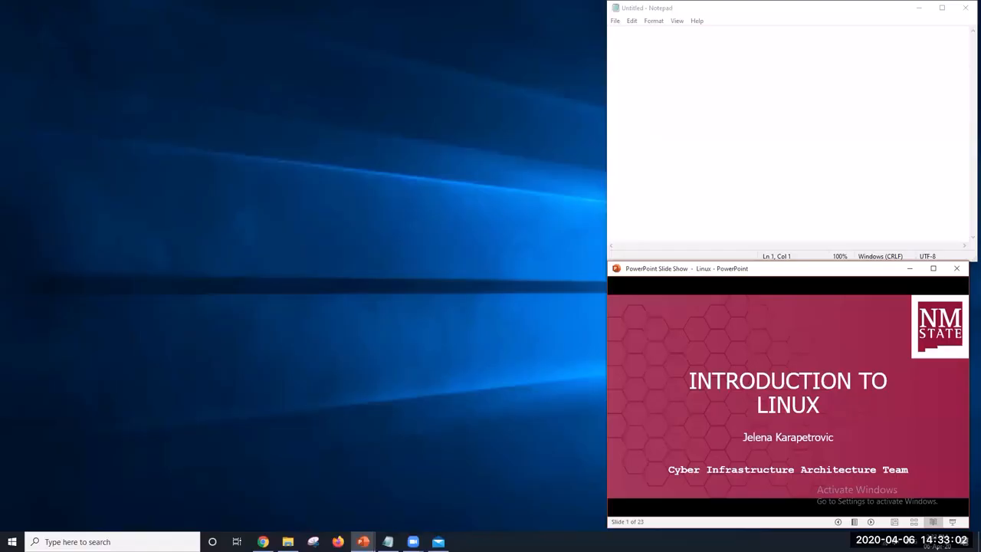
mouse_move(207, 191)
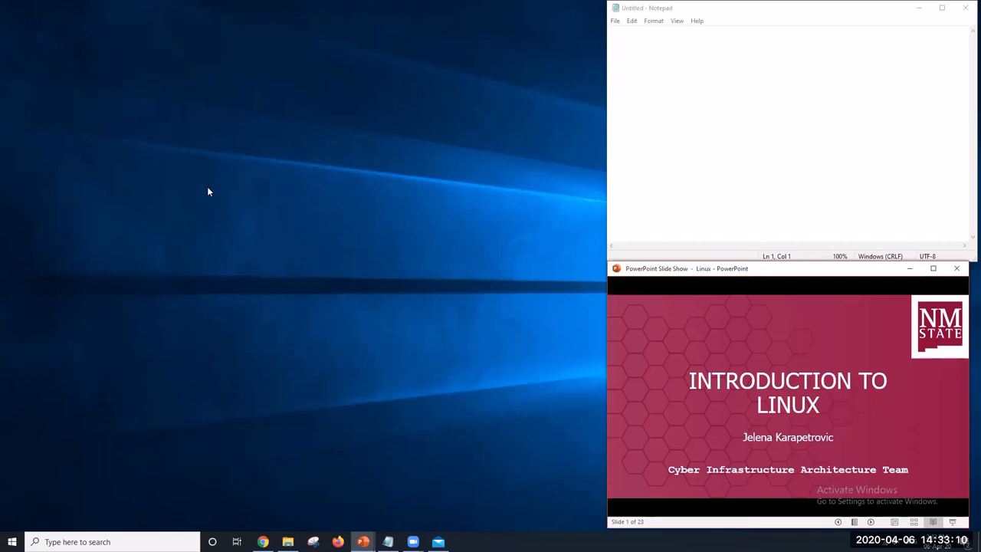
mouse_move(309, 155)
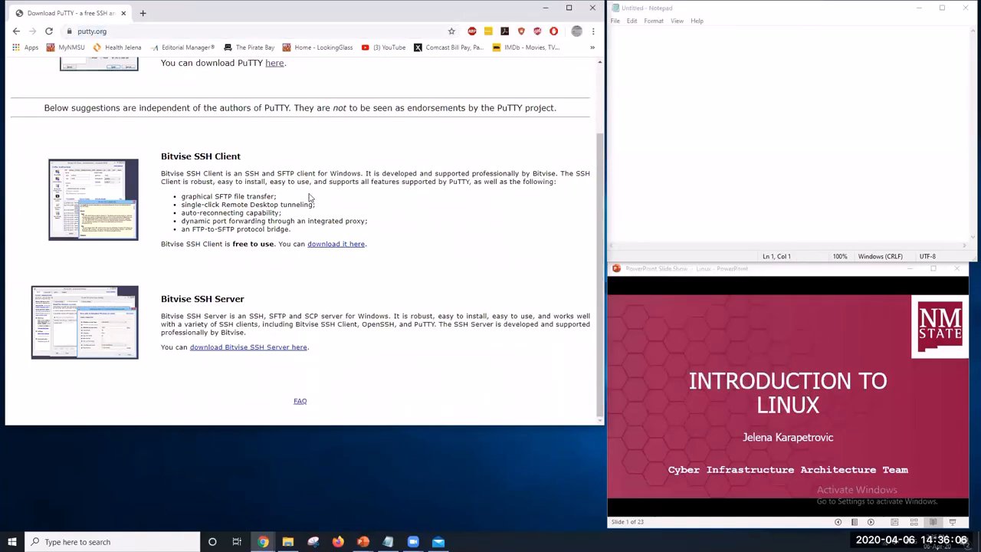
mouse_move(341, 273)
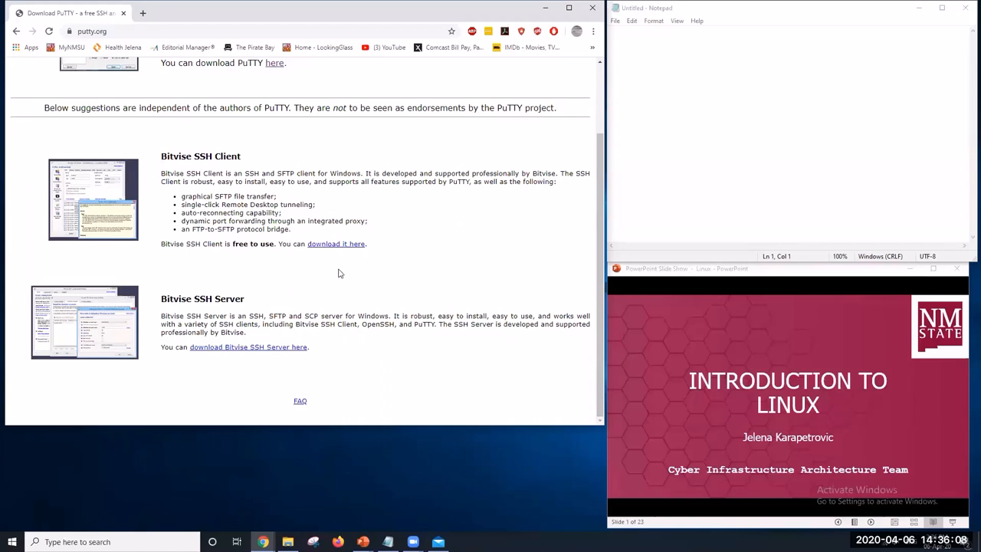
mouse_move(360, 305)
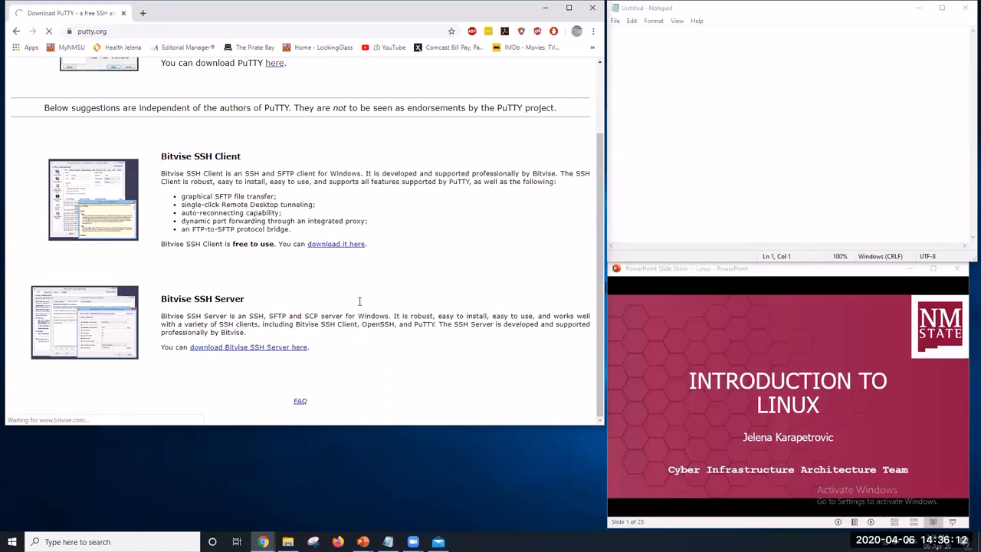
- Download putty.exe from the PuTTY latest release page and save it to the Desktop
left_click(335, 244)
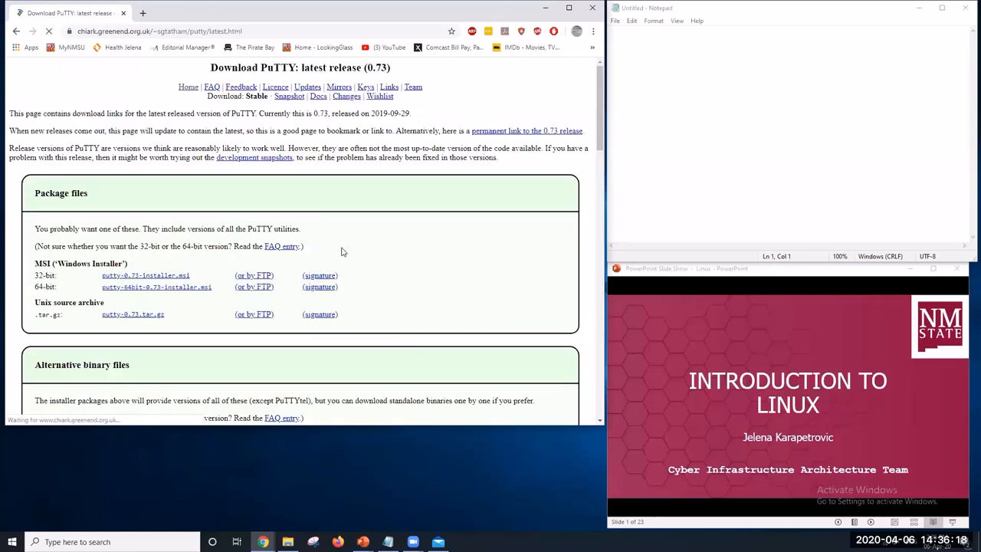
scroll("down", 3)
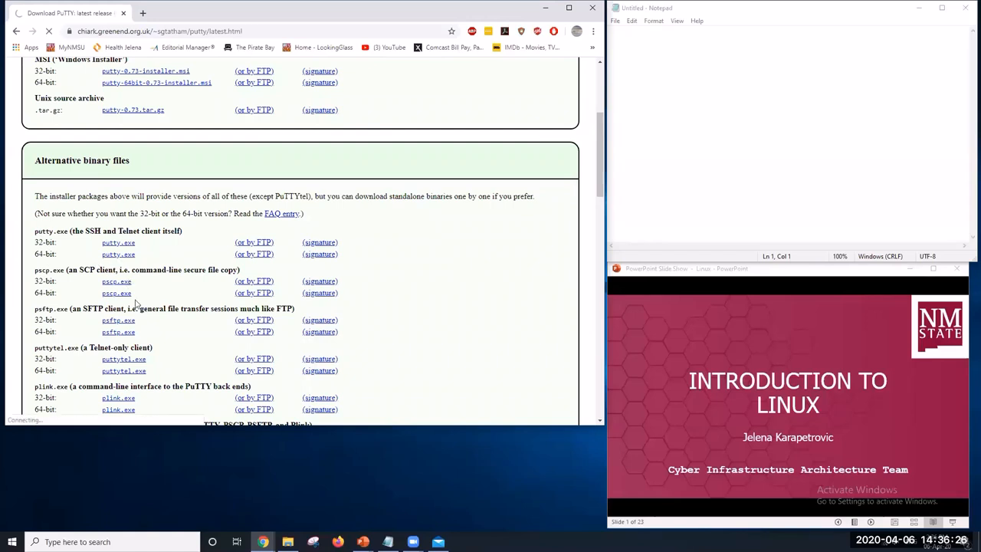
left_click(118, 242)
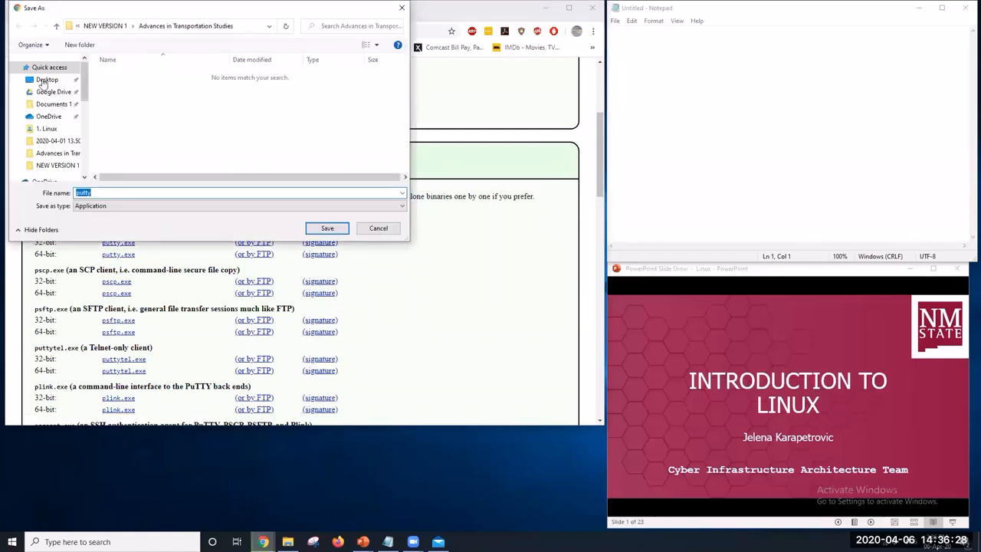
left_click(326, 228)
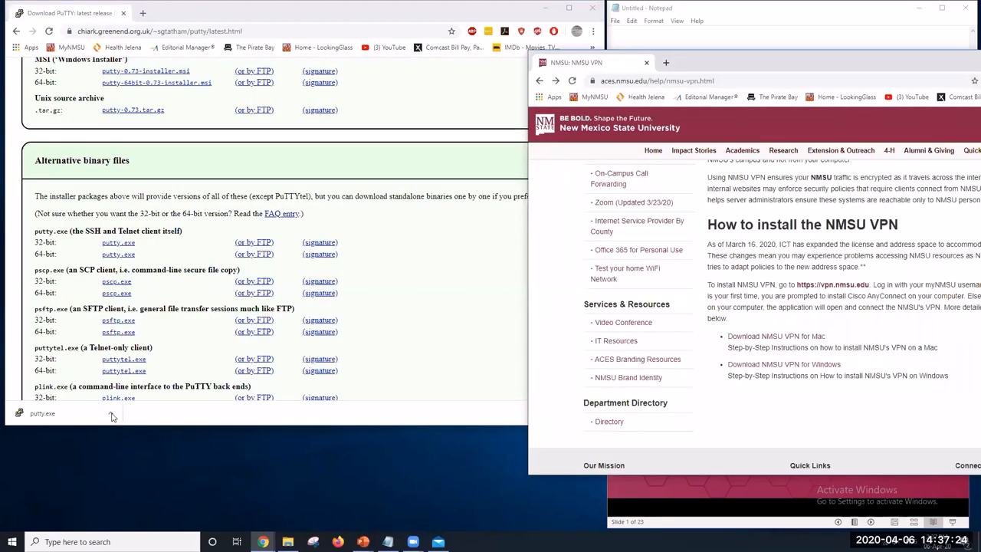
- Launch the downloaded putty.exe from Chrome's download bar using Open
left_click(110, 413)
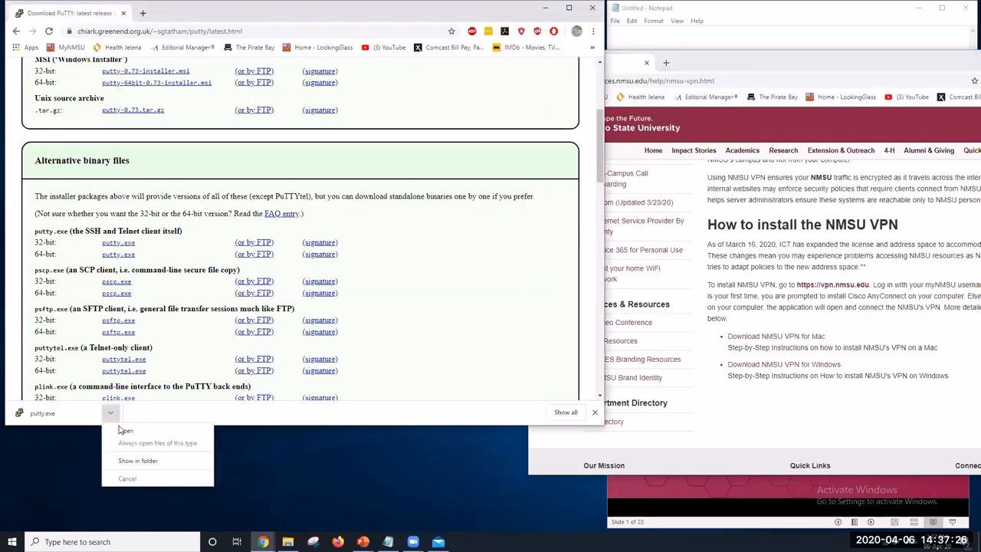
left_click(129, 479)
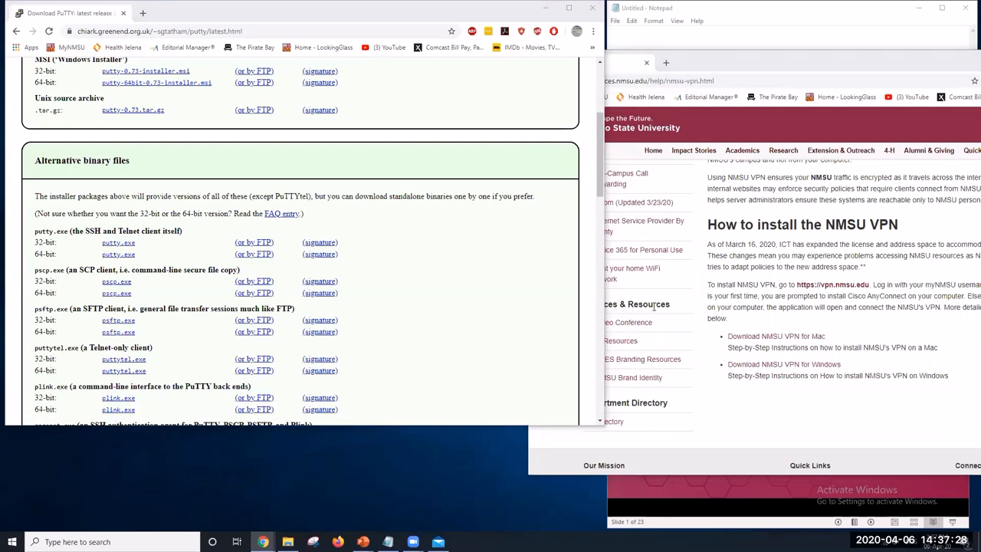
left_click(463, 542)
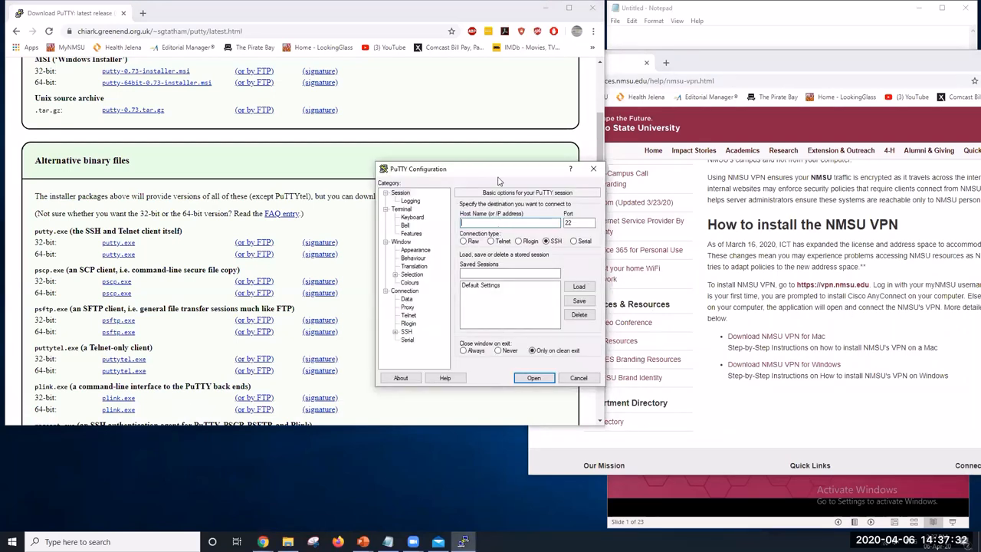
left_click_drag(478, 168, 266, 152)
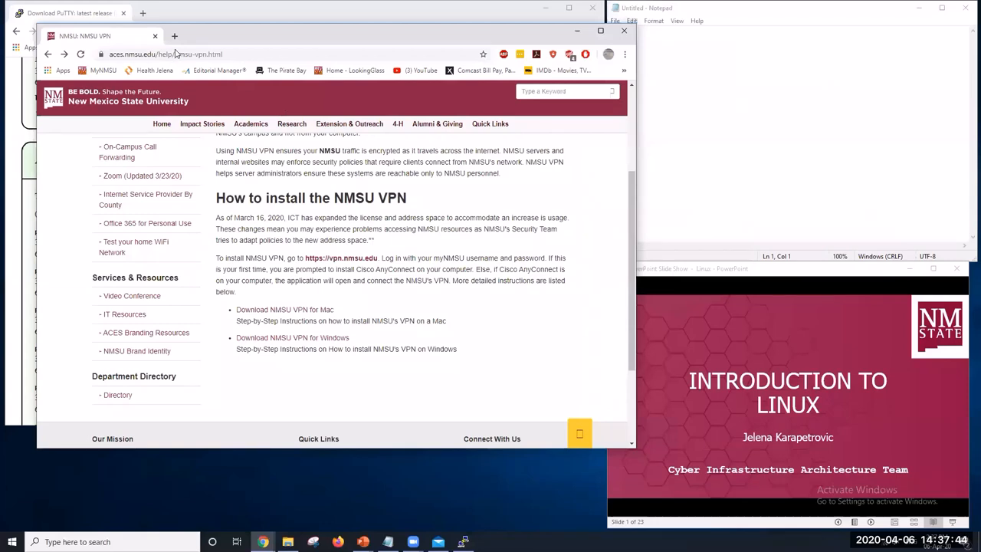
mouse_move(339, 264)
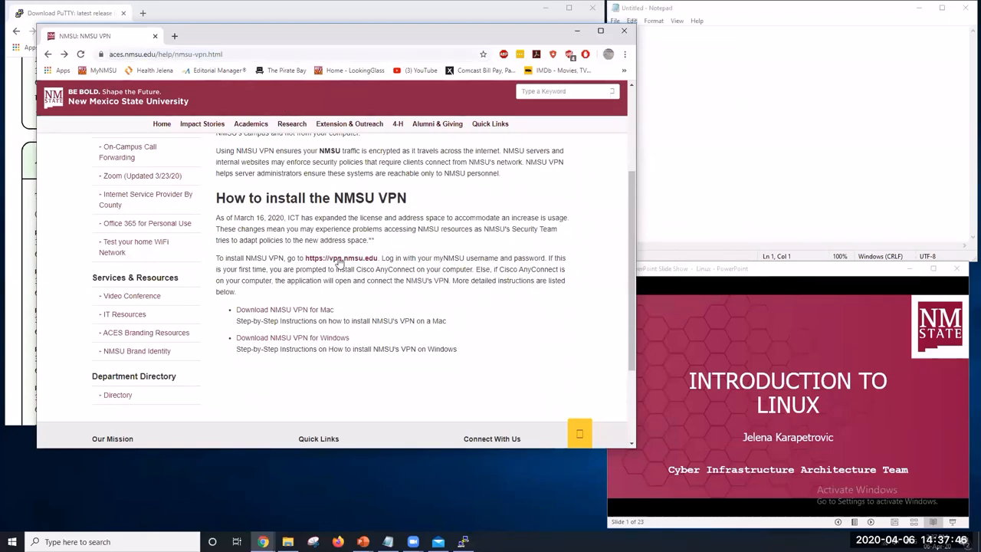
mouse_move(339, 260)
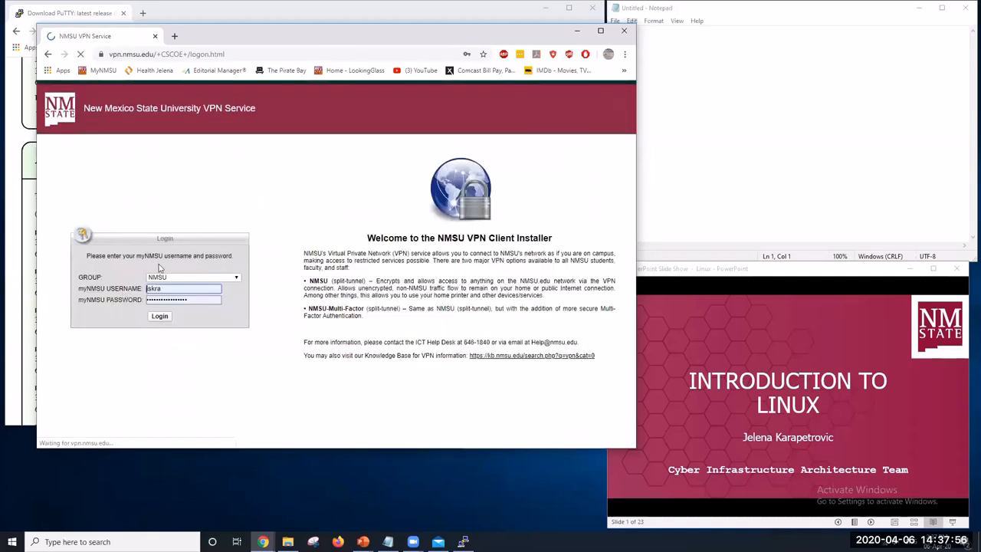
- Log in to the NMSU VPN service at vpn.nmsu.edu with myNMSU credentials
left_click(159, 316)
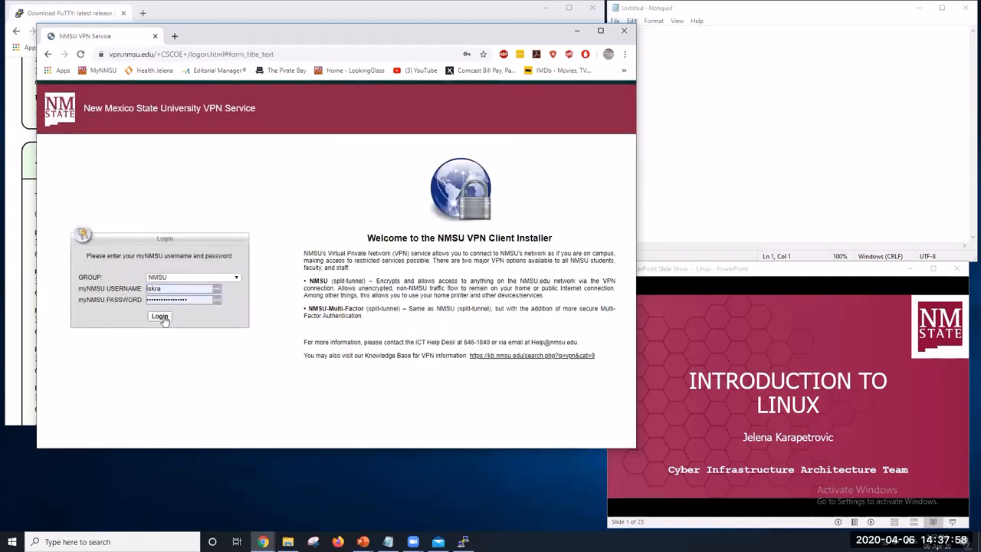
left_click(160, 317)
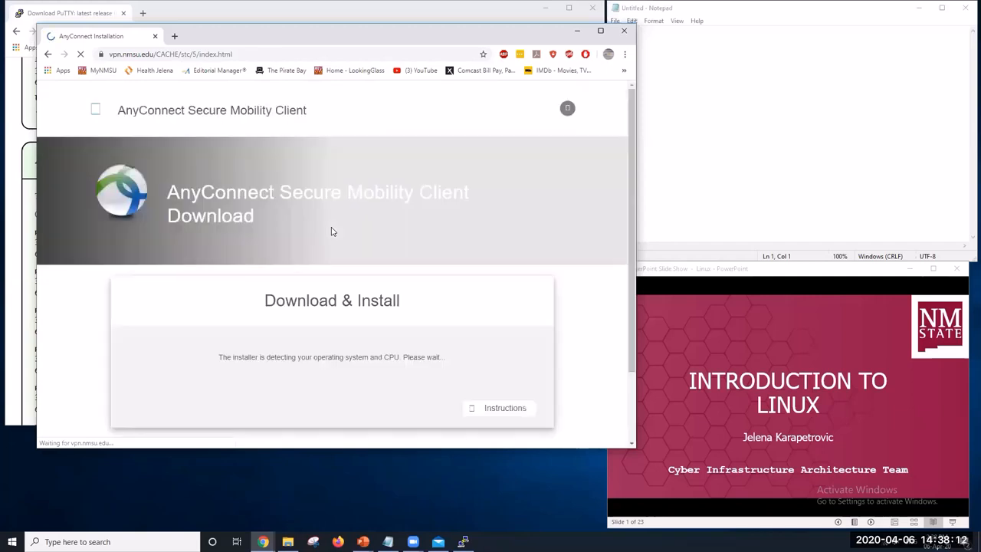
- Save the anyconnect-win installer to the Desktop and set it to 'Open when done'
scroll("down", 3)
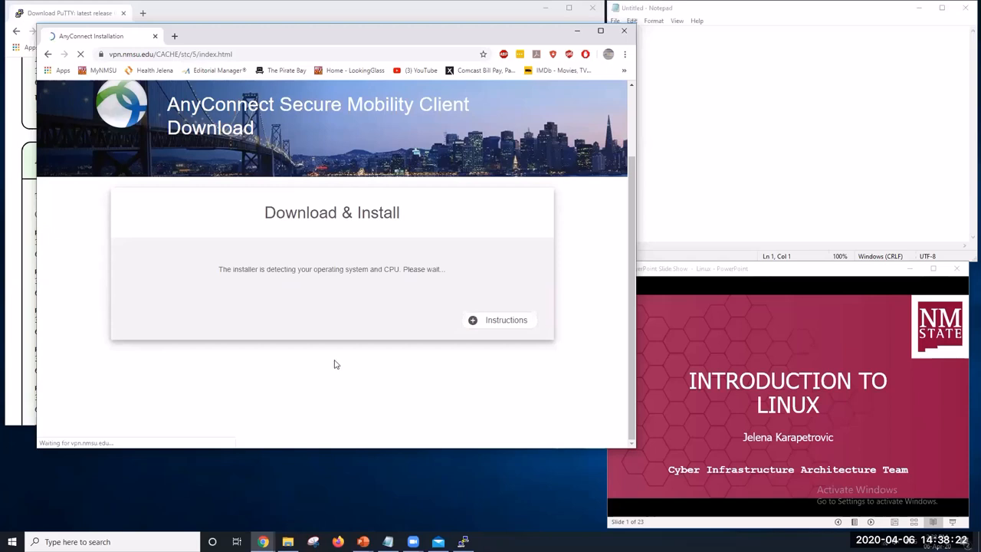
mouse_move(338, 361)
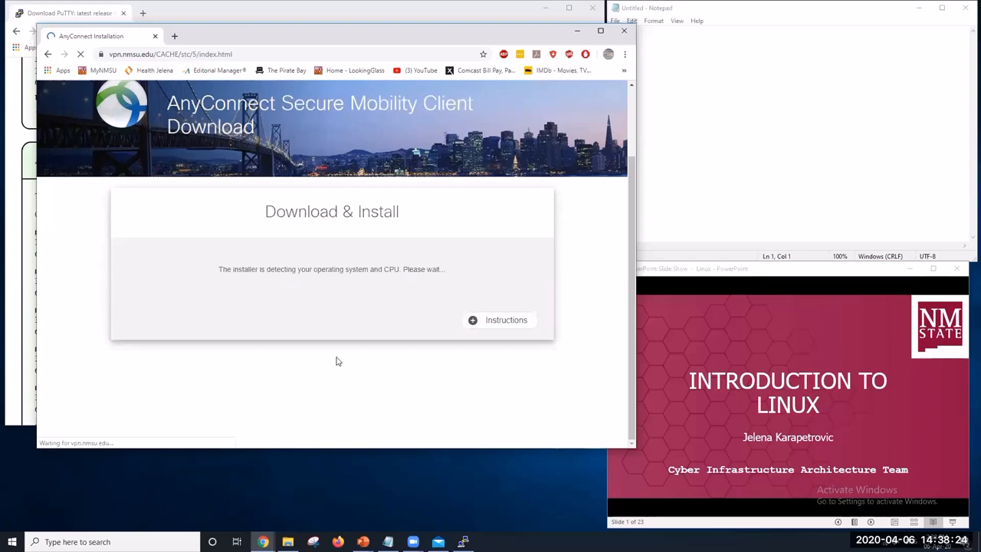
mouse_move(343, 363)
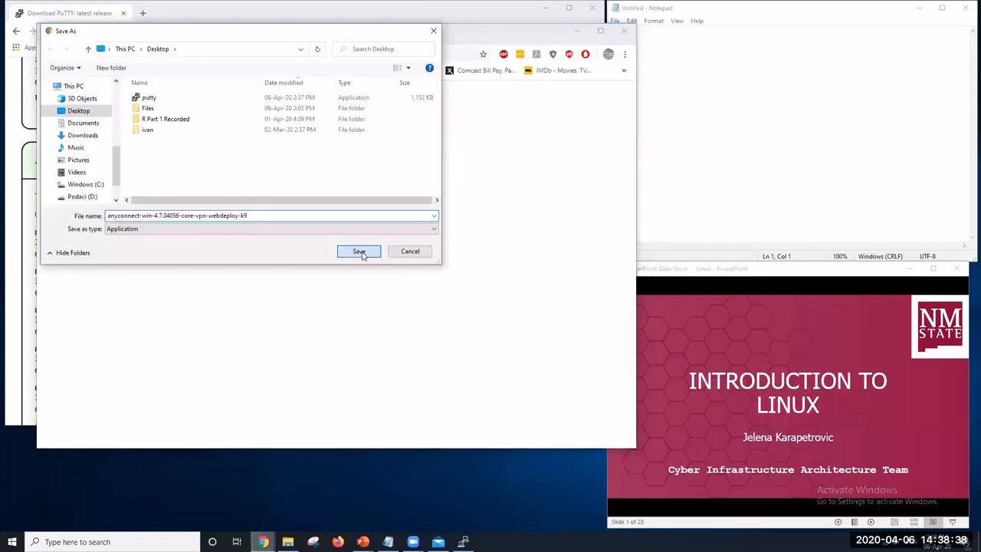
left_click(359, 251)
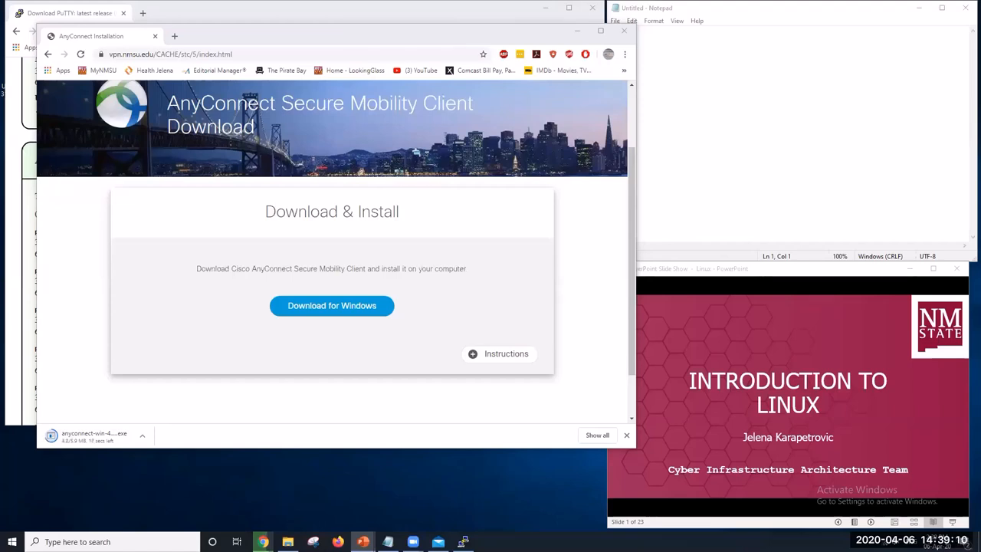
mouse_move(187, 429)
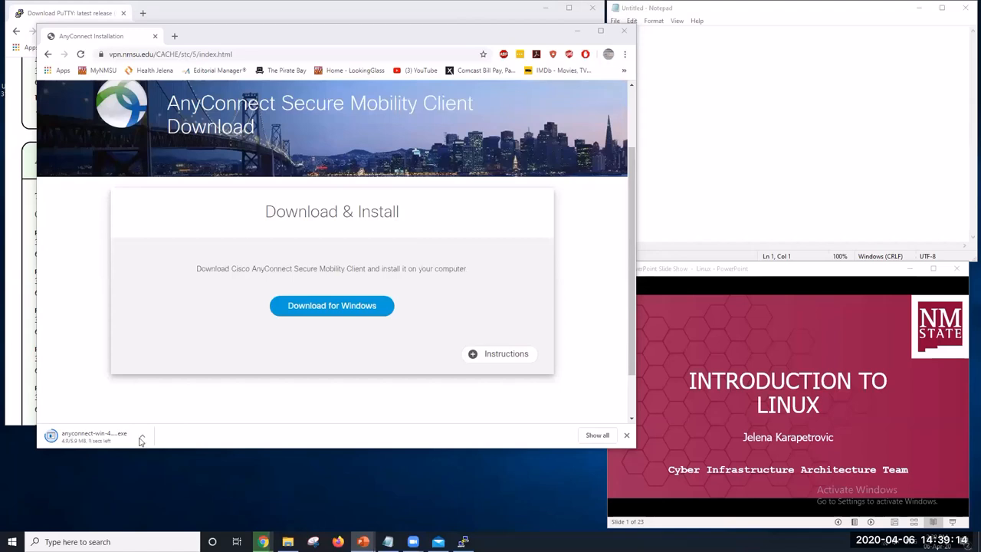
left_click(142, 436)
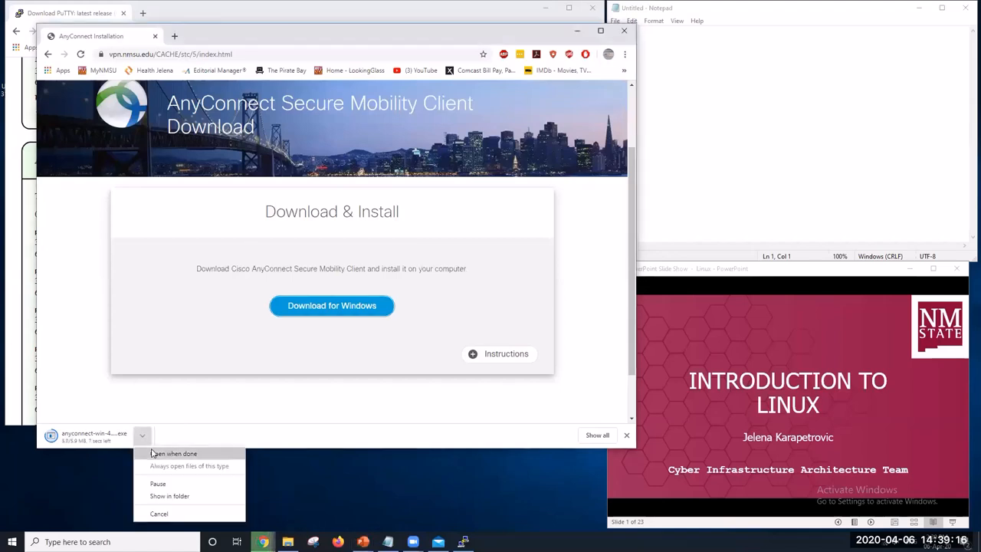
left_click(174, 453)
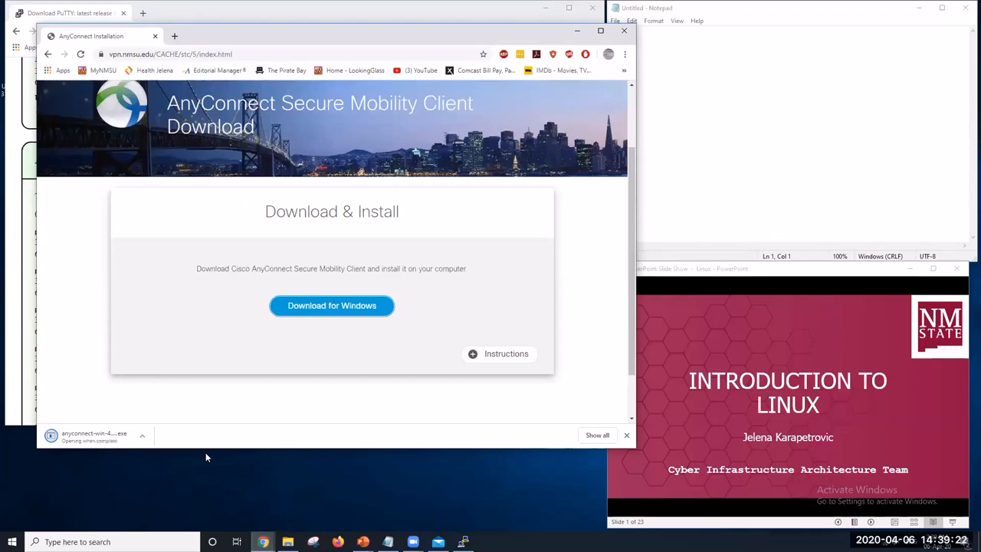
left_click(627, 436)
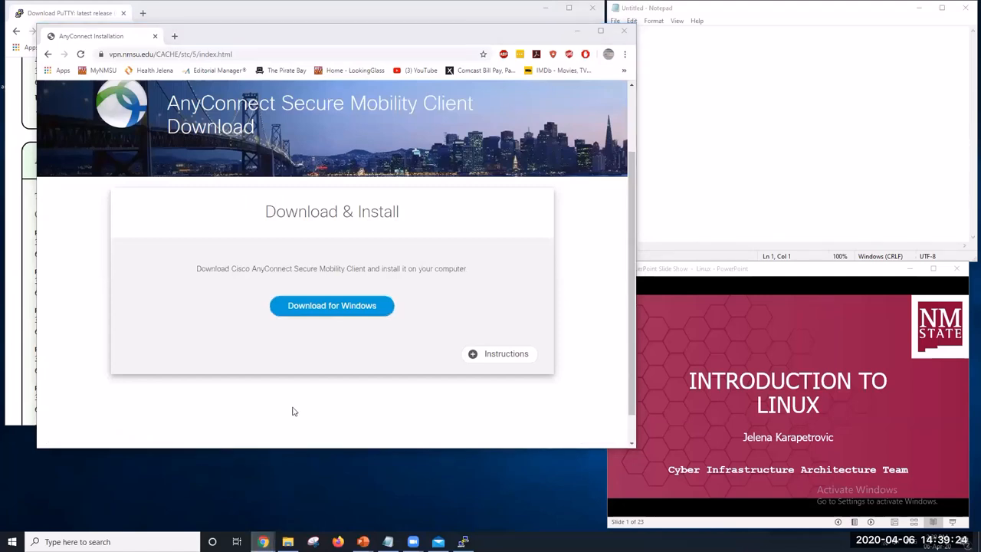
- Run Repair on the existing AnyConnect client installation, then Finish the wizard
left_click(331, 306)
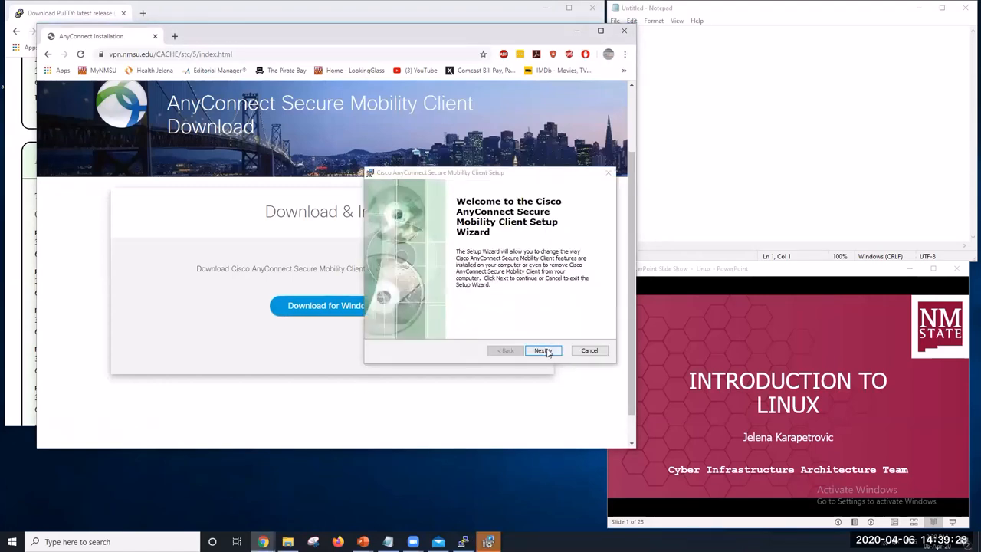
left_click(543, 350)
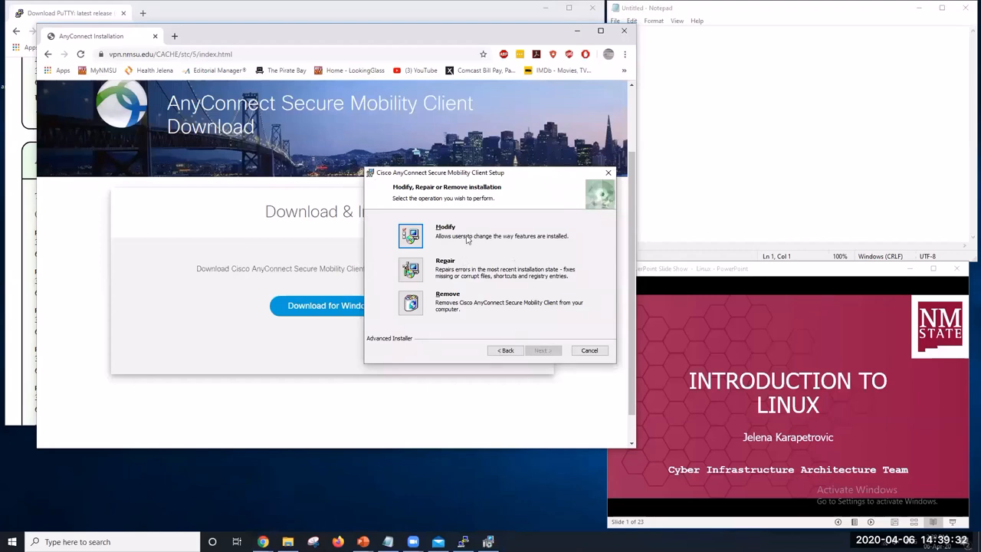
left_click(410, 269)
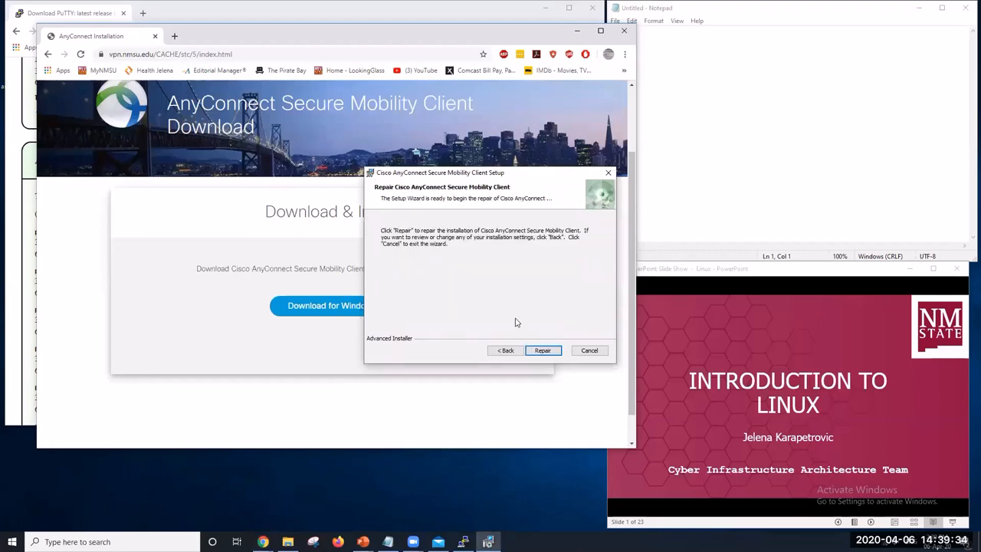
left_click(544, 351)
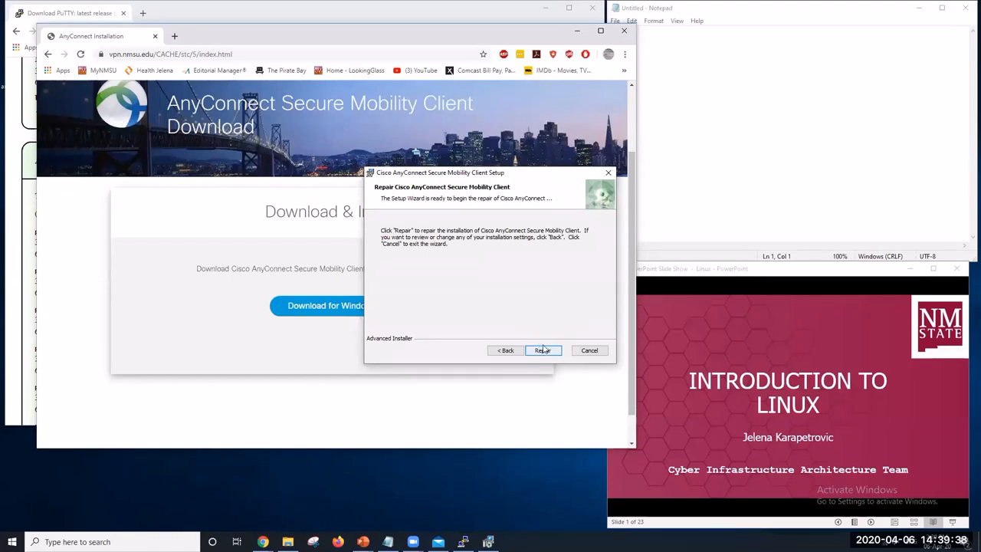
left_click(544, 350)
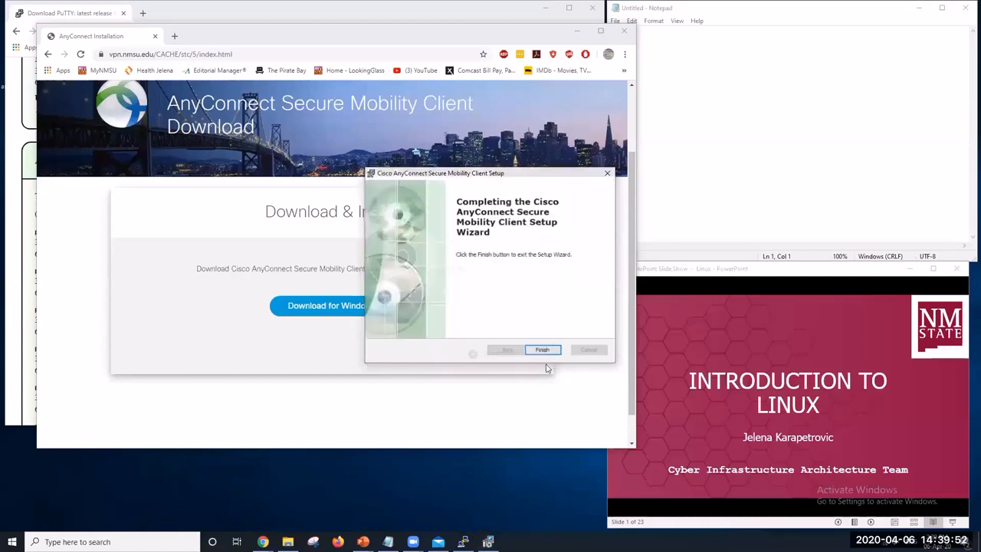
left_click(543, 350)
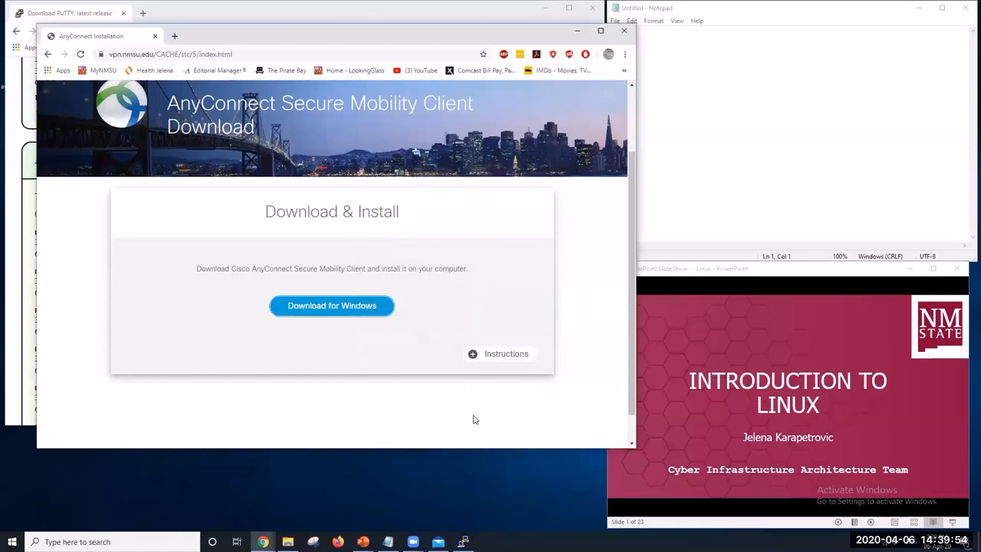
mouse_move(472, 418)
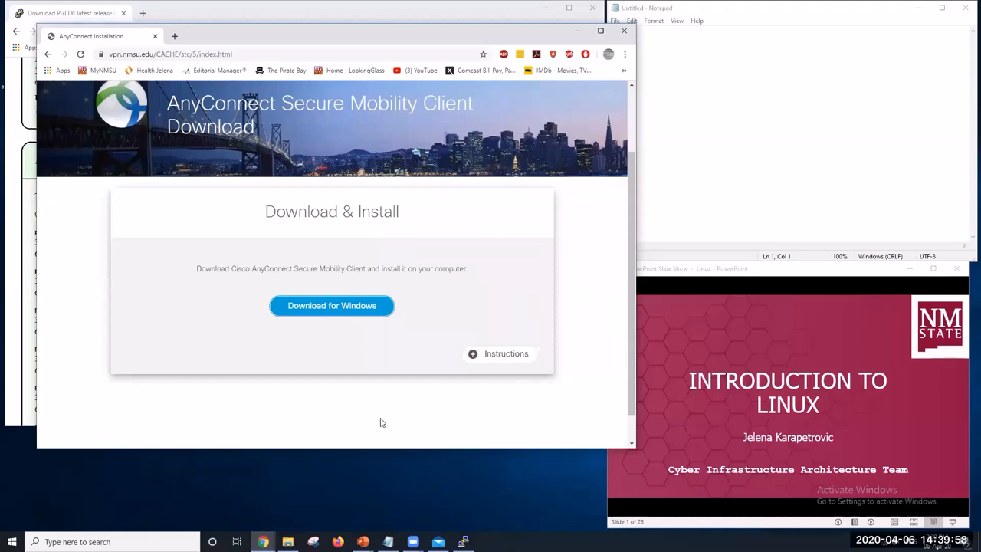
mouse_move(383, 419)
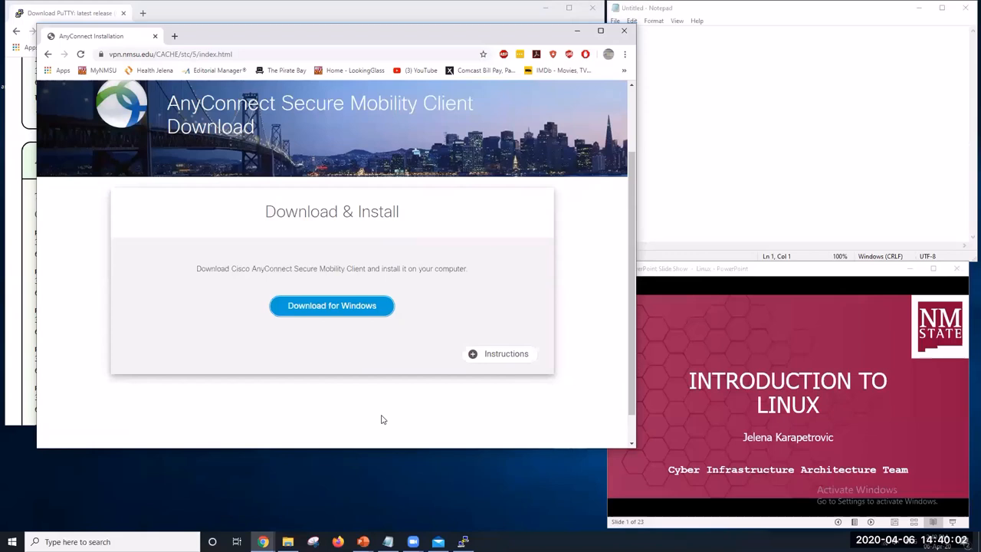
mouse_move(382, 313)
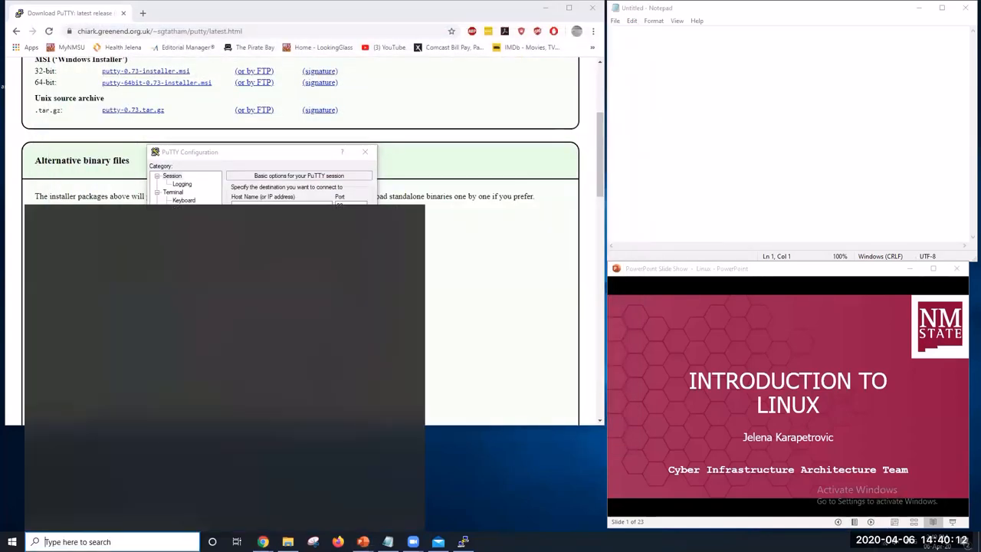
- Open PuTTY Configuration, then connect AnyConnect to vpn.nmsu.edu with username and password
left_click(11, 540)
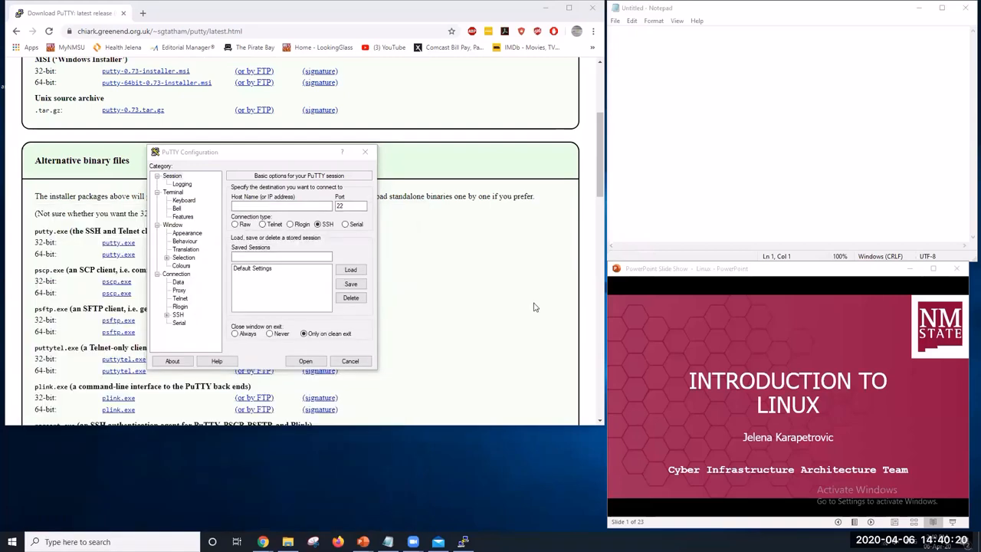
left_click(487, 541)
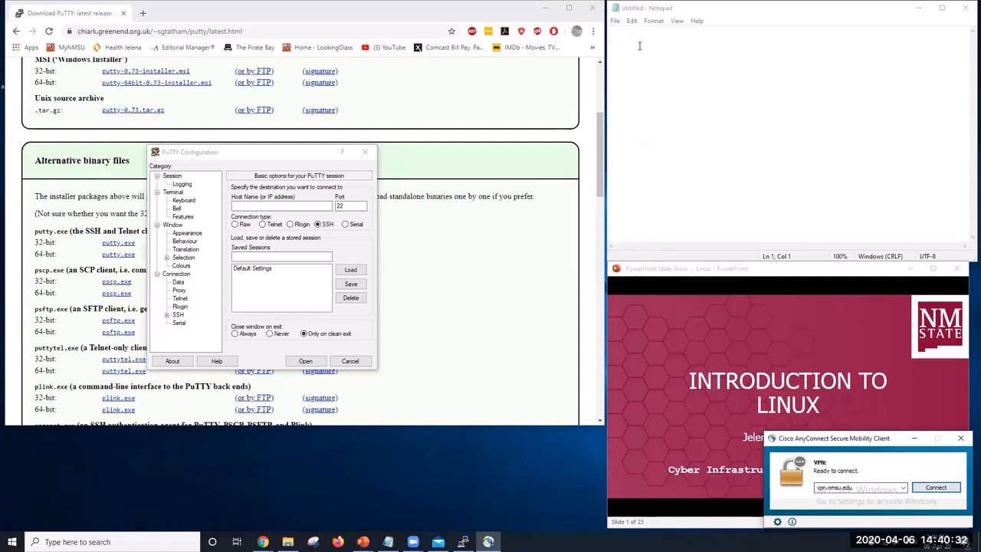
type("vpn.nmsu.edu")
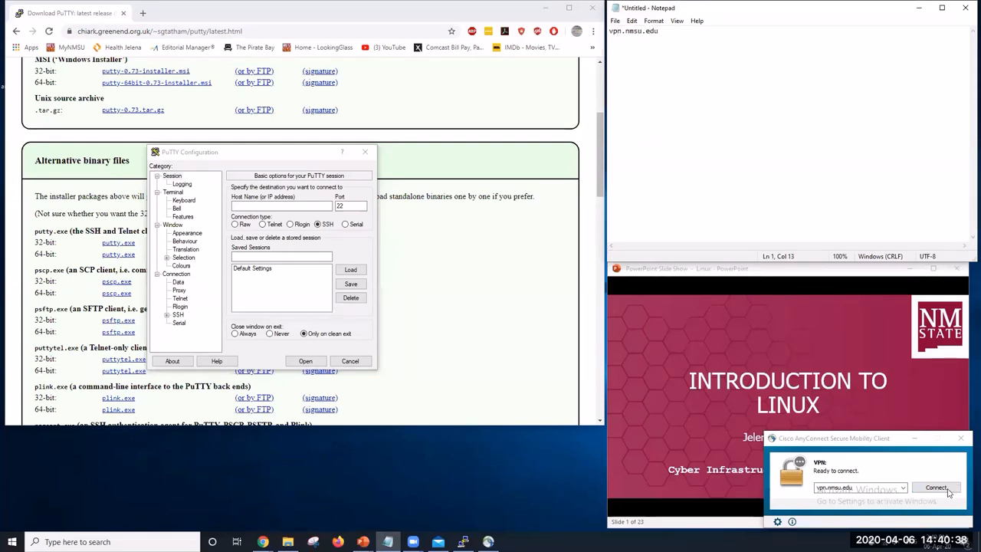
left_click(937, 488)
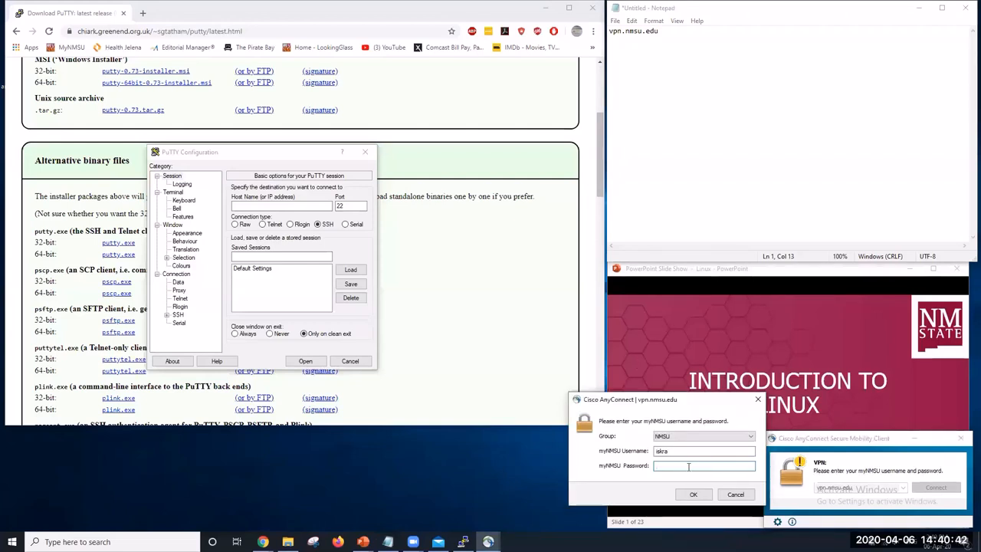
type("password")
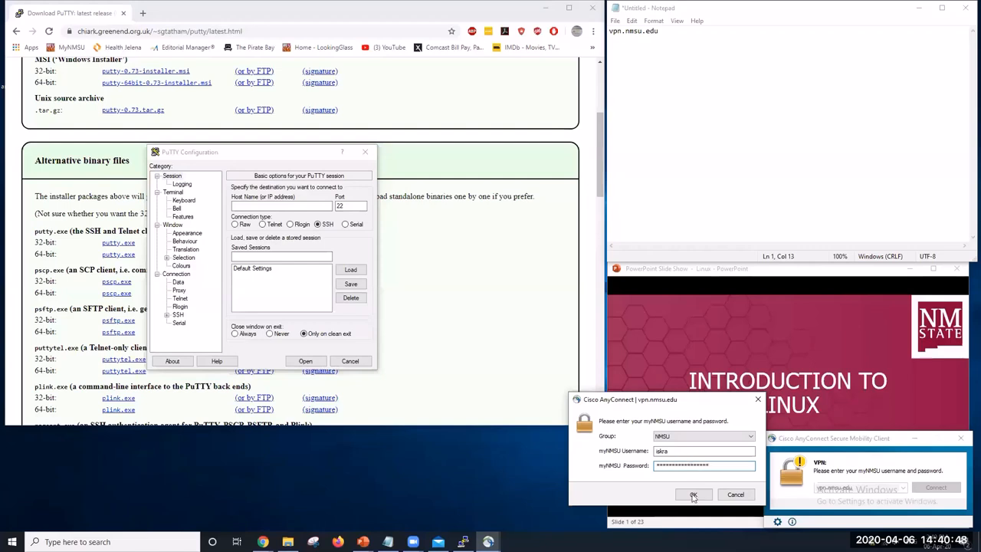
left_click(694, 494)
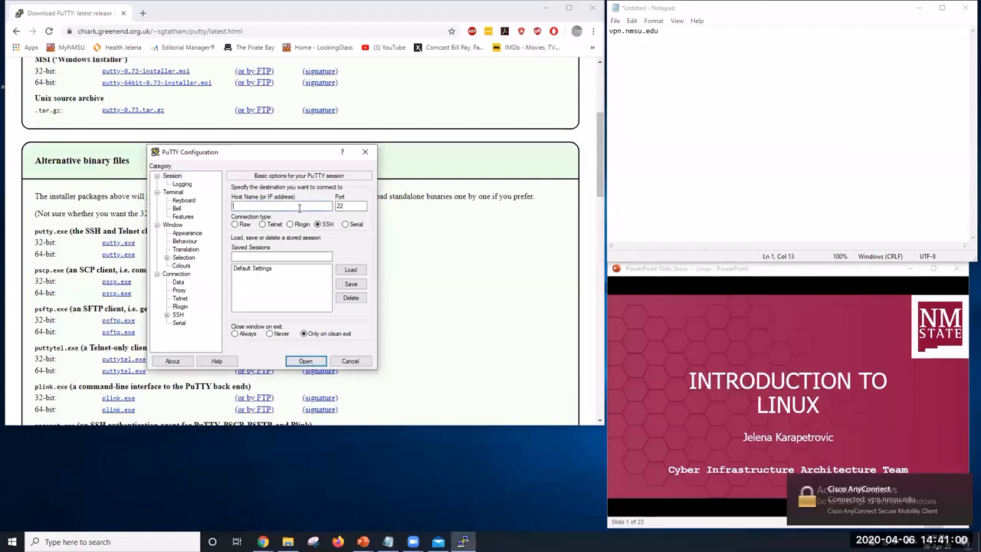
- Enter host web.nmsu.edu in PuTTY and Notepad, then open the SSH connection
type("web.nmsu.edu")
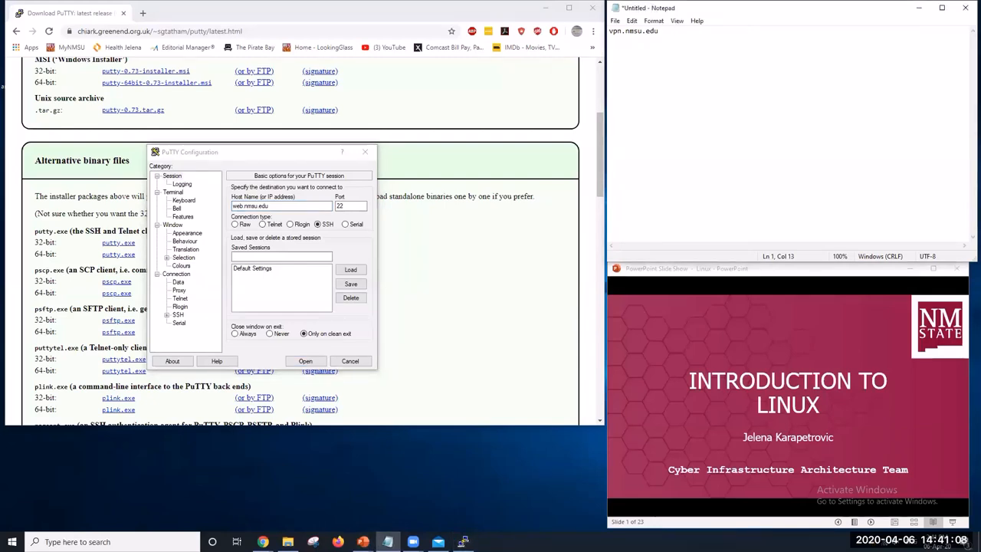
type("web.nms")
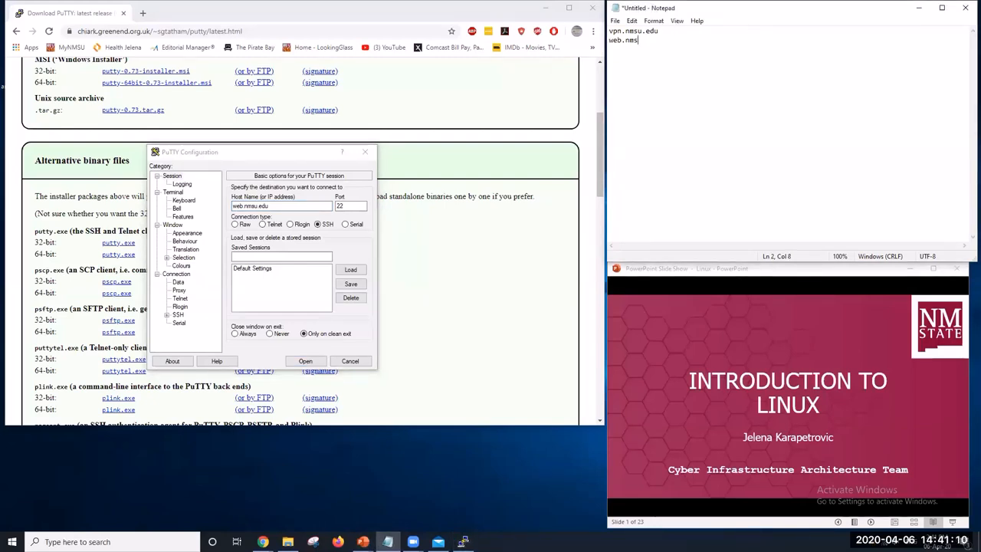
type("u.edu")
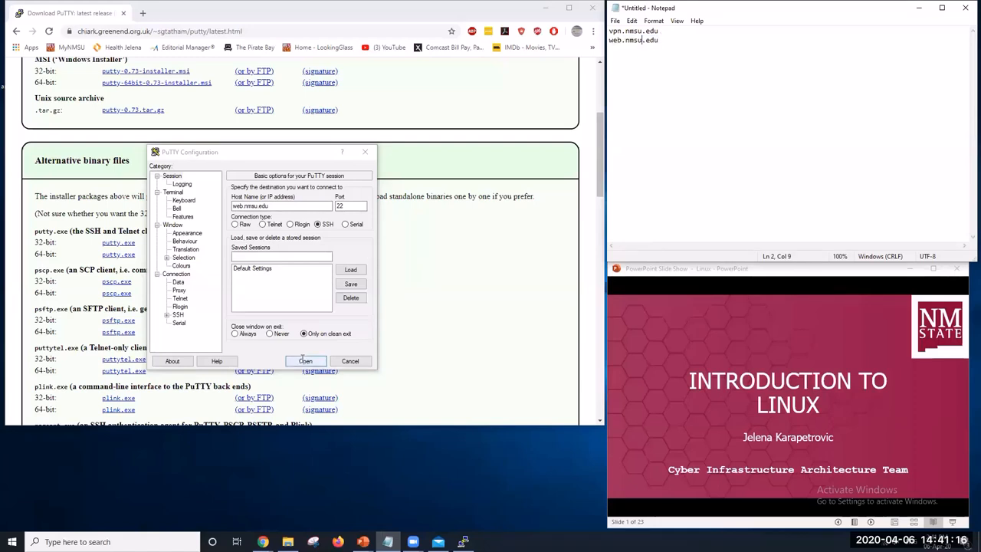
left_click(305, 361)
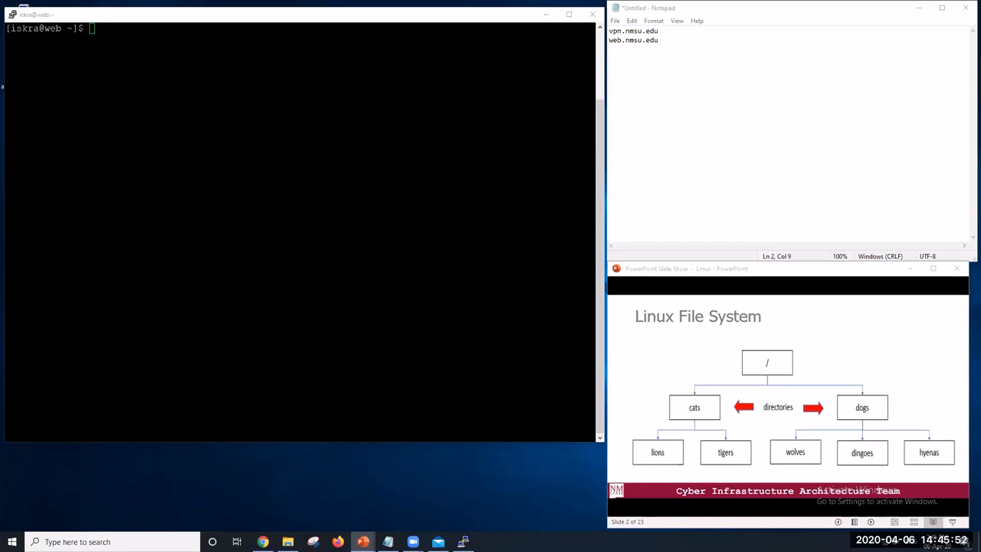
mouse_move(793, 421)
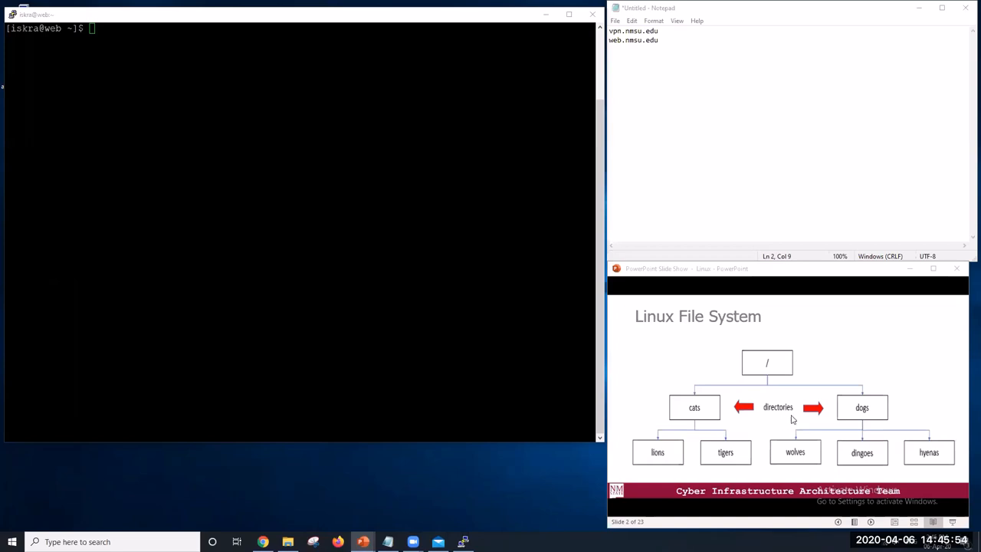
mouse_move(841, 378)
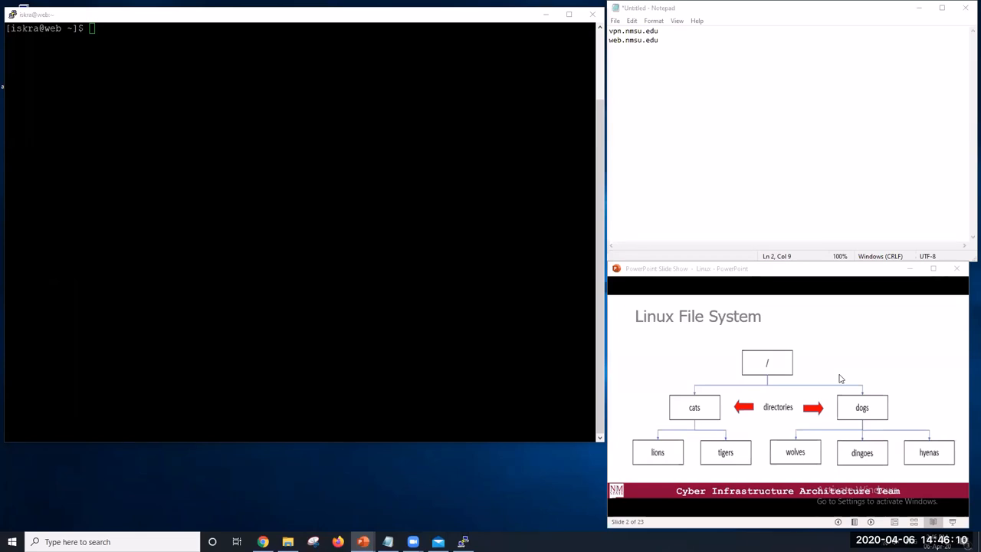
mouse_move(577, 267)
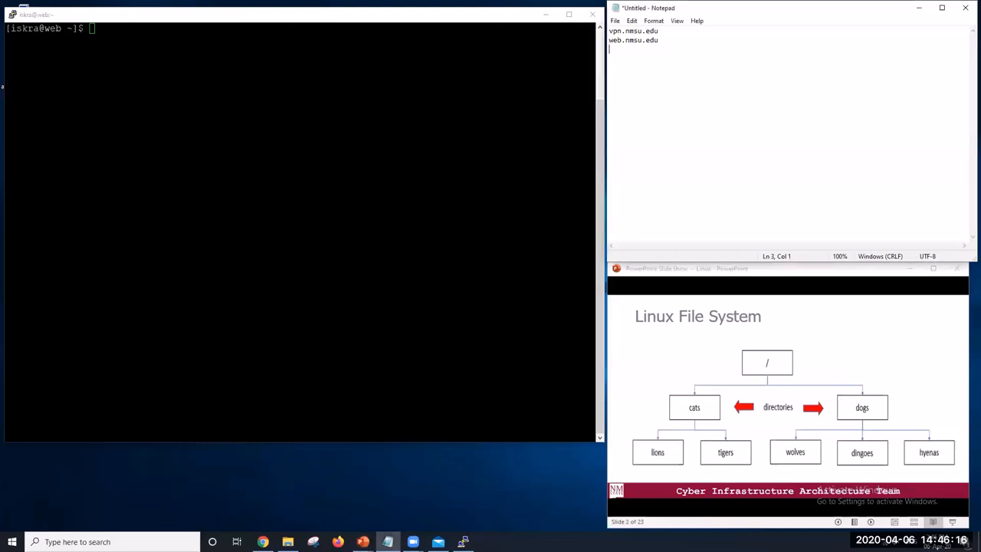
- Type 'file system' in the Notepad notes
type("file system")
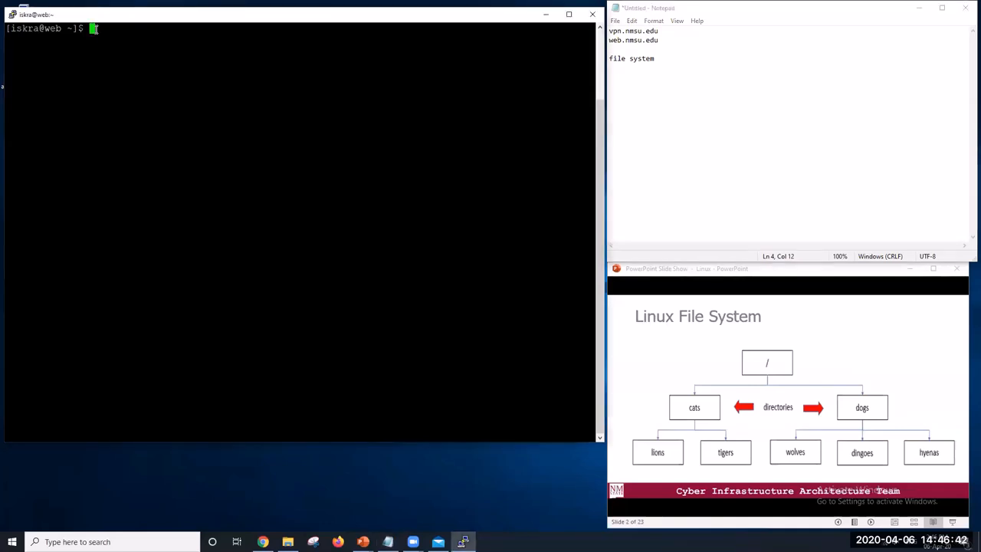
mouse_move(753, 365)
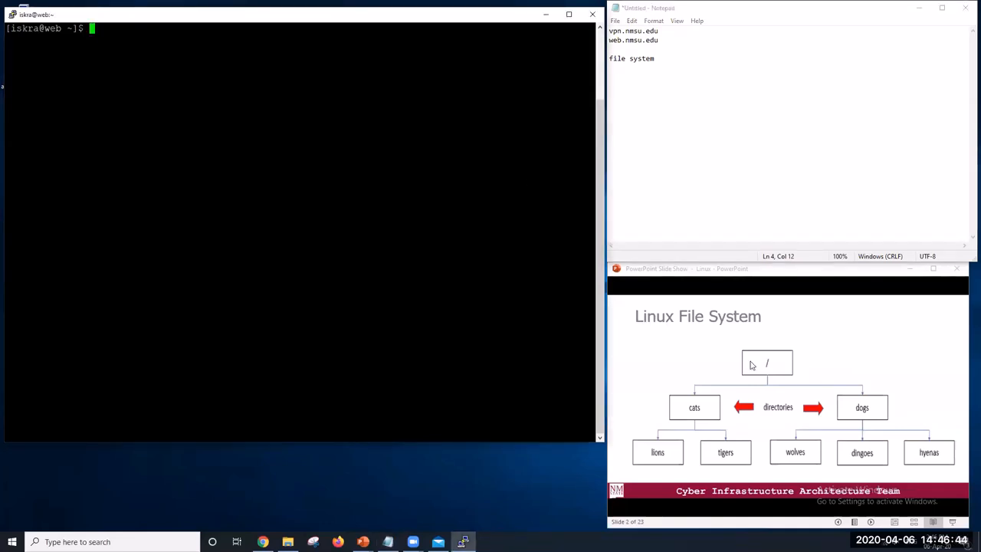
mouse_move(756, 374)
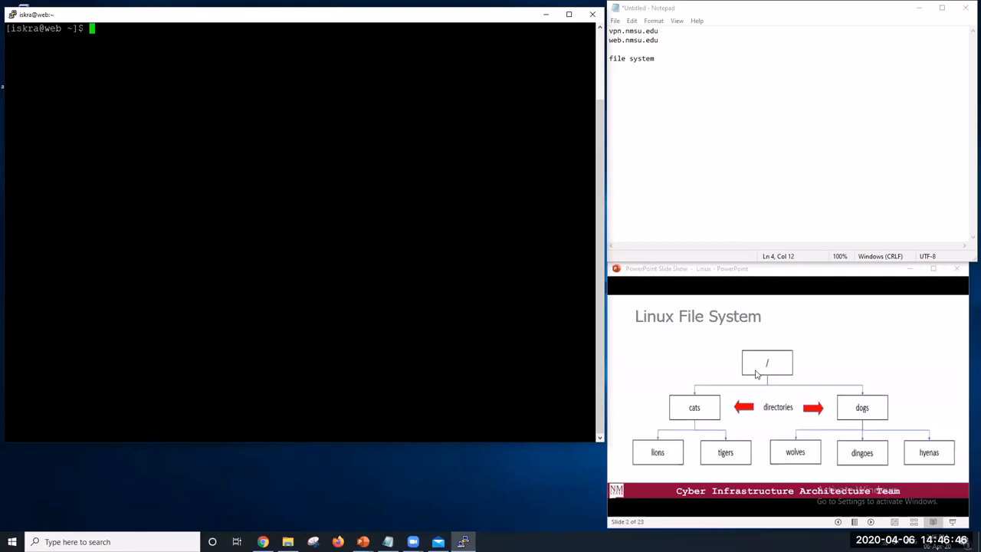
mouse_move(861, 405)
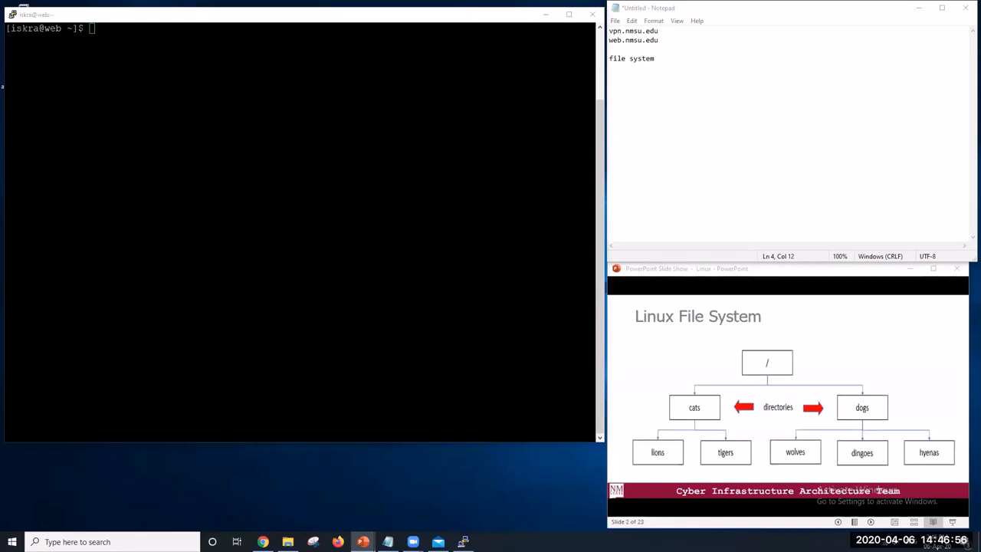
mouse_move(287, 255)
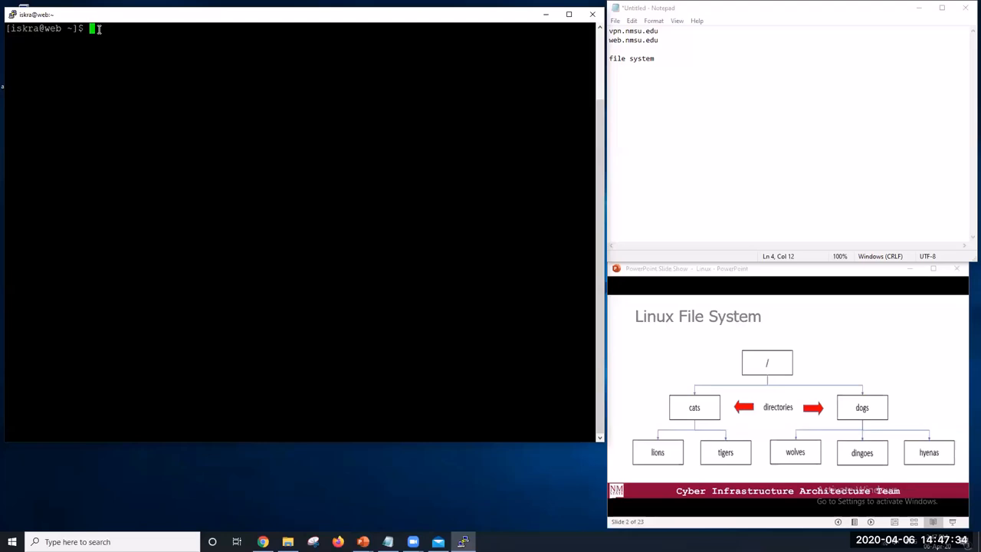
- Run pwd in PuTTY and note 'pwd- print working directory' in Notepad
type("pw")
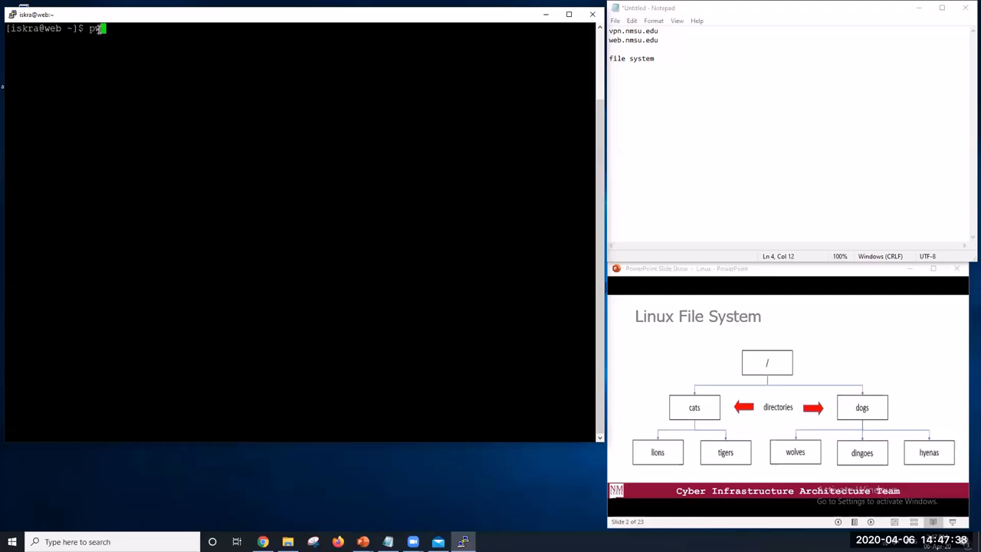
type("d")
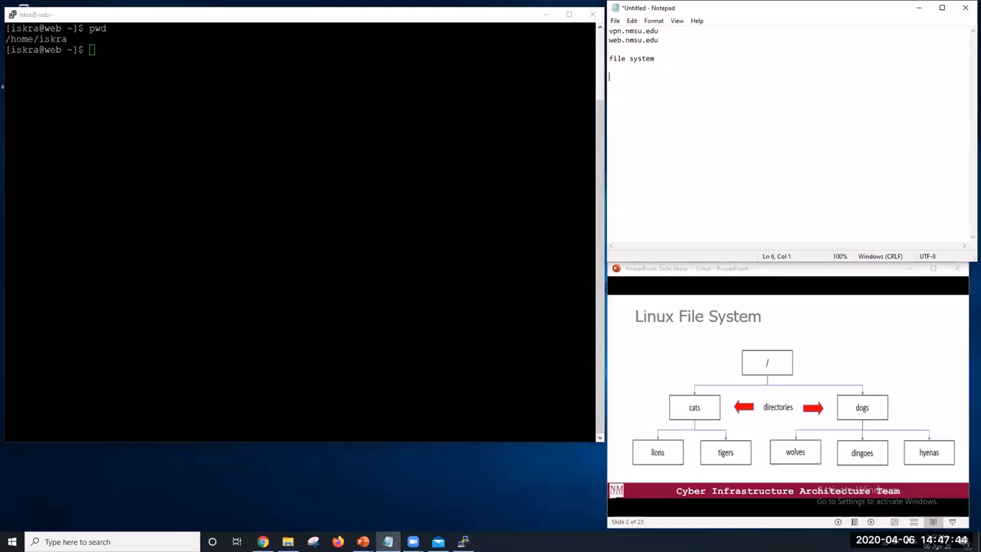
type("pwd-")
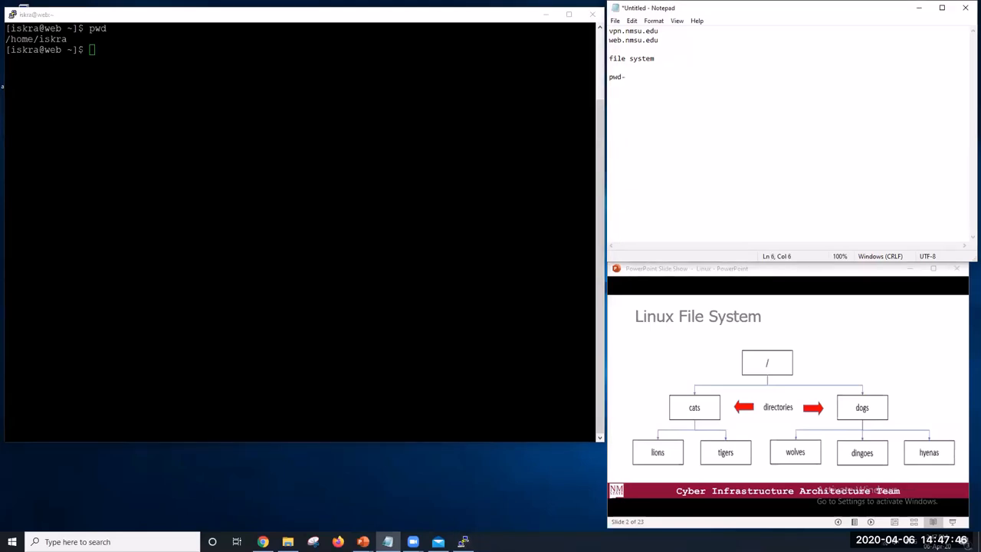
type("print worki")
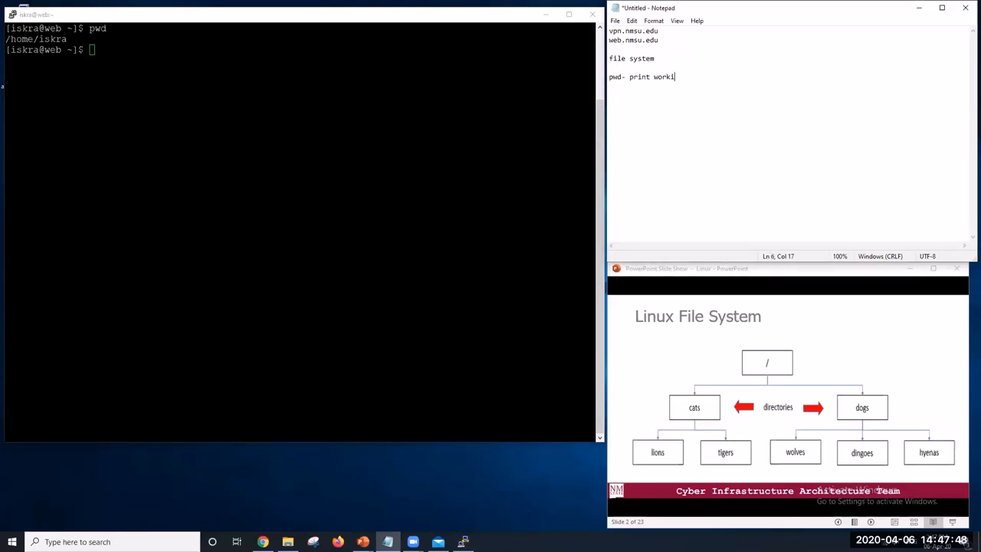
type("ng directory")
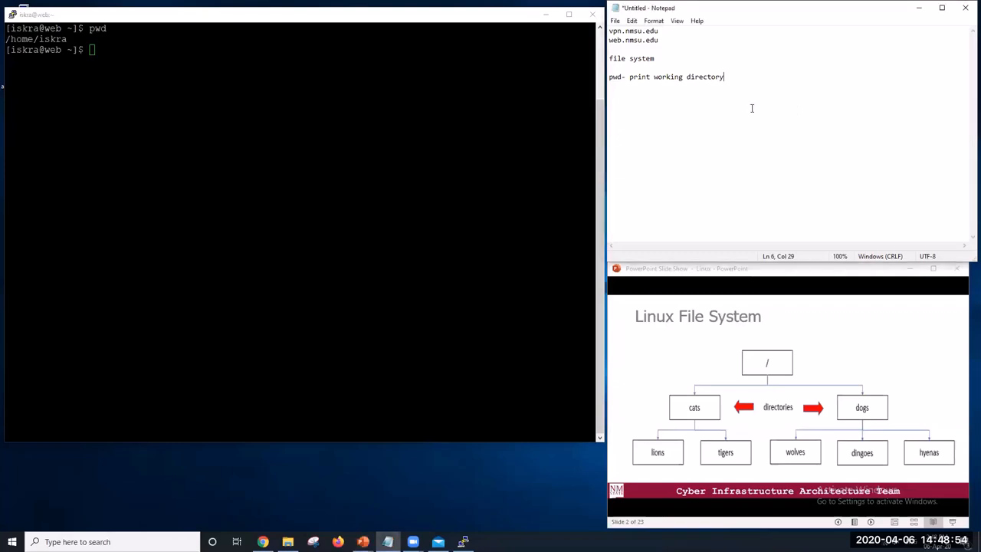
- Replace the draft home-directory note with the example path '/cats/lions'
type("/")
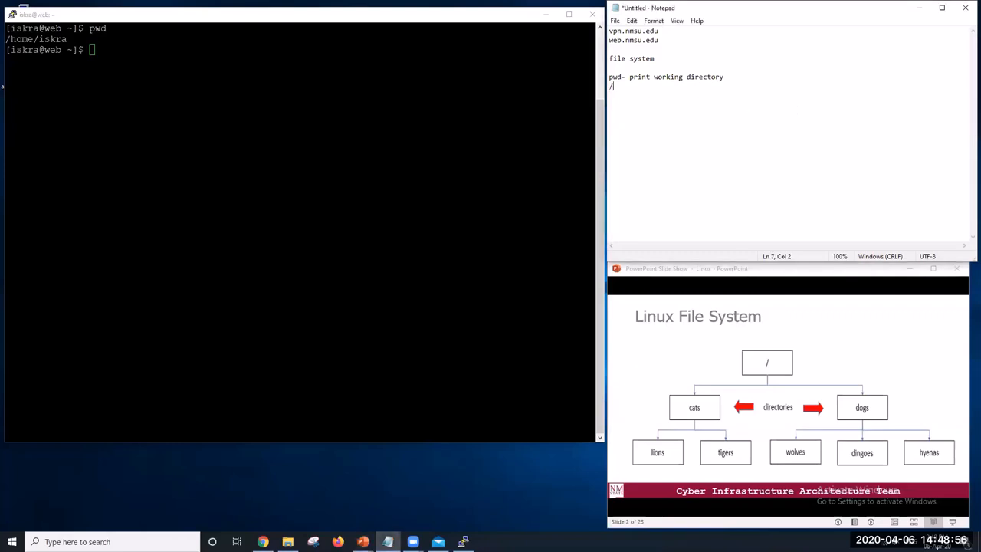
type("home directory")
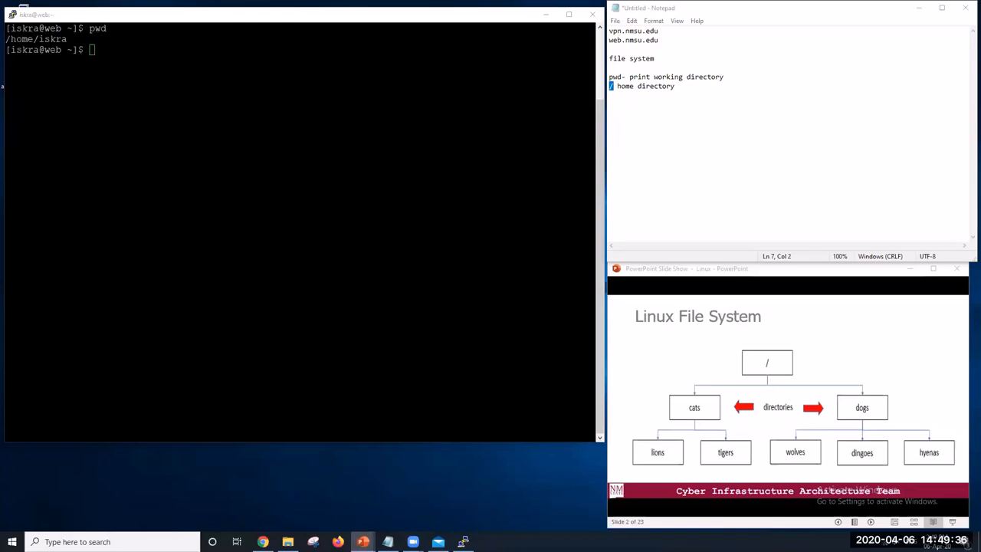
left_click(674, 86)
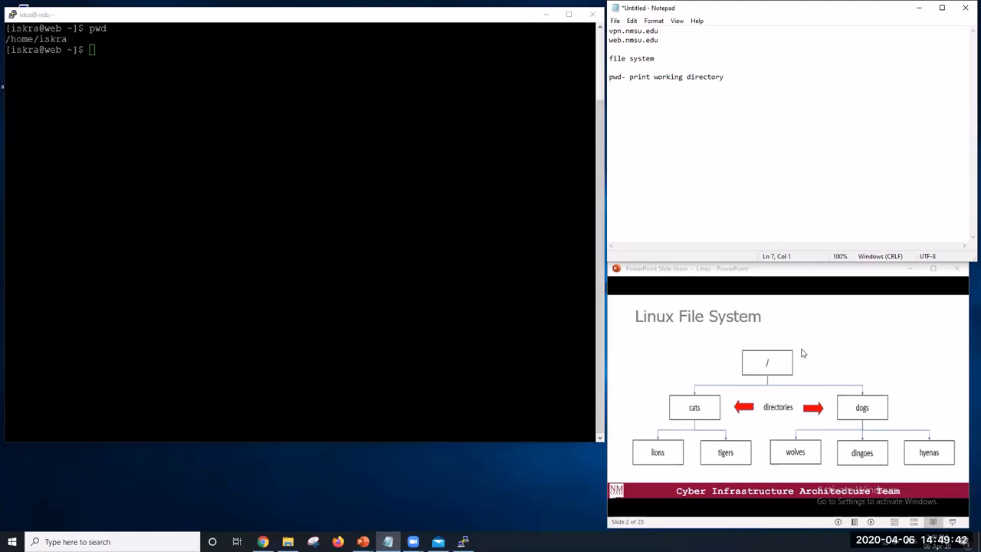
mouse_move(814, 414)
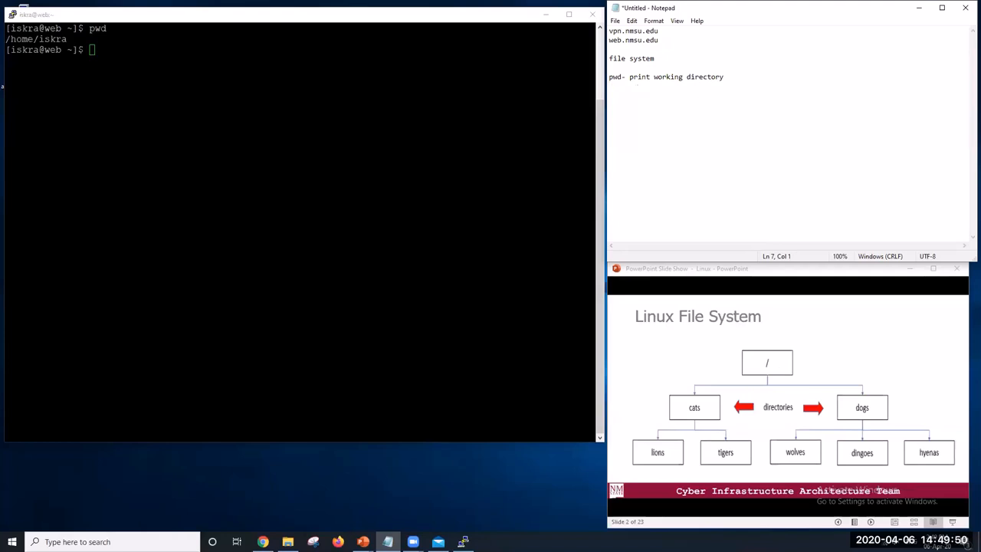
type("/")
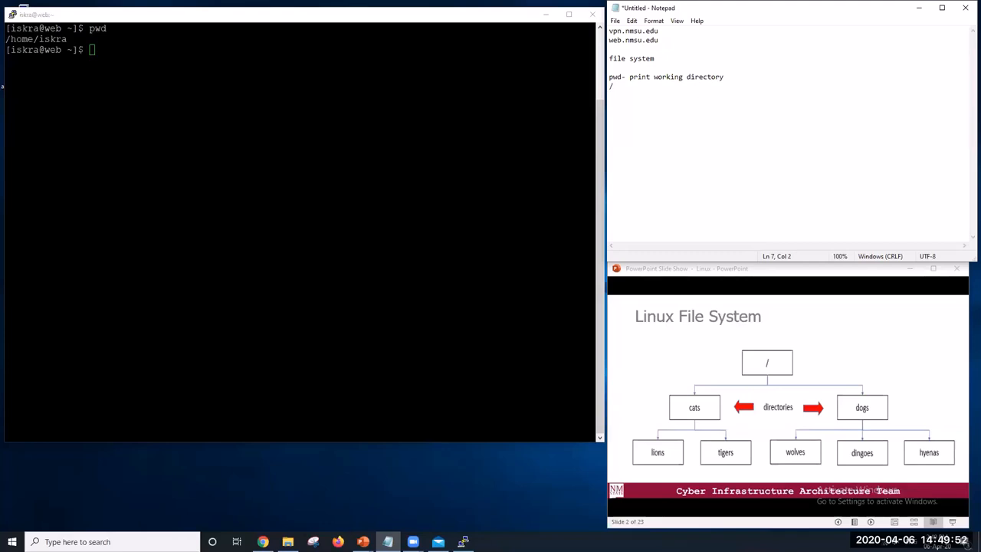
type("cats")
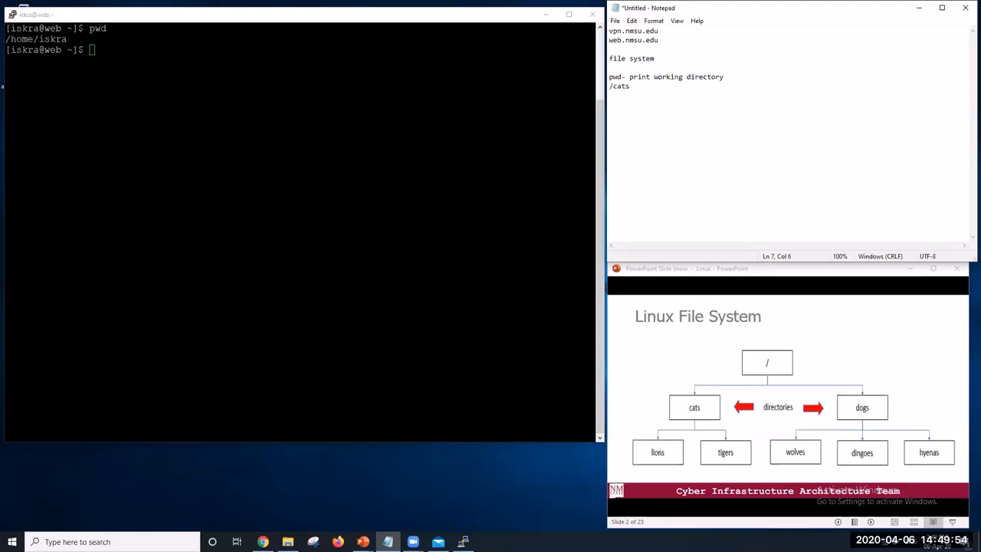
type("/")
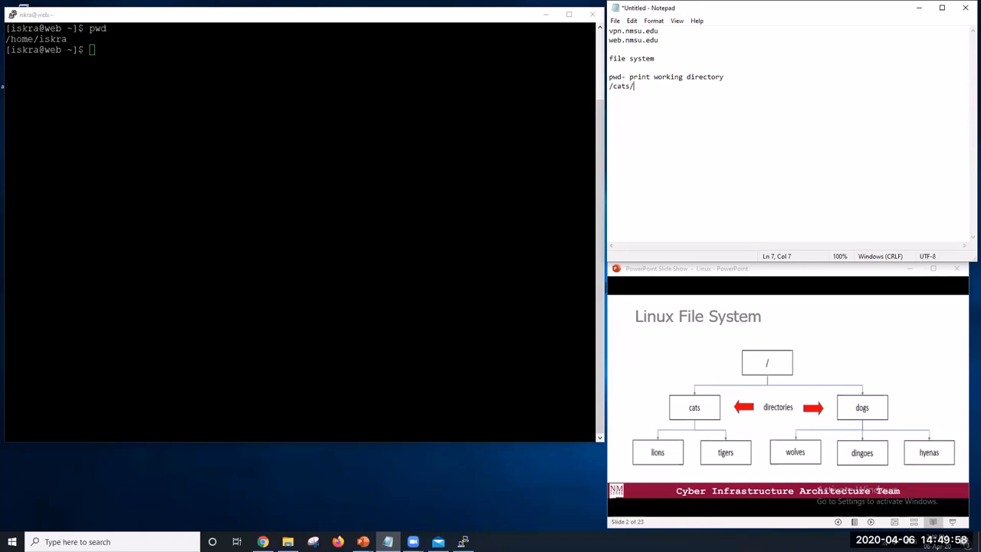
type("lio")
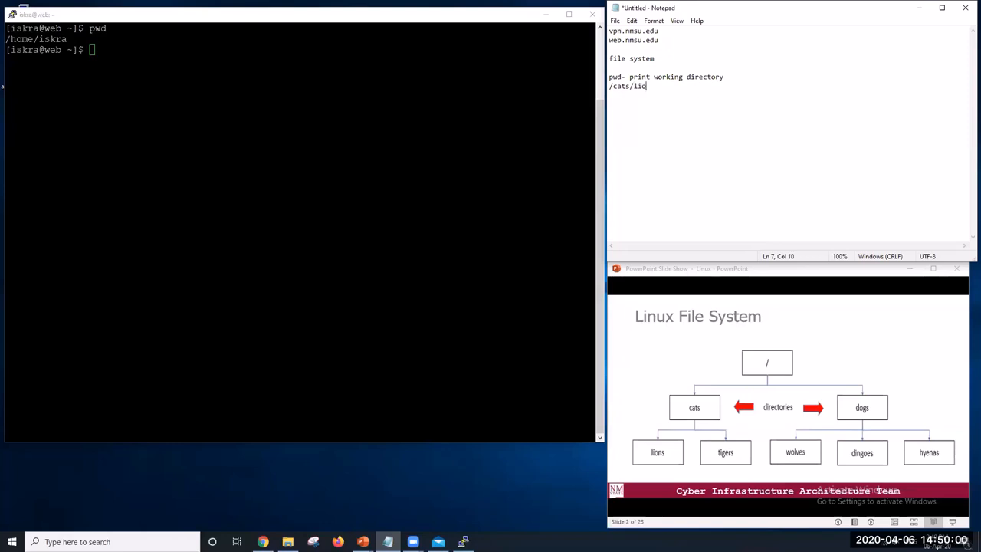
type("ons")
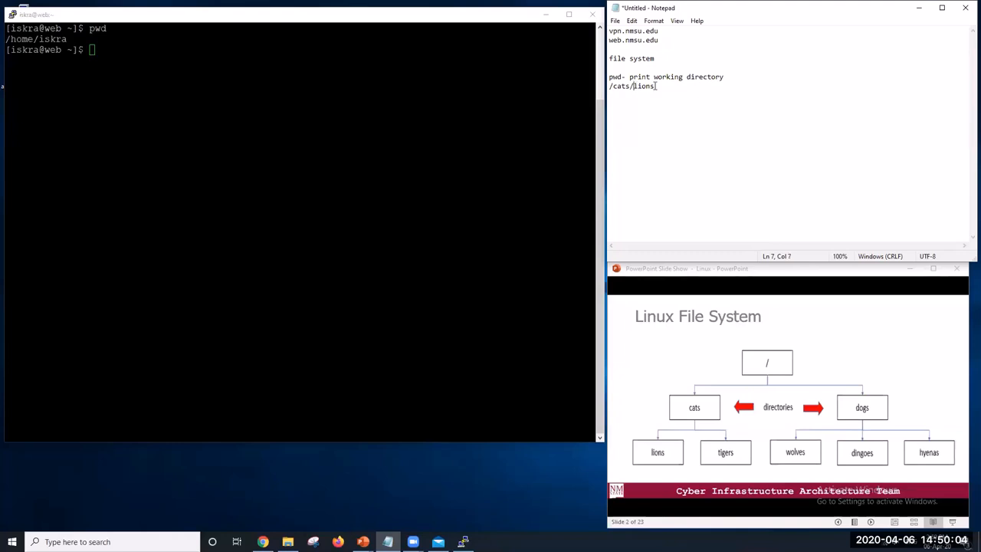
- Add the note 'ls- list' on a new line in Notepad
double_click(621, 86)
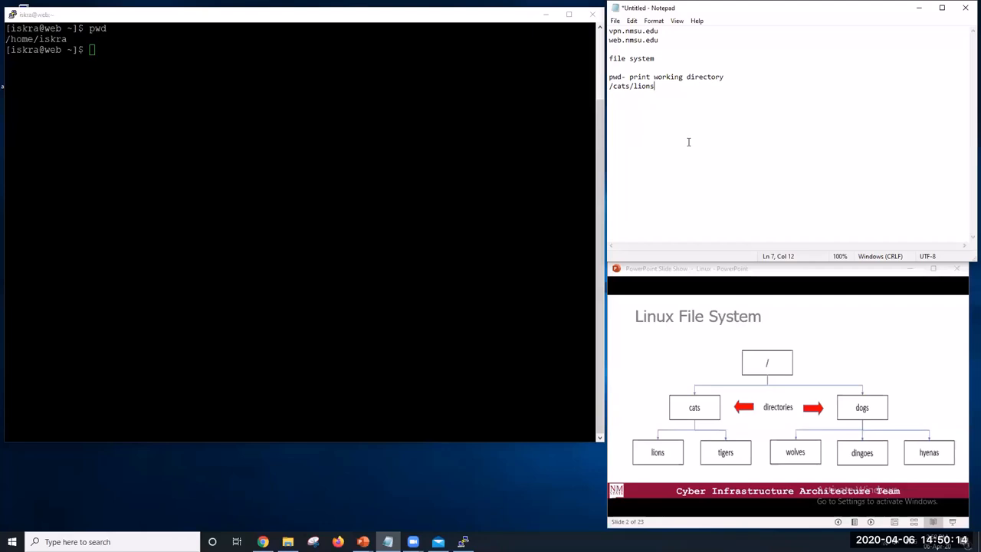
mouse_move(762, 50)
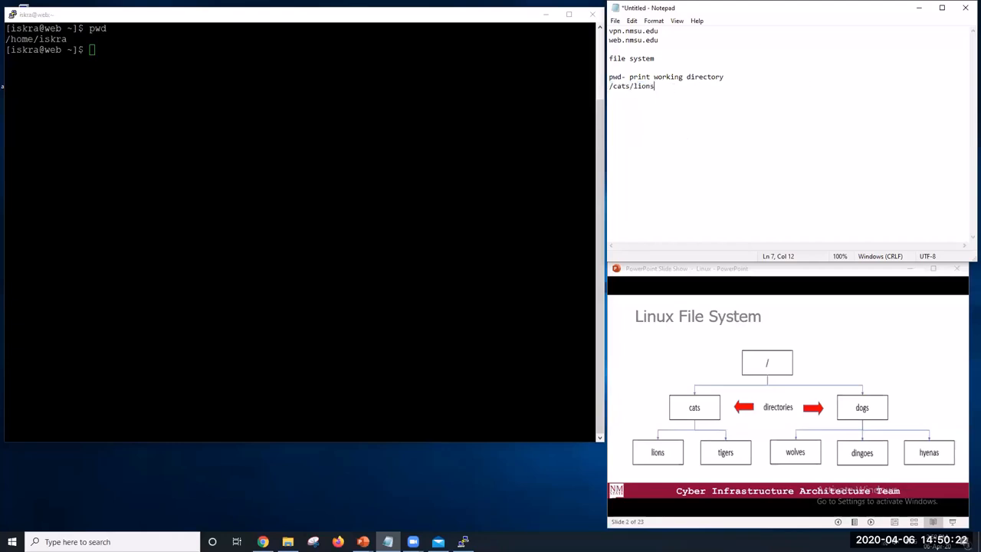
type("ls-")
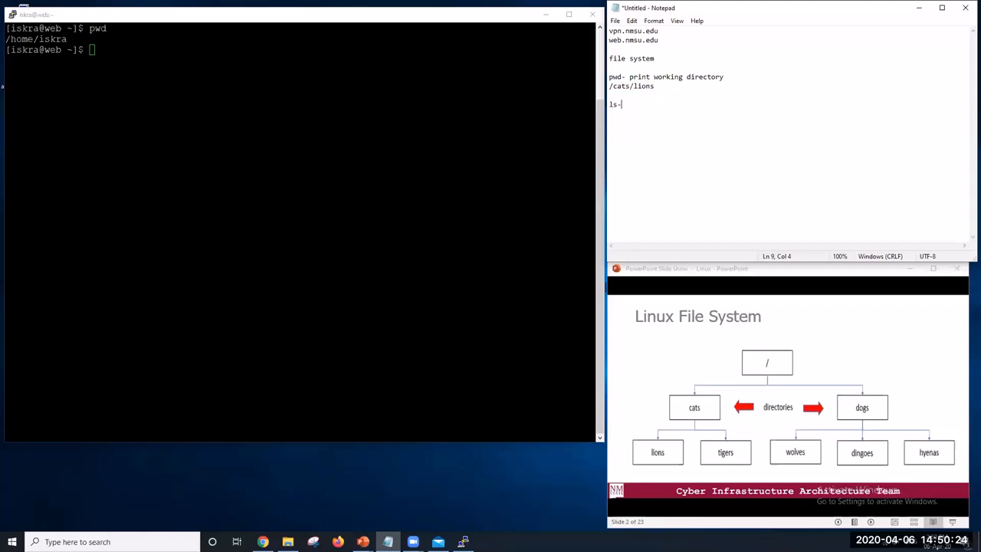
type("lis")
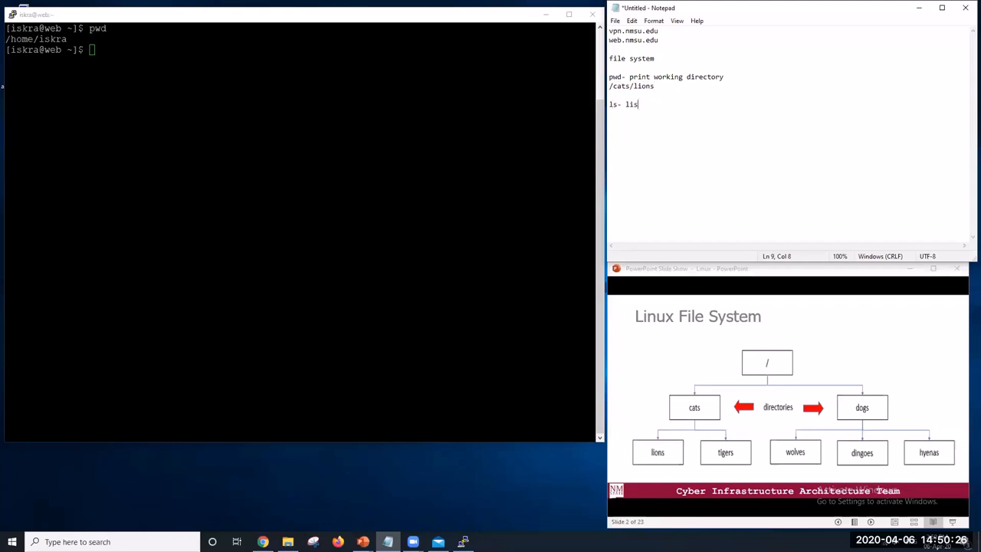
type("ting")
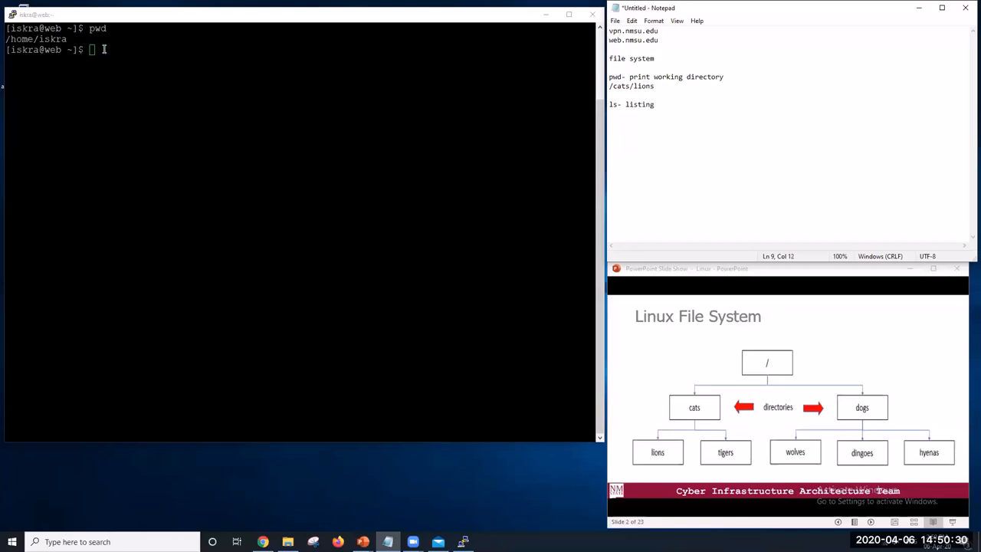
- Run ls in the home directory to list fortran, NETFLO.INP and public_html
type("l")
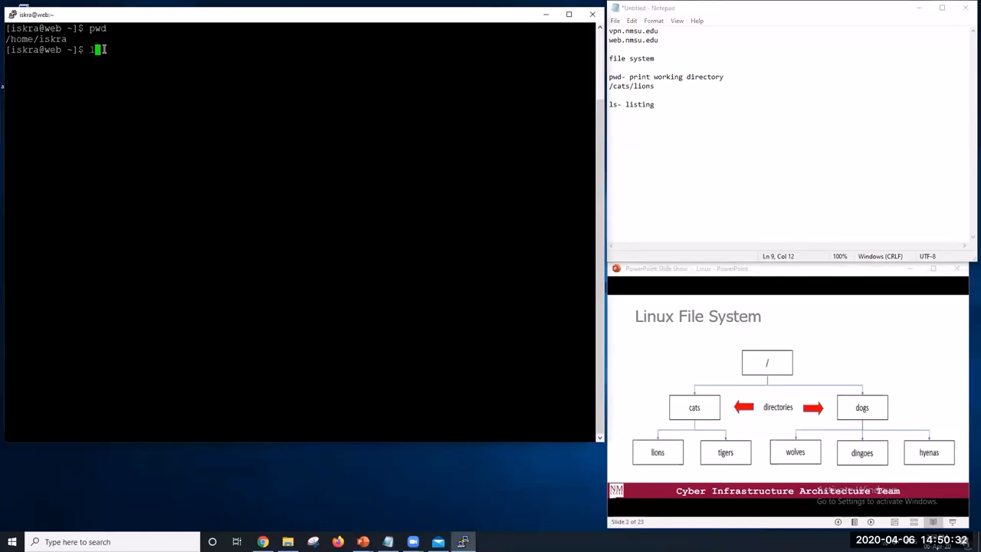
type("s")
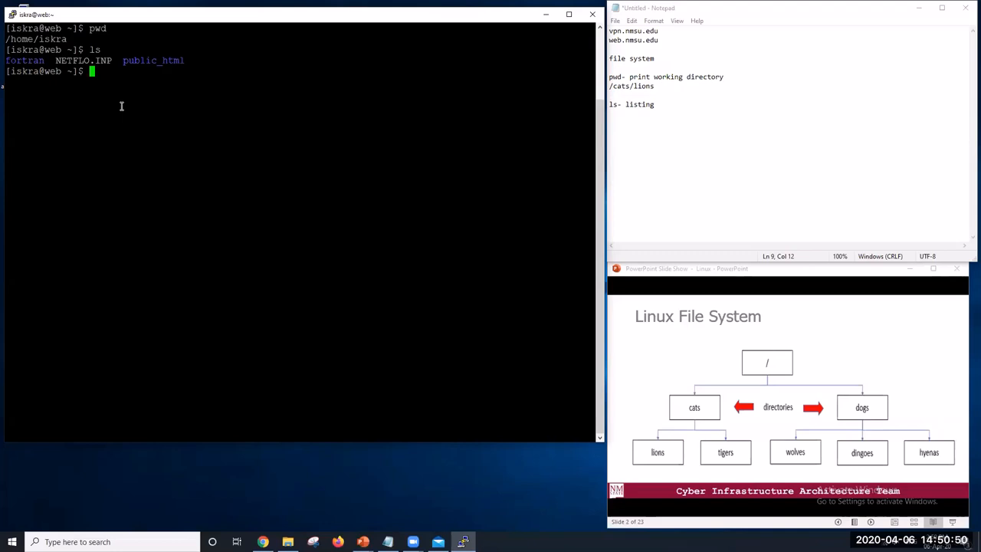
mouse_move(733, 430)
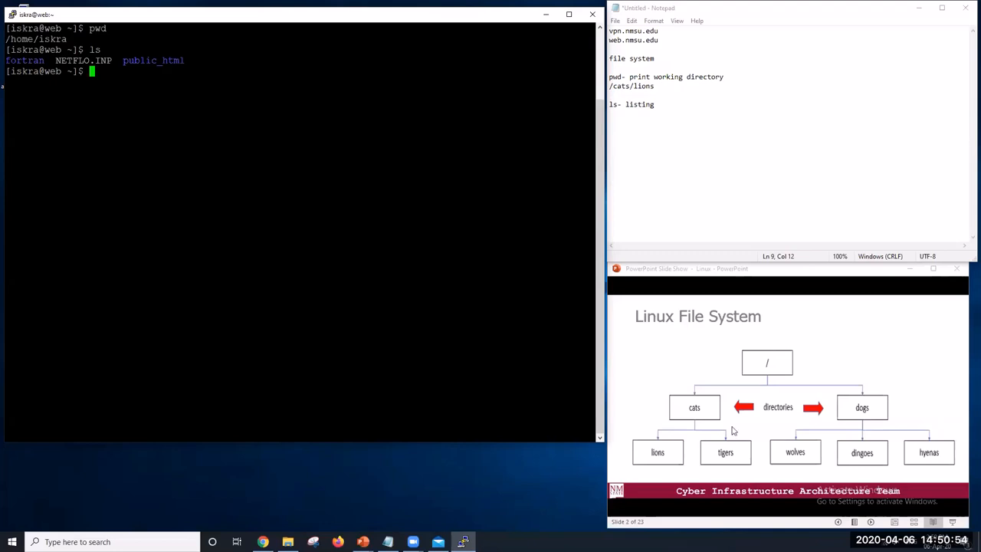
mouse_move(813, 397)
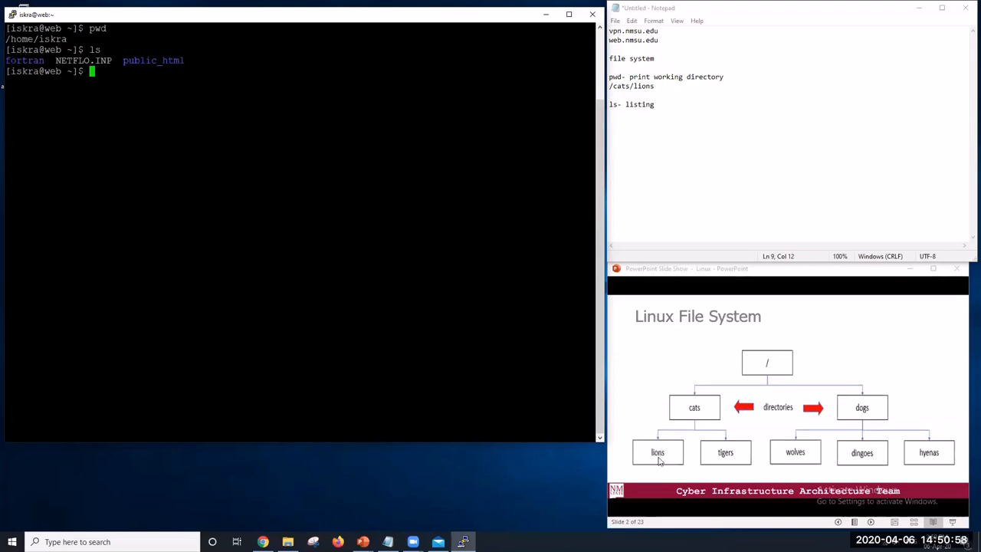
mouse_move(734, 462)
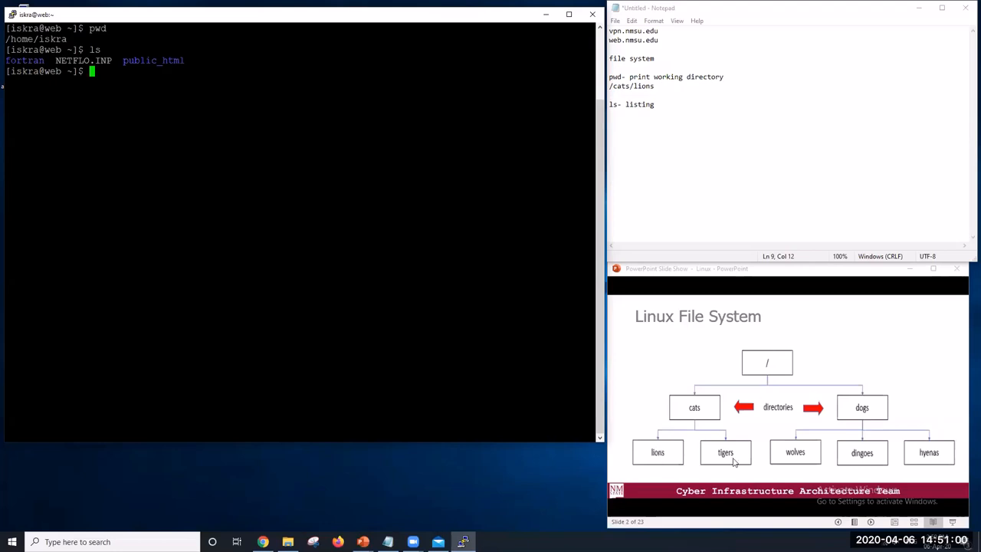
mouse_move(852, 411)
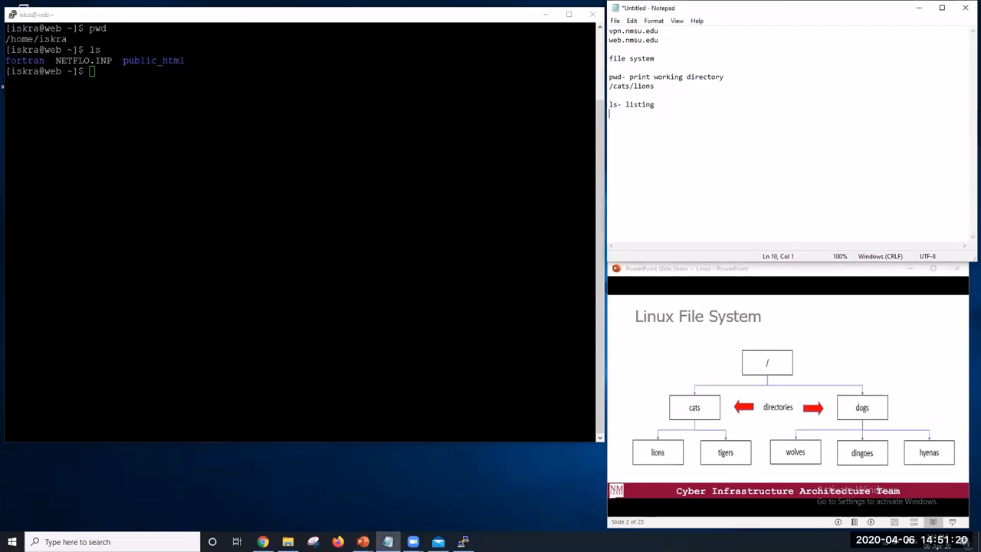
- Note 'LS' and 'LIONS/lions' in Notepad to contrast uppercase and lowercase names
type("LS")
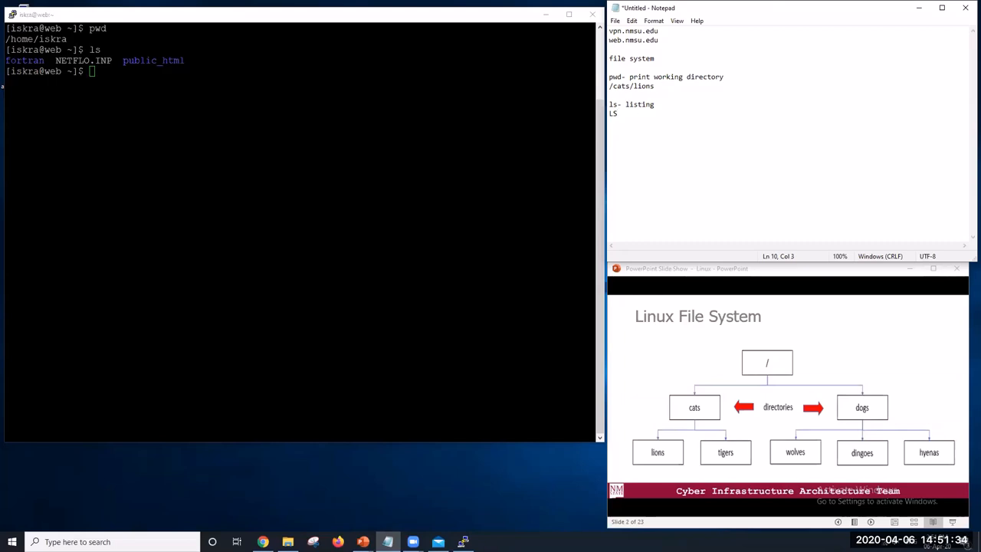
type("LIONS lions")
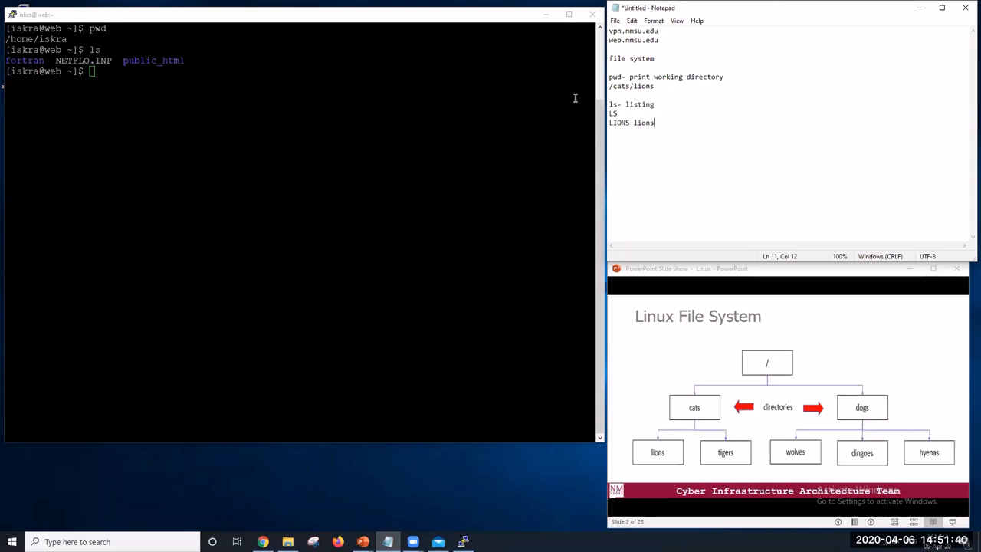
key("right")
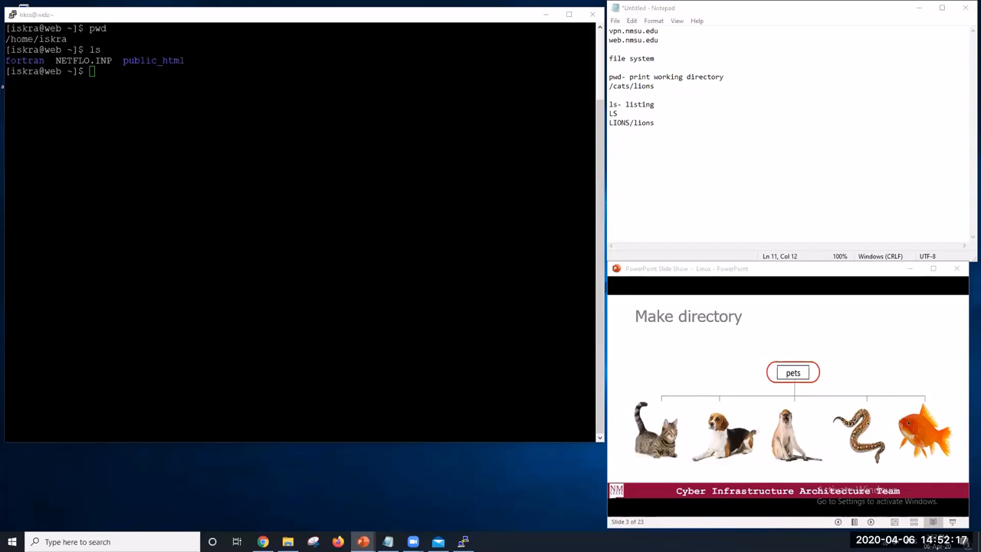
mouse_move(725, 394)
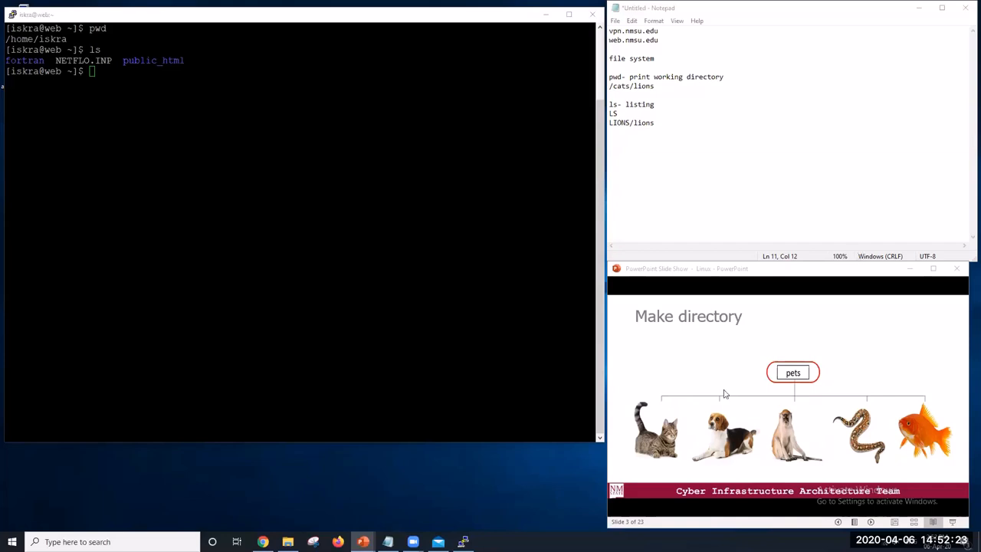
mouse_move(710, 360)
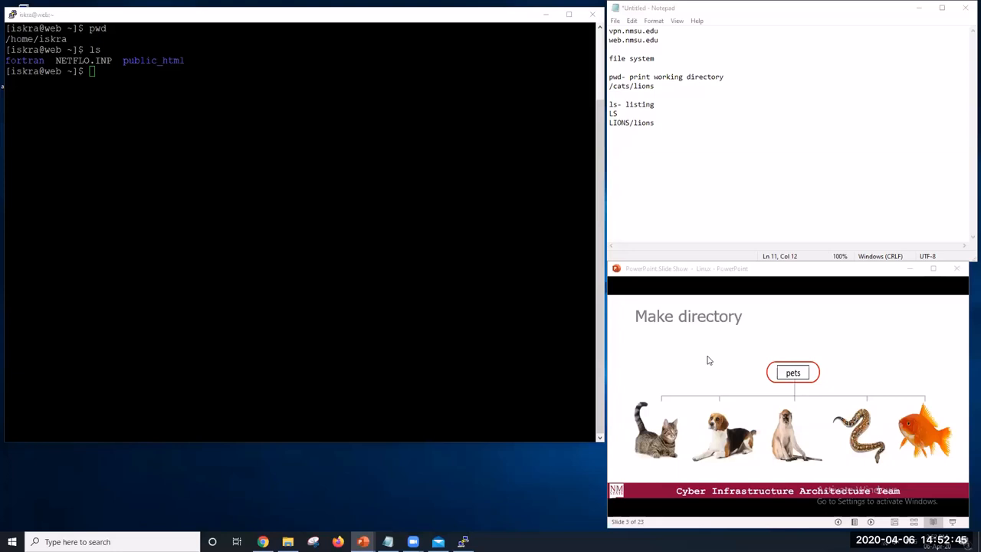
mouse_move(947, 360)
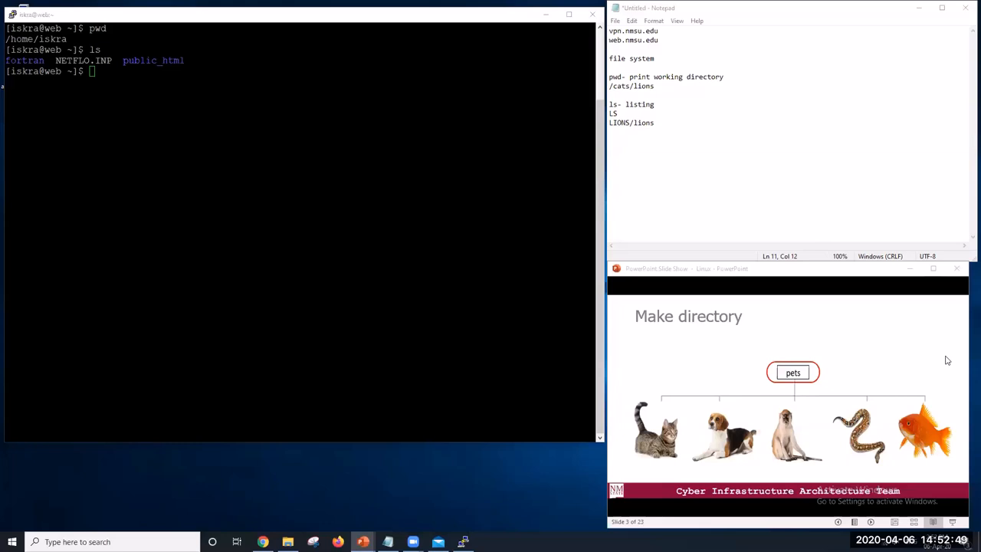
mouse_move(879, 394)
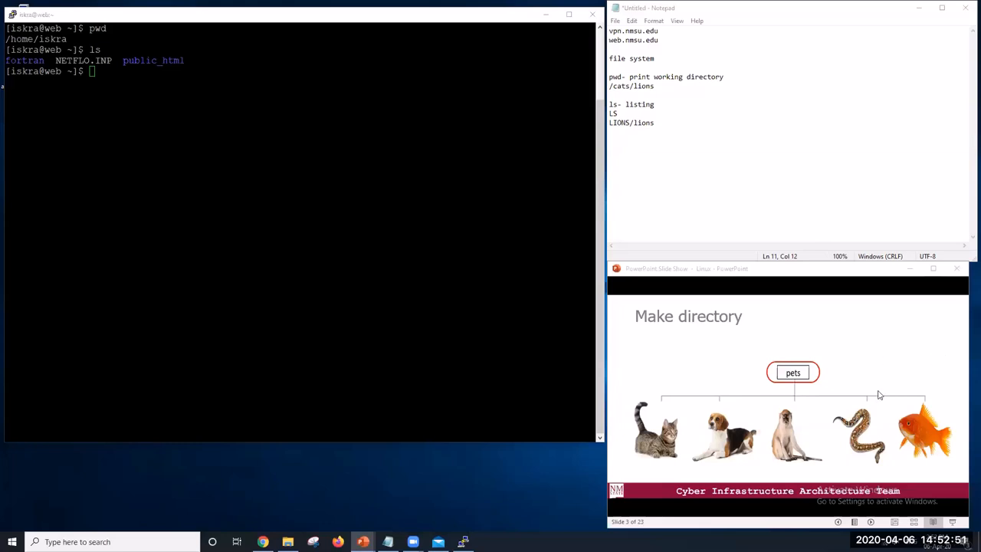
mouse_move(820, 379)
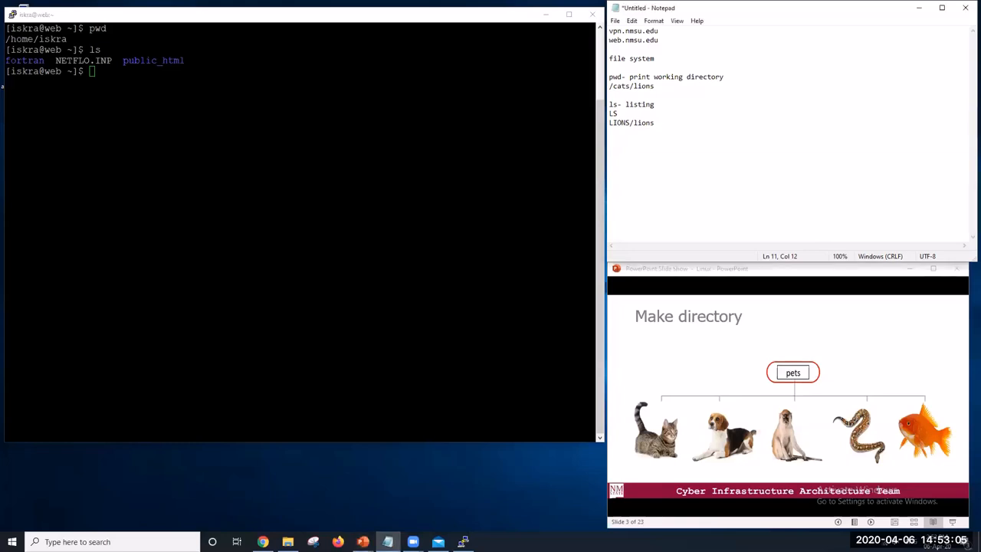
- Write 'mkdir- make directory' on a new line under the case examples
type("mkdir- m")
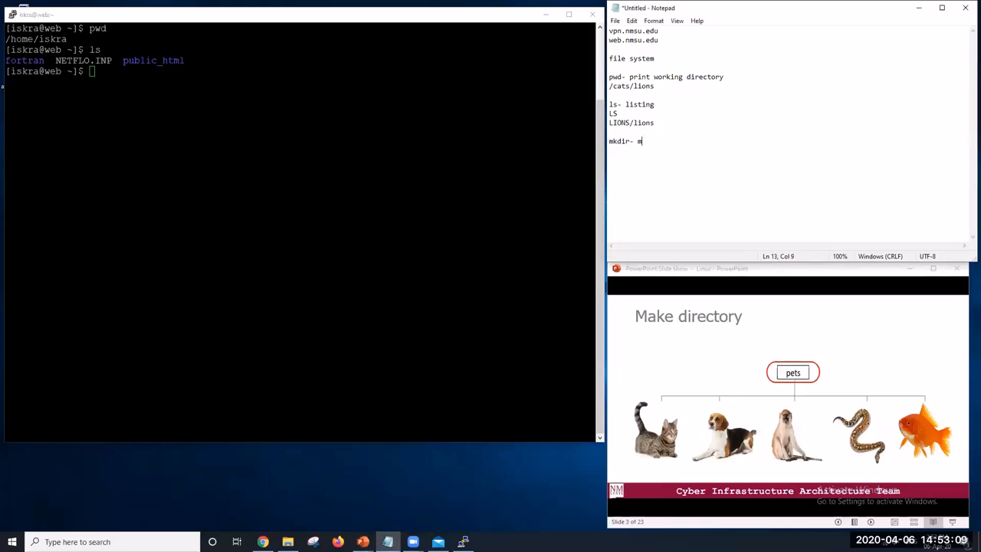
type("ake directory")
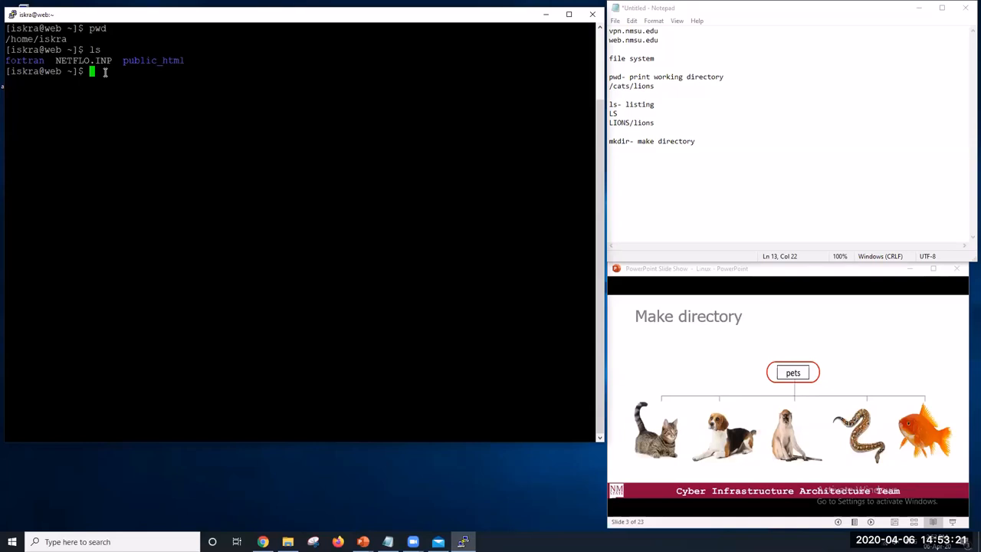
- Run mkdir pets, then ls to confirm pets now appears
type("mkdir")
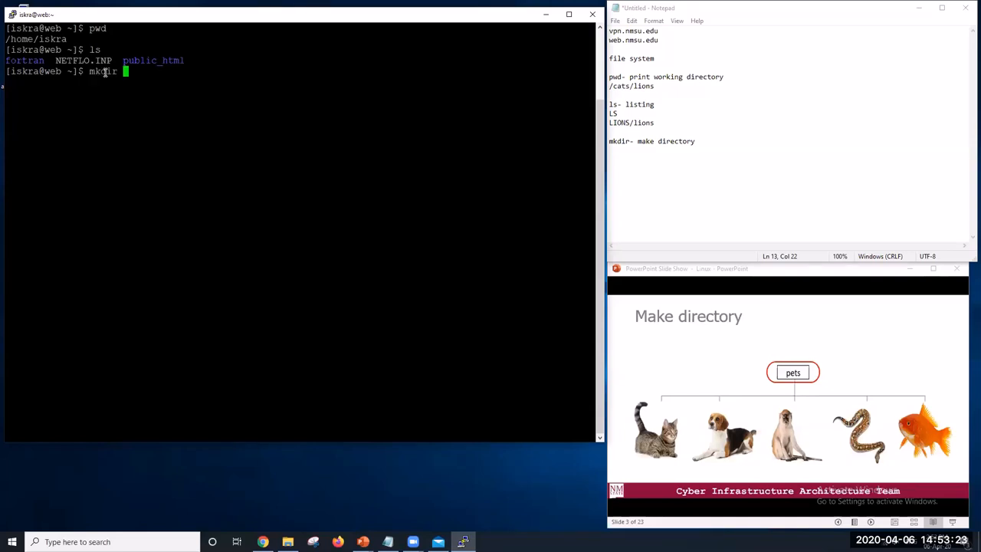
type("pets")
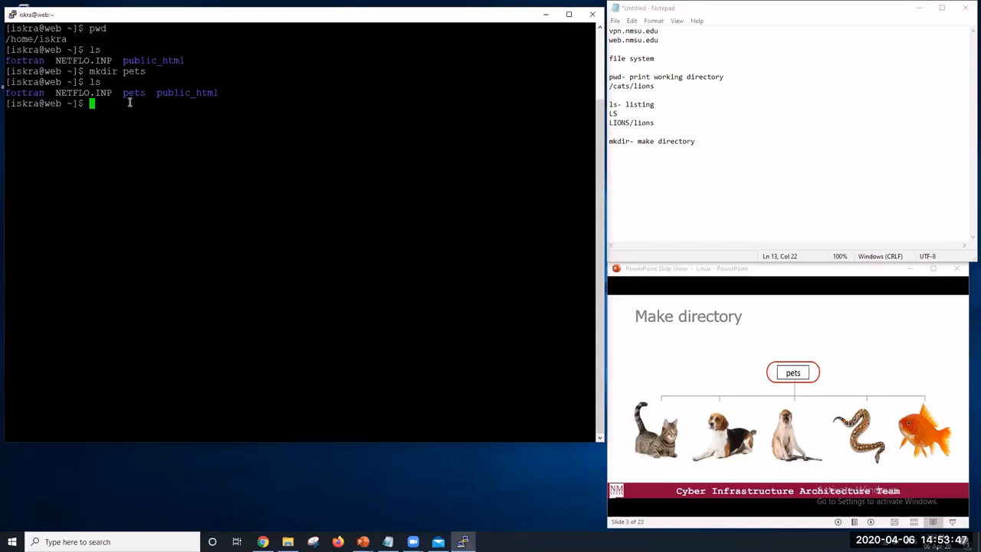
mouse_move(744, 369)
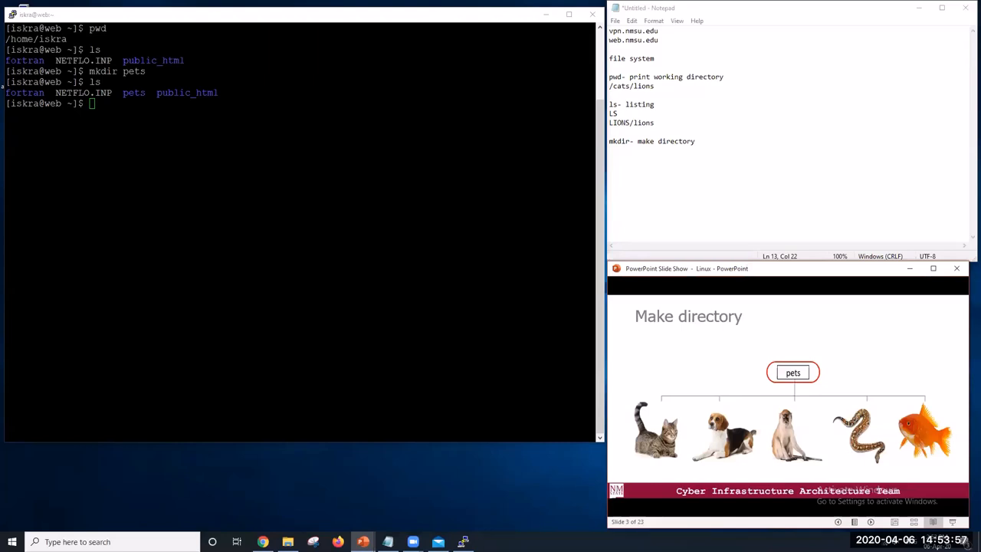
mouse_move(731, 373)
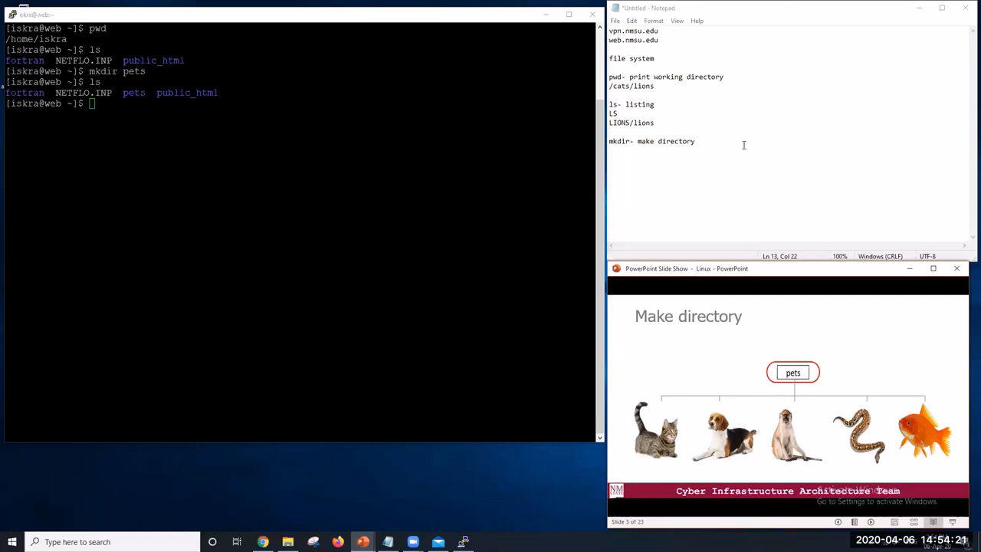
- Write 'cd- change directory' below the mkdir note, then enter cd pets in the terminal
type("cd")
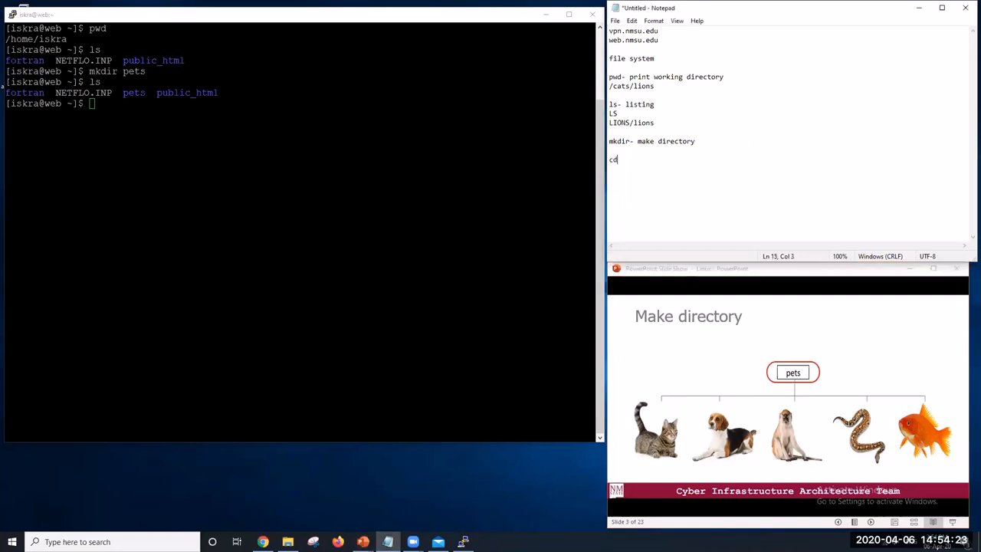
type("-")
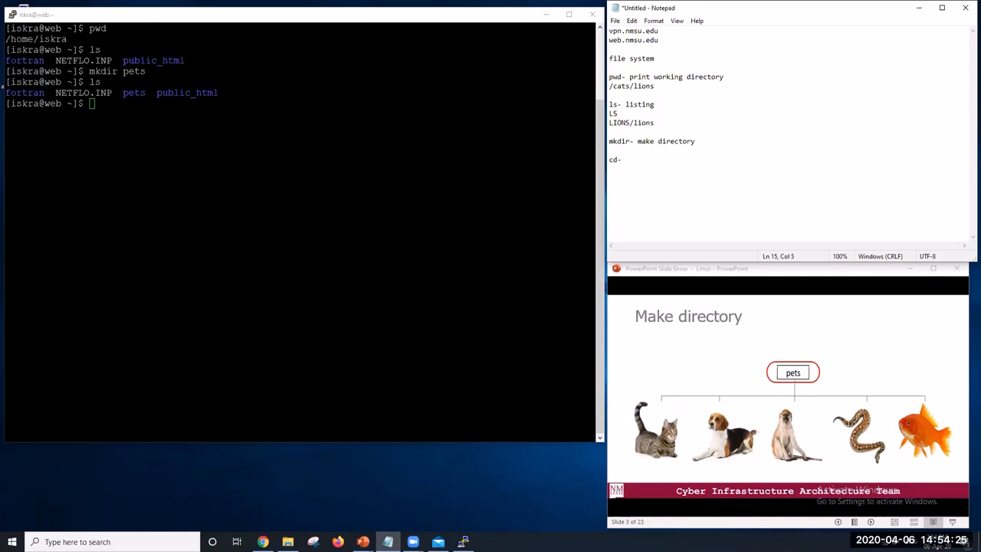
type("change direc")
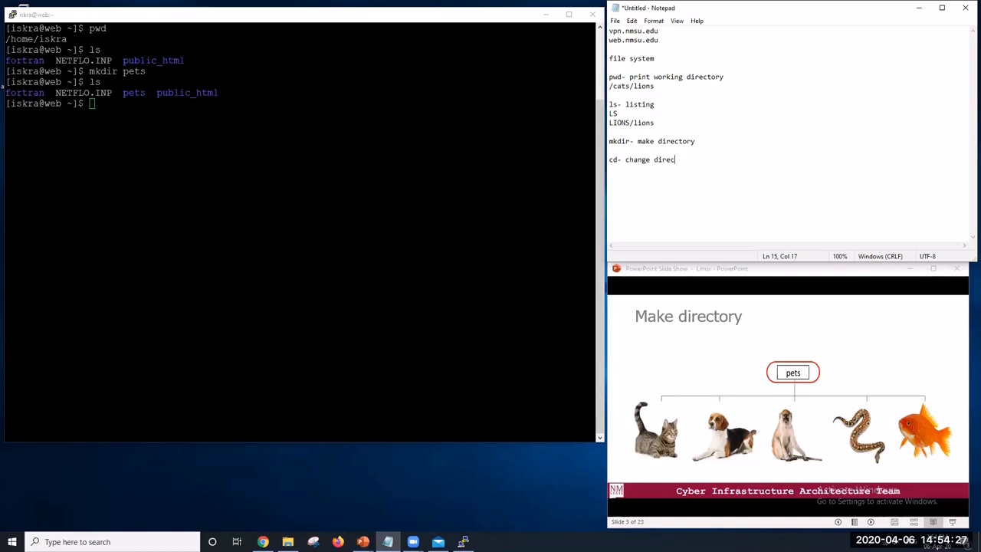
type("tory")
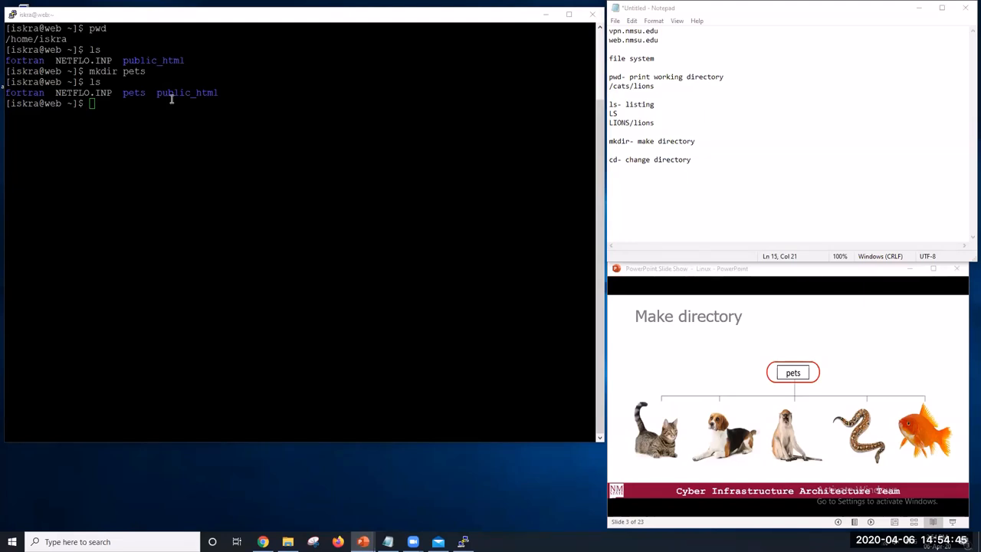
type("c")
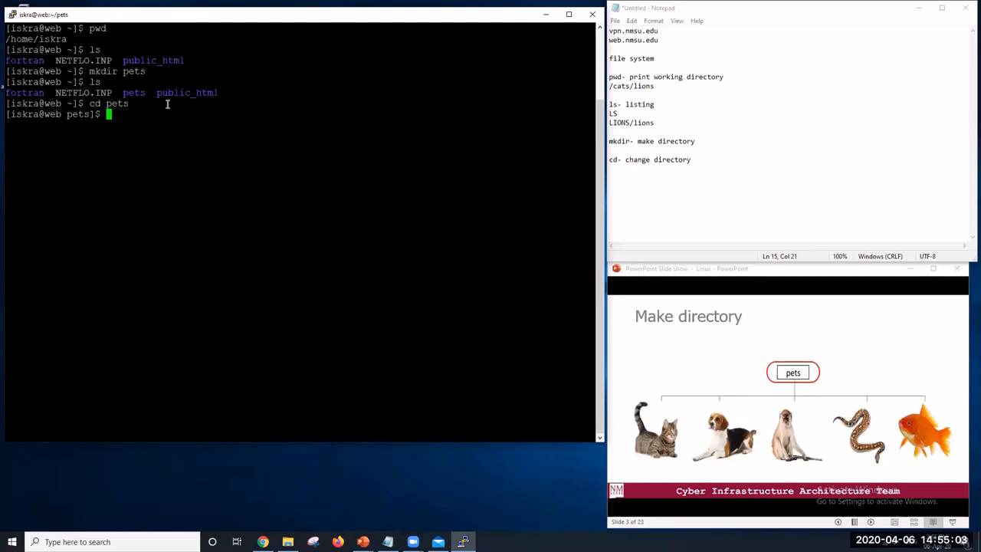
- Run pwd to show /home/iskra/pets, then ls to show it is empty
type("p")
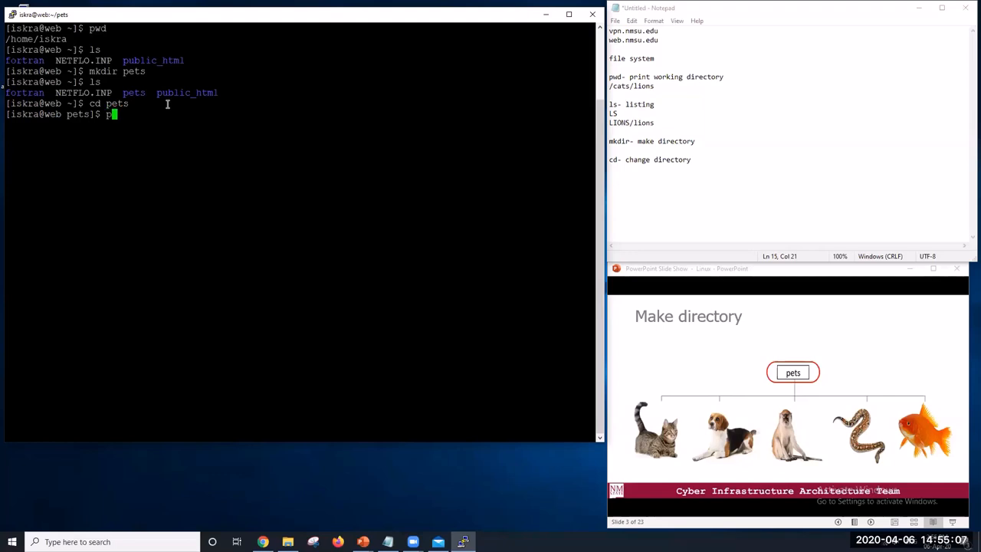
type("wd")
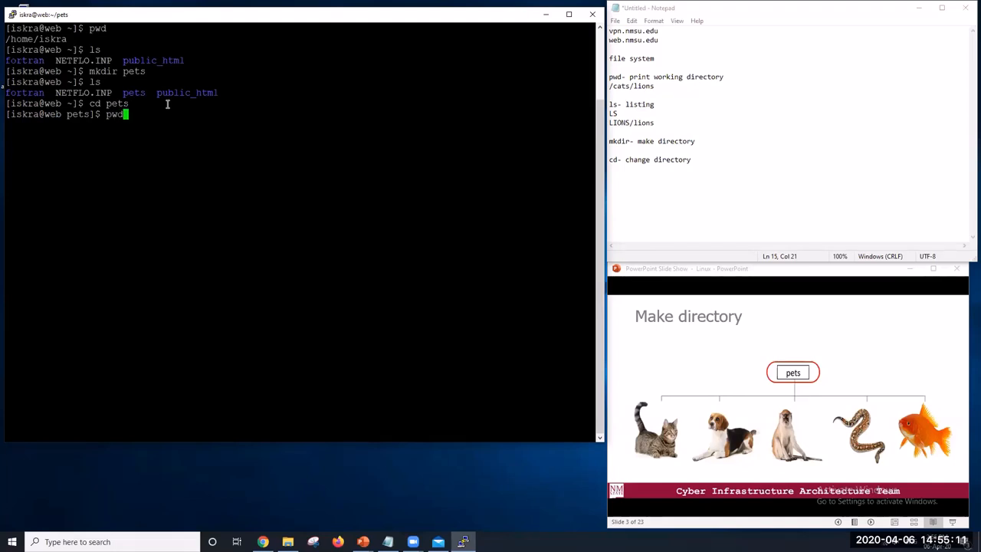
key("Return")
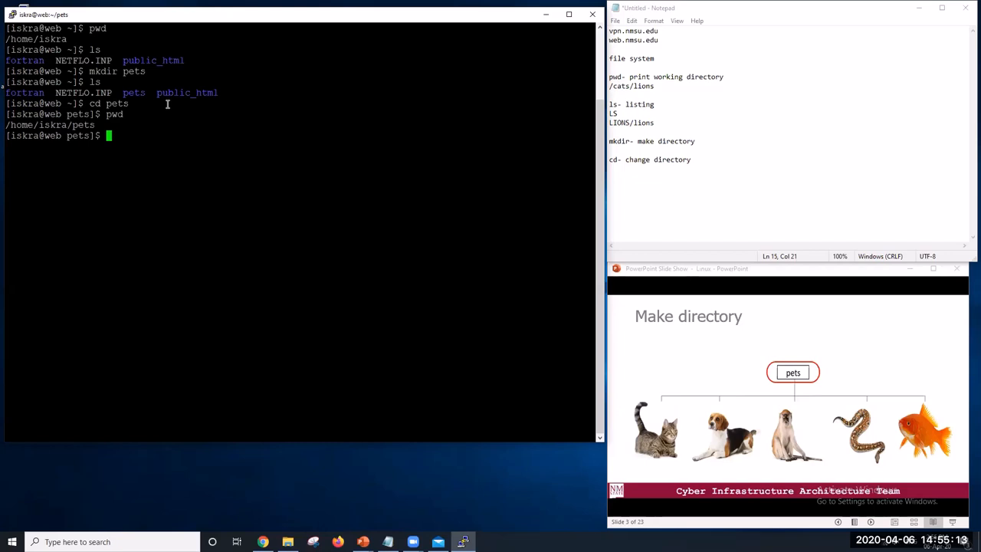
type("ls")
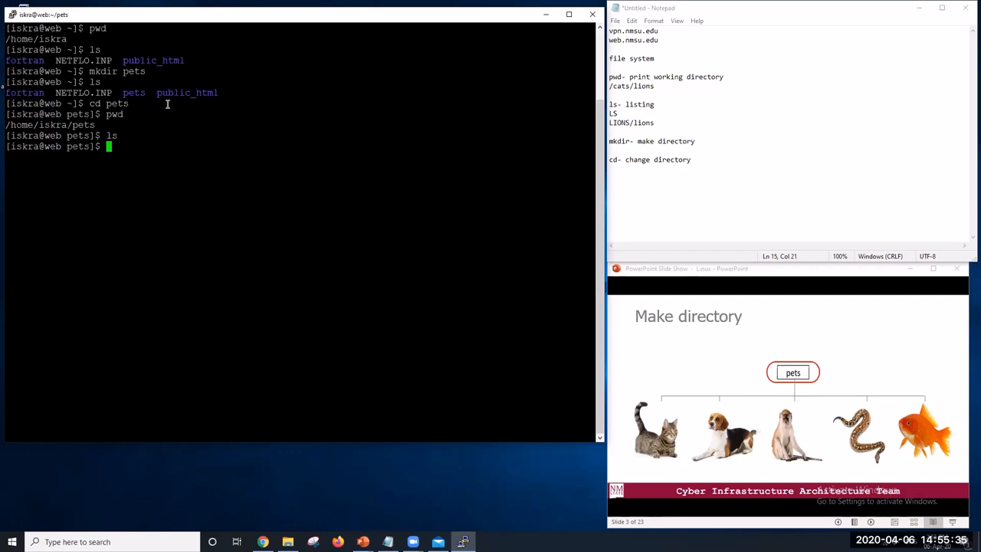
- Create cats inside pets, then dogs, monkeys, snakes and fish
type("mkdir cats")
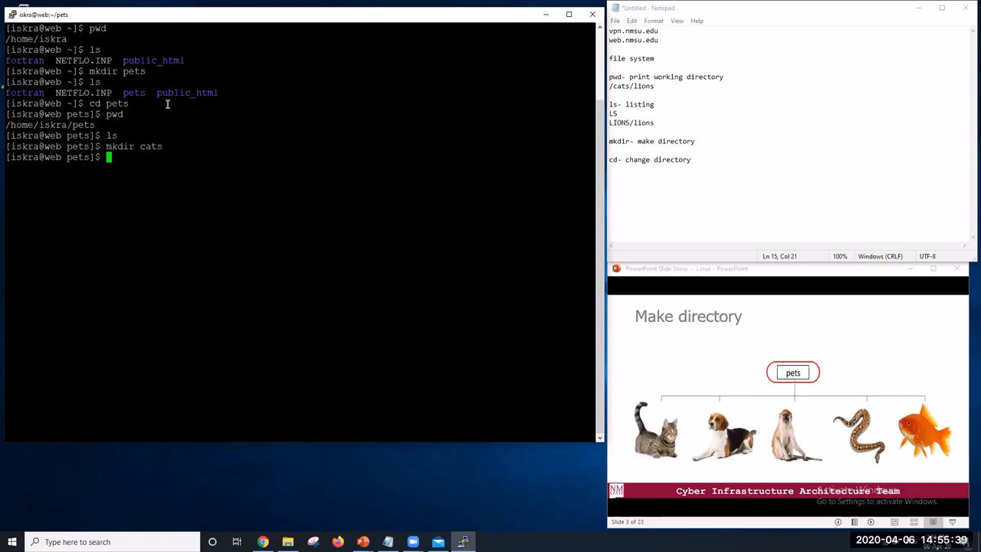
type("ls")
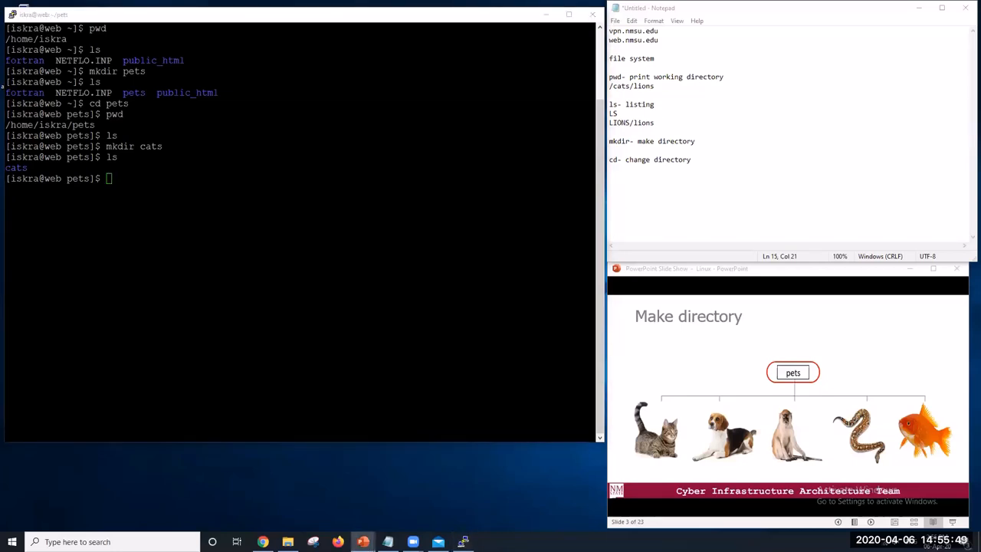
left_click(134, 178)
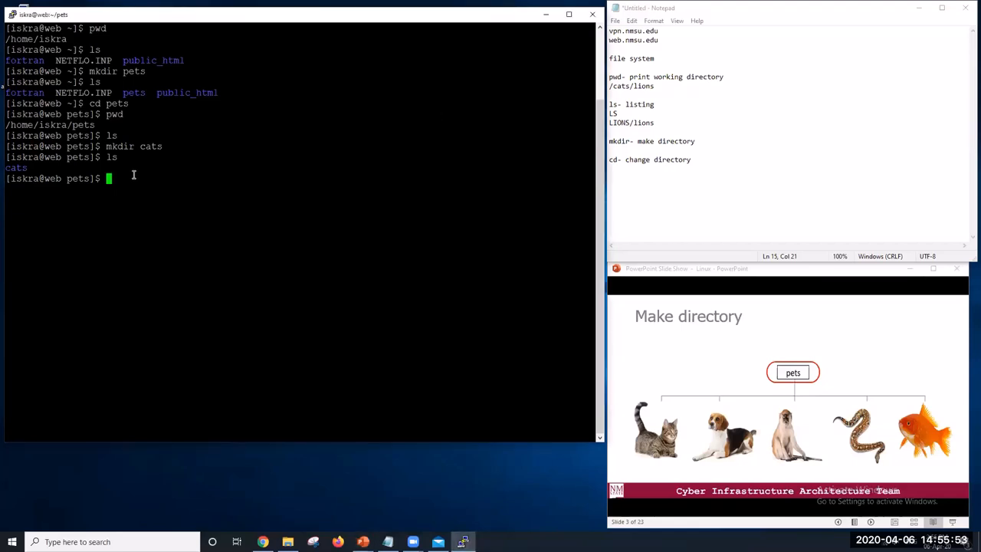
type("mkdir dogs")
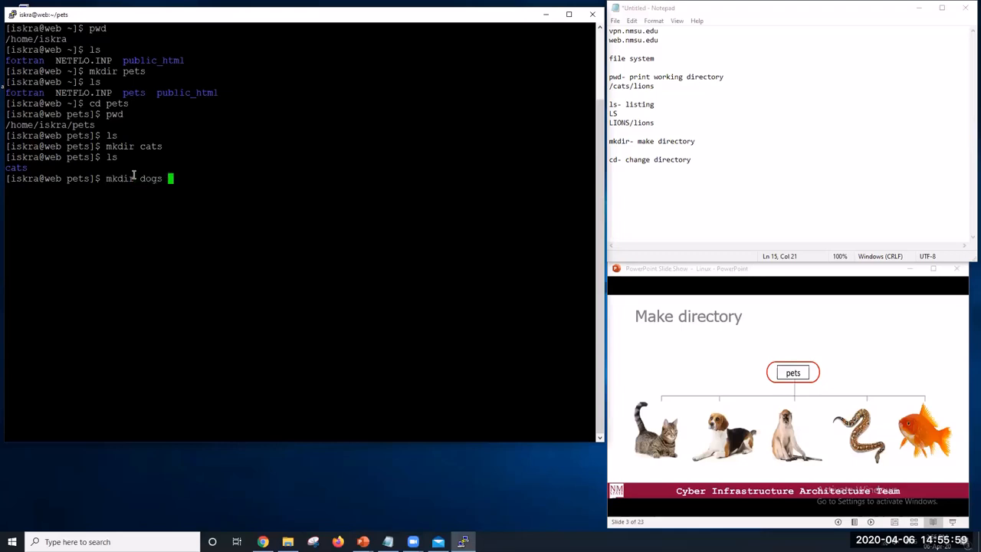
type("monkeys s")
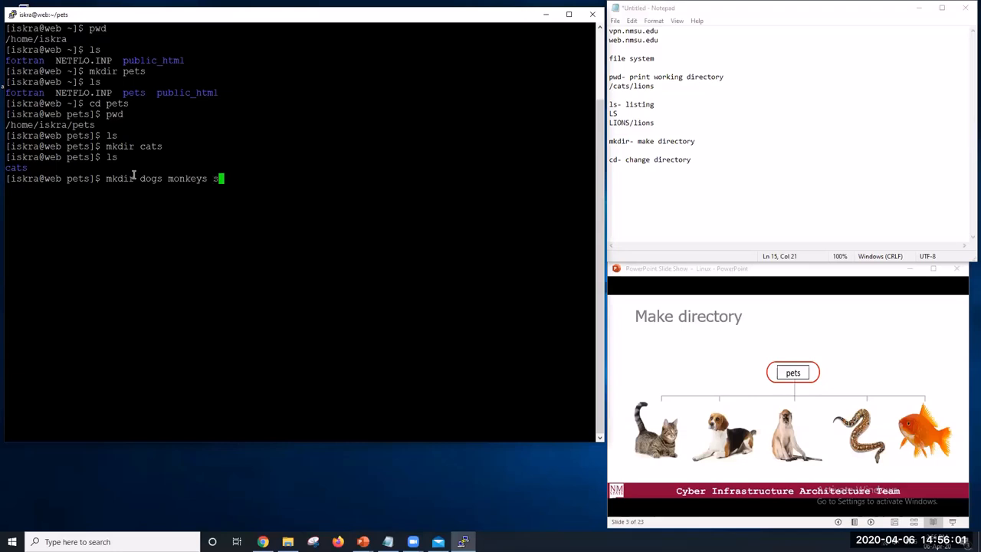
type("nakes fish")
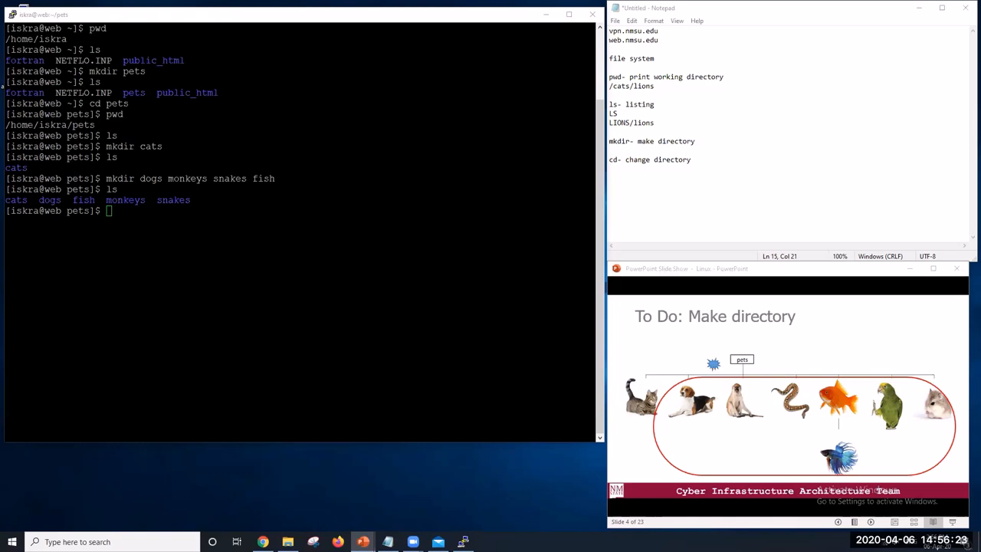
mouse_move(910, 381)
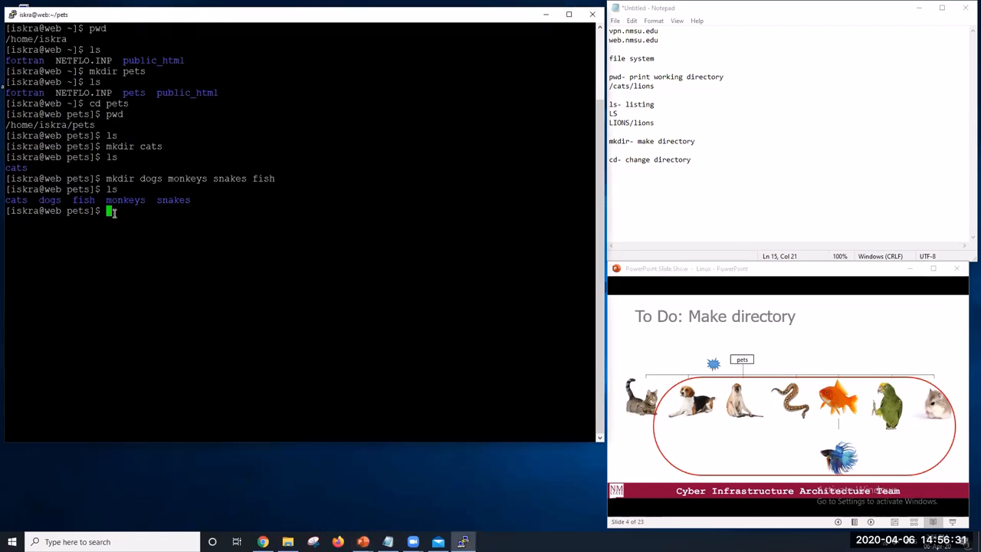
- Create birds and hamsters, list all seven folders, and move into fish
type("mkdir")
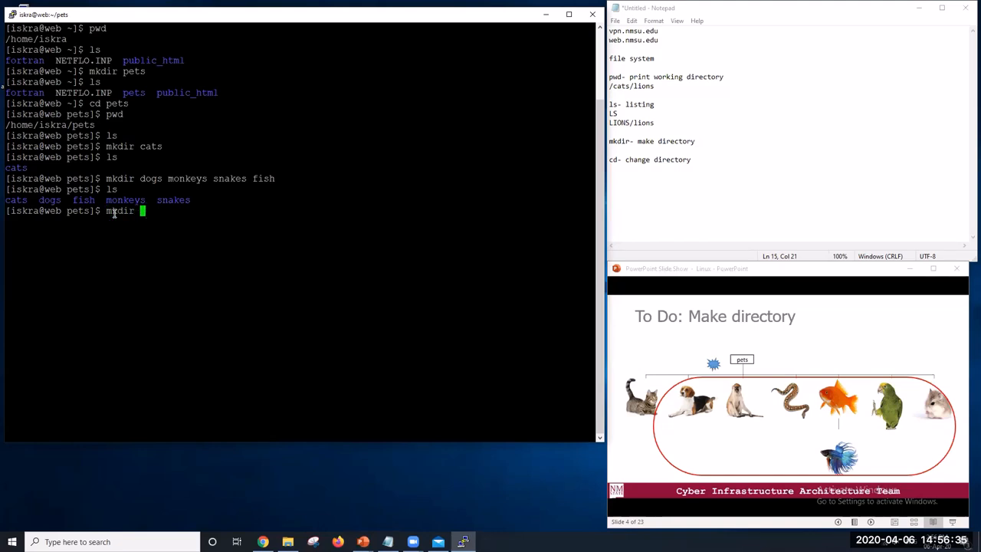
type("bir")
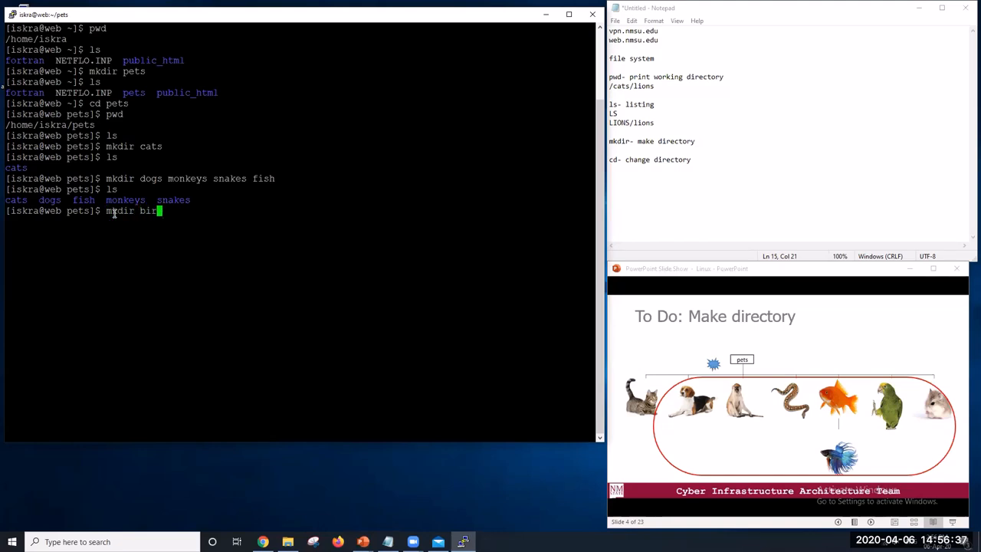
type("ds hamsters")
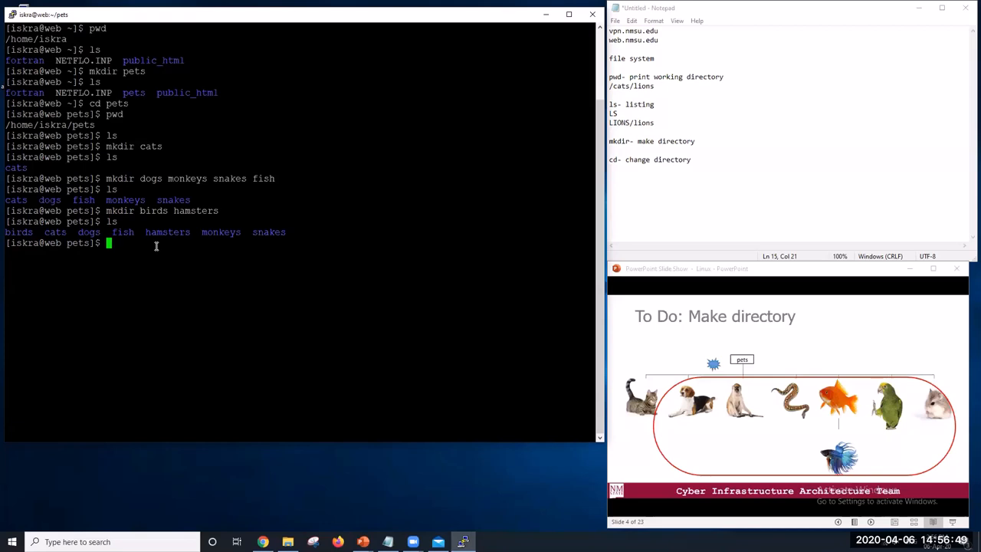
type("cd fish")
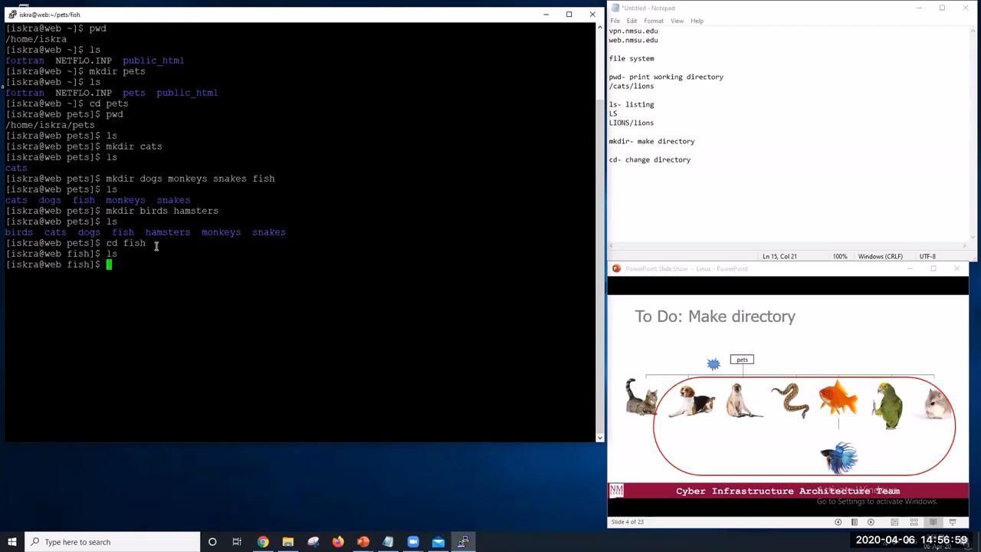
type("mkdir")
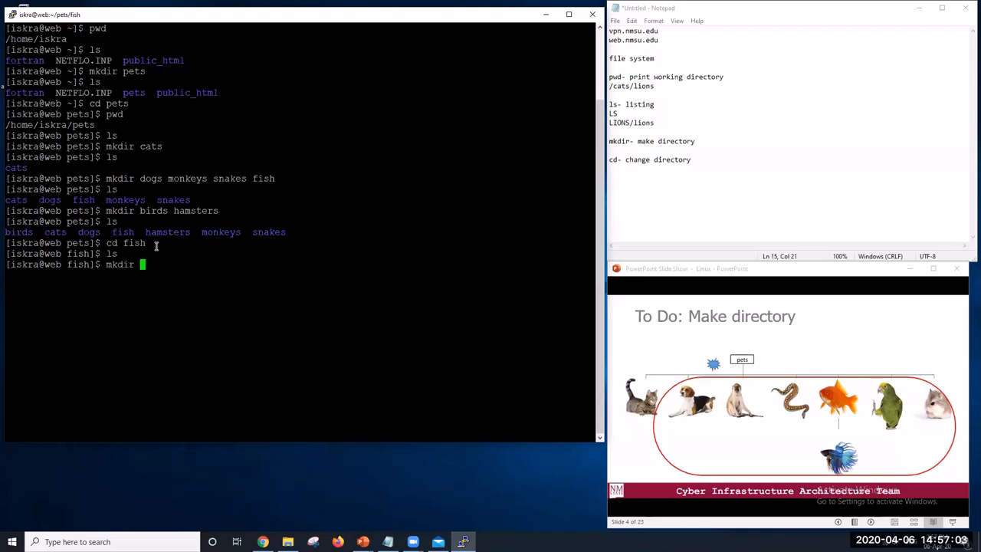
type("bettas")
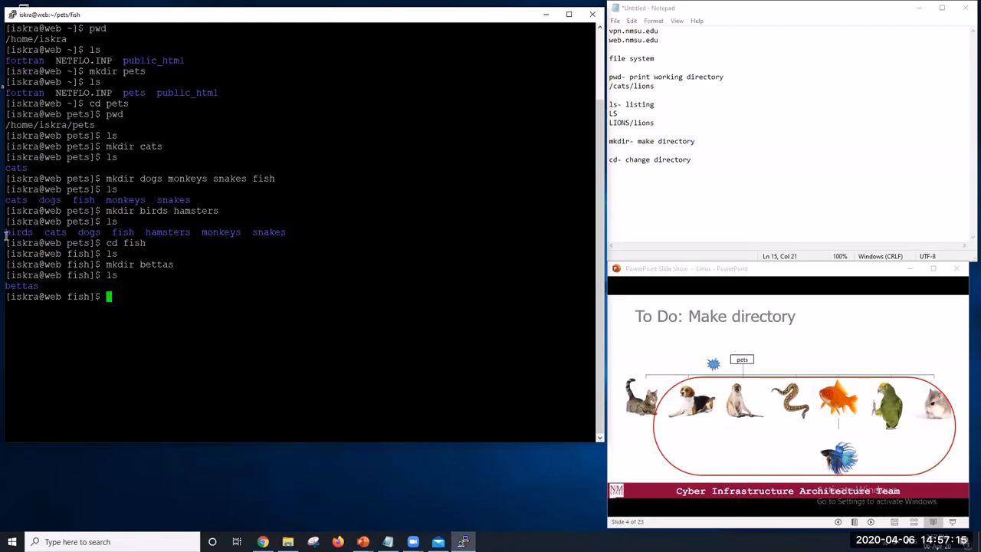
left_click_drag(7, 233, 286, 232)
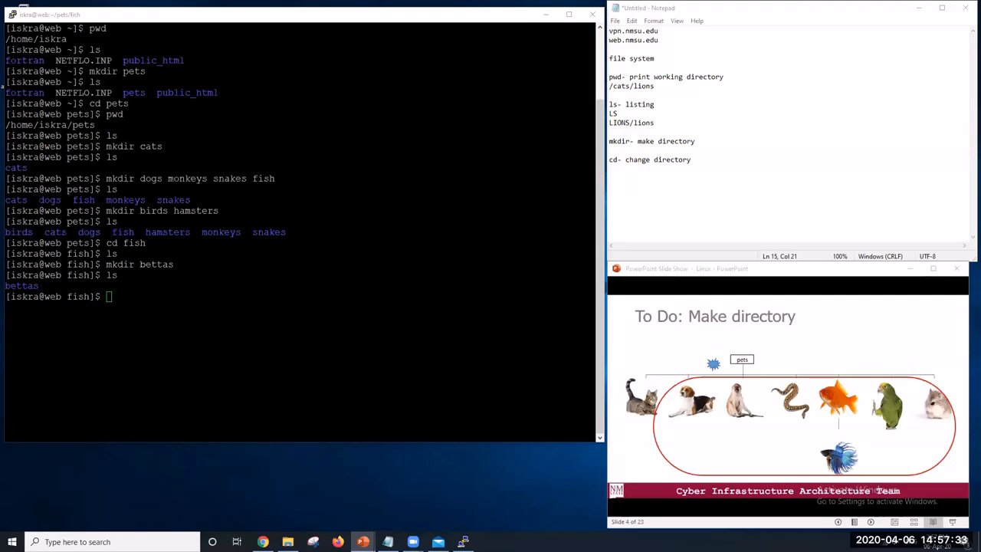
mouse_move(604, 230)
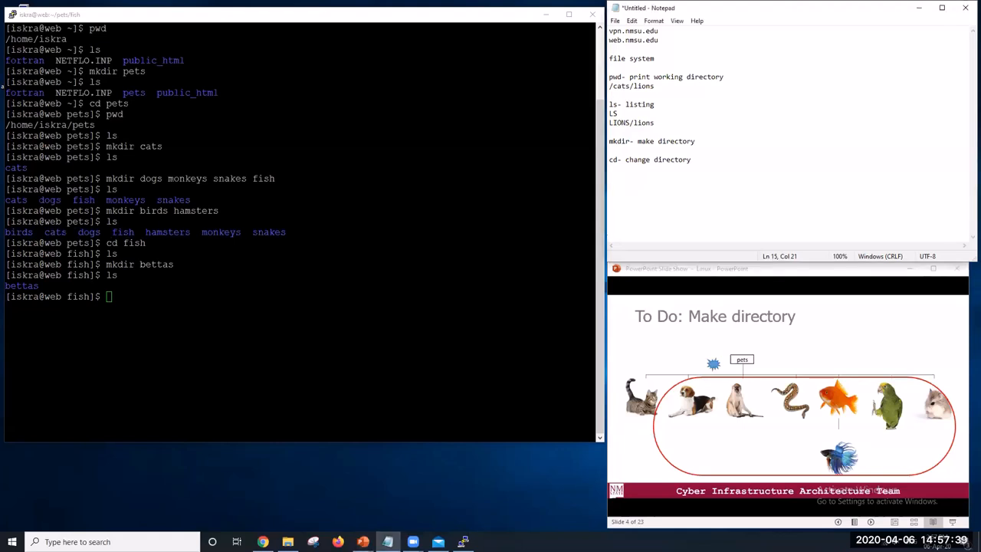
- Return to pets with cd .. after the failed cd.., and list its seven folders
type("cd..")
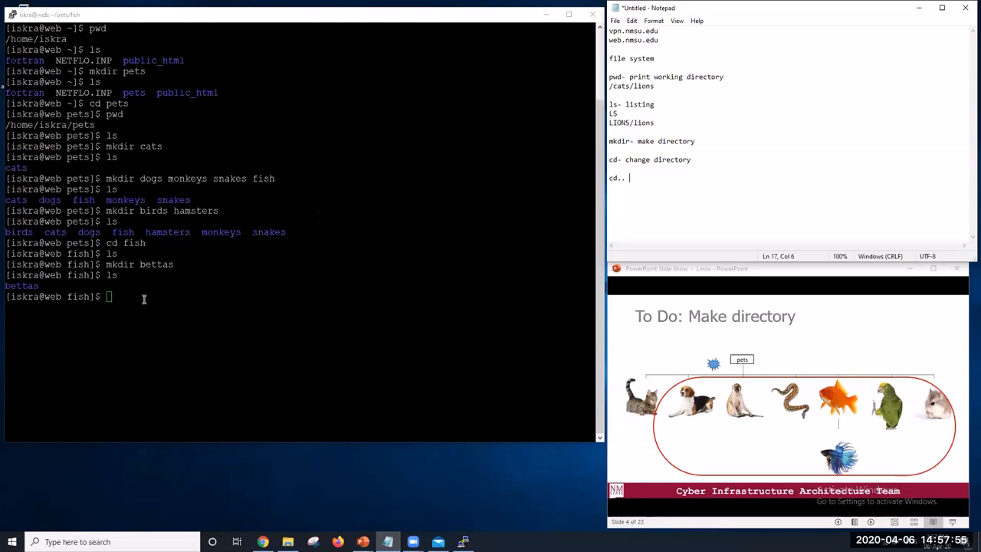
type("cd..")
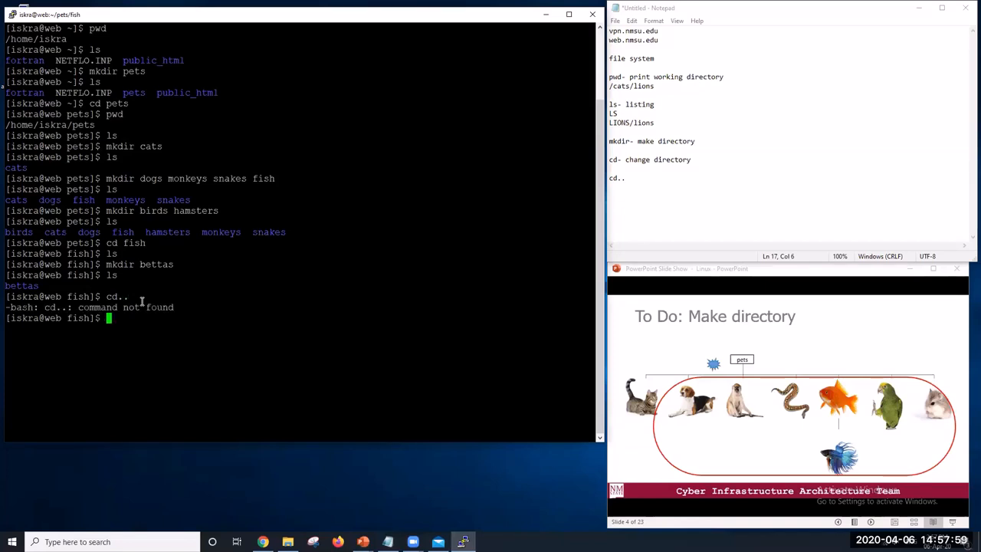
type("cd")
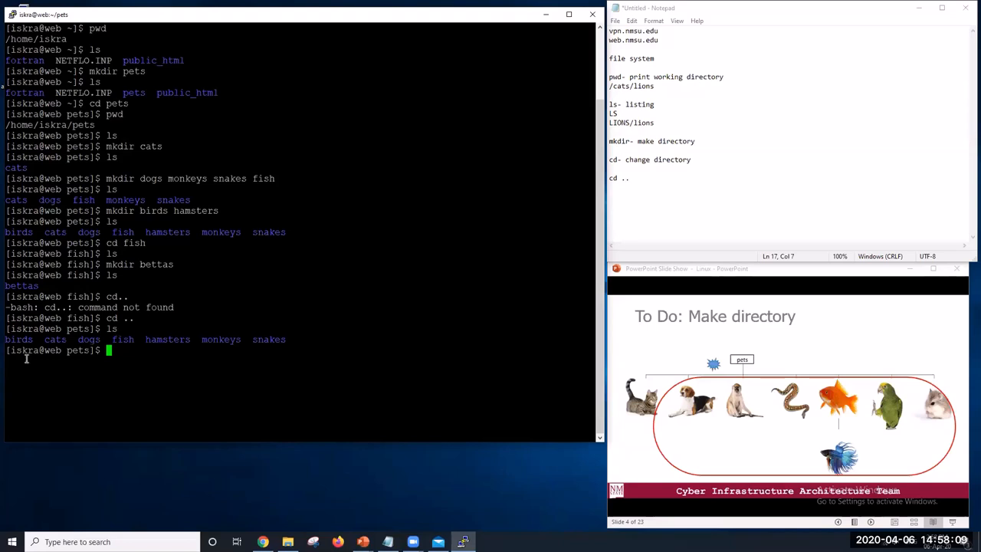
type("p")
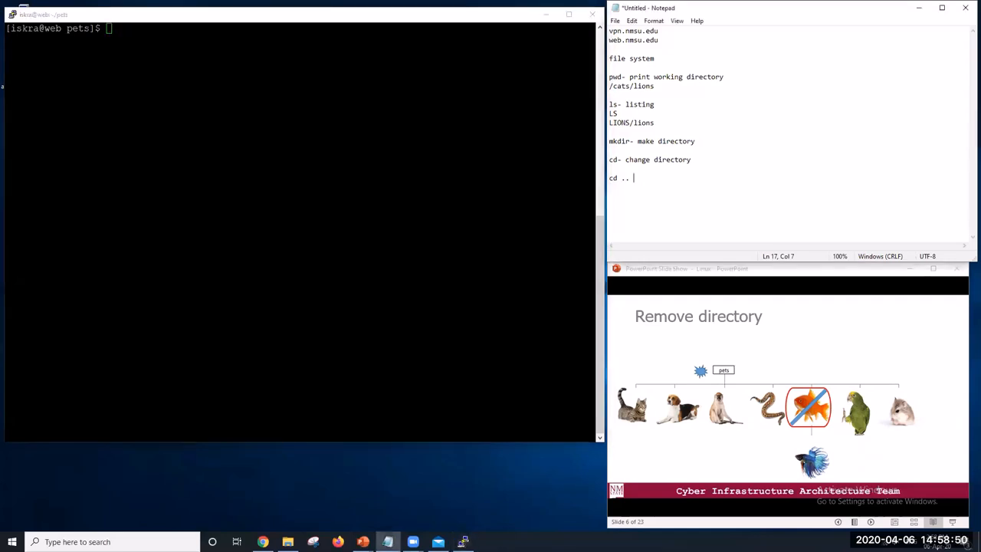
- Note 'rmdir- remove directory (empty)' in Notepad, then try rmdir fish, which fails
type("rmdir-")
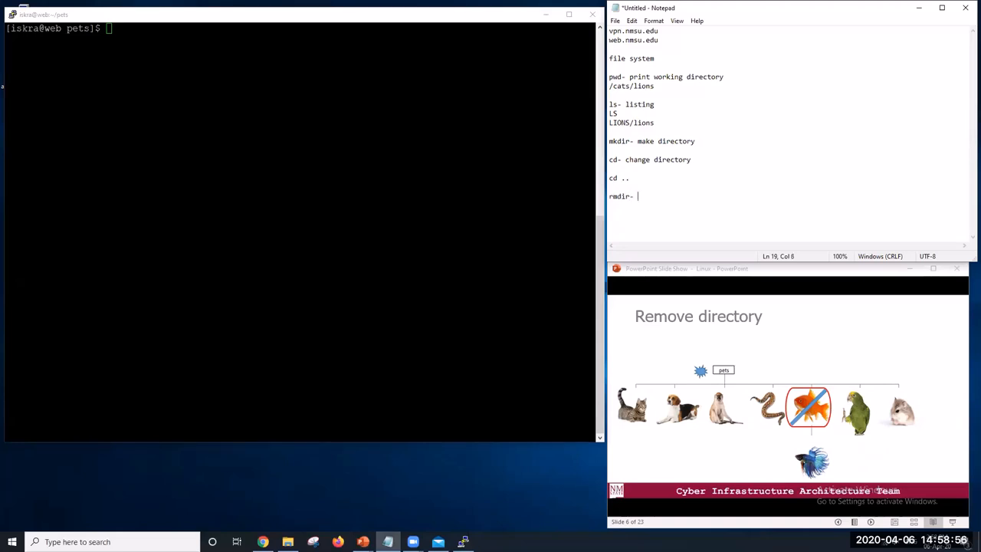
type("remove d")
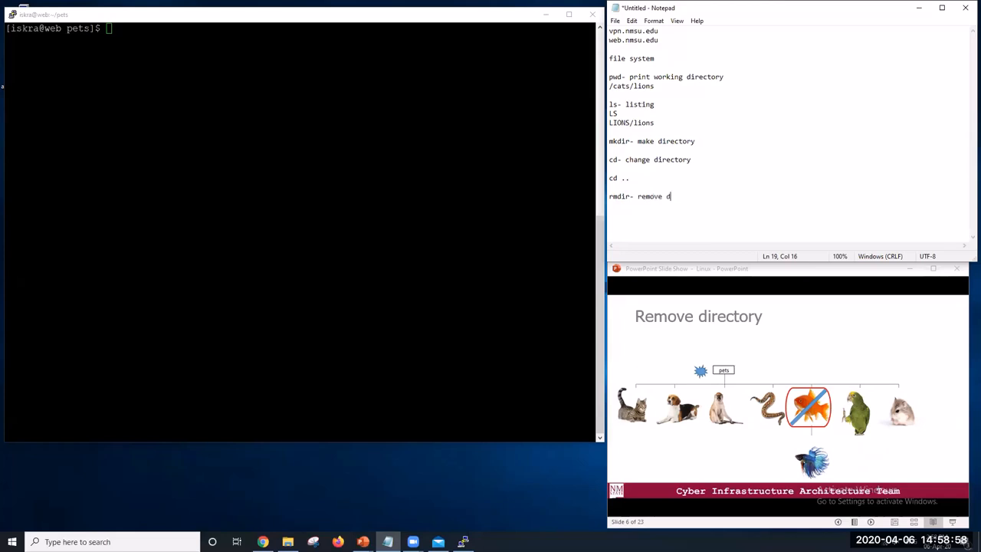
type("irectory")
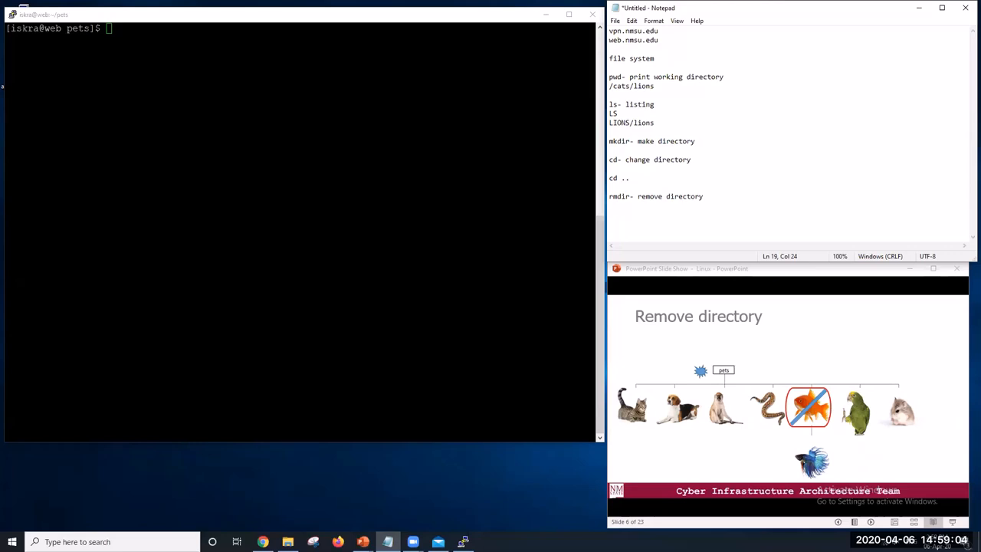
type("(empty")
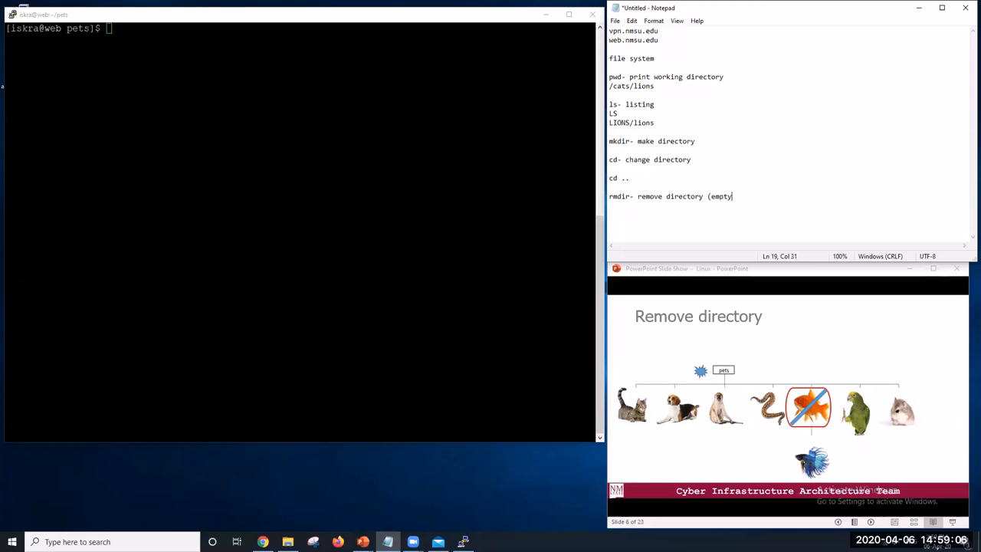
type(")")
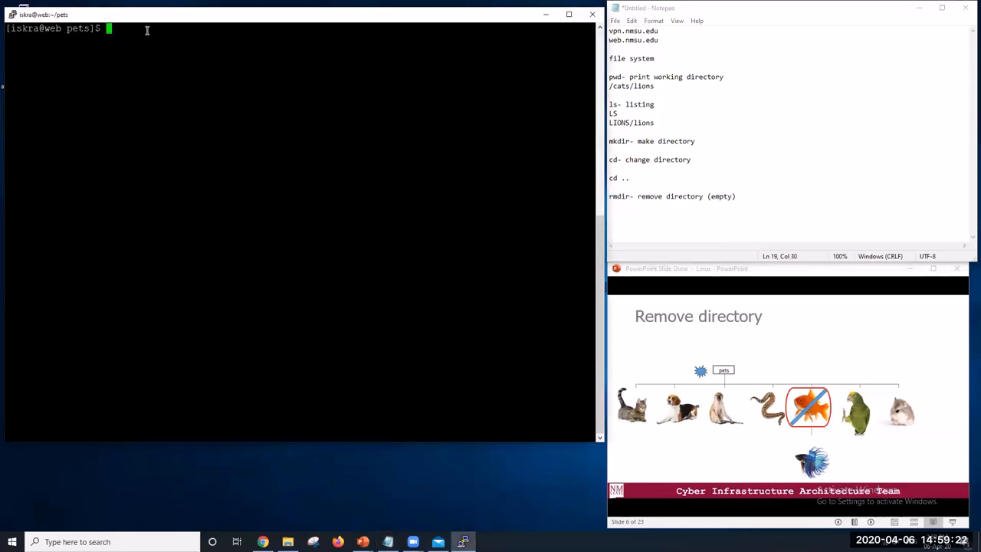
type("rmdir fish")
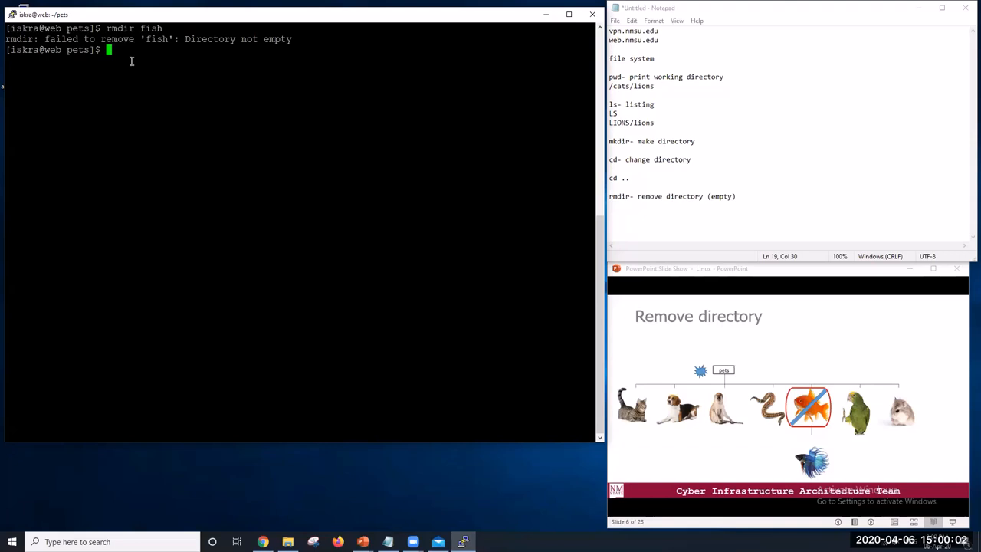
mouse_move(50, 200)
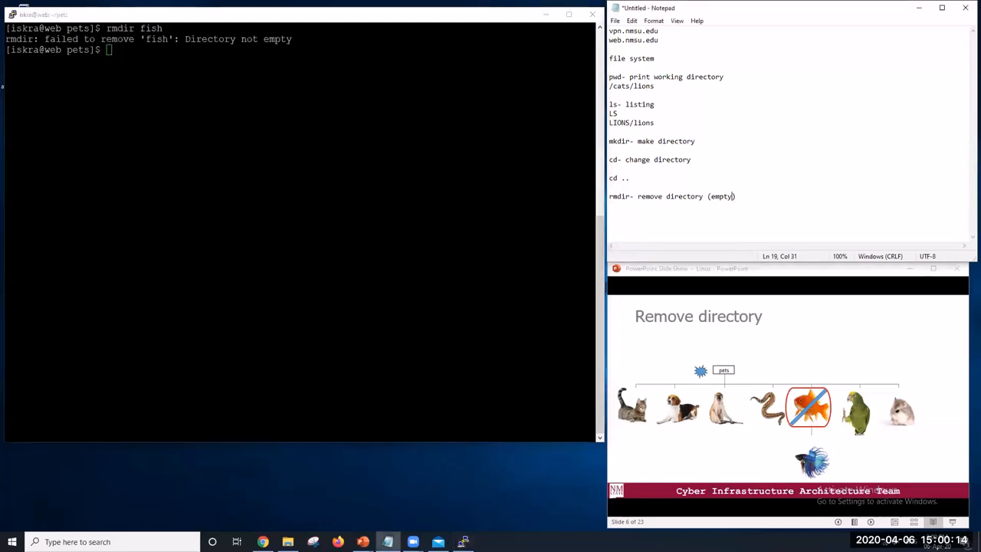
- Delete fish with rm -r; ls shows birds, cats, dogs, hamsters, monkeys, snakes
type("rm -")
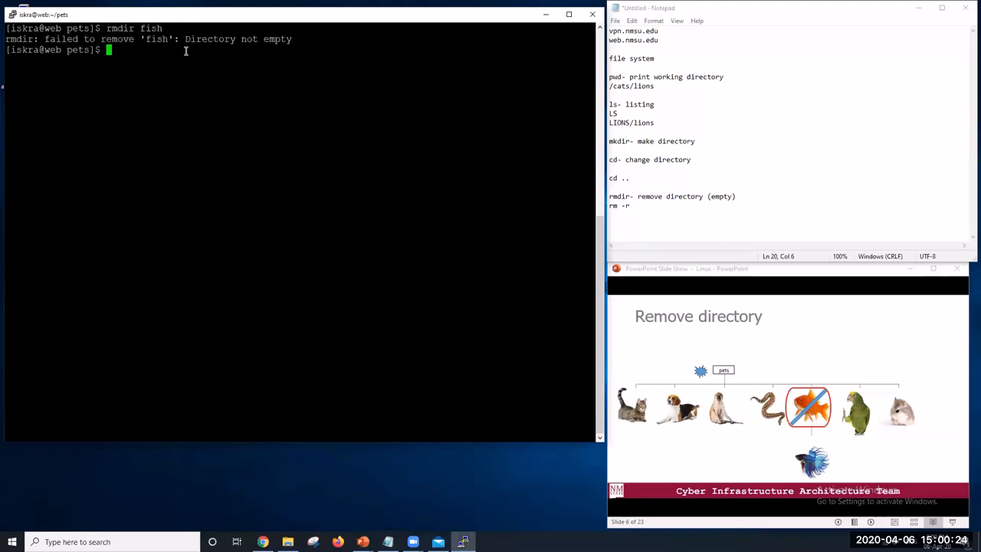
type("rm -r fish")
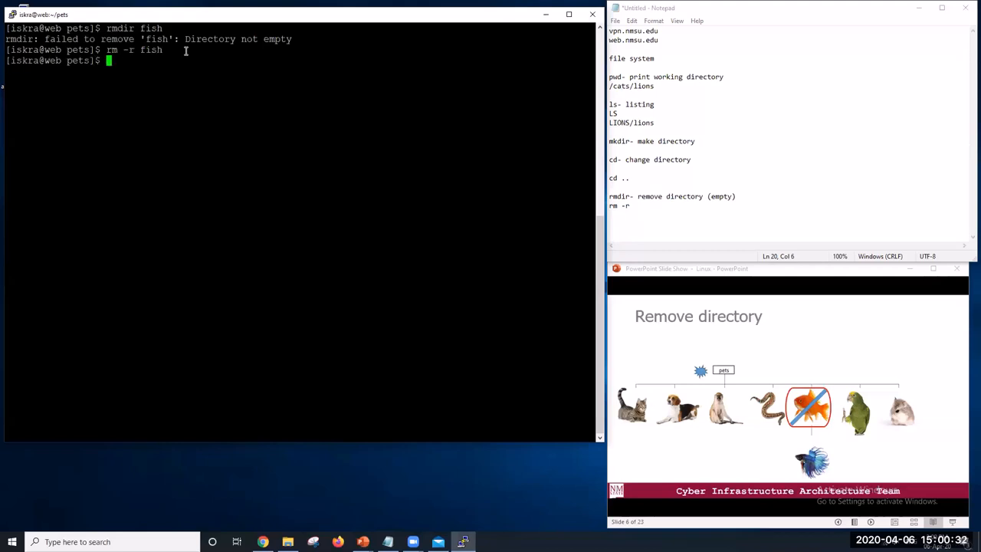
type("ls")
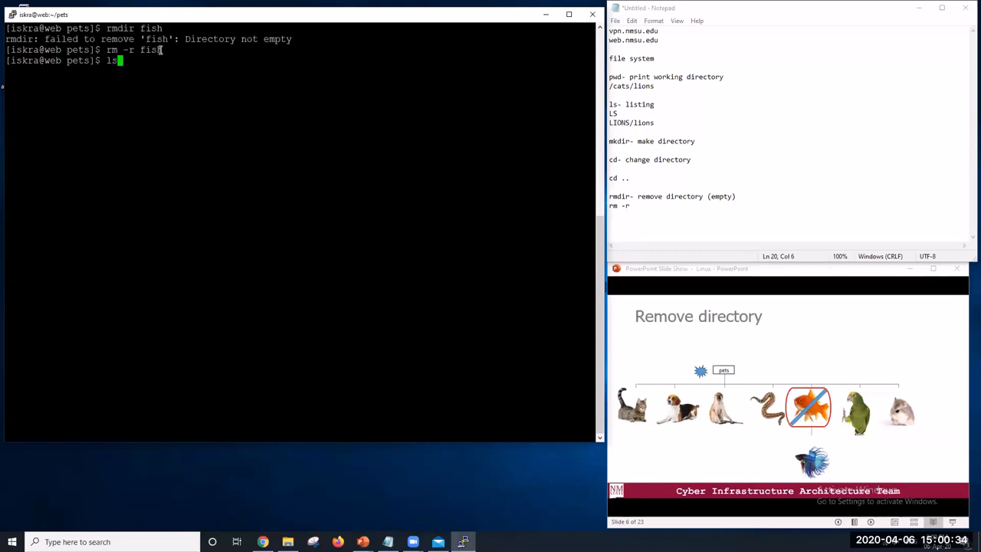
key("Return")
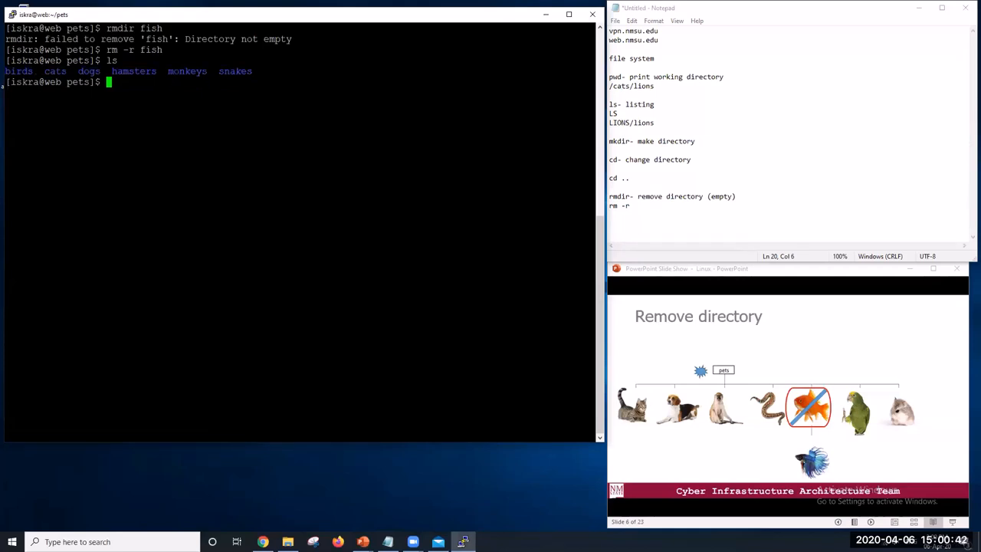
key("Right")
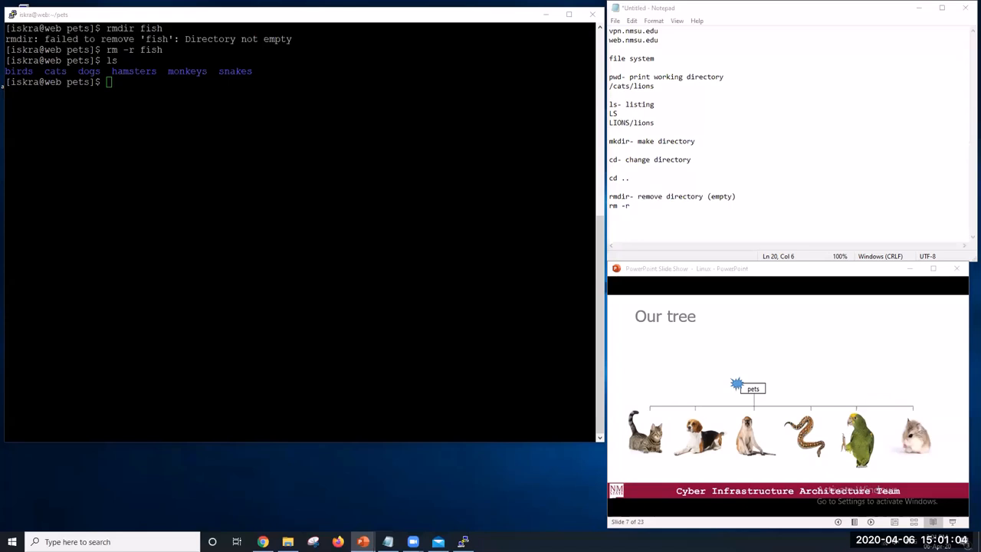
mouse_move(693, 185)
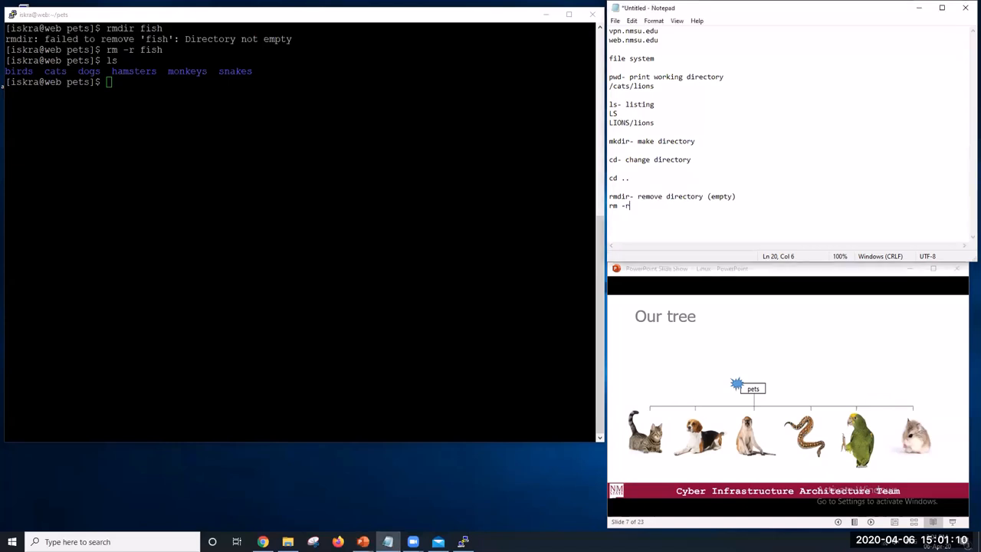
type("nano editor")
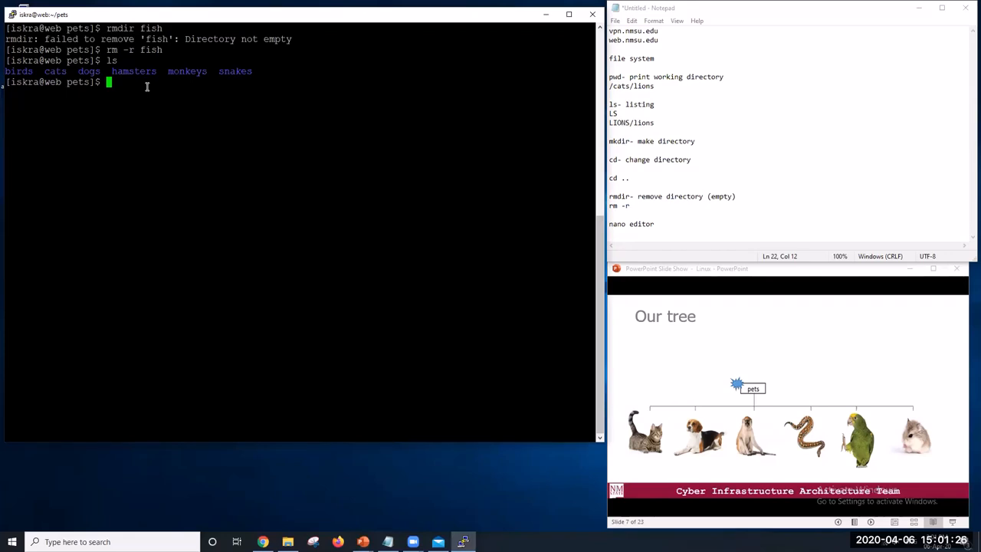
key("Return")
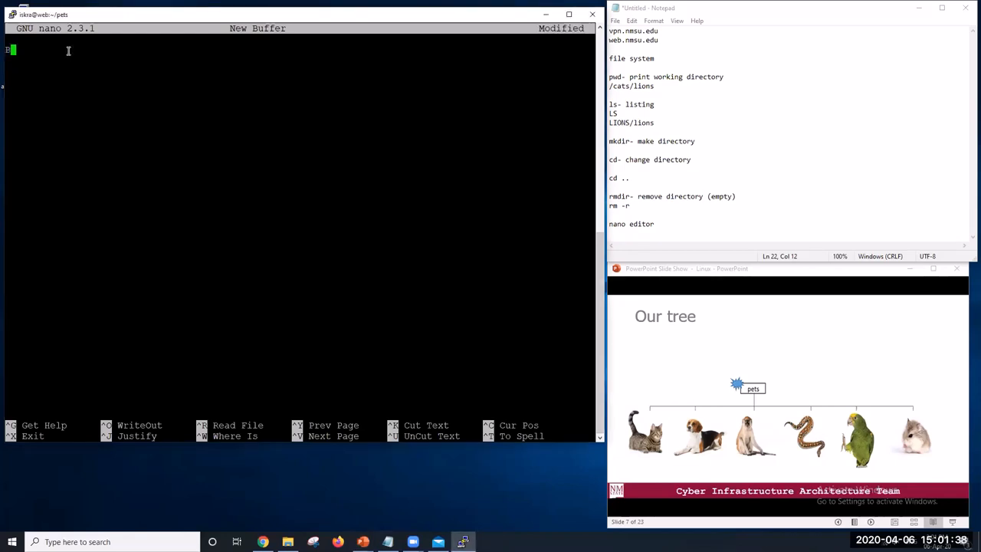
- Type the poodle record lines: Breed Poodle, Gender Female, Age 3 months
type("reed:")
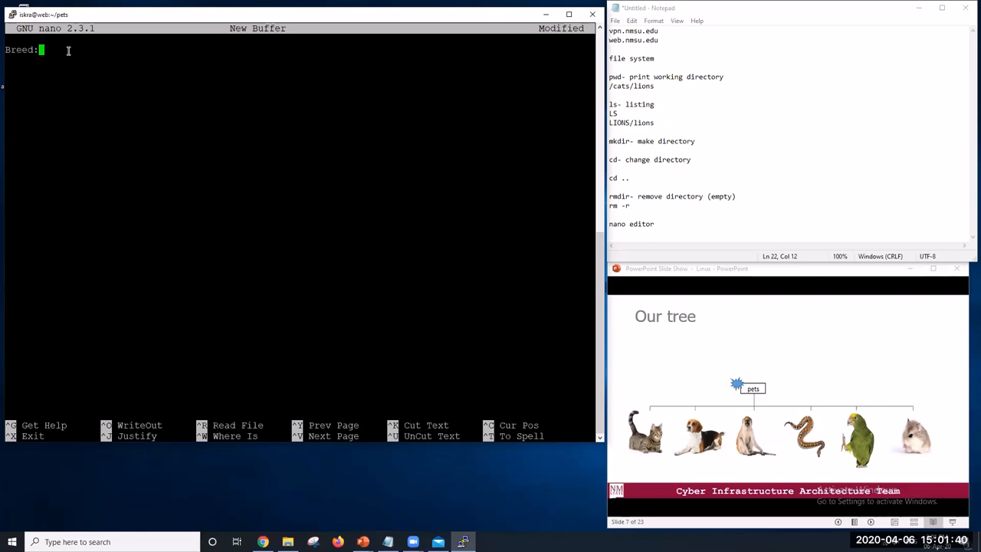
type("Poodle")
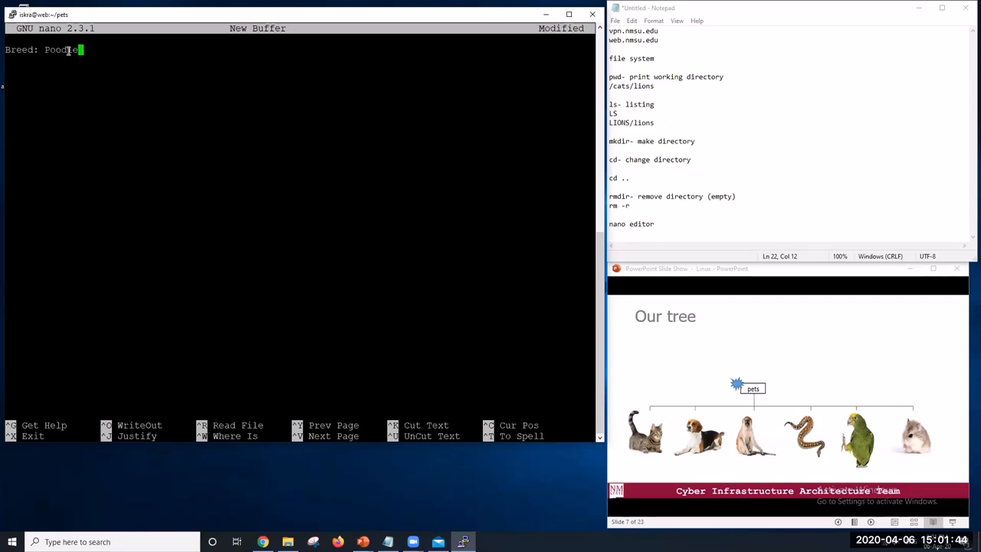
key("Enter")
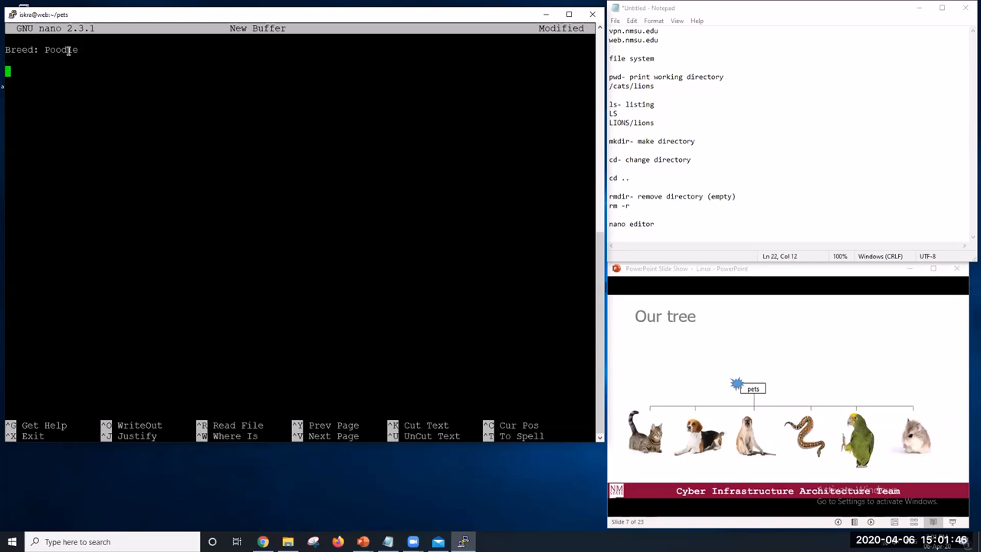
type("Gende")
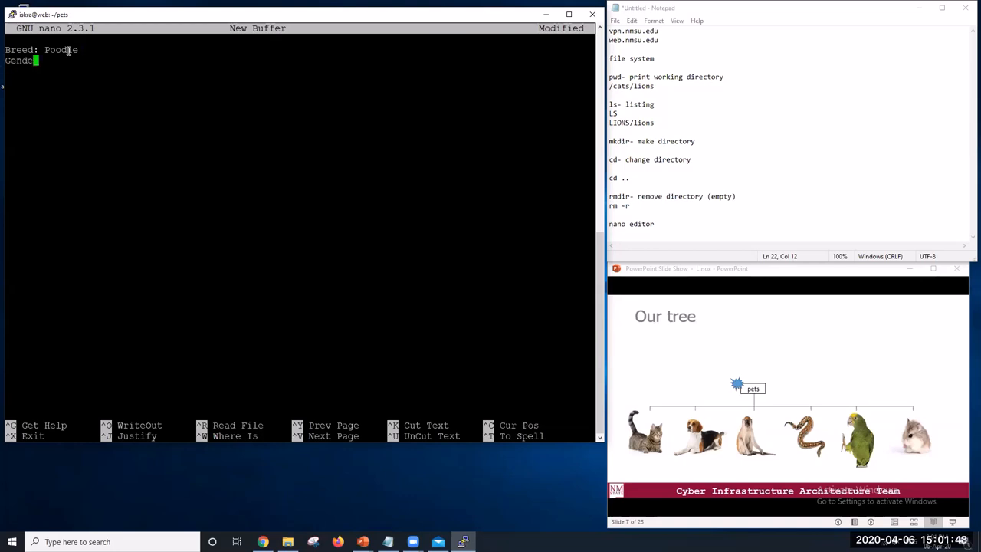
type("r:")
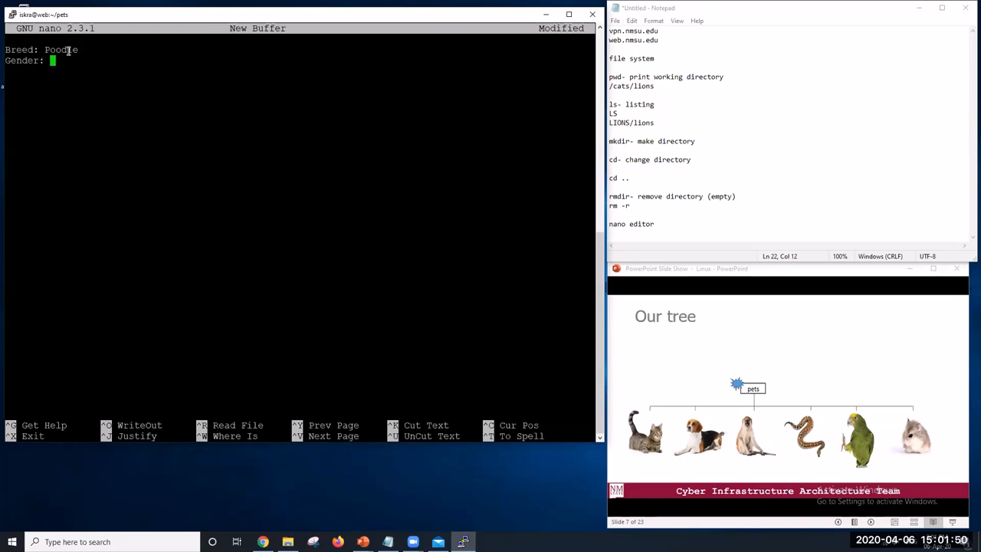
type("Female")
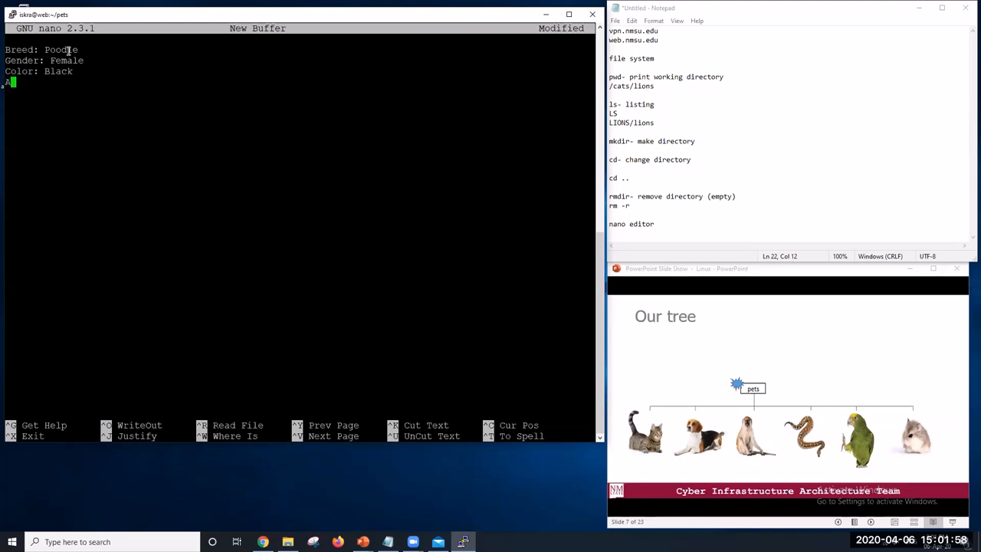
type("Age: 3 mo")
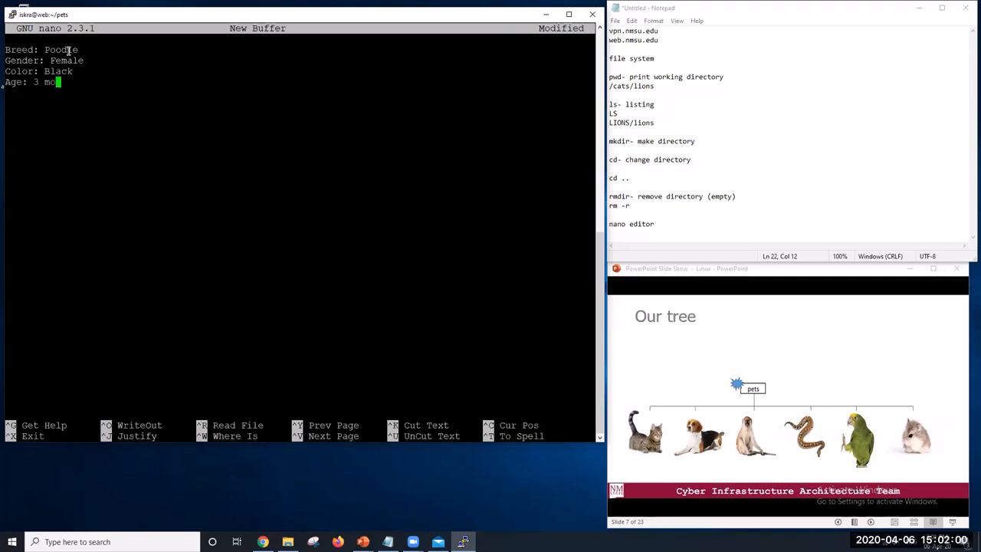
type("nths")
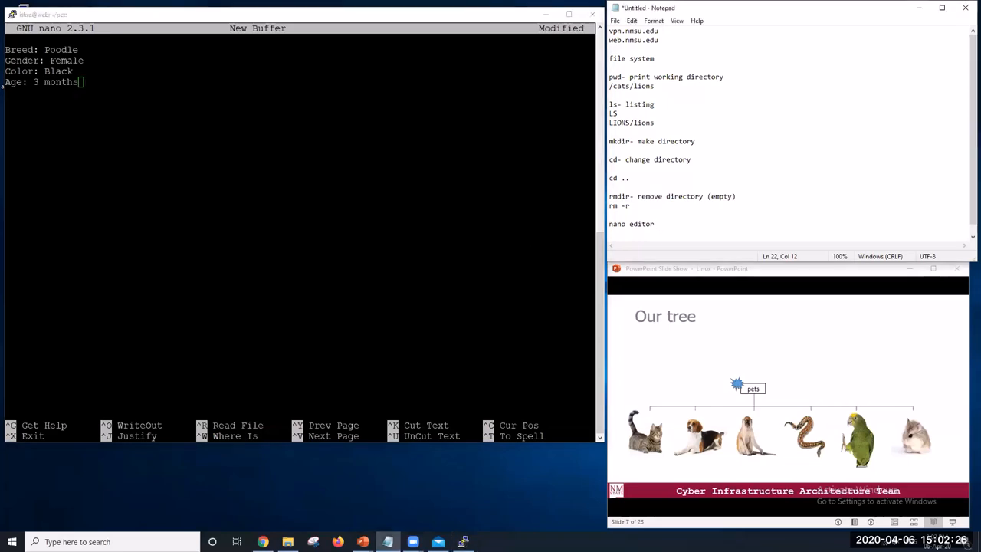
- Note 'ctrl + X exit' in Notepad and exit nano with Ctrl+X
type("ctrl")
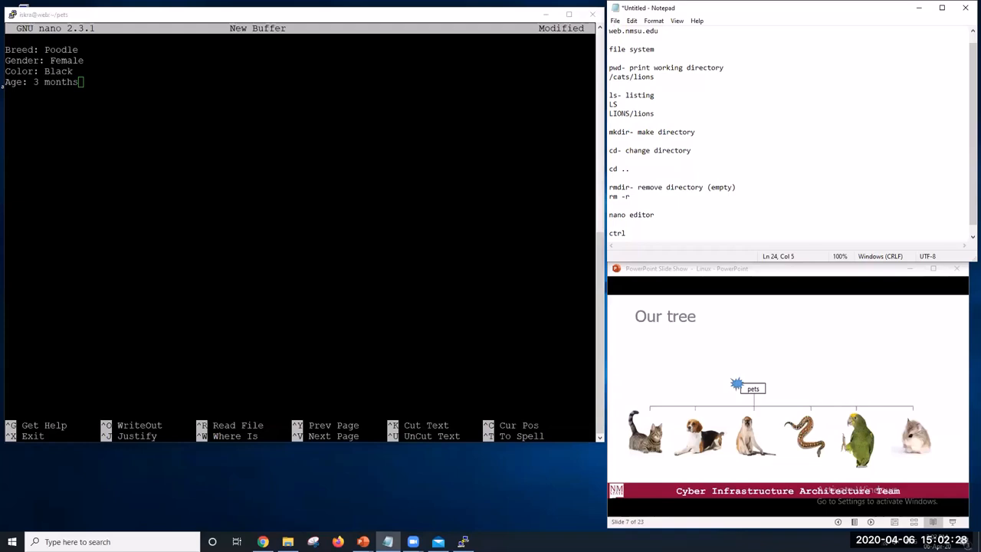
type("+ X to e")
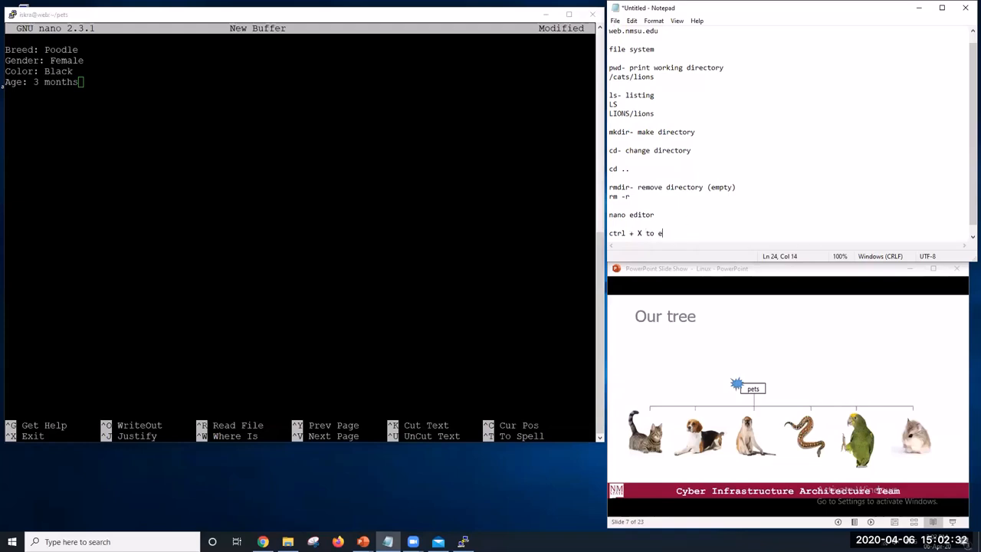
type("xit)")
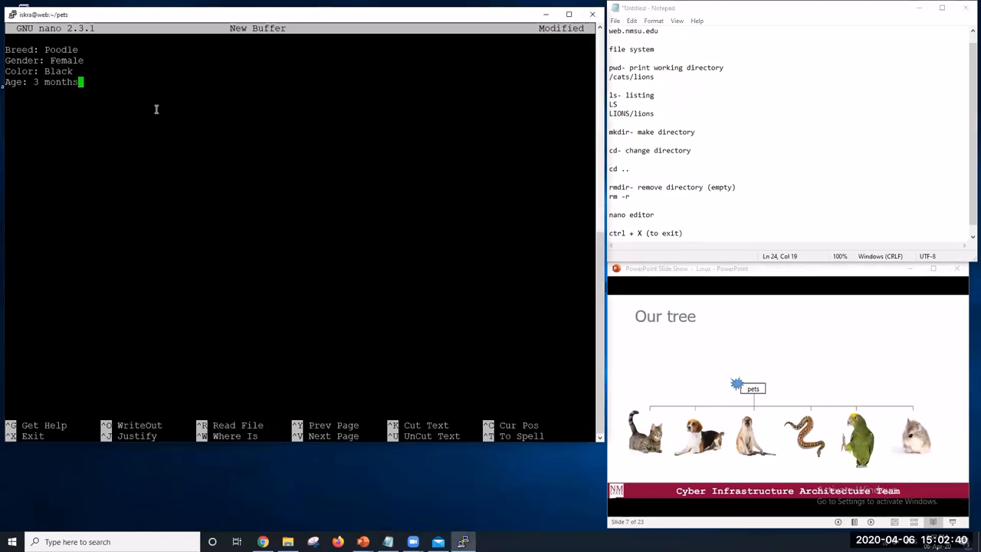
key("ctrl+x")
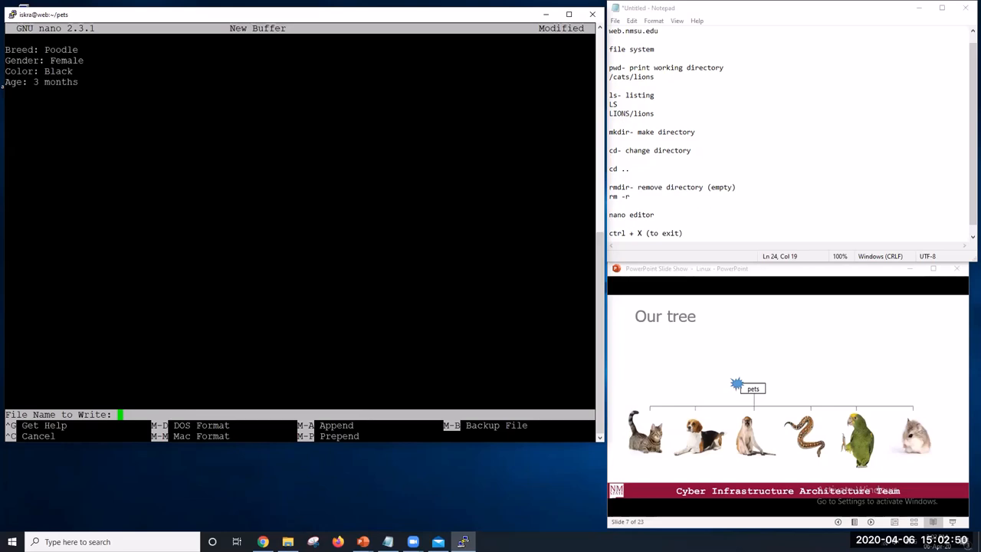
- Enter poodle1 as the filename at nano's File Name to Write prompt
type("poodle1")
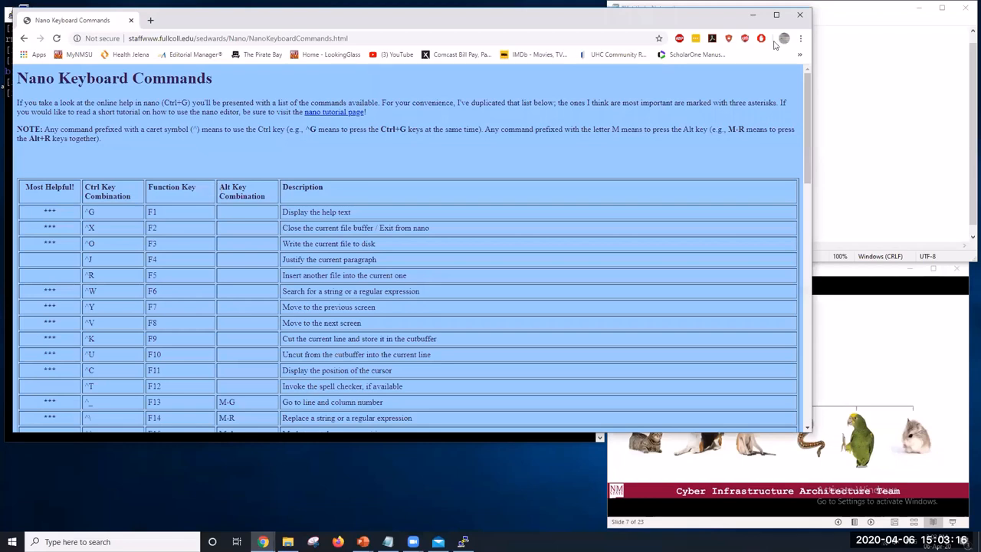
mouse_move(196, 23)
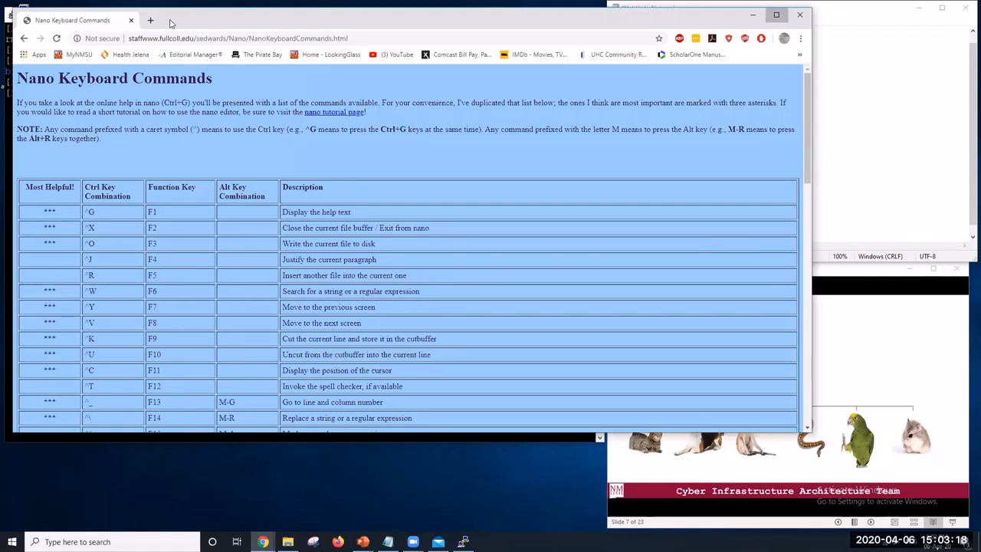
- Maximize the Nano Keyboard Commands page in Chrome and scroll its command table
left_click(795, 14)
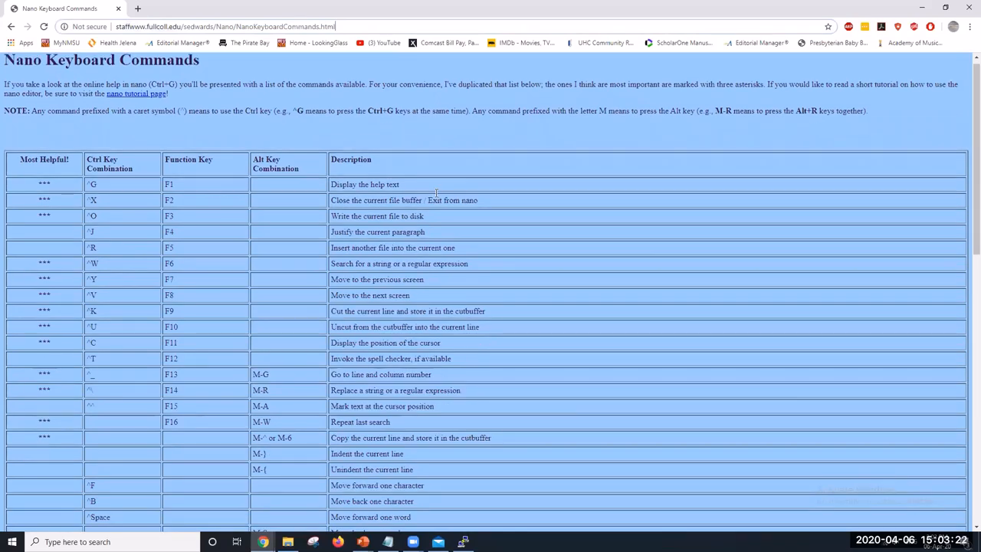
scroll("down", 3)
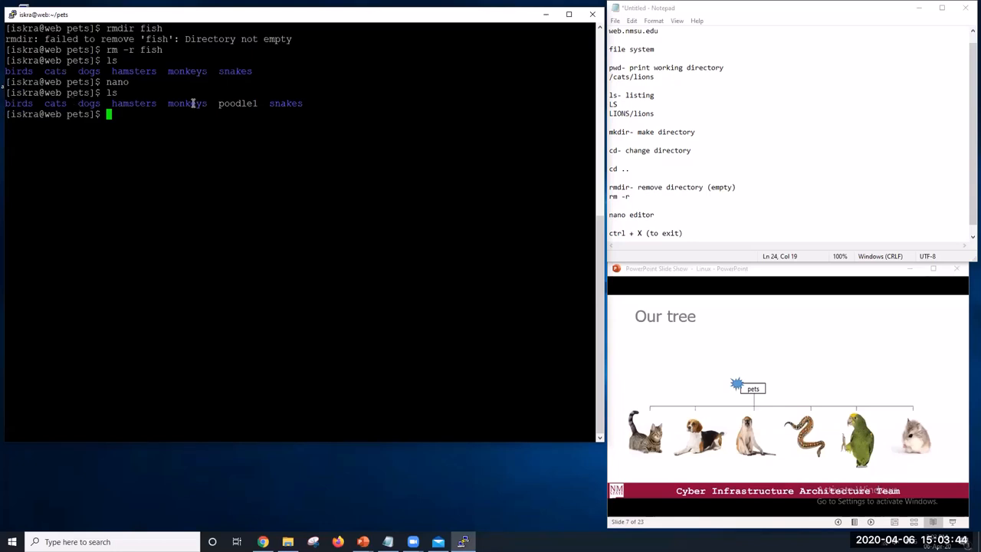
mouse_move(174, 119)
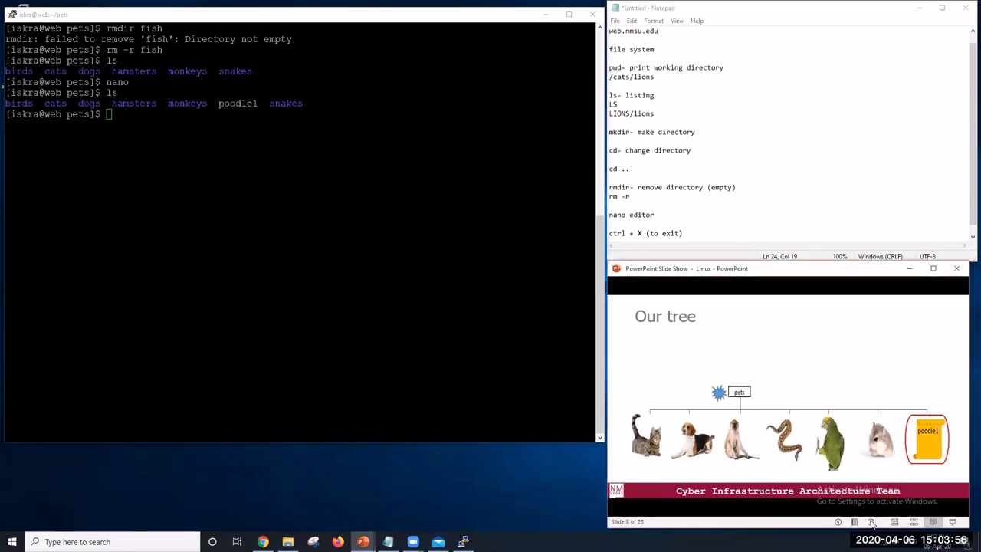
- Run ls in pets to confirm poodle1 is listed
left_click(875, 522)
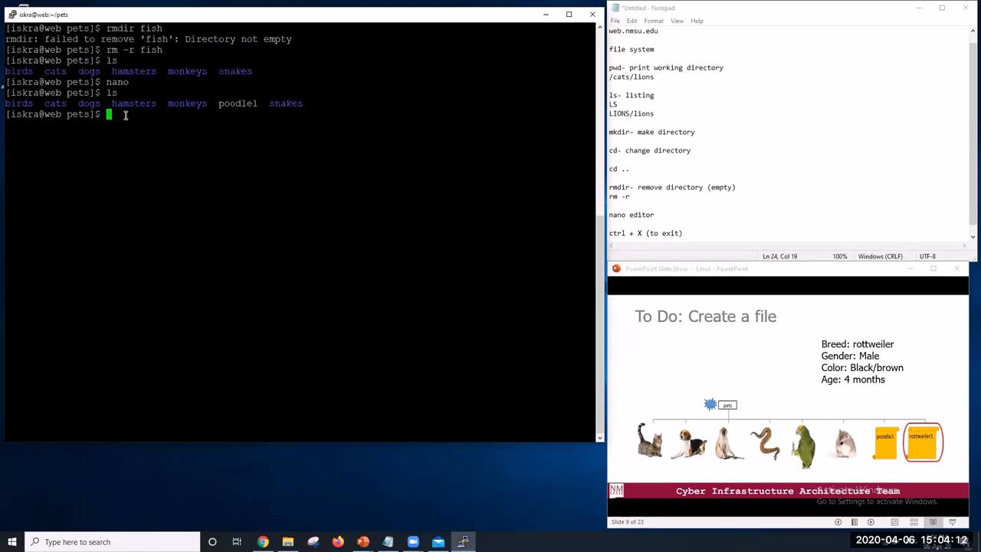
- Start a new nano file named rottweiler1
type("nano")
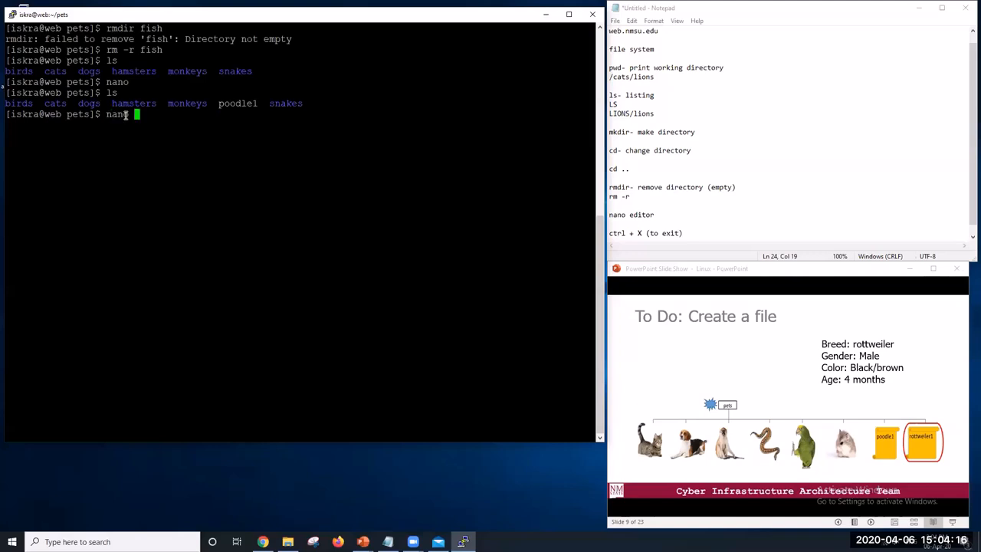
type("rottwei")
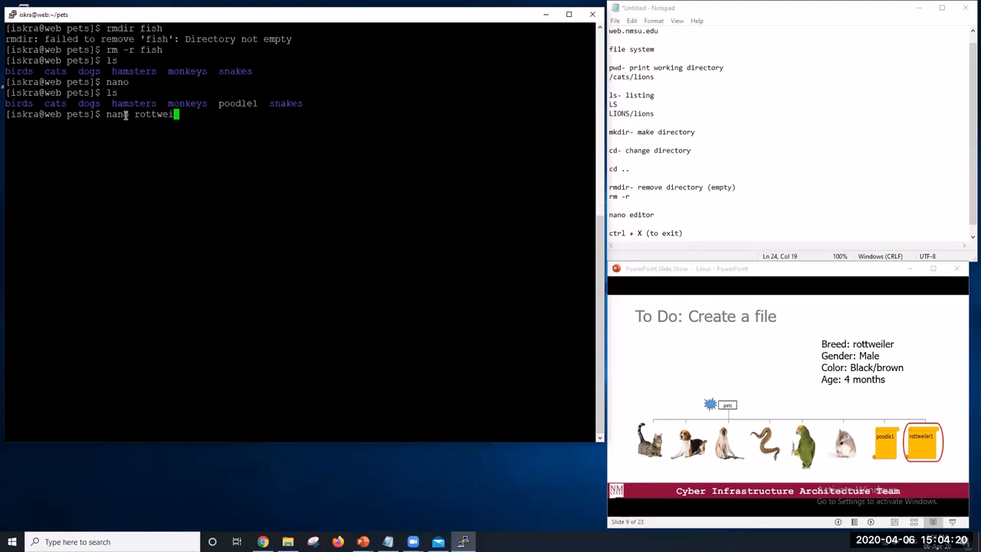
type("r1")
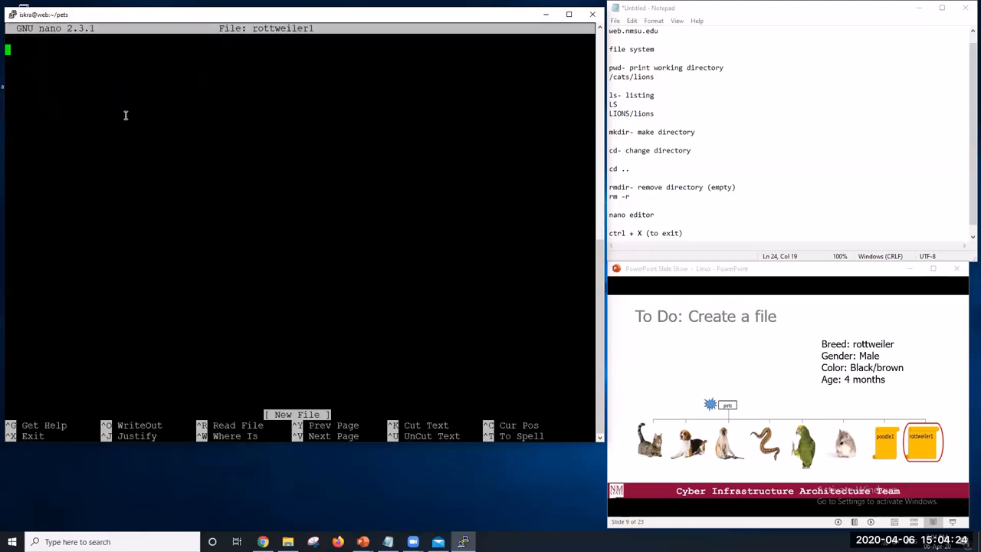
- Enter Breed rottweiler, Gender Male, Color Black/brown, Age 4 months, and save
type("Breed")
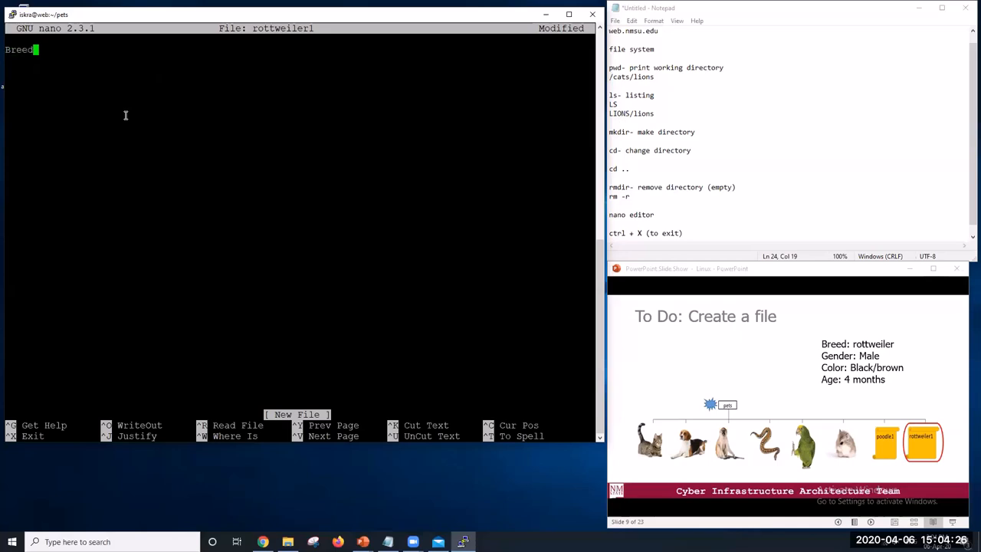
type(": r")
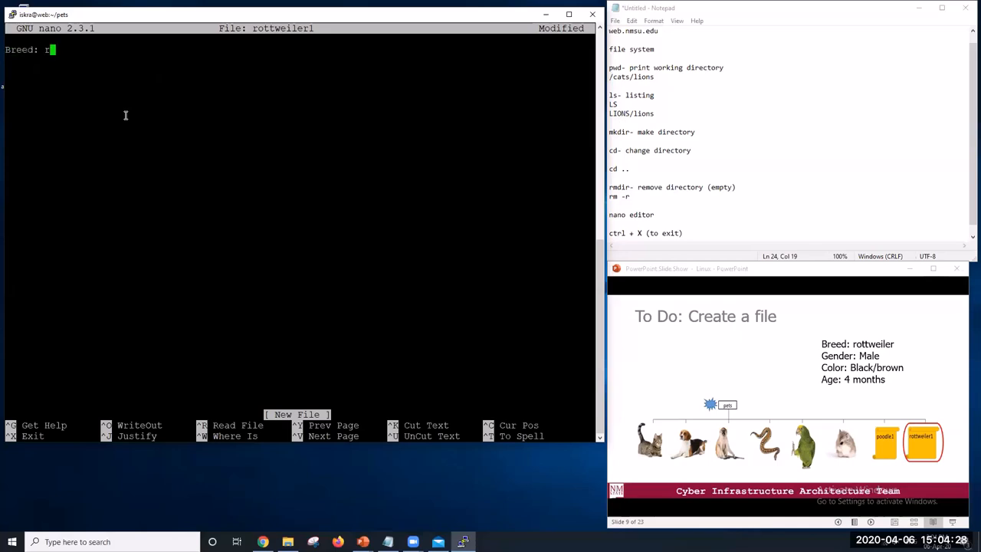
type("ottweiler")
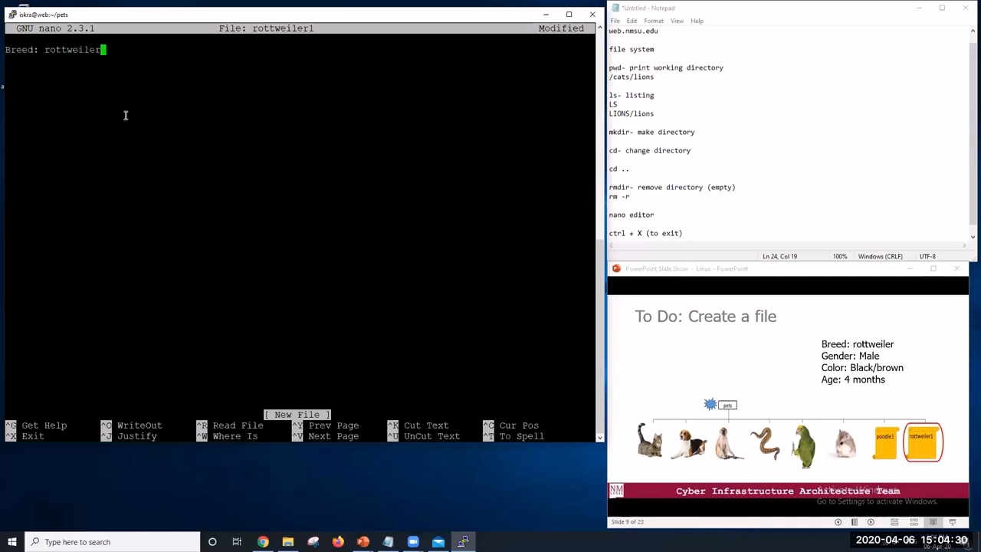
key("Enter")
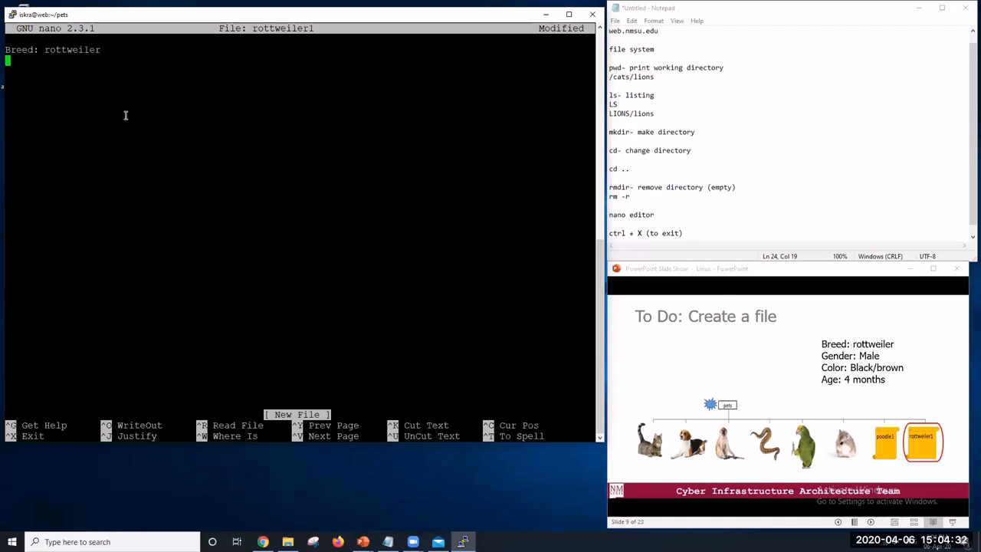
type("Gender: Male")
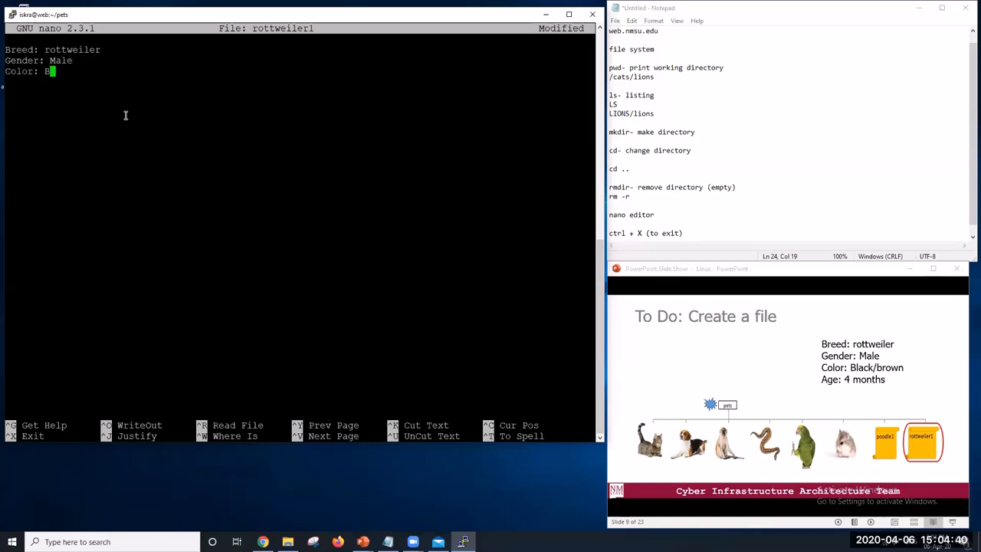
type("lack/brown")
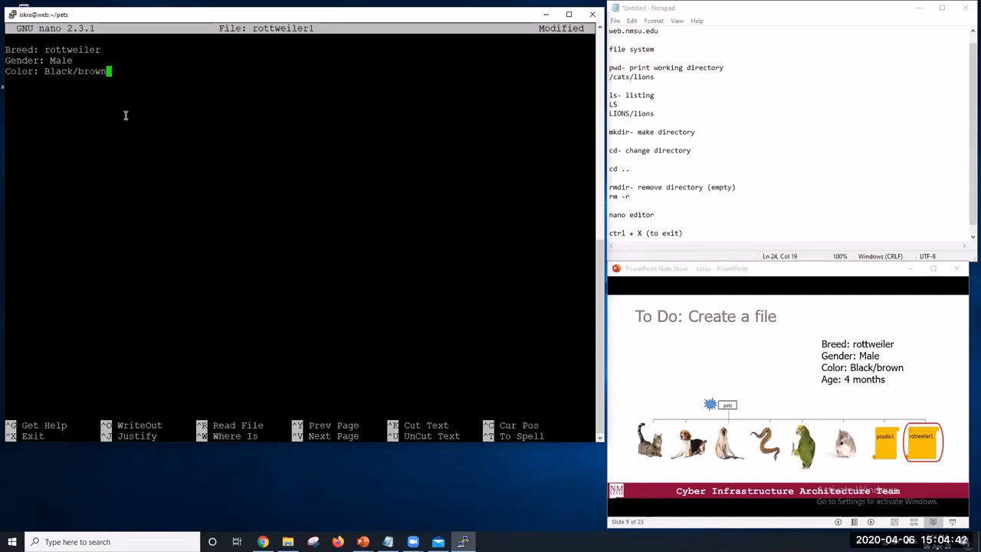
key("Enter")
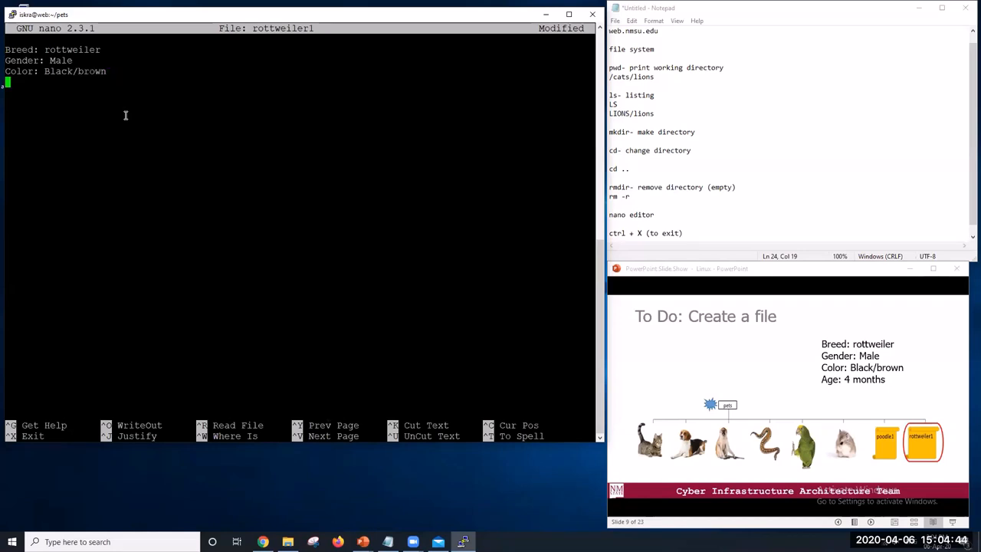
type("Age: 4 months")
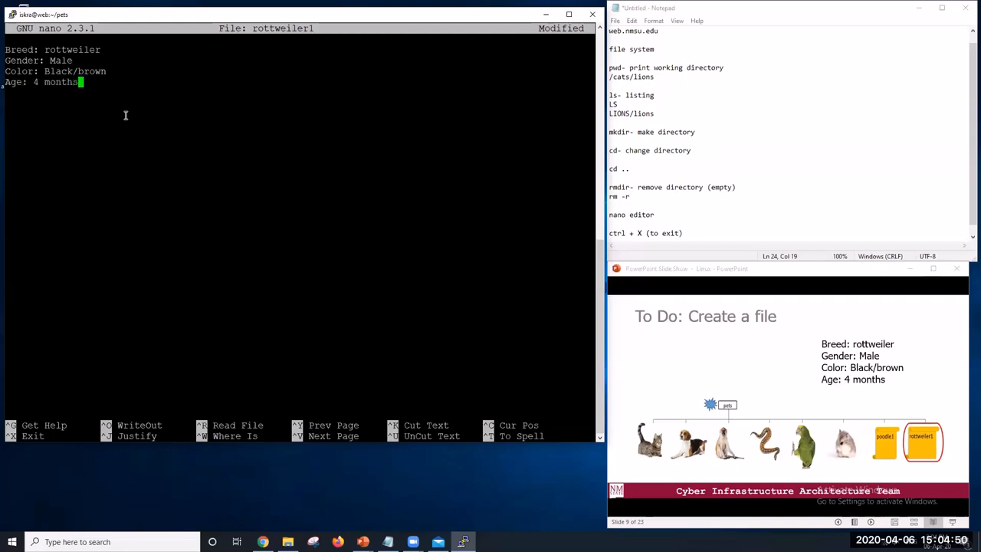
key("ctrl+o")
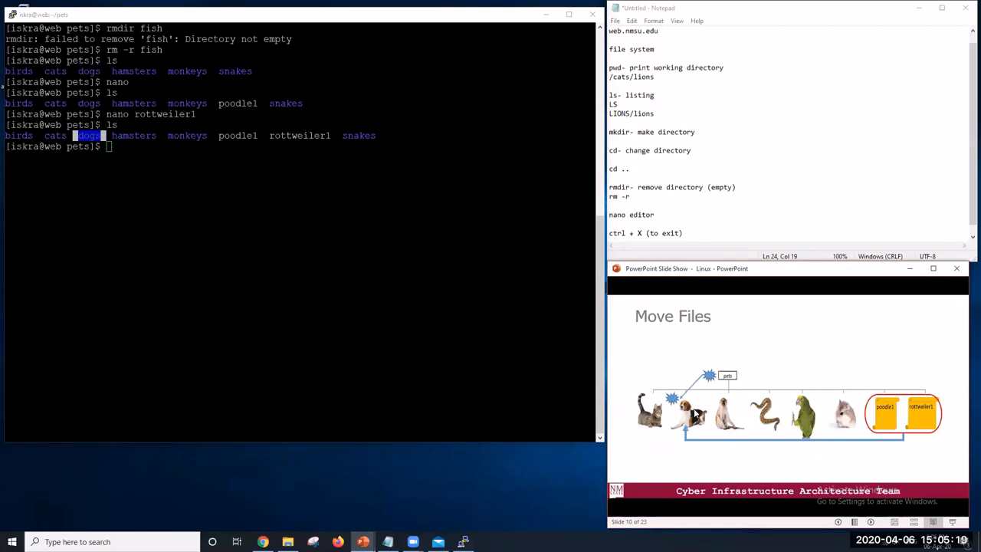
mouse_move(716, 234)
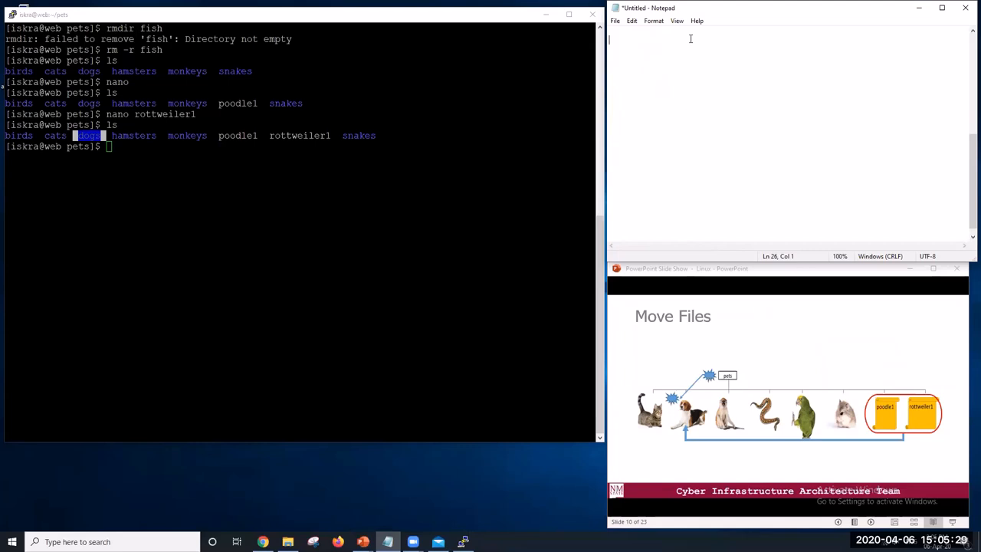
- Add the line 'mv < File Name> < Destination folder>' to the Notepad notes
type("mv <")
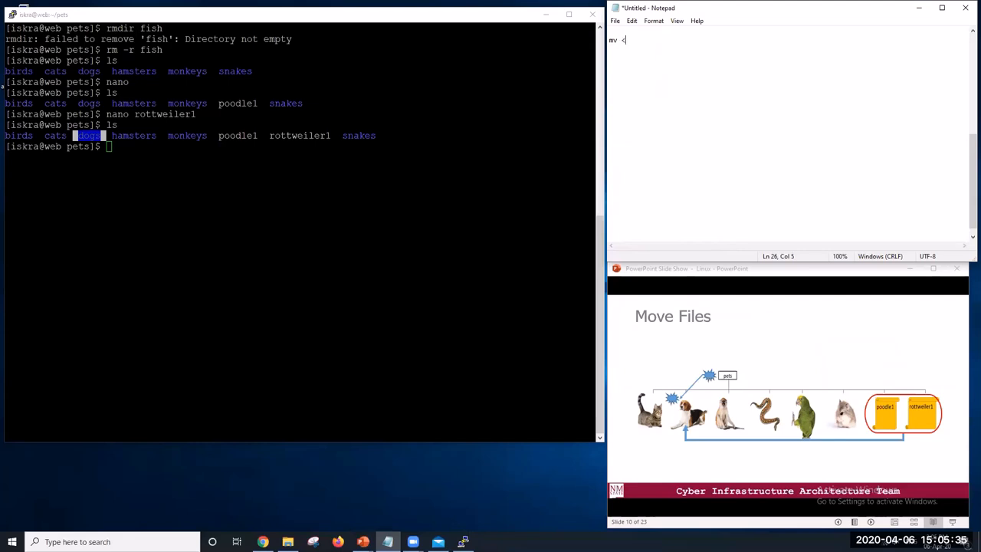
type("File Name.")
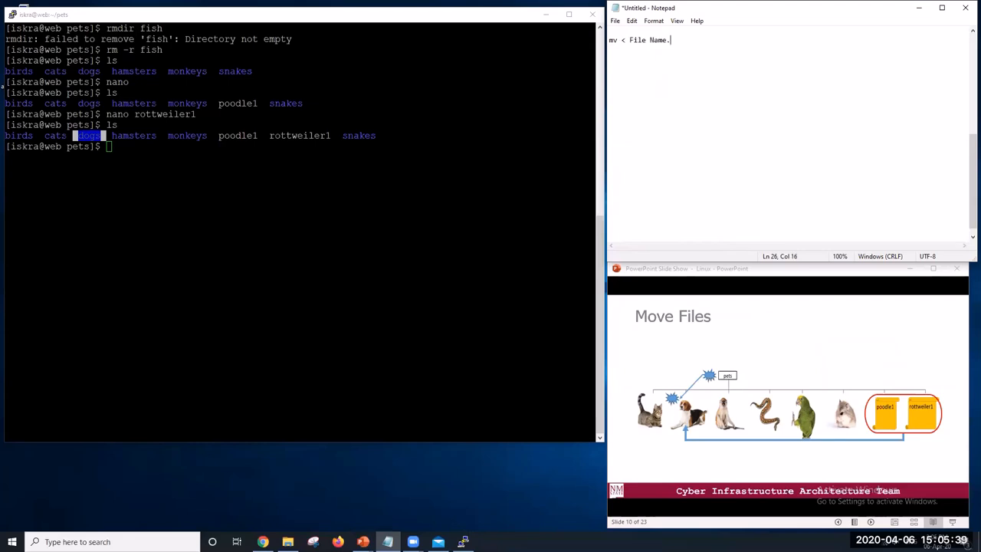
key("Backspace")
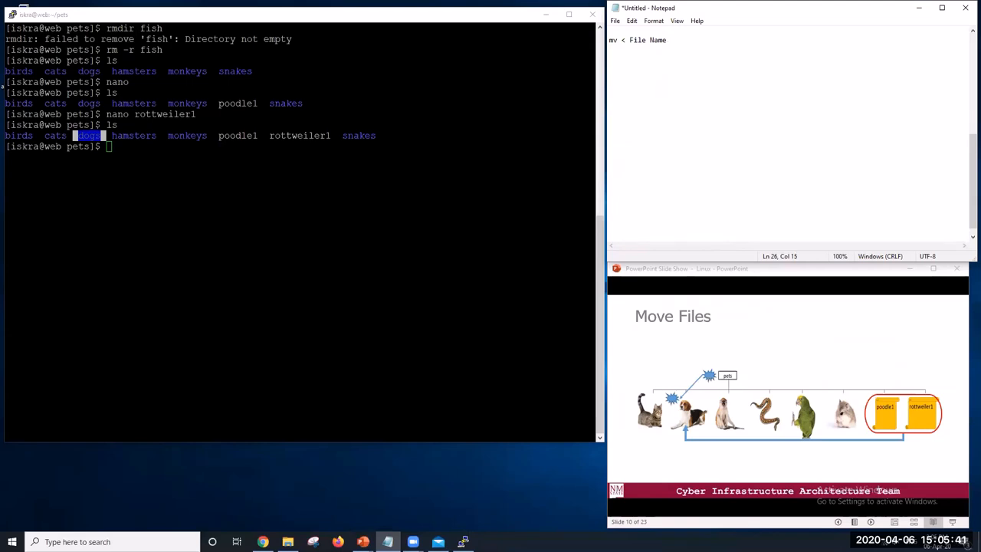
type(">")
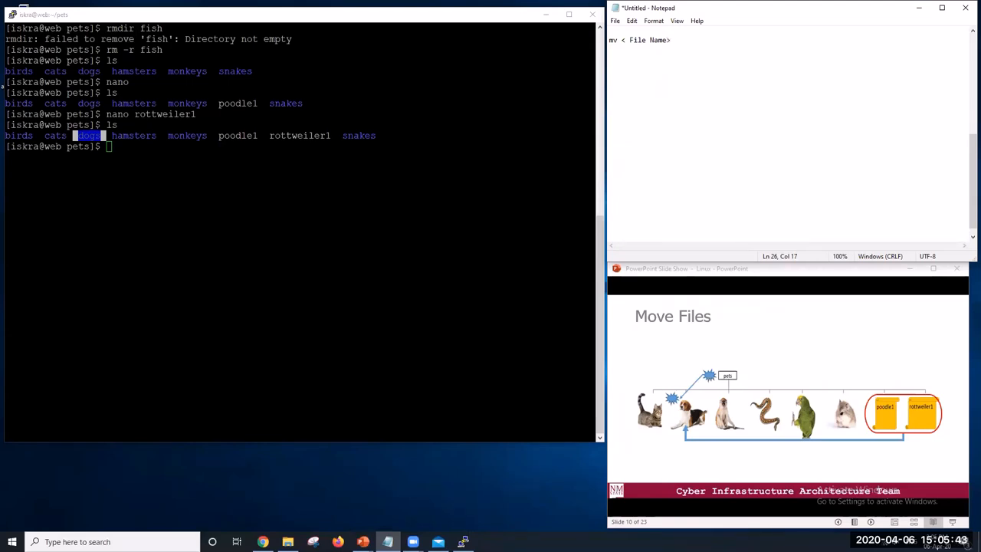
type("<")
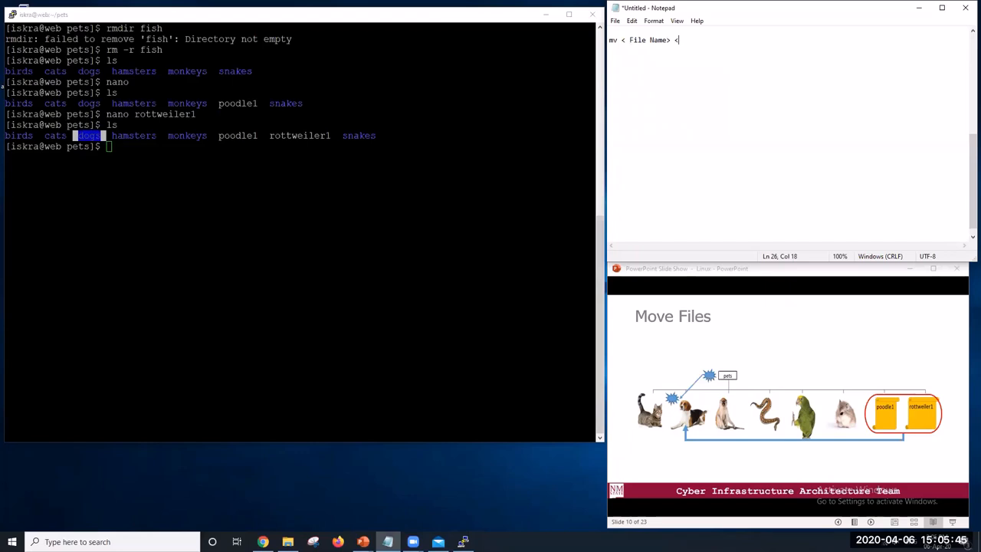
type("Desti")
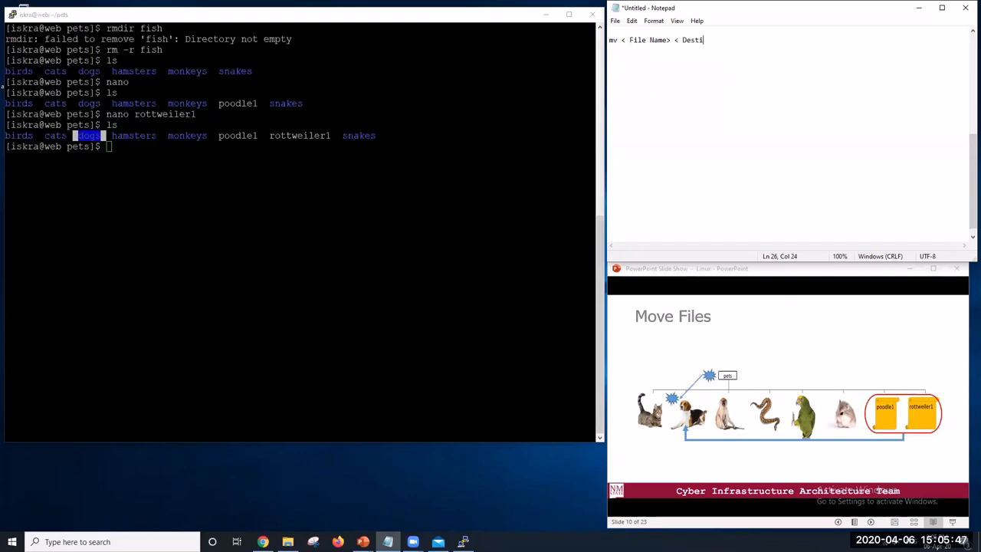
type("nation fold")
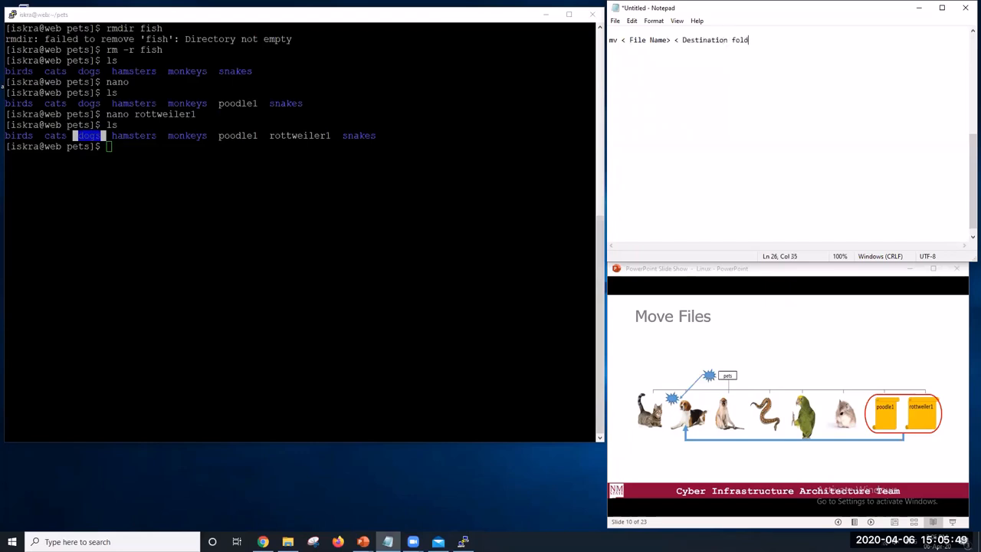
key("enter")
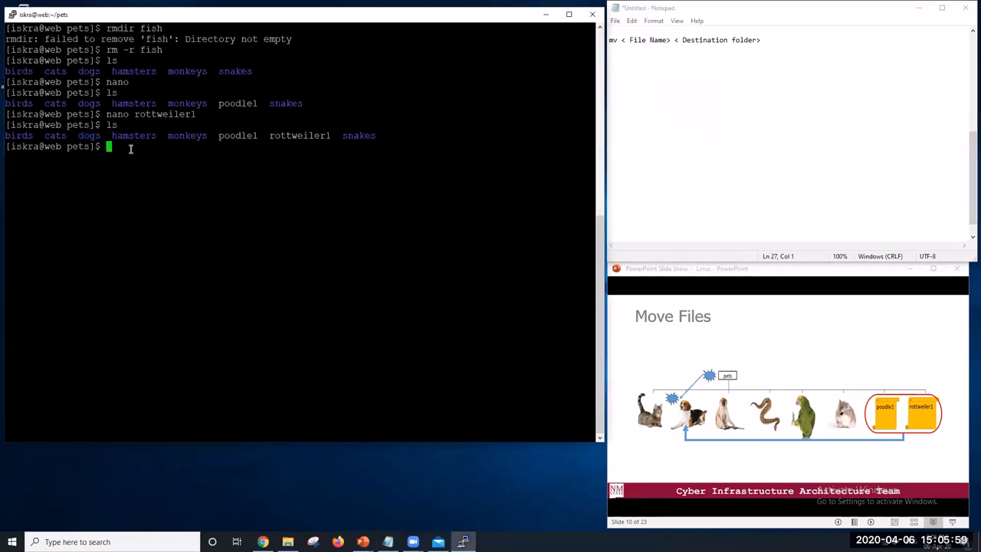
- Run mv poodle1 dogs and mv rottweiler1 dogs, then ls to confirm both are gone
type("mv poodle1")
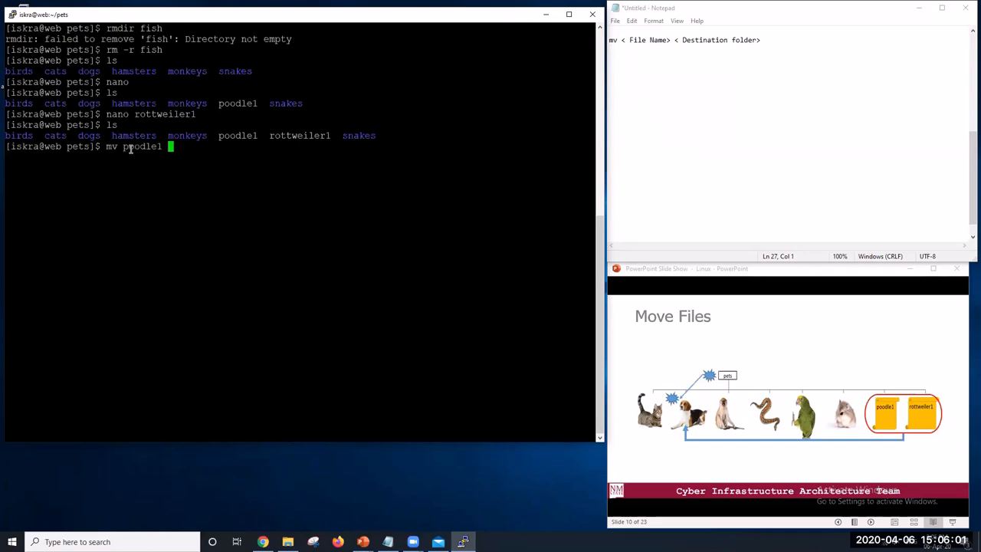
type("dog")
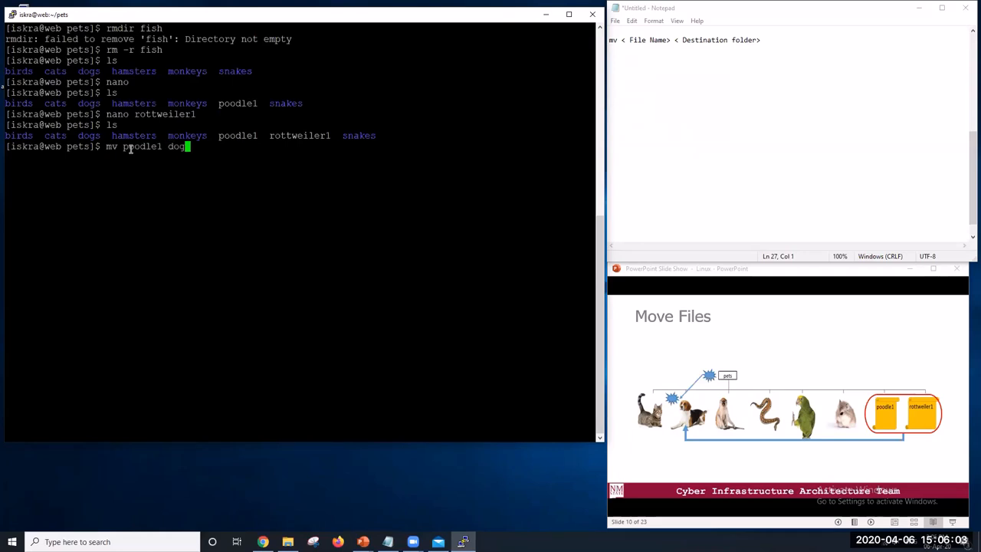
type("s")
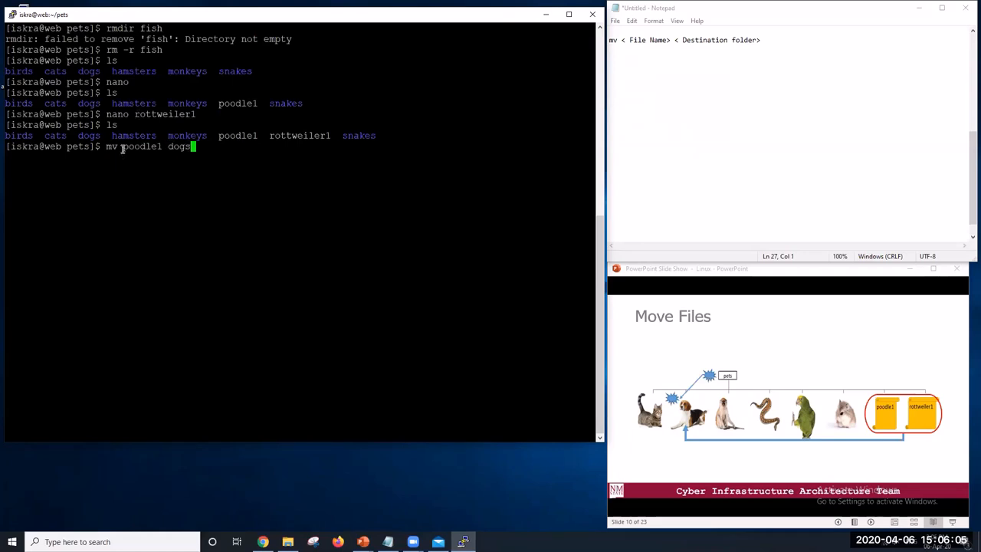
double_click(140, 146)
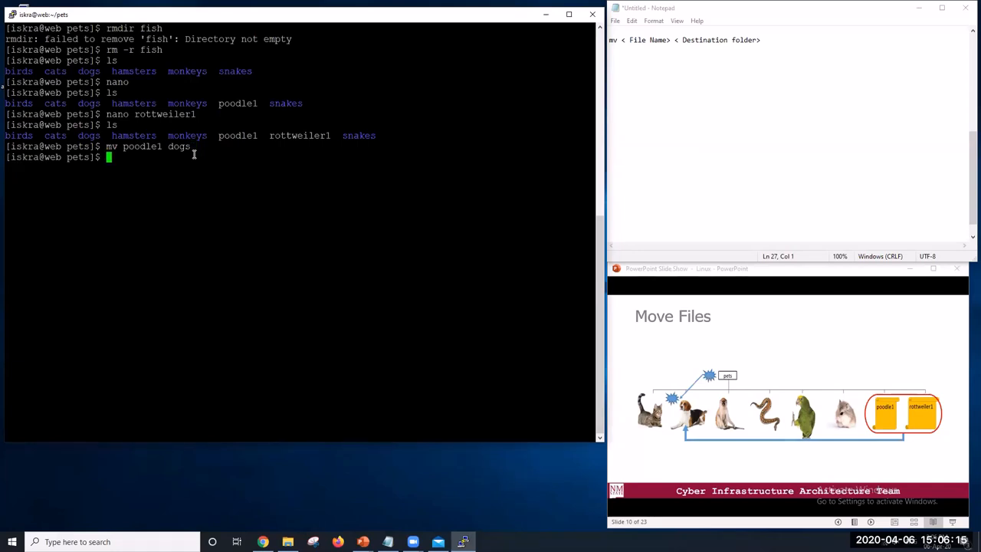
type("mv rottweiler1 dogs")
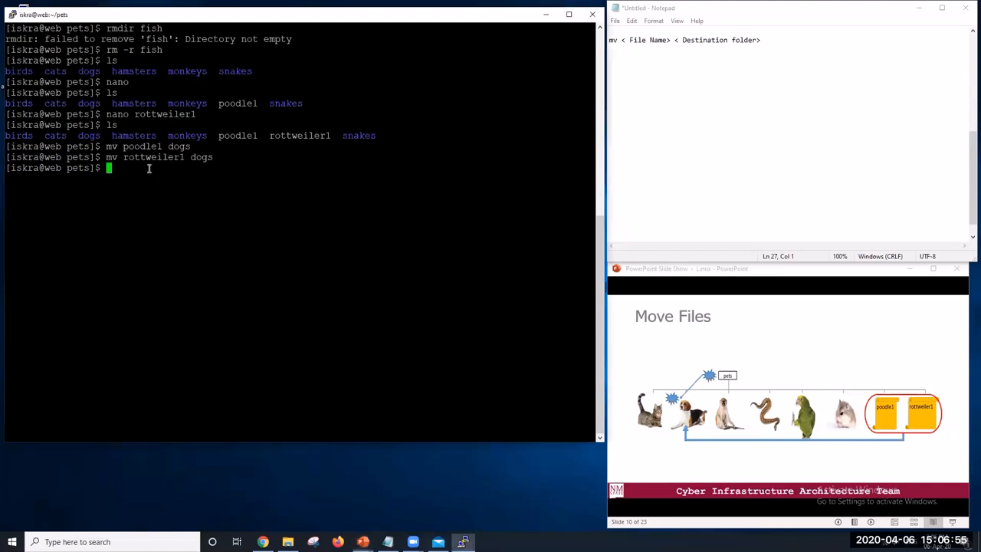
type("ls")
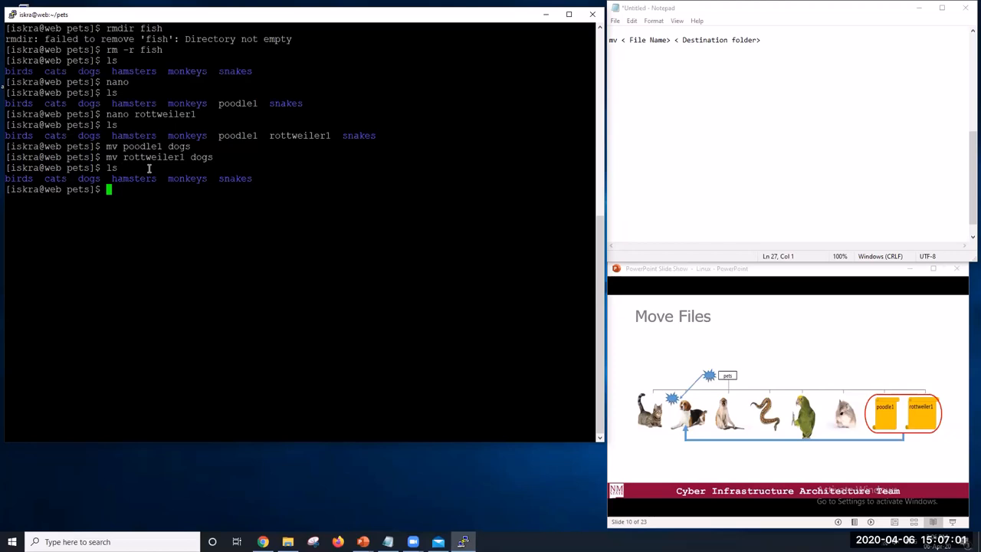
type("cd")
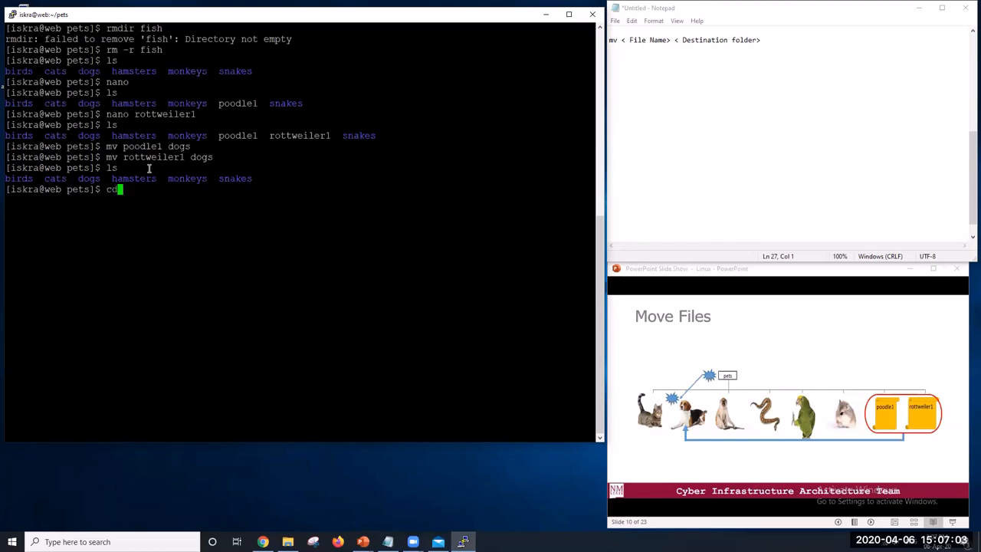
- Change into dogs and list poodle1 and rottweiler1
type("dogs")
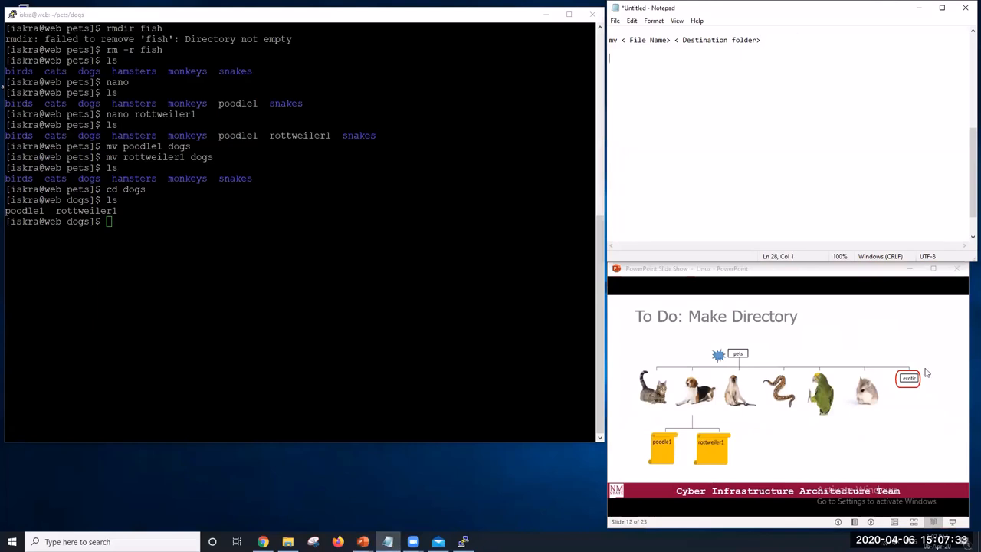
mouse_move(913, 399)
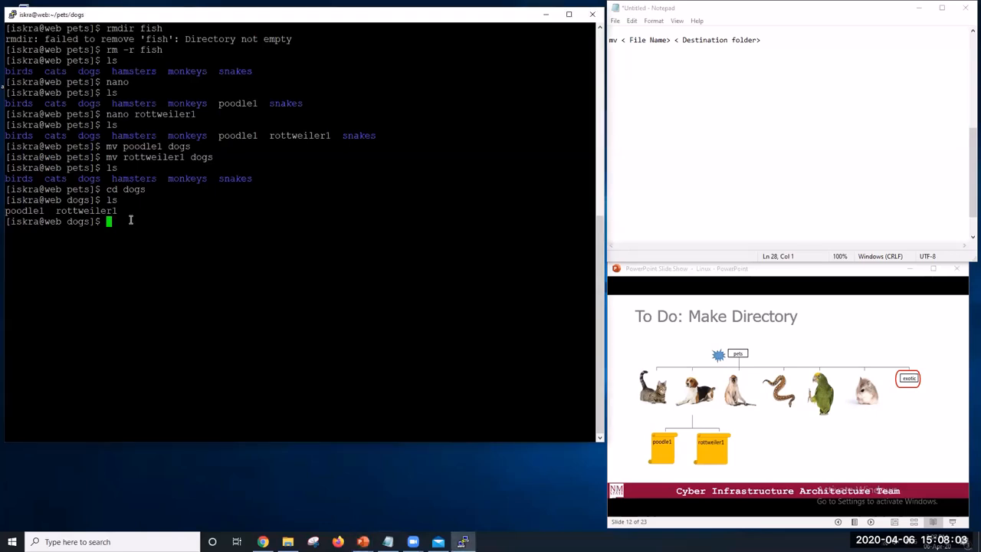
- Return to pets with cd .. and create the exotic directory with mkdir
type("cd ..")
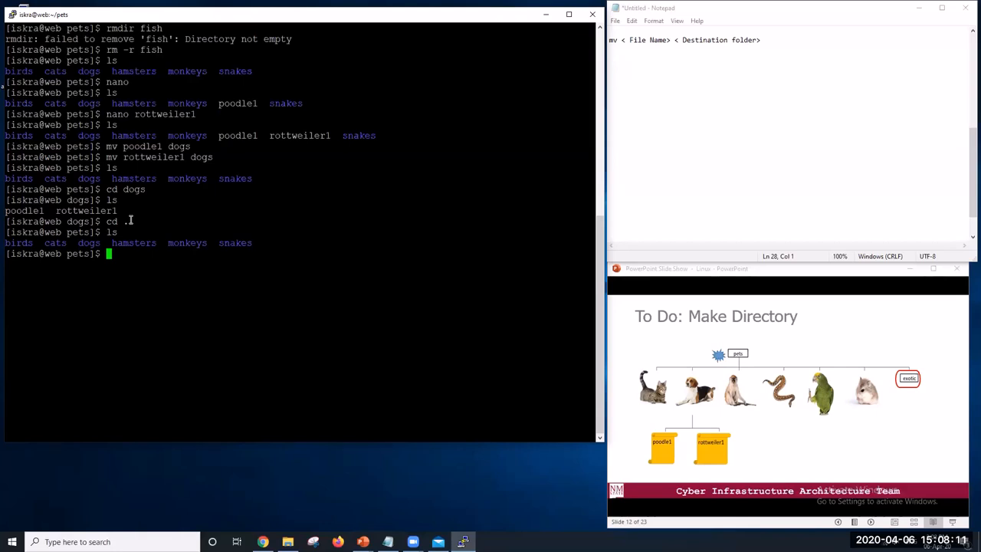
type("mkdir exotic")
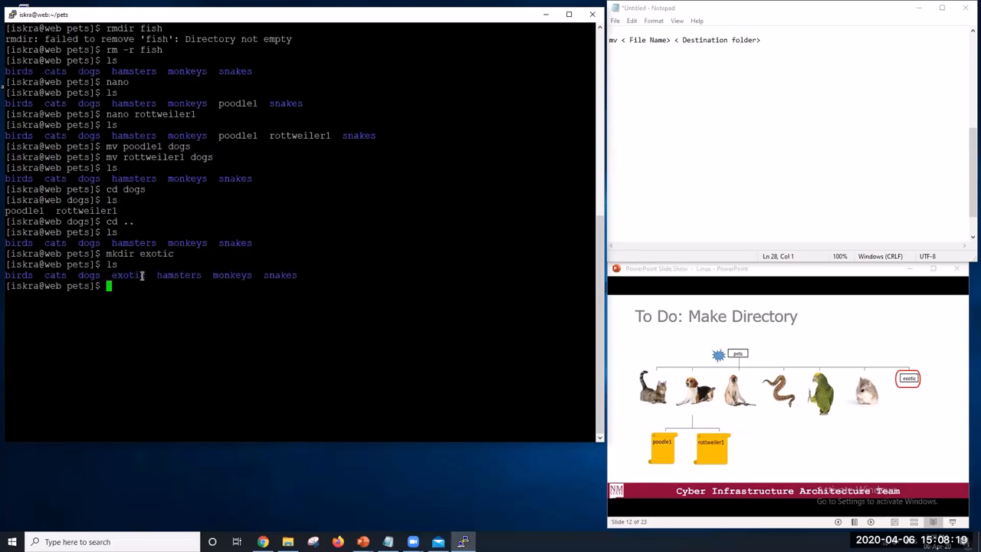
double_click(128, 275)
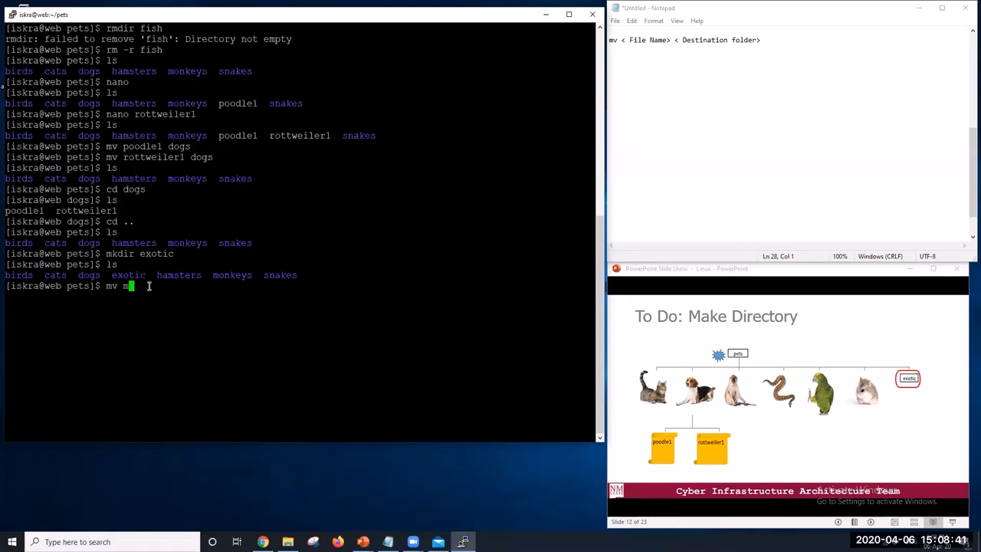
- Move monkeys and snakes into exotic, then cd into exotic to list them
type("onkeys")
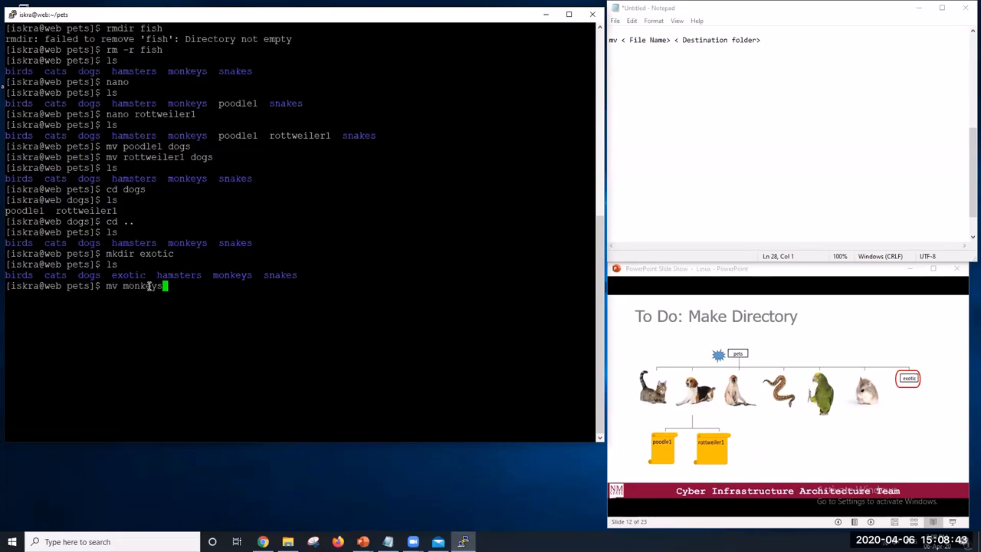
type("exotic")
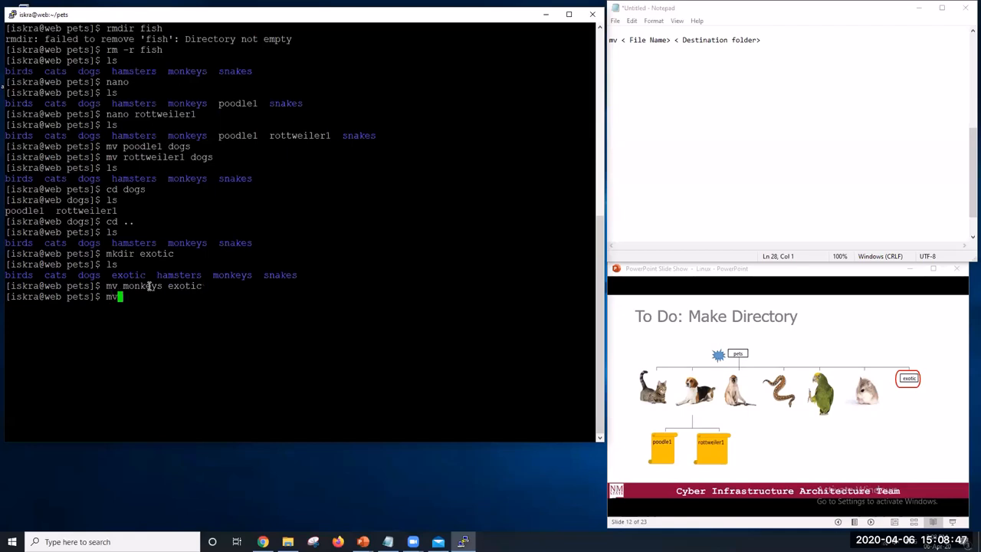
type("snakes/")
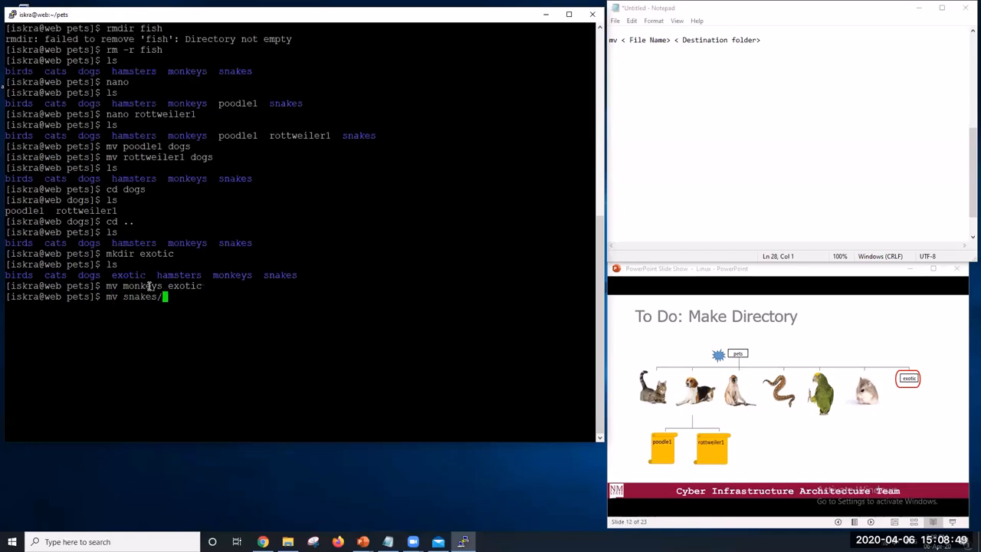
type("exoti")
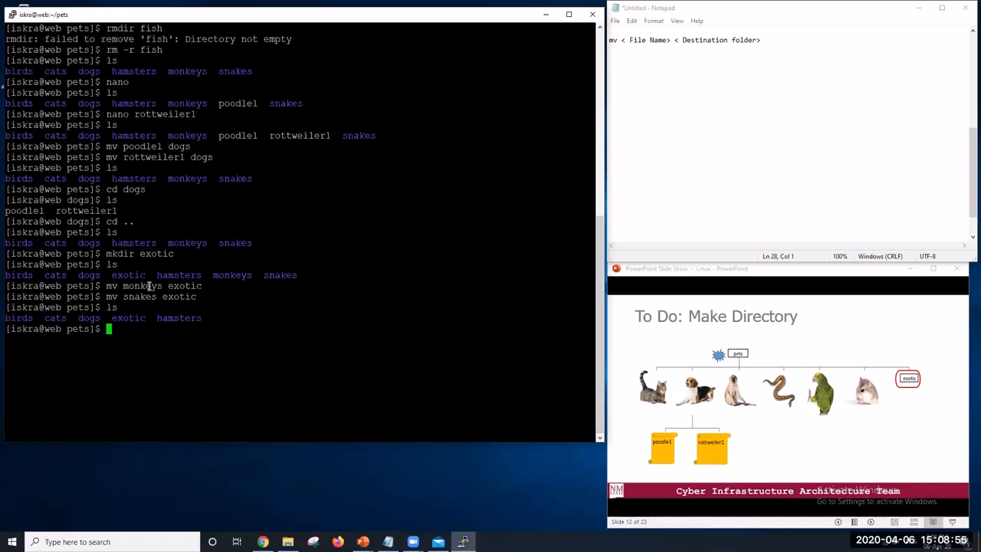
type("cd")
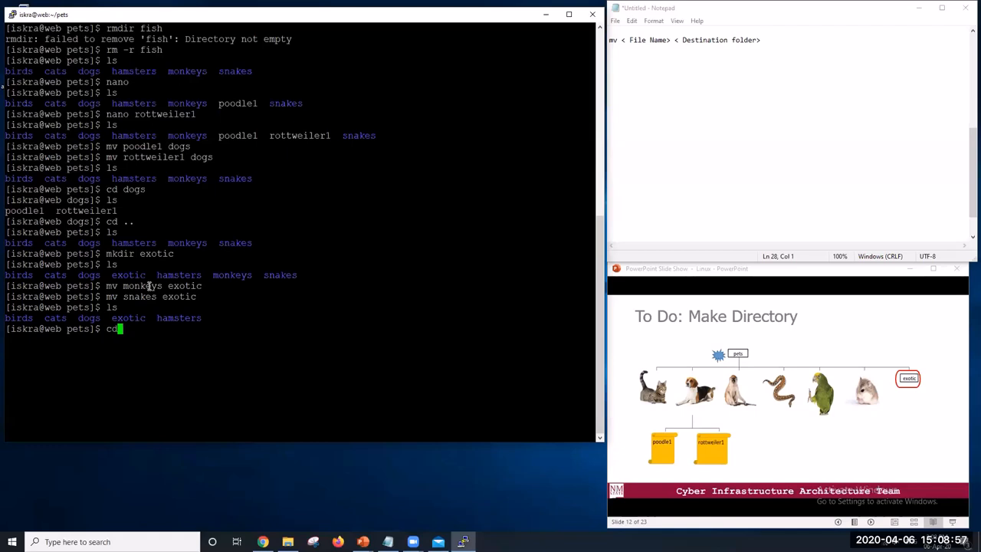
type("exotic")
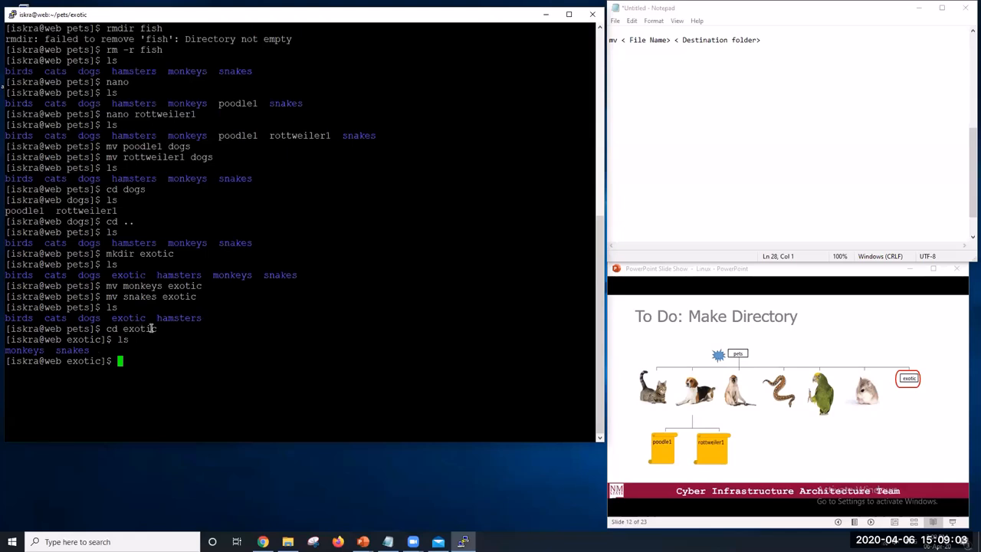
double_click(140, 328)
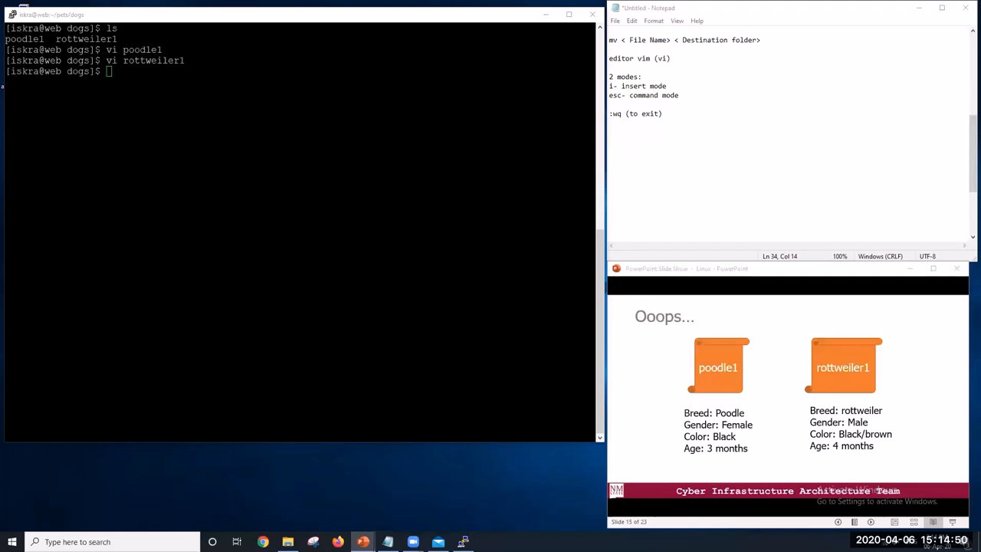
mouse_move(831, 327)
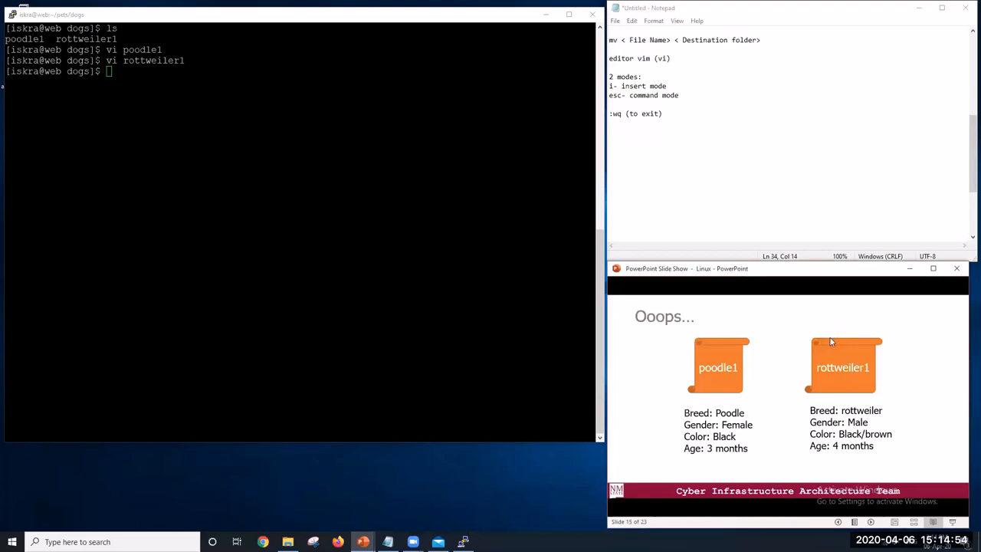
mouse_move(865, 524)
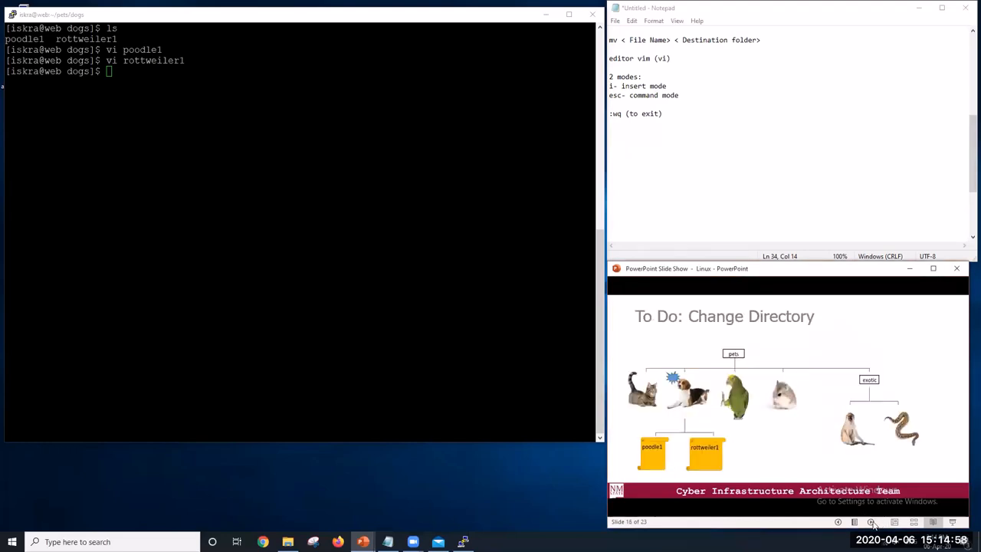
- Advance the lesson slide and list ~/pets/dogs, showing poodle1 and rottweiler1
left_click(868, 523)
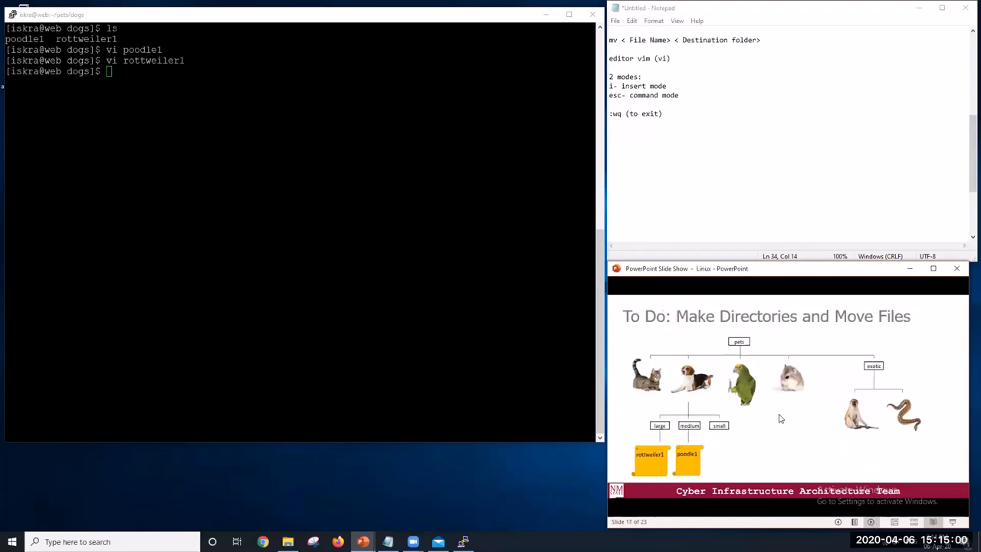
mouse_move(864, 418)
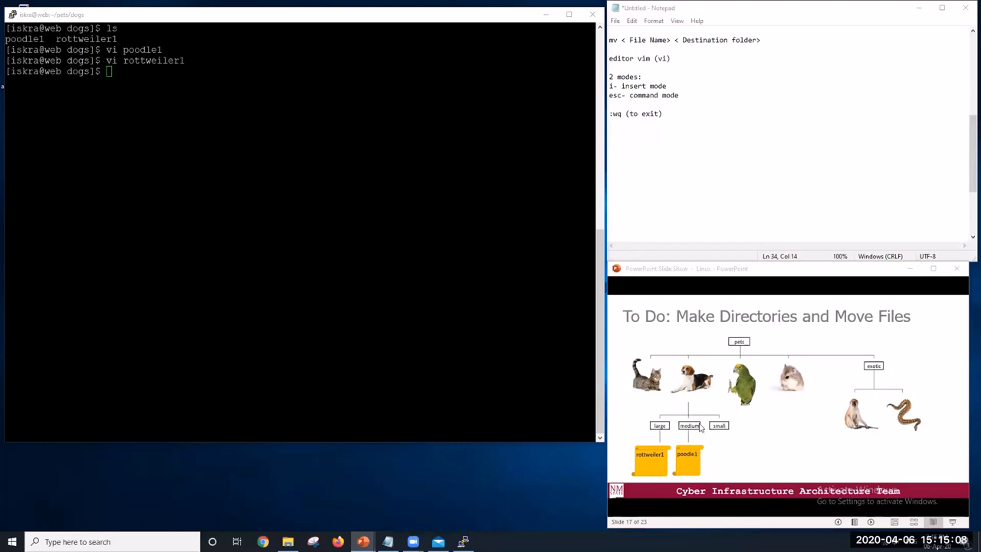
mouse_move(705, 426)
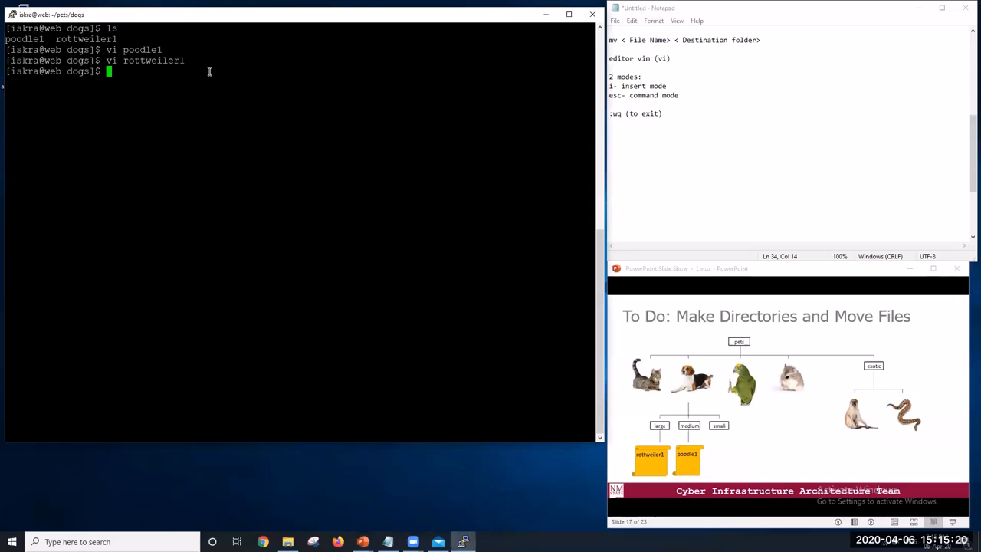
type("la")
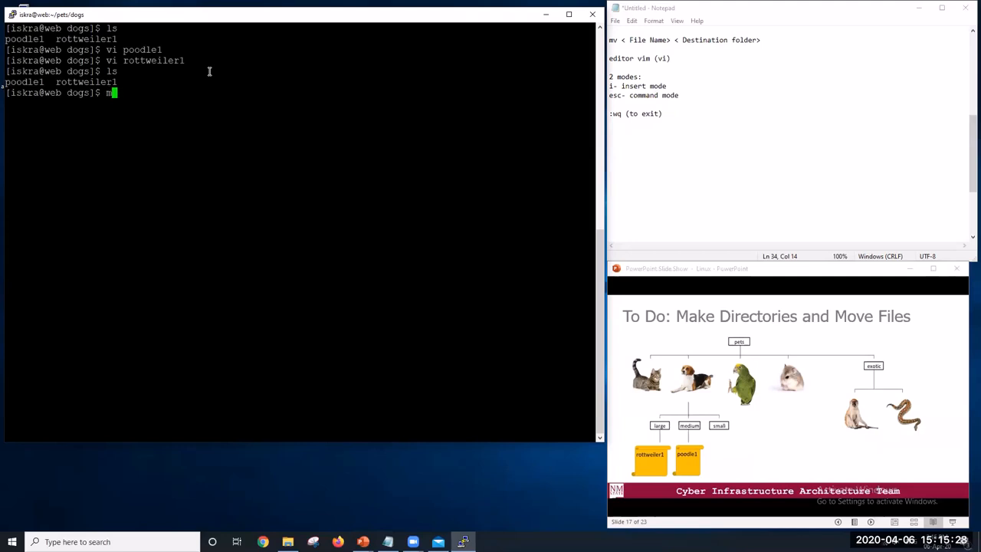
- Make large, medium and small folders; move poodle1 into medium and rottweiler1 into large
type("kdir")
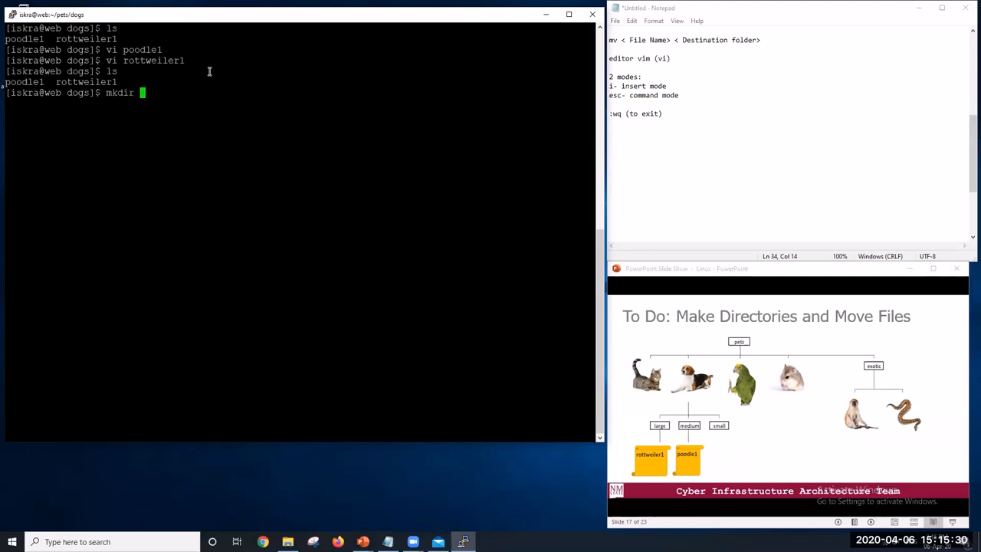
type("large m")
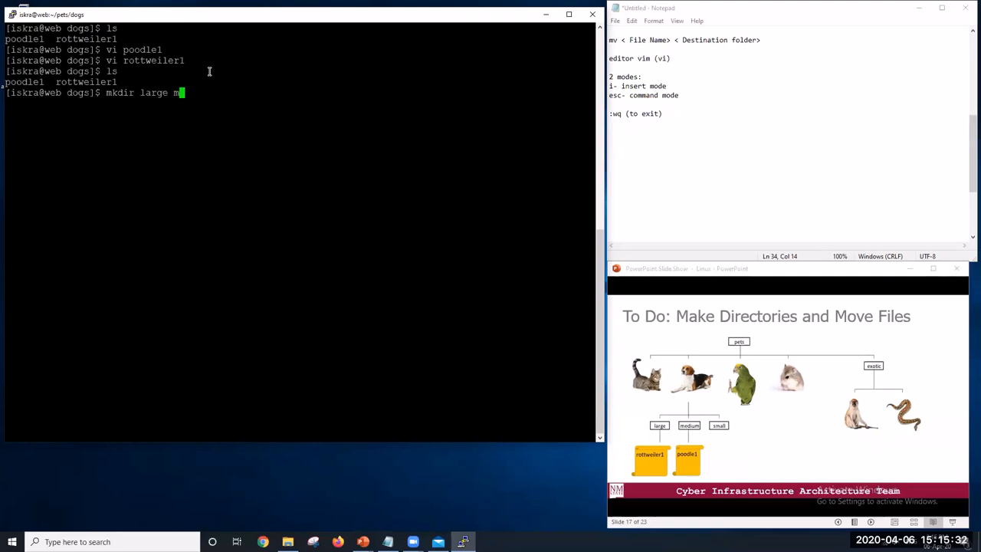
type("edium small")
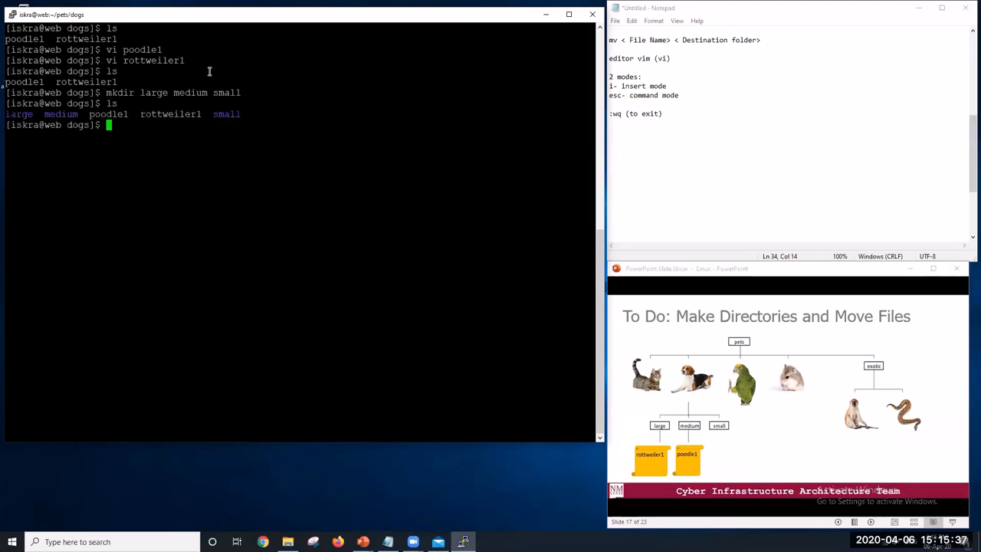
type("mv poodle1 mediu")
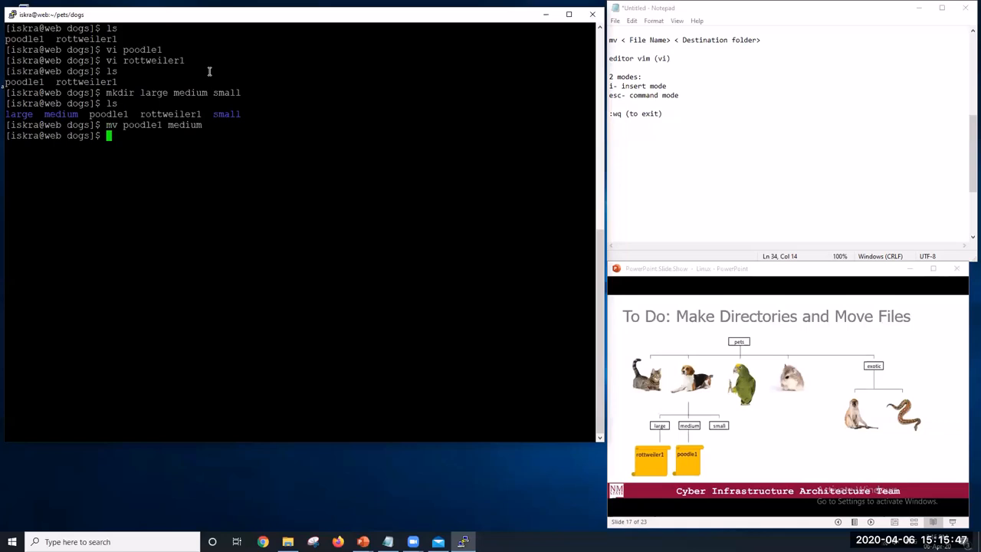
type("mv rottweiler1 large")
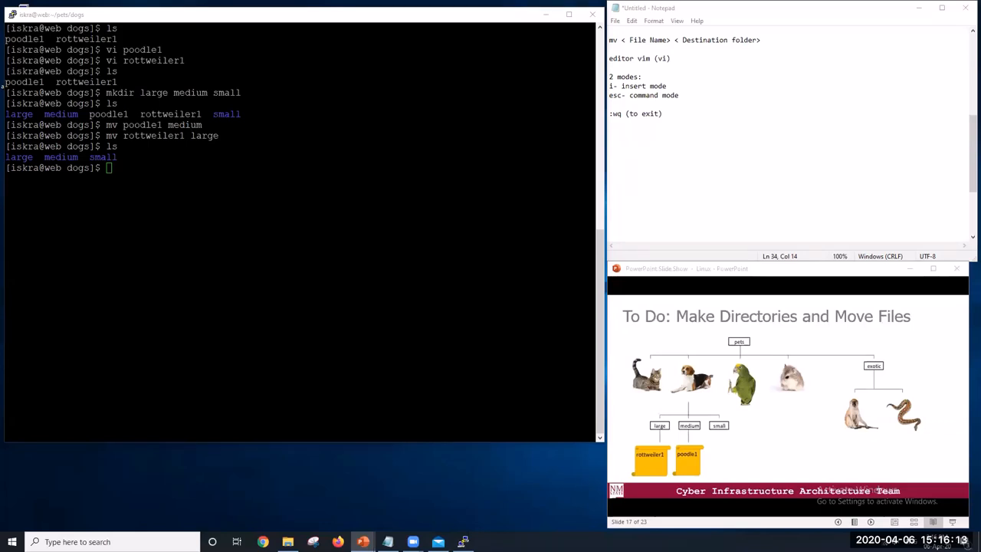
mouse_move(729, 427)
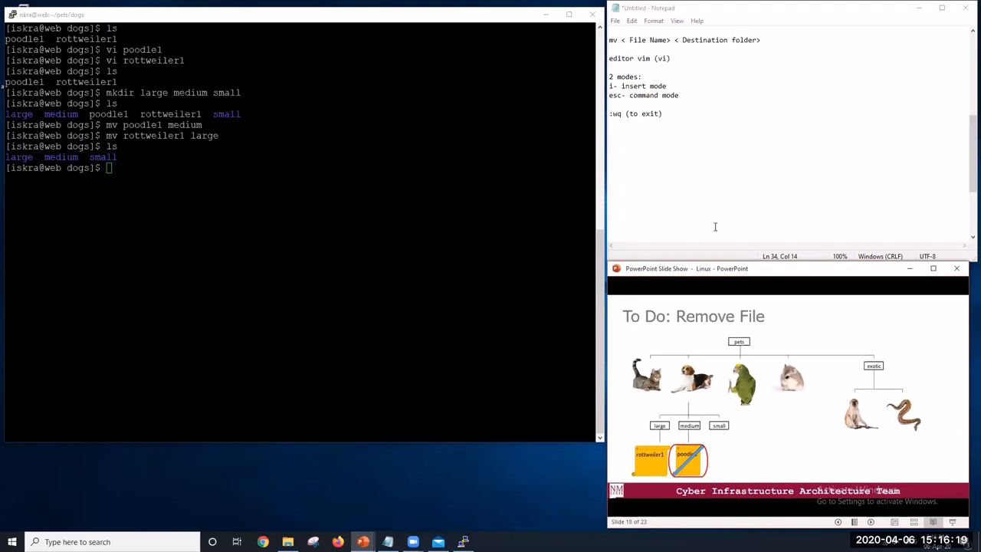
mouse_move(669, 161)
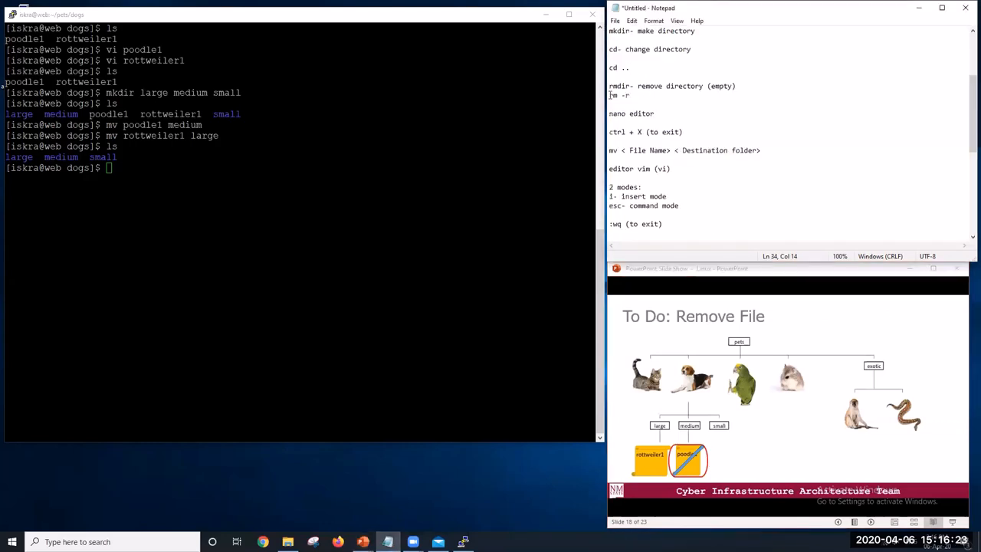
- Highlight the rm -r note, then cd into medium and delete poodle1 with rm -r
double_click(612, 95)
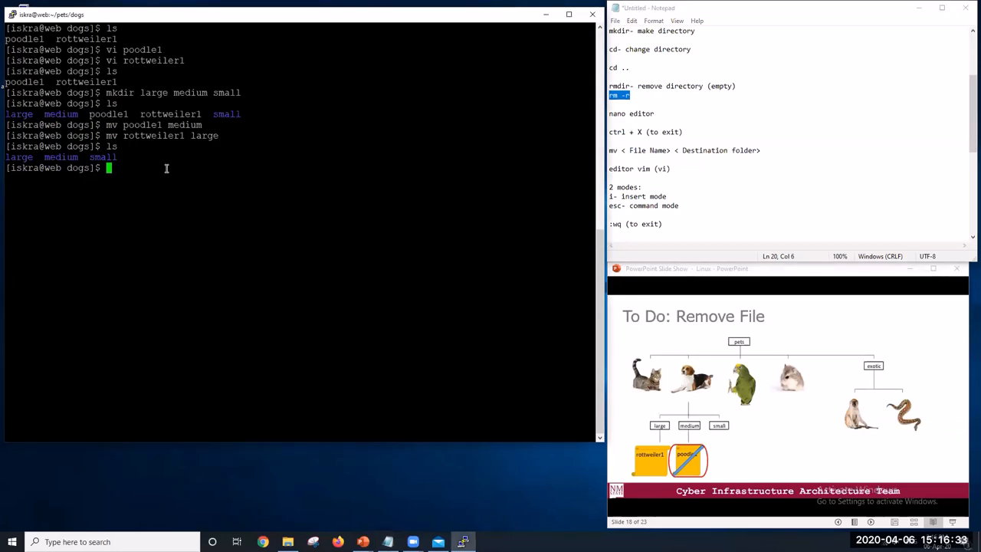
type("c")
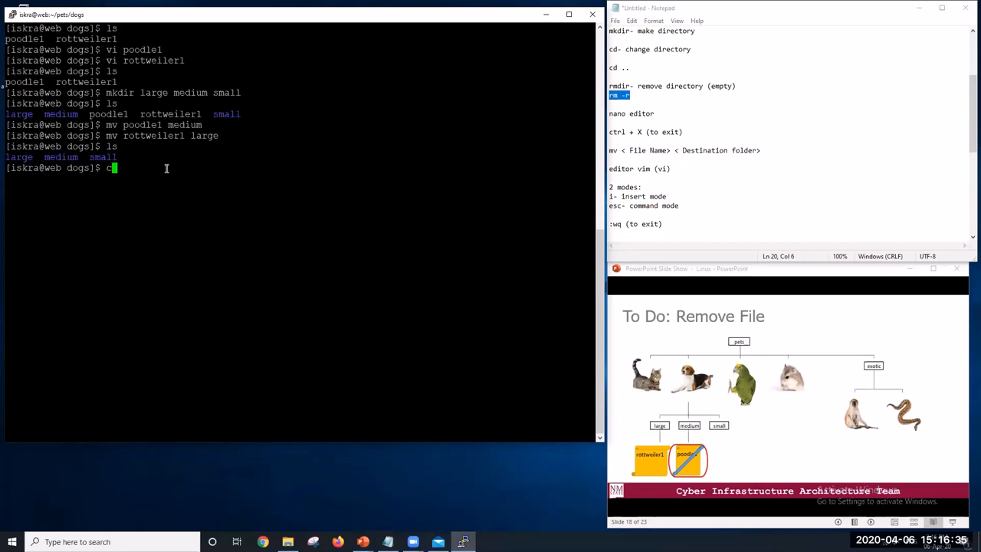
type("cd medium")
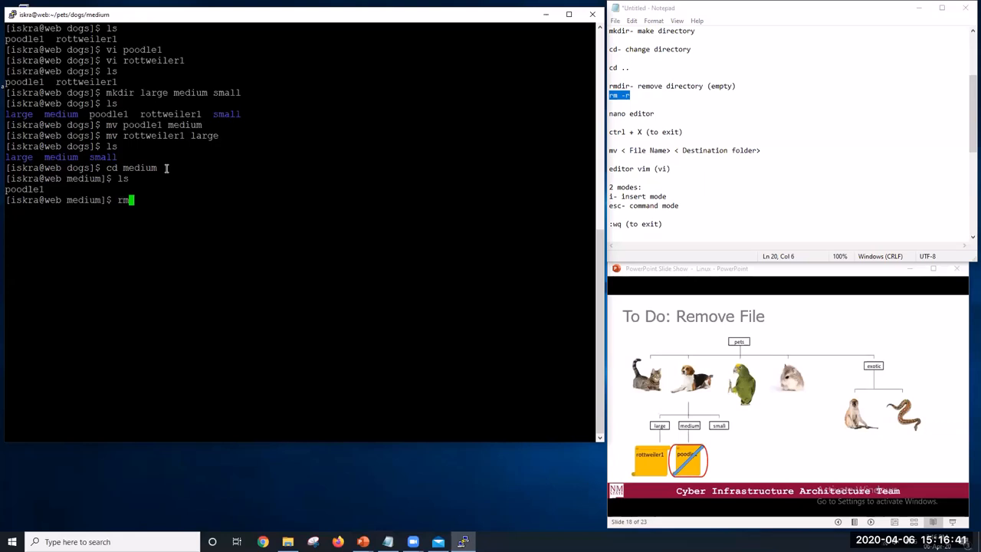
type("-")
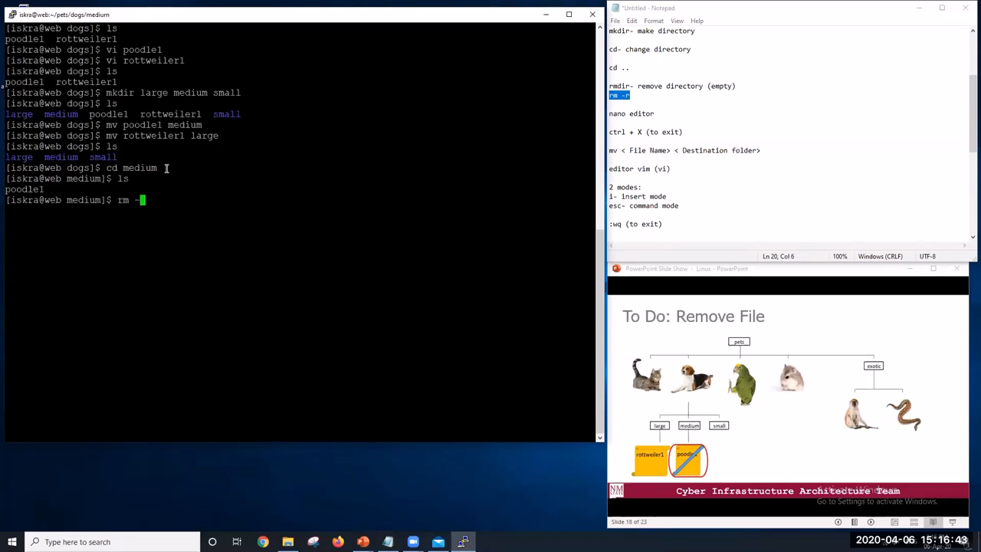
type("poodle1")
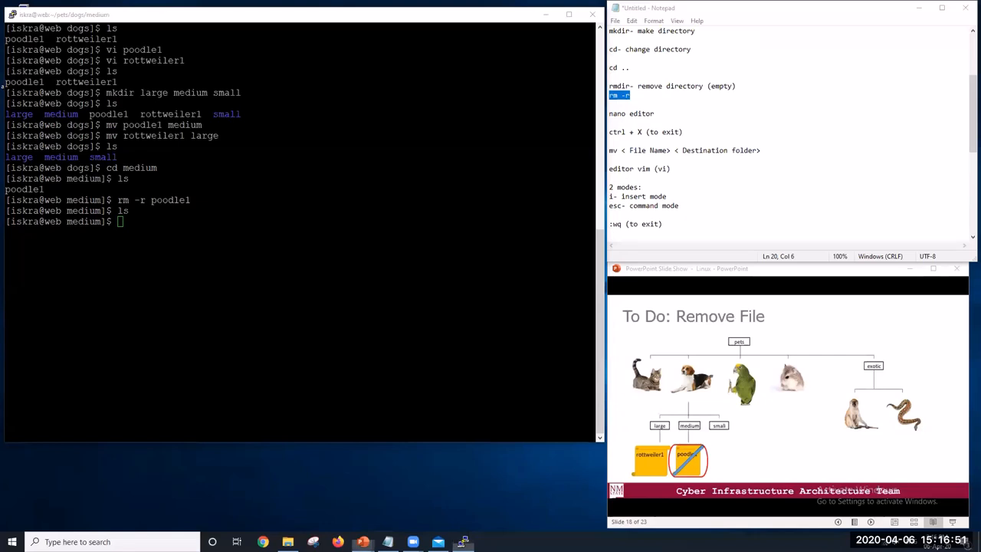
mouse_move(784, 399)
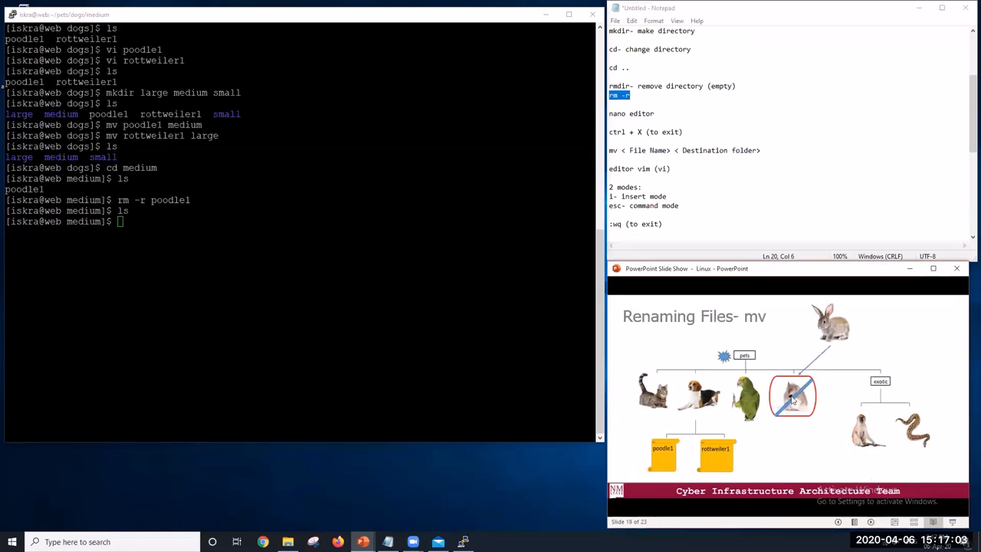
mouse_move(787, 408)
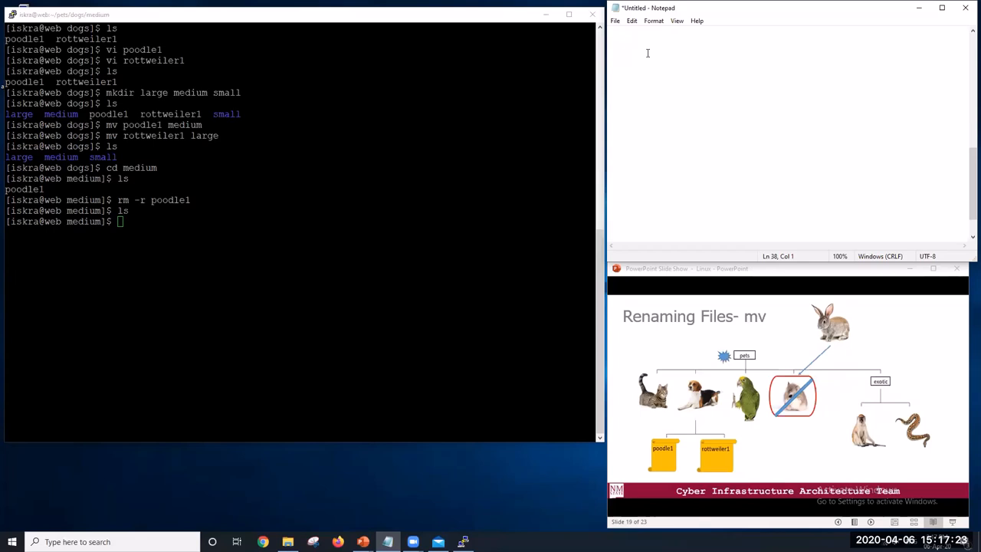
- Write the rename syntax line 'mv <Old Name> <New Name>' in Notepad
type("mv")
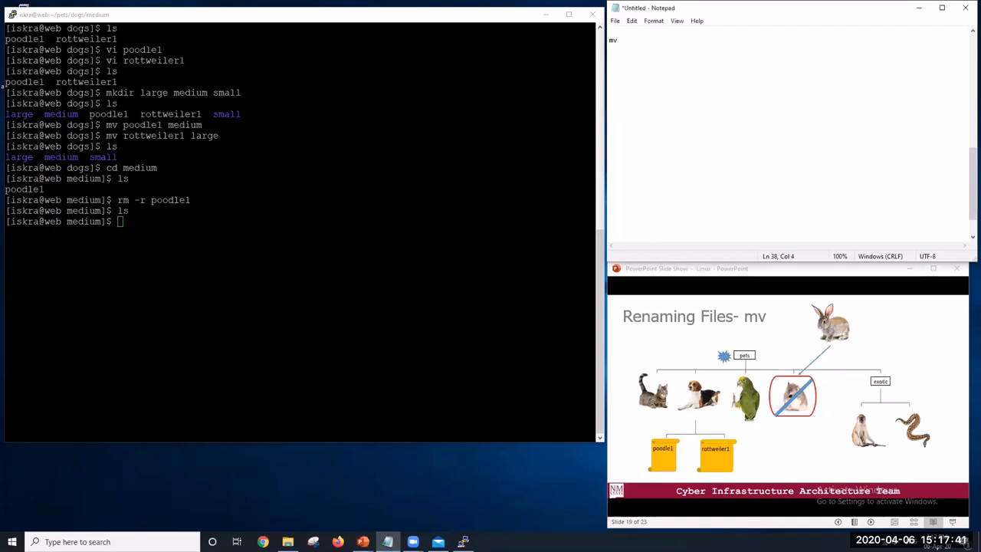
type("\" \"")
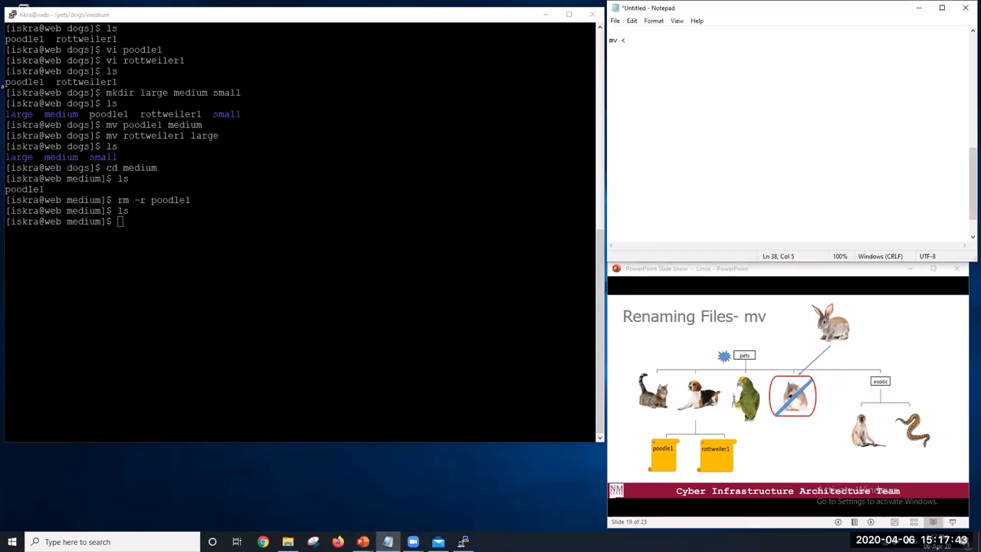
type("<Old Name>")
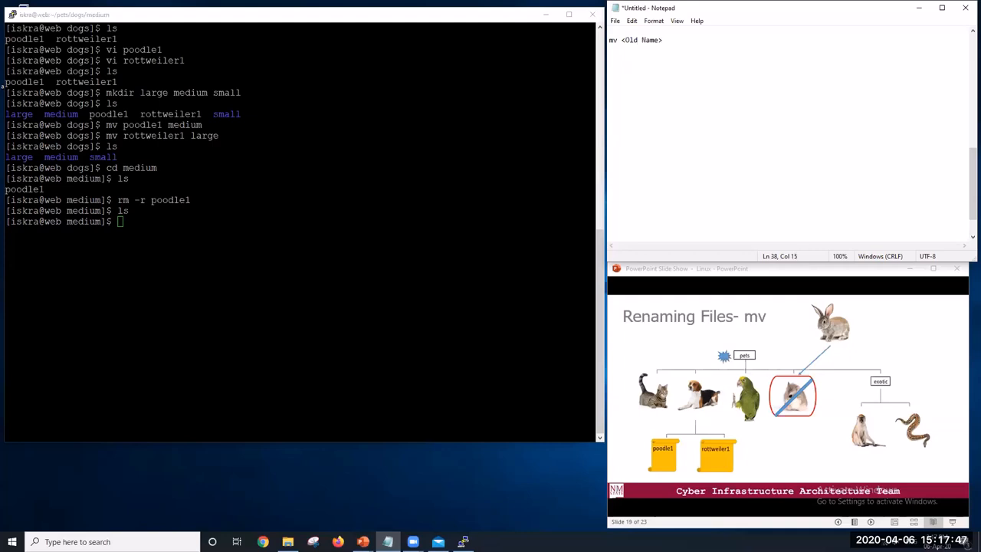
type("<New Name>")
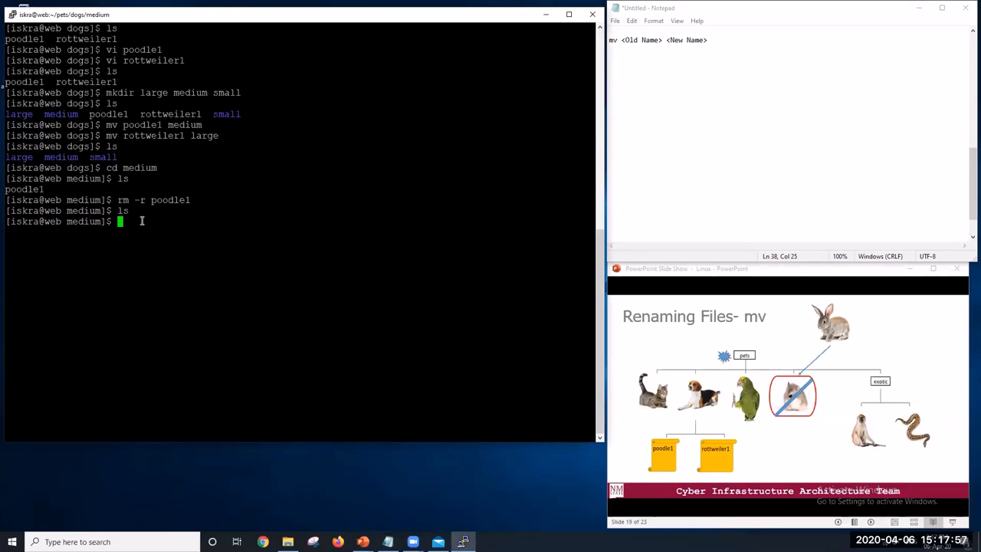
- Return to pets with cd .. and rename hamsters to rabbits using mv
type("cd ..")
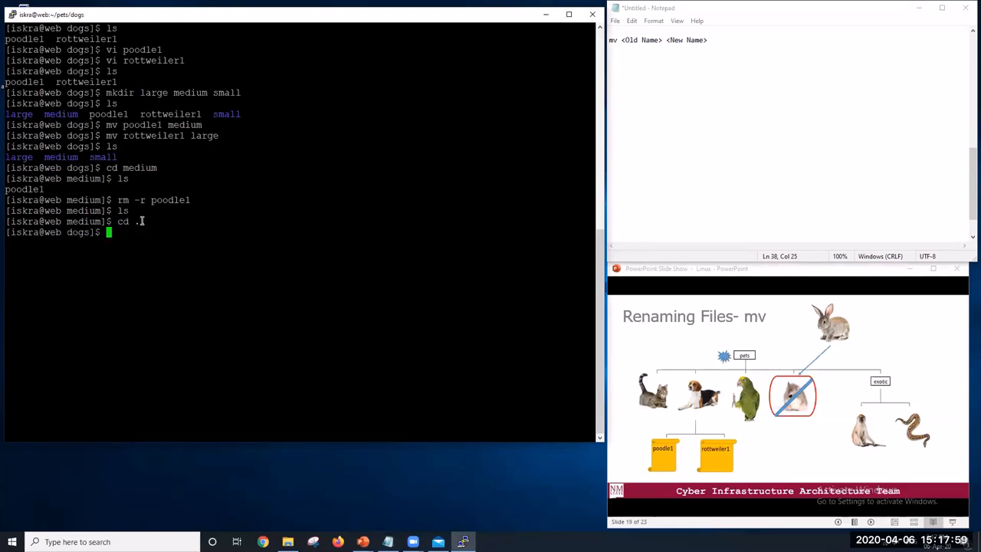
type("cd ..")
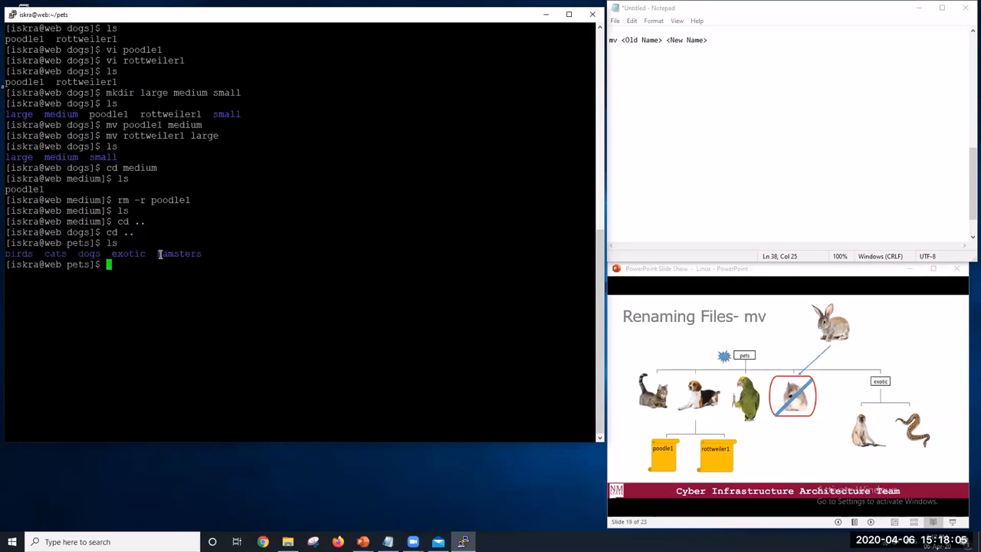
double_click(178, 254)
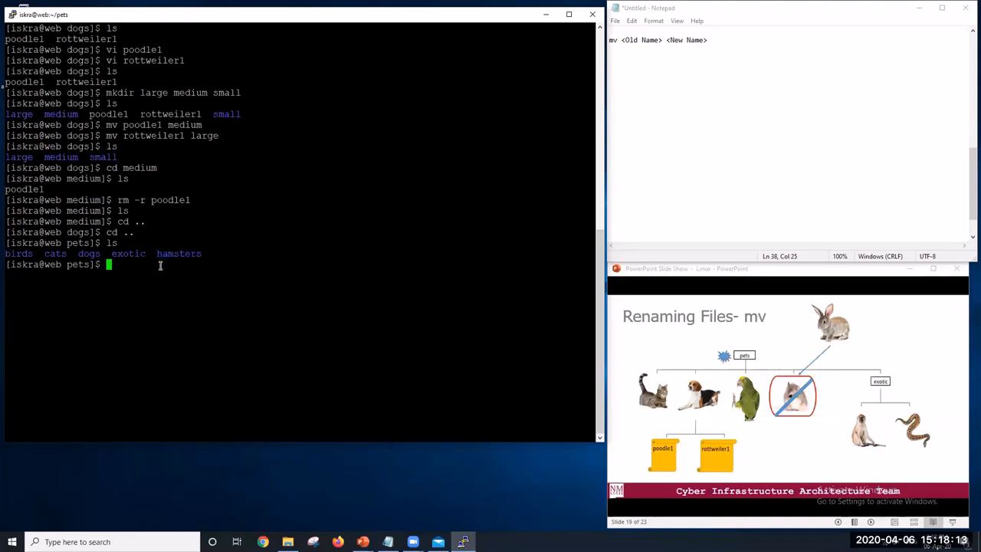
type("mv")
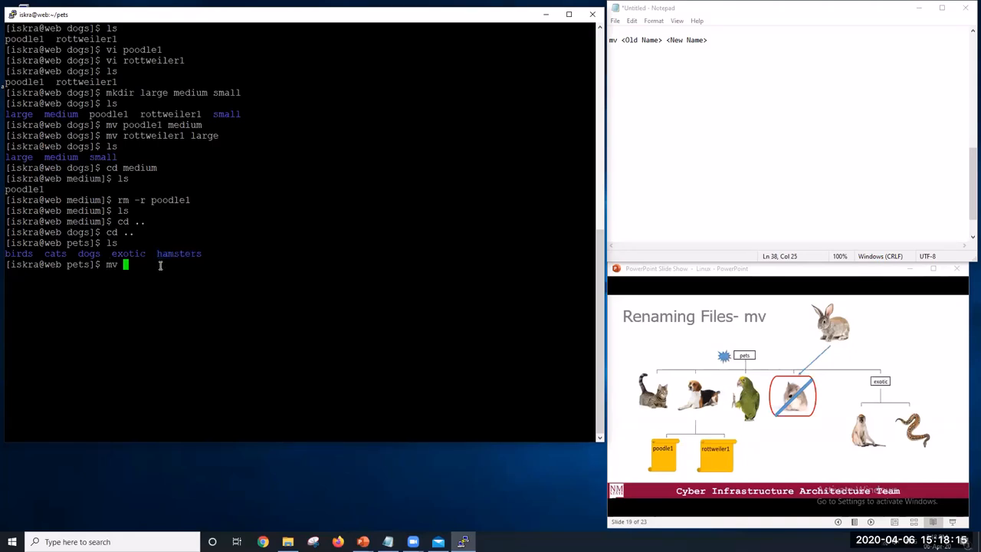
type("hamsters")
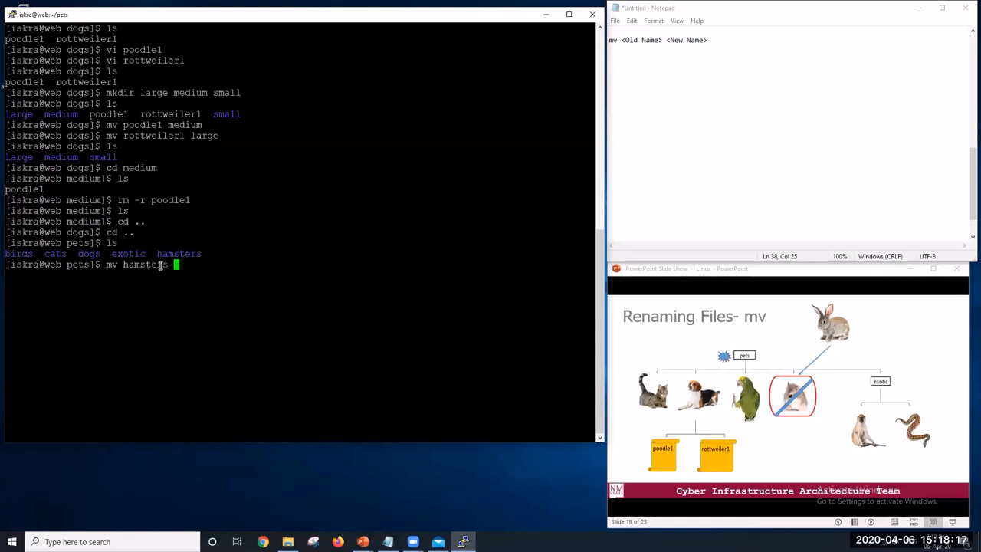
type("rabbit")
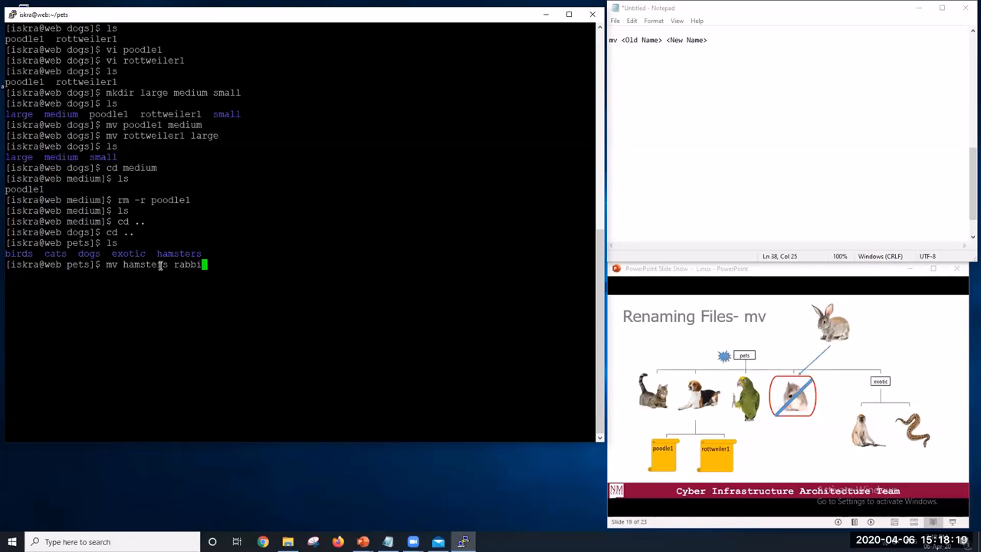
type("s")
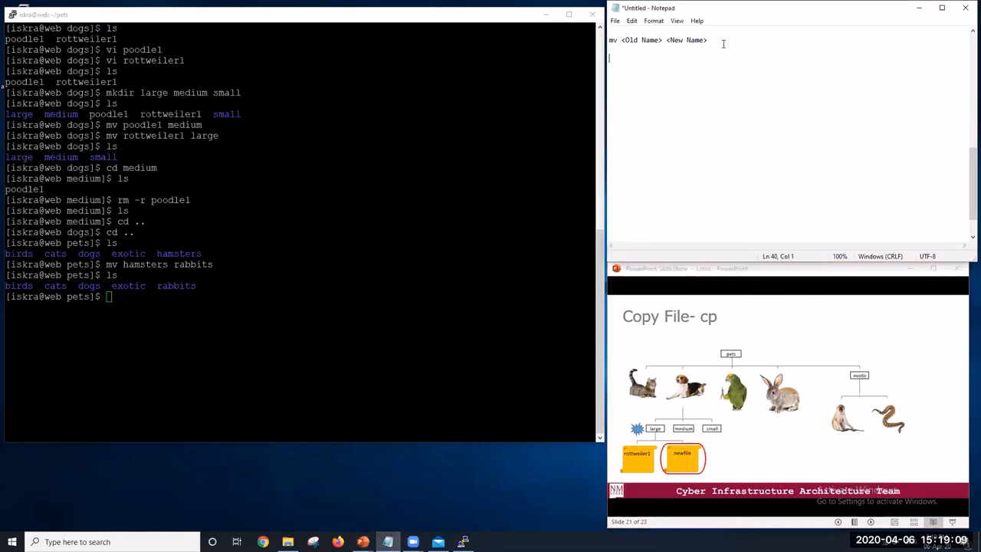
- Label the mv line '(Rename)' and add 'Copy file:' with 'cp <File> <File_copy>'
type("(")
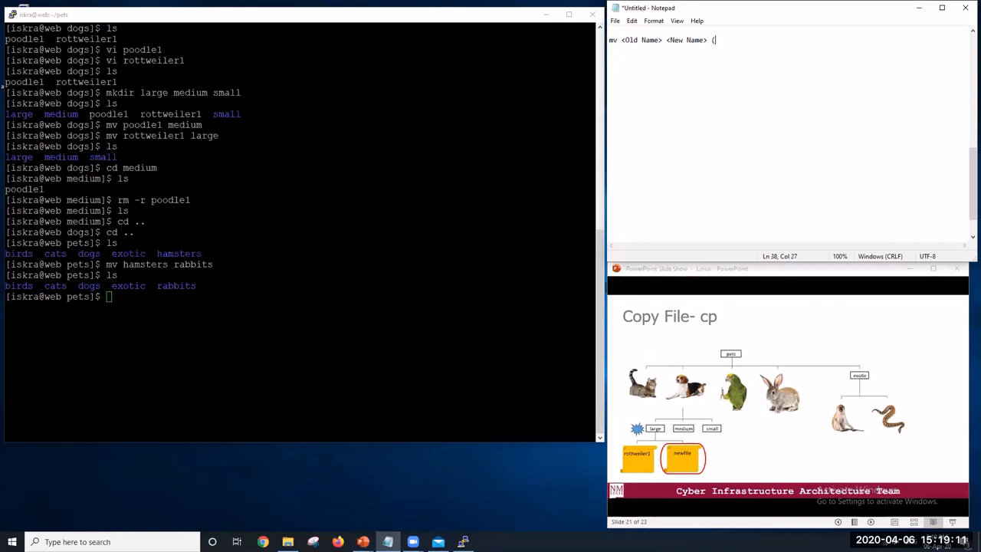
type("Rename)")
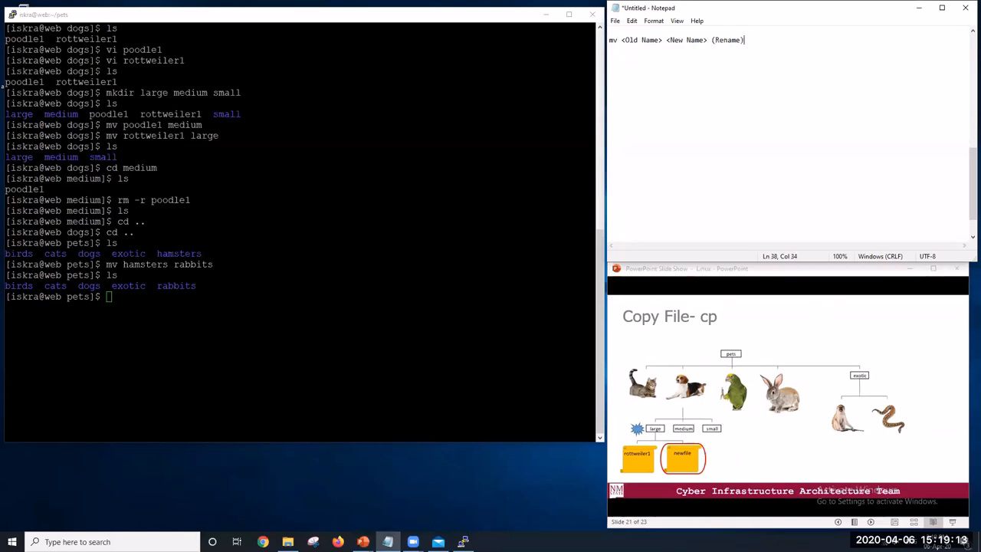
type("Copy")
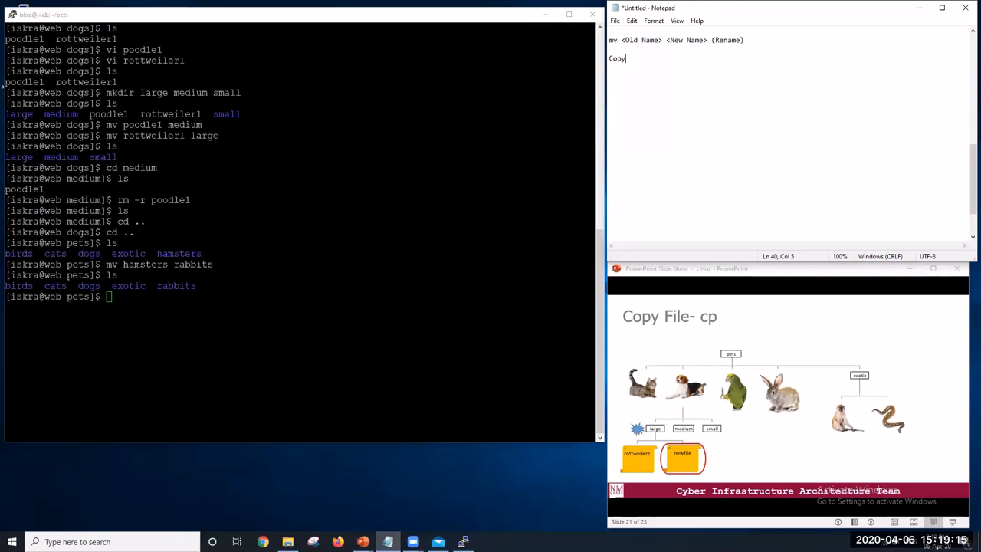
type("file:")
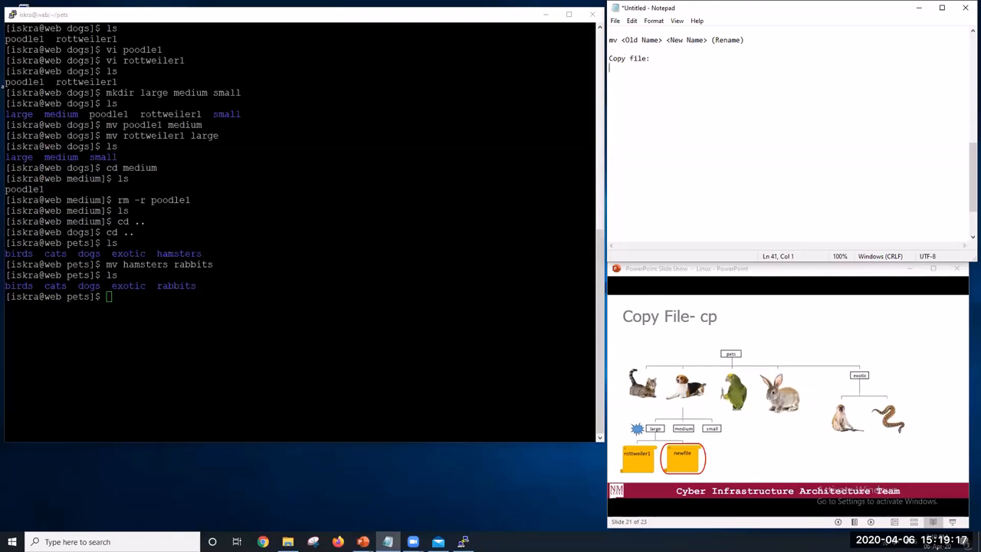
type("cp")
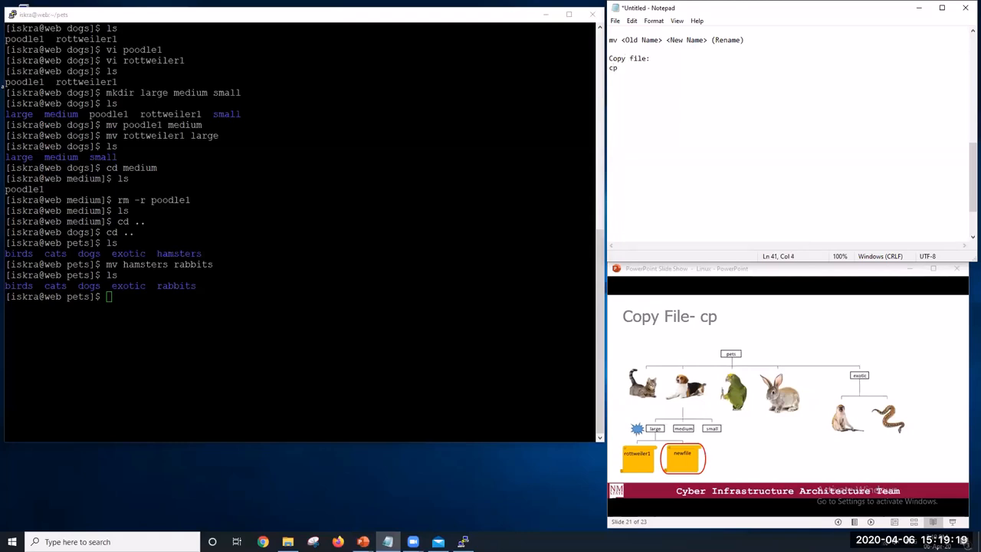
type("<File> <F")
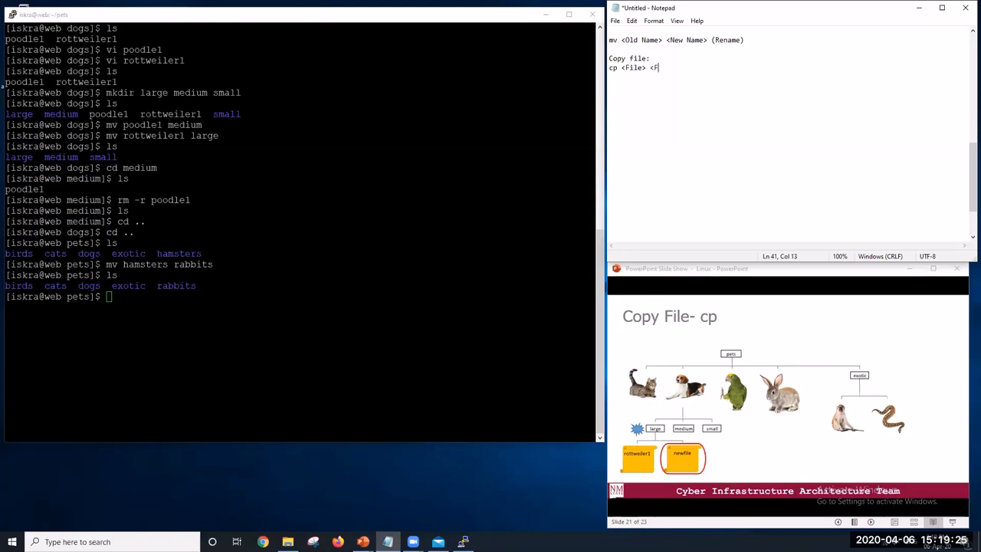
type("ile_")
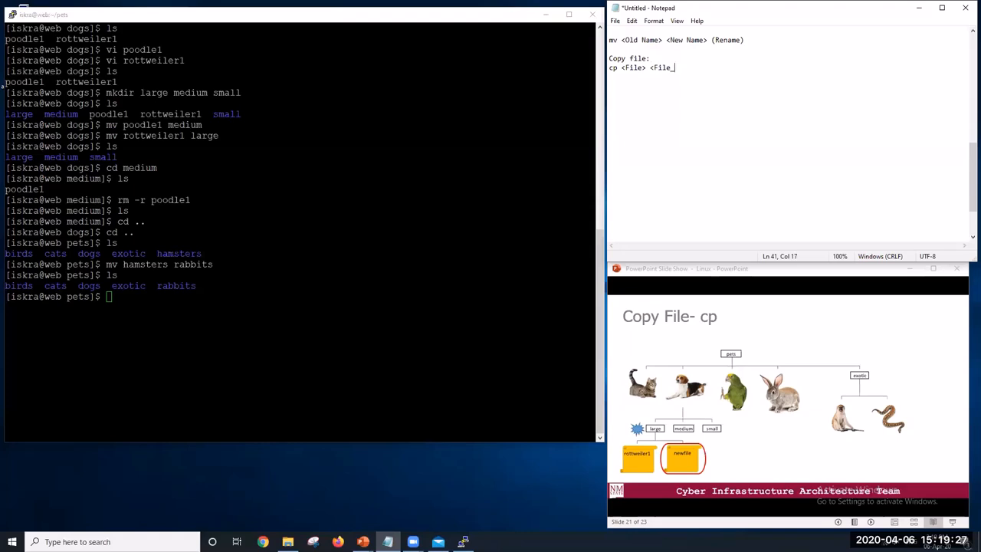
type("copy>")
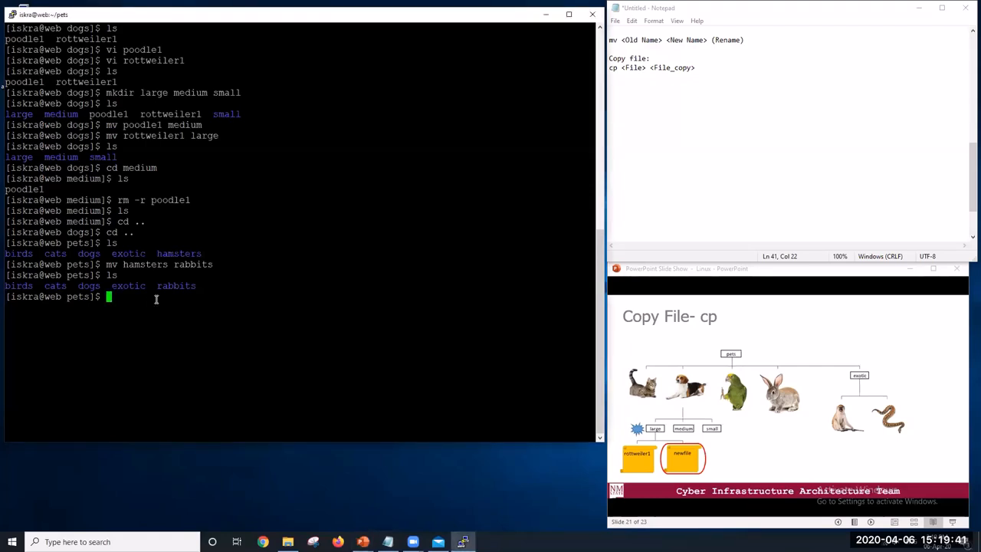
- In dogs/large, copy rottweiler1 to newfile and cat newfile to show its contents
type("cd dogs")
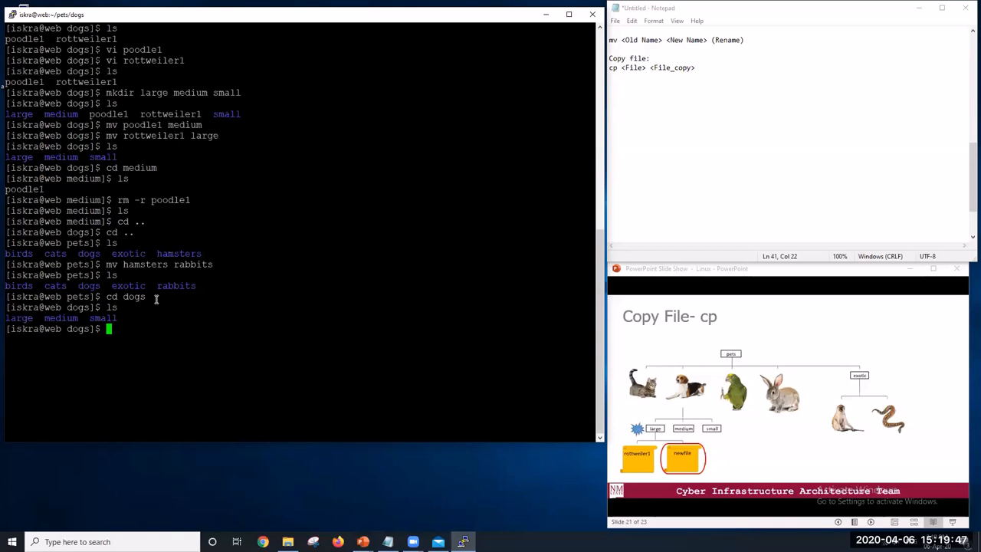
type("cd large")
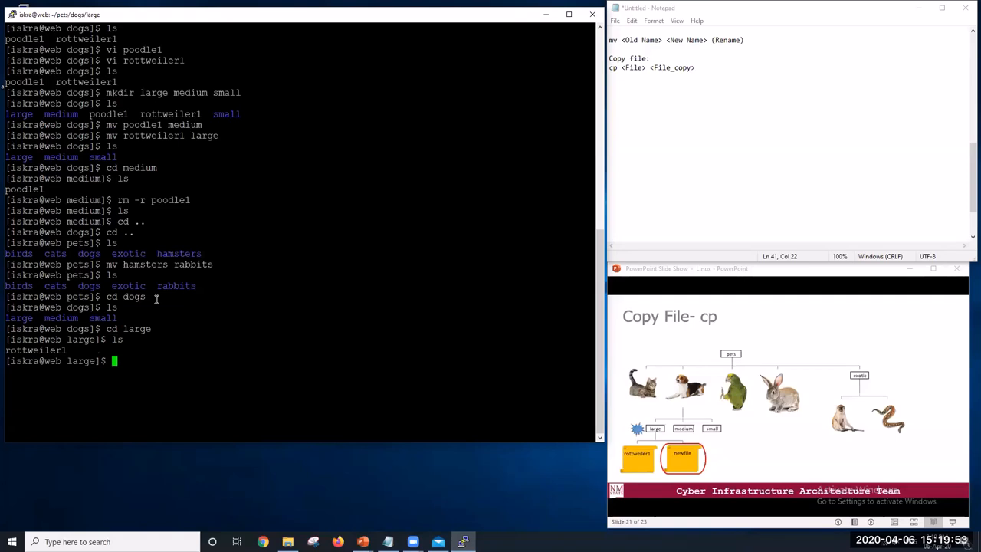
type("cp")
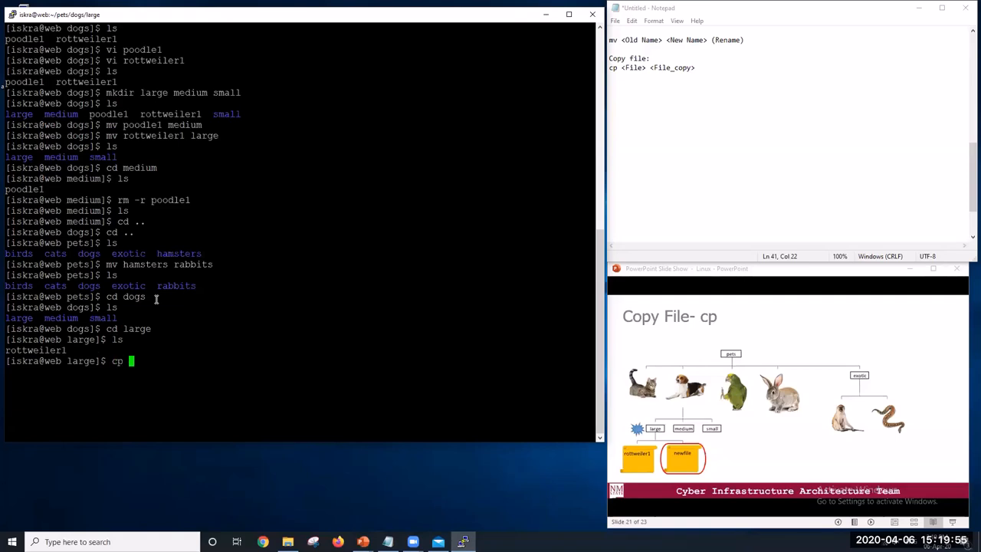
type("rottweiler1")
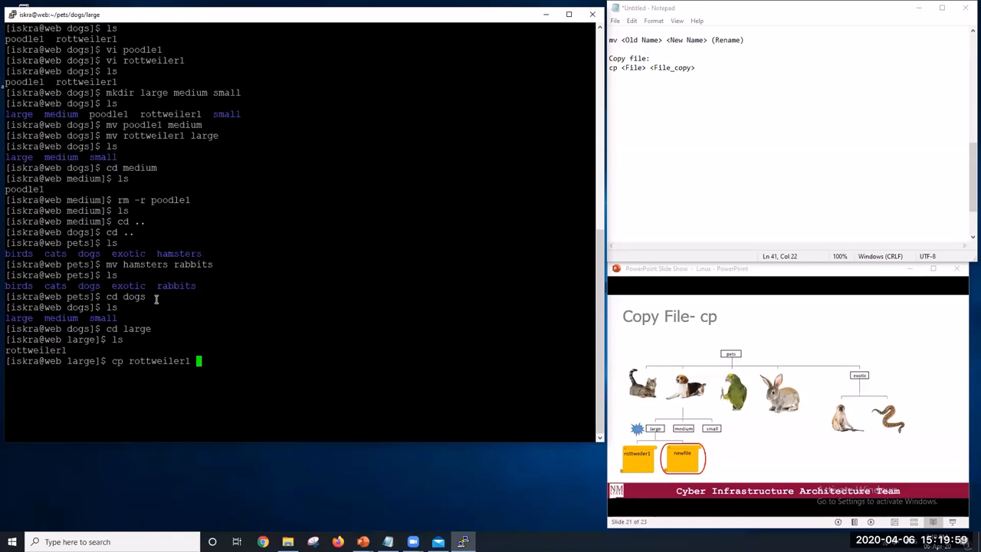
type("new!")
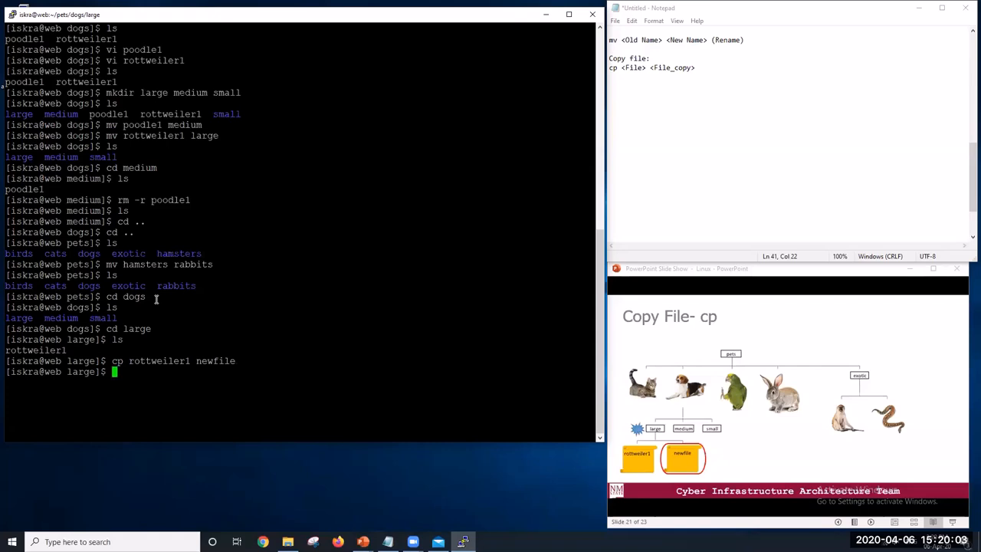
type("cat newfile")
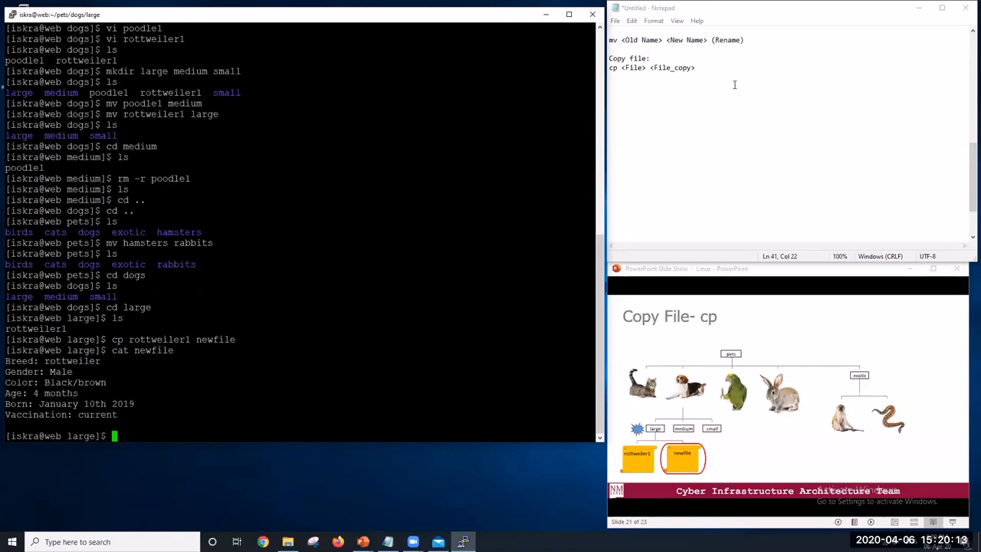
type("cat")
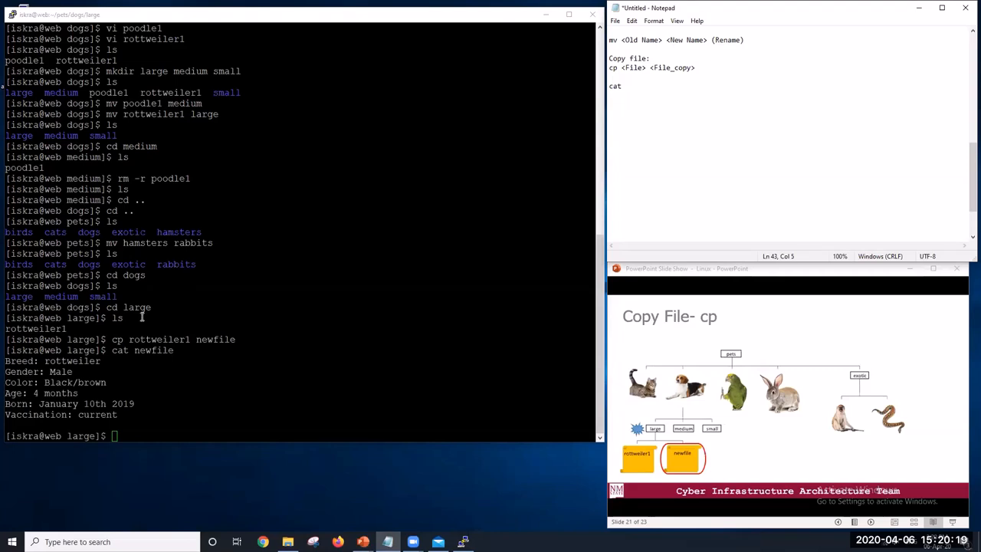
mouse_move(176, 351)
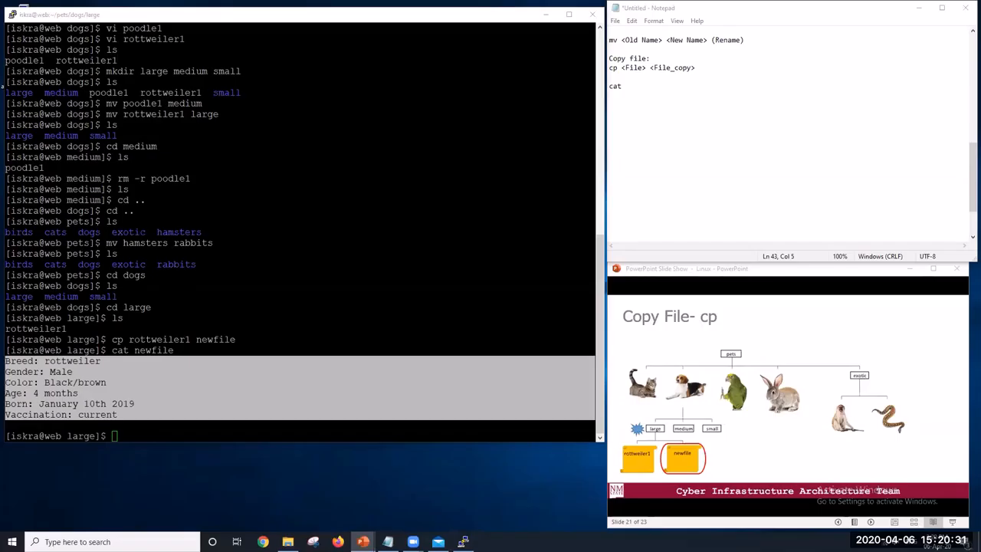
mouse_move(673, 87)
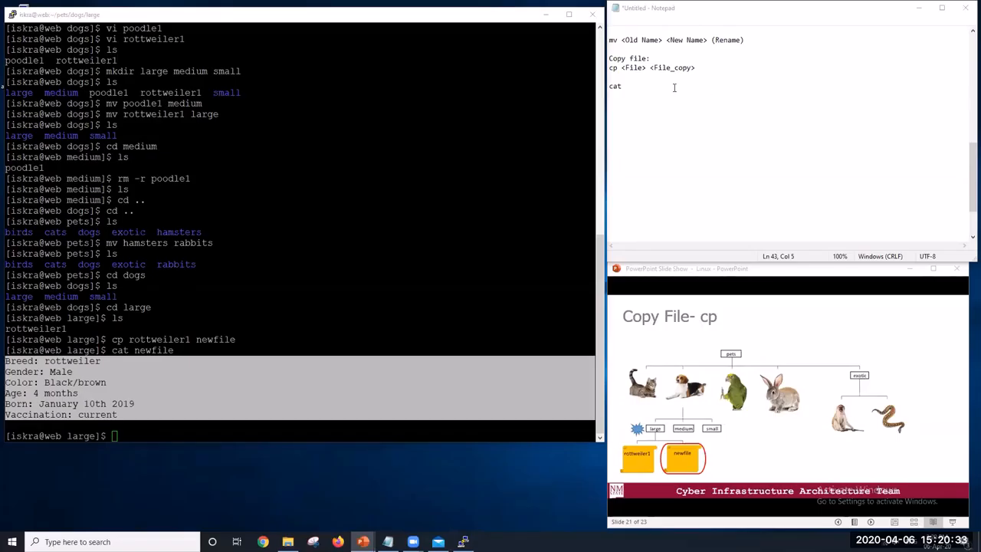
- Add a 'Get Help!!!!' entry with '--help' to the Notepad notes
type("G")
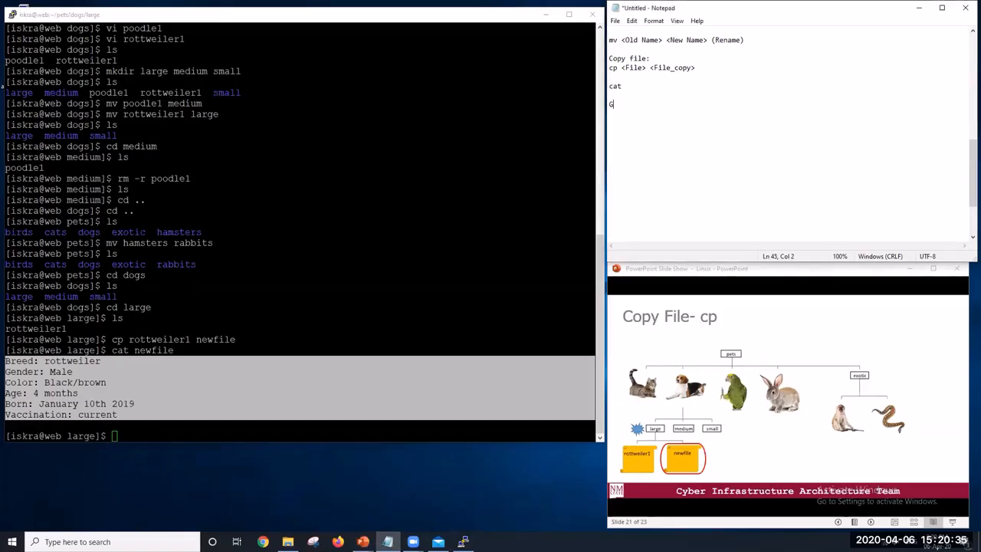
type("et Help")
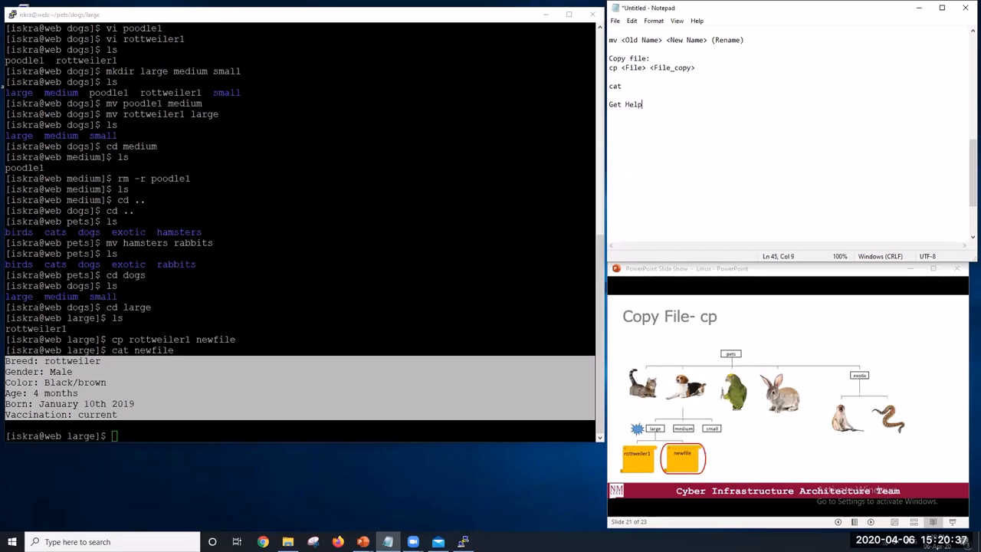
type("!!!!")
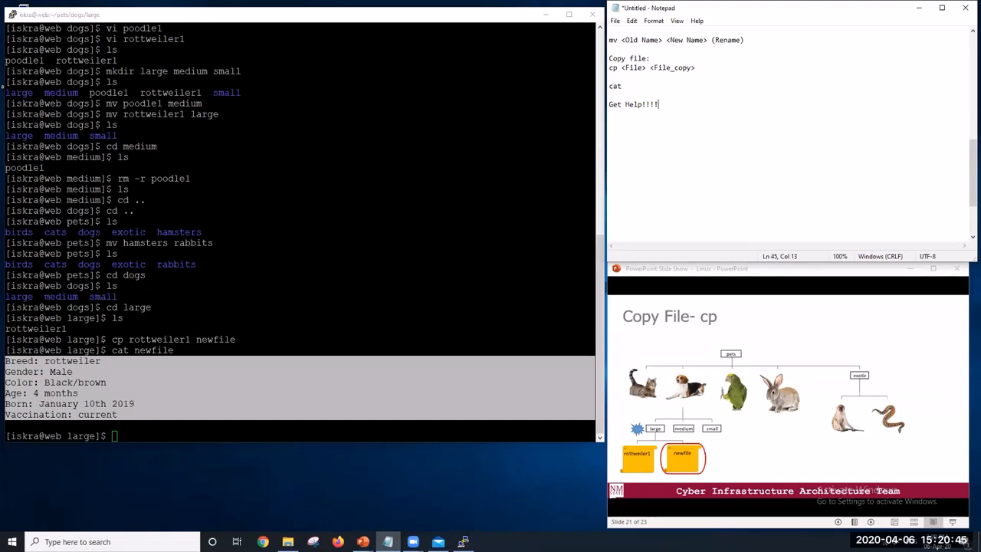
mouse_move(164, 431)
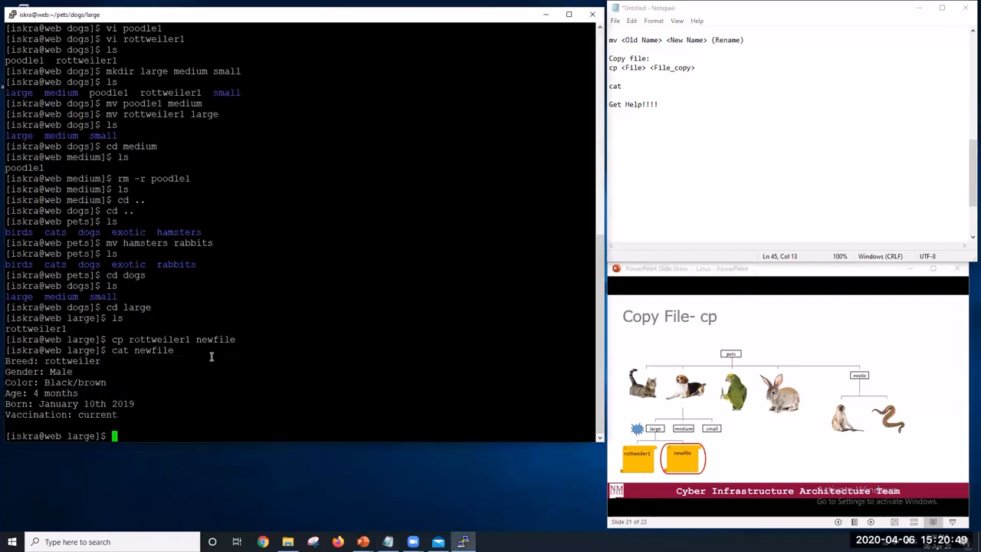
type("clear")
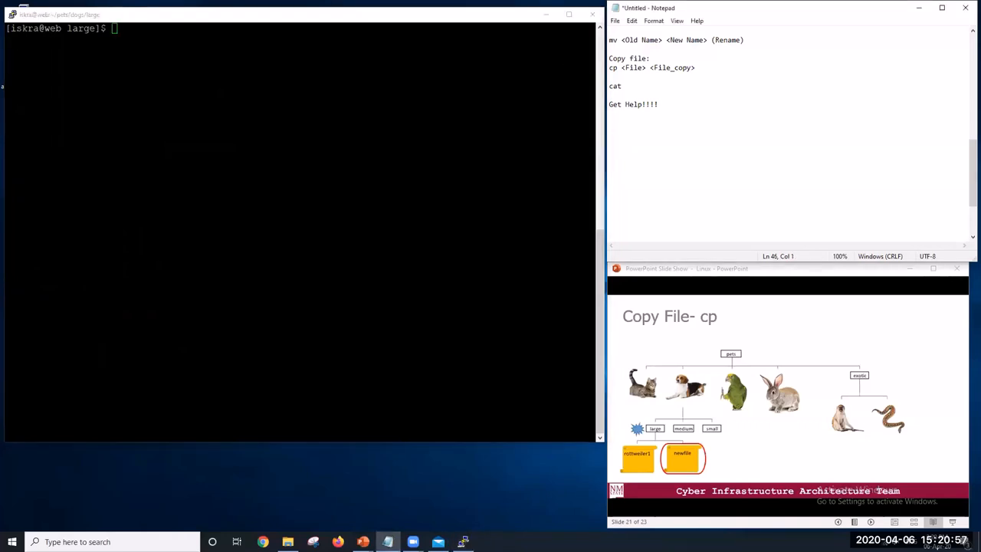
type("--")
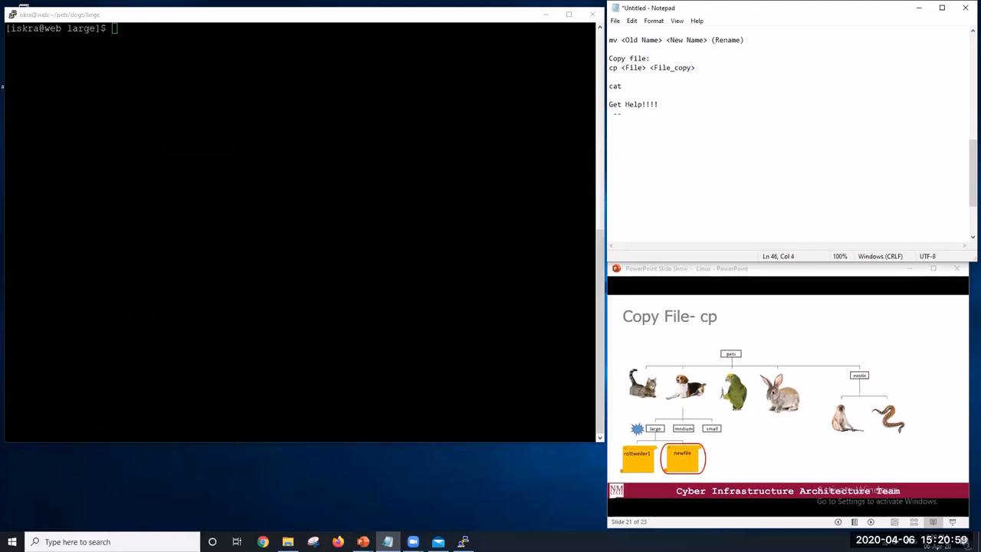
type("help")
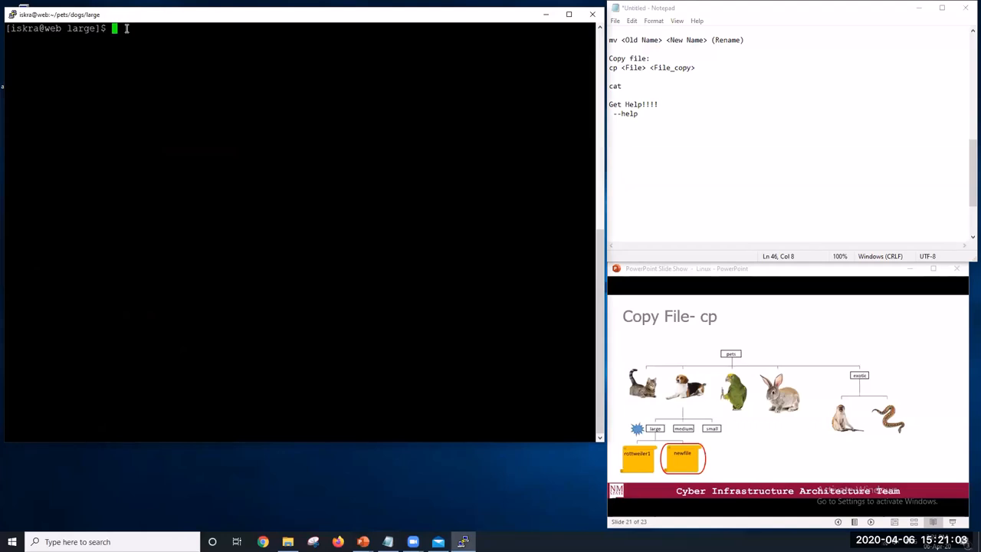
- Run ls --help in PuTTY and scroll through its full options listing
type("ls")
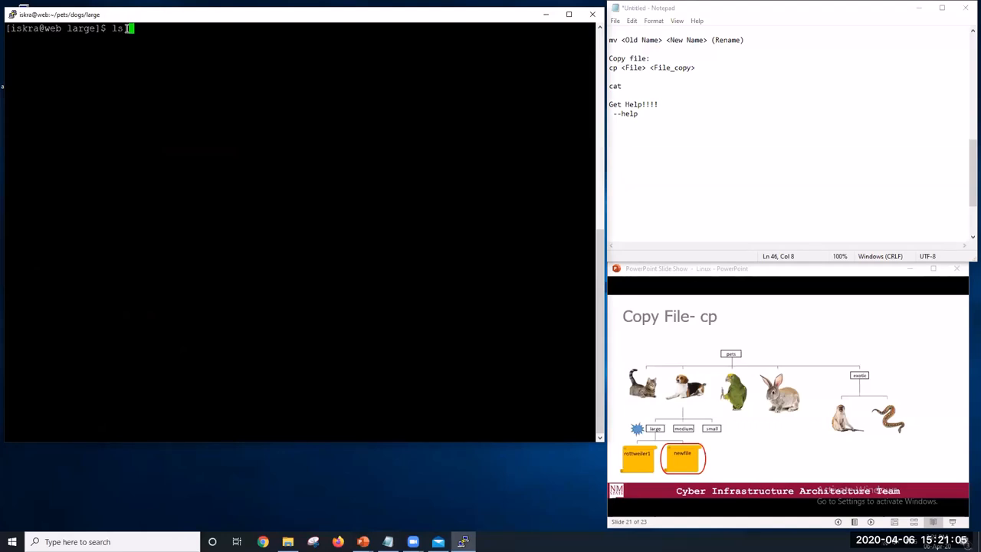
type("--hel")
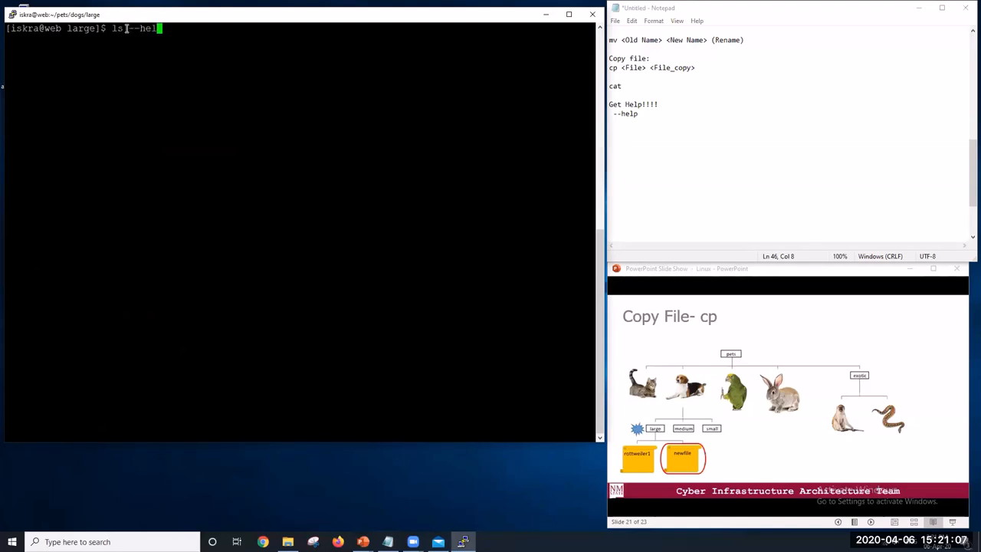
type("p")
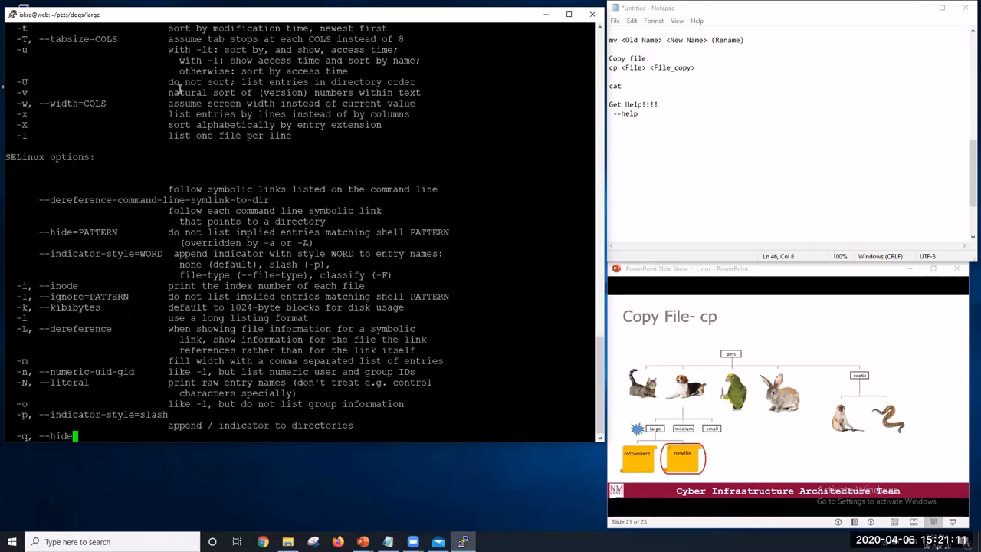
scroll("down", 3)
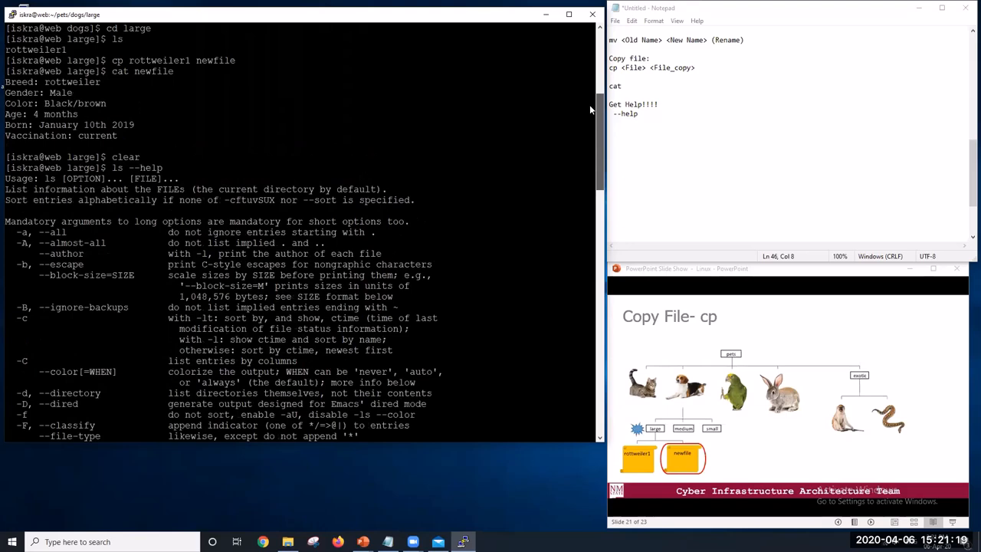
scroll("down", 3)
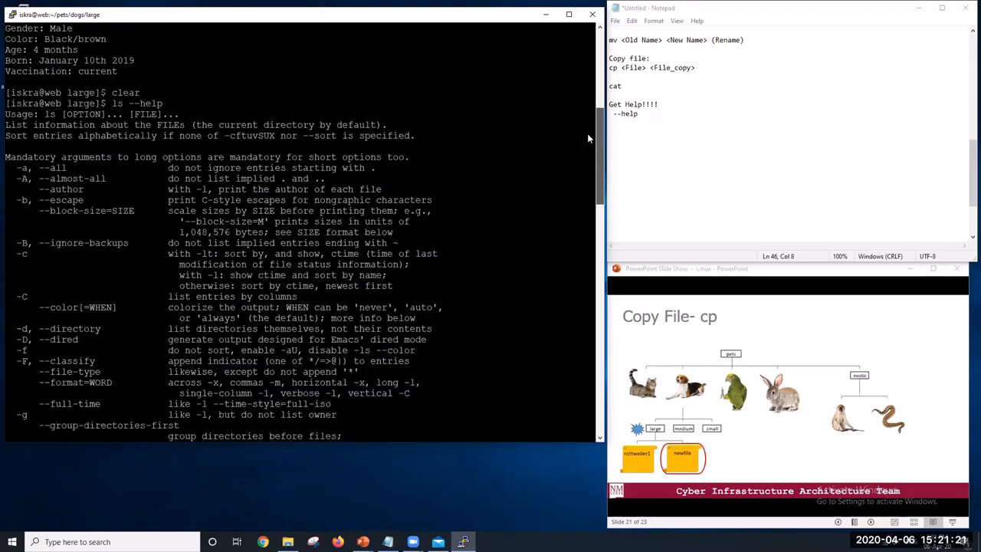
scroll("down", 3)
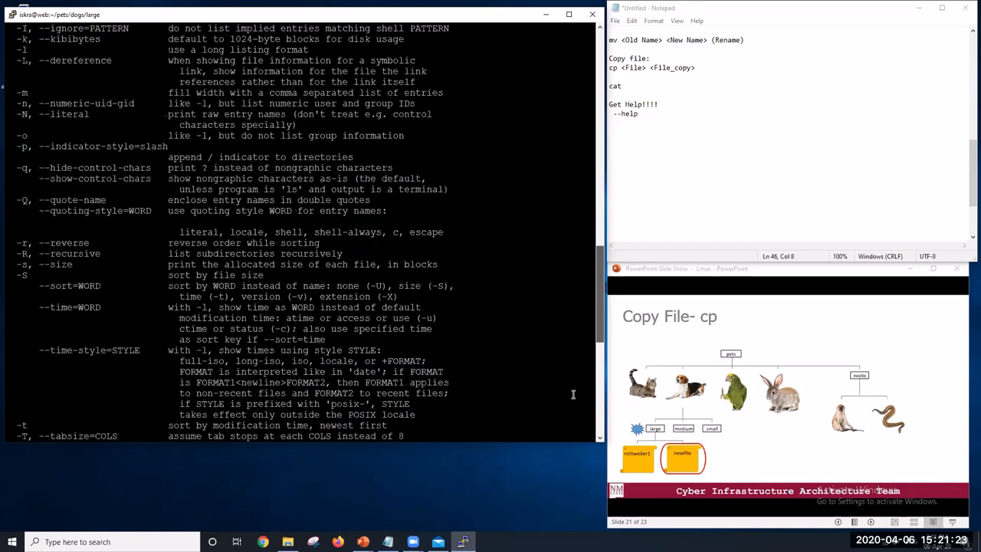
scroll("down", 3)
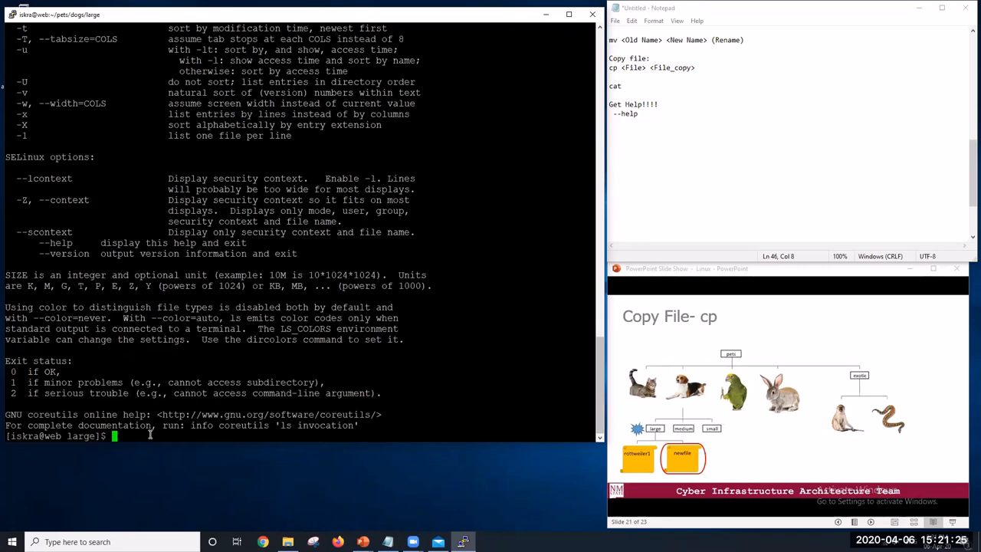
- View the ls man page, quit with q, and note 'man' and 'Google!!!!' in Notepad
type("m")
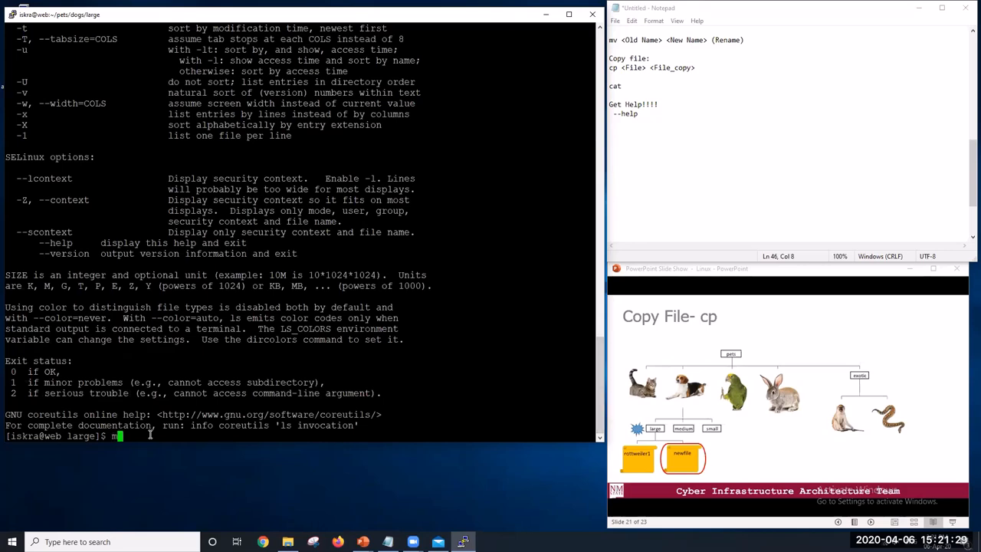
type("an ls")
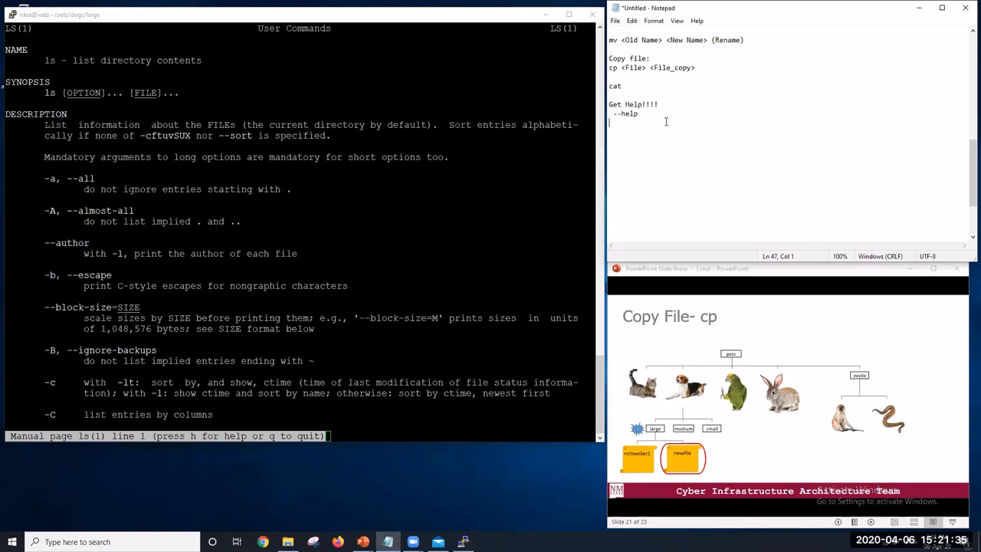
type("m")
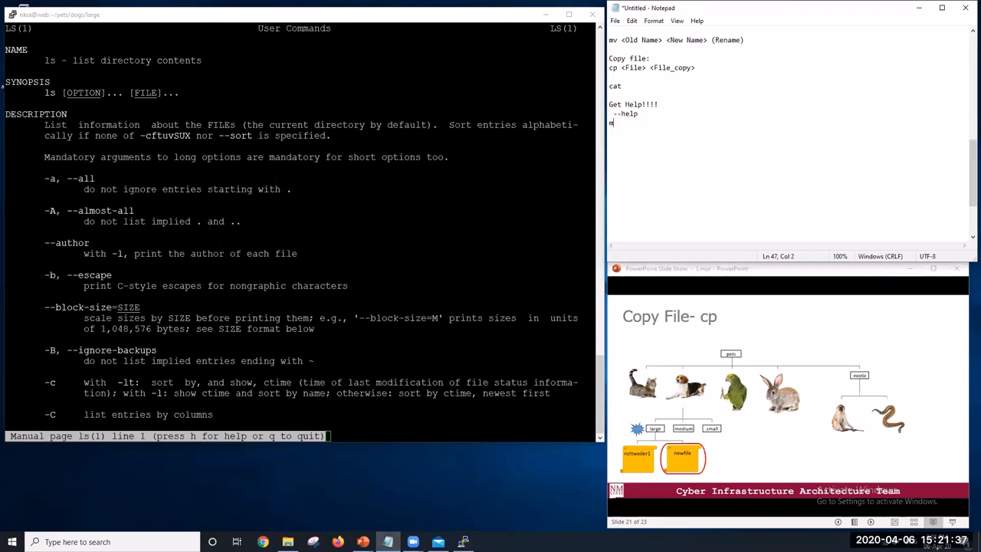
type("an")
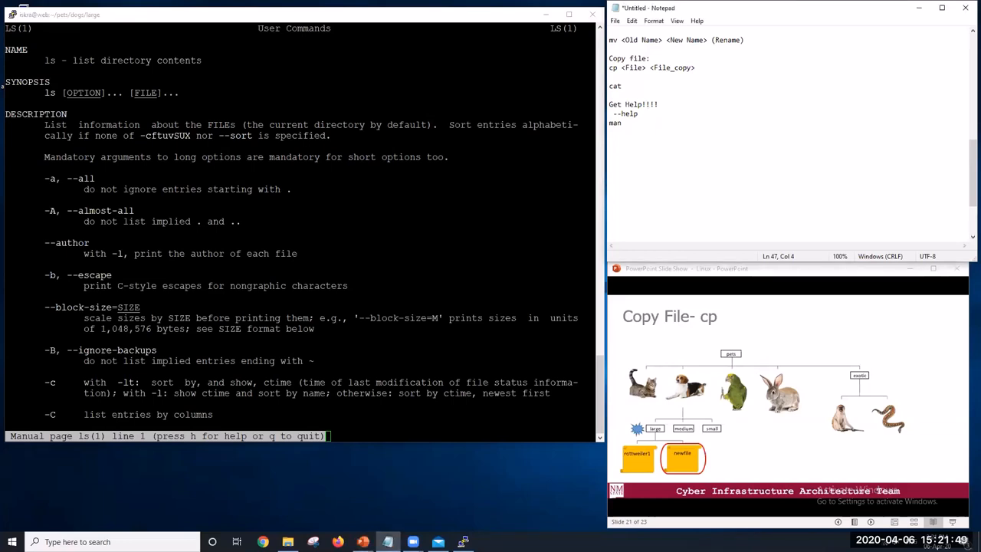
type("q")
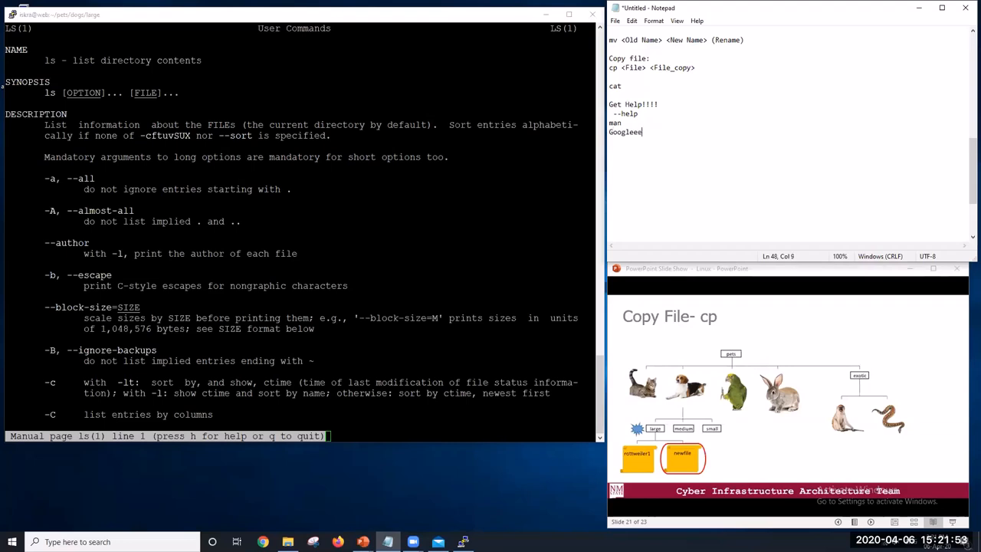
type("!!!!")
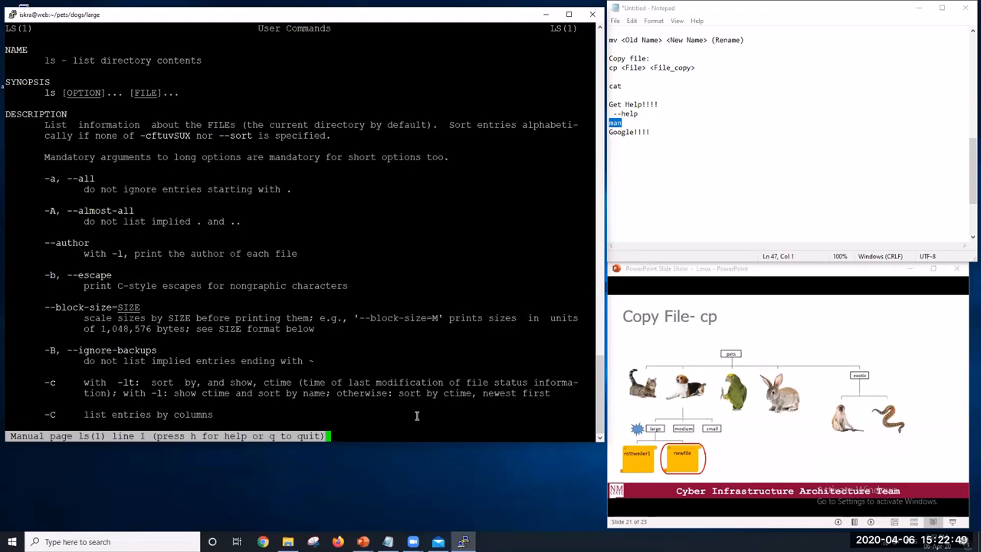
mouse_move(387, 436)
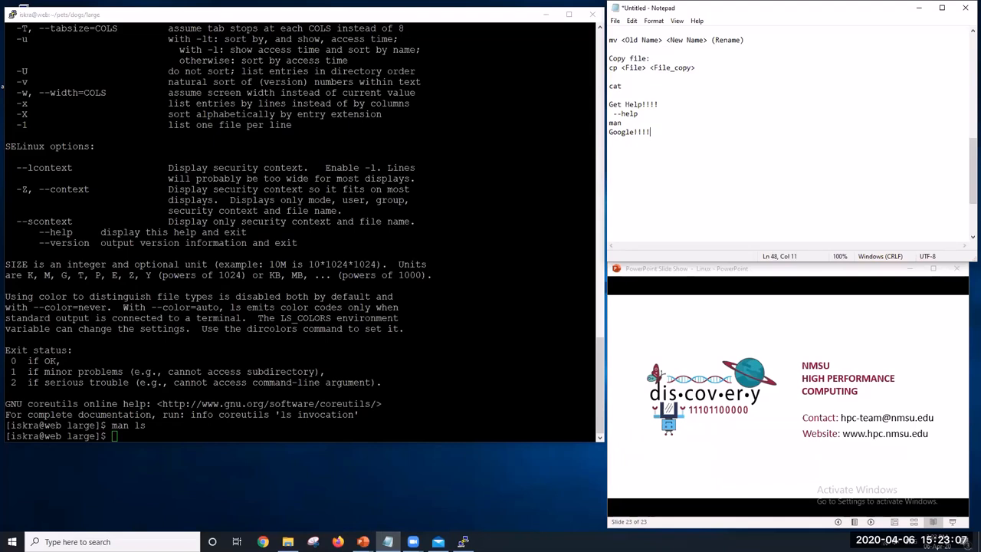
- Go up to dogs with cd .., then run ls and ls -l to show folder permissions
type("ls -")
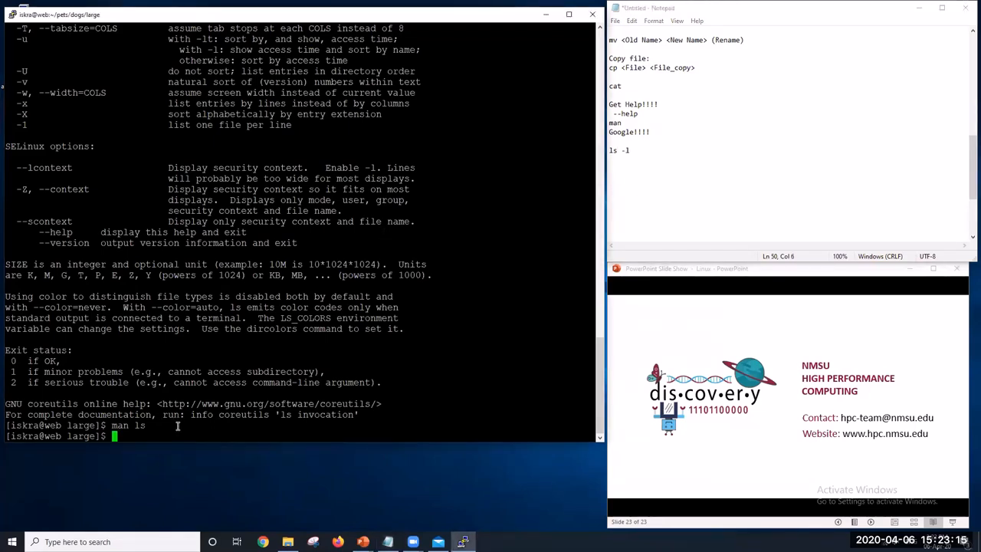
type("ls")
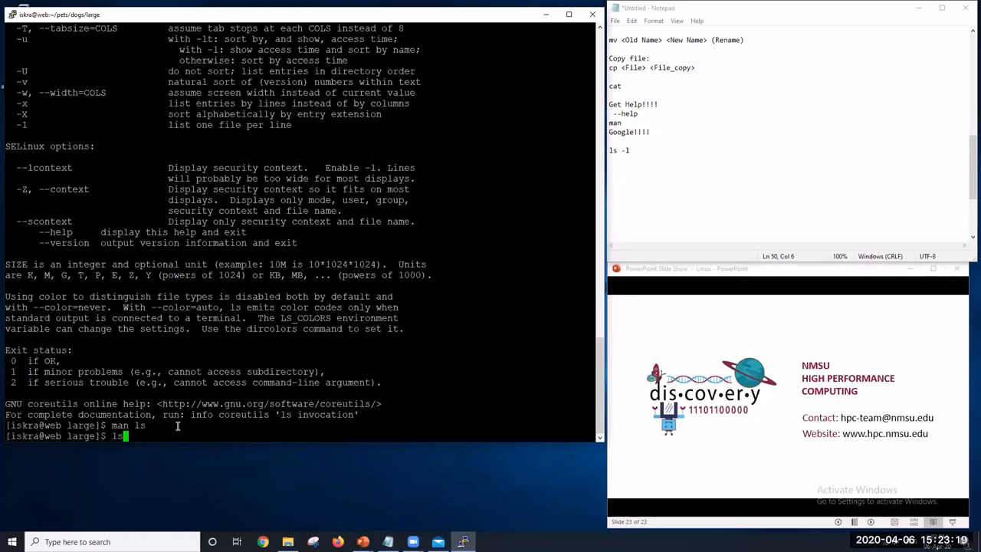
type("c")
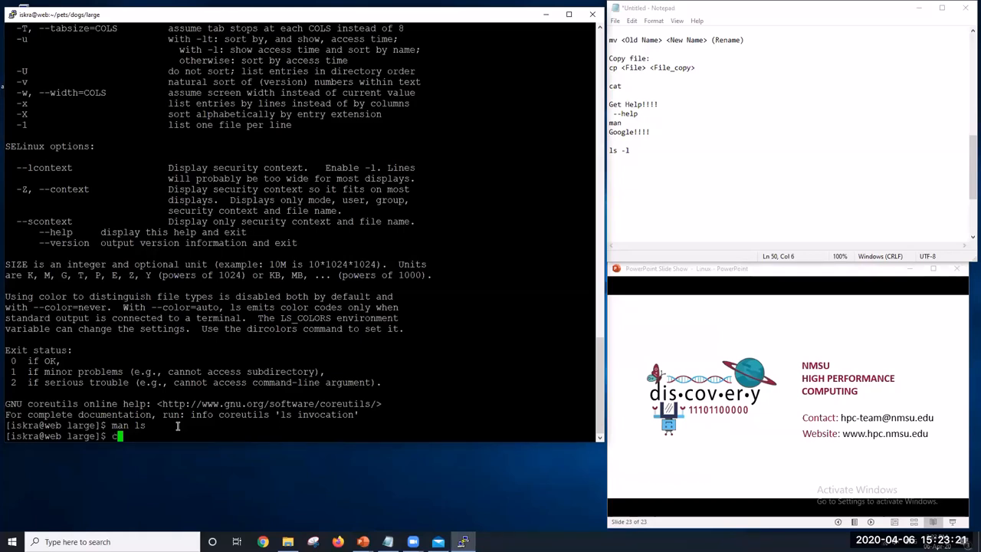
type("d ..")
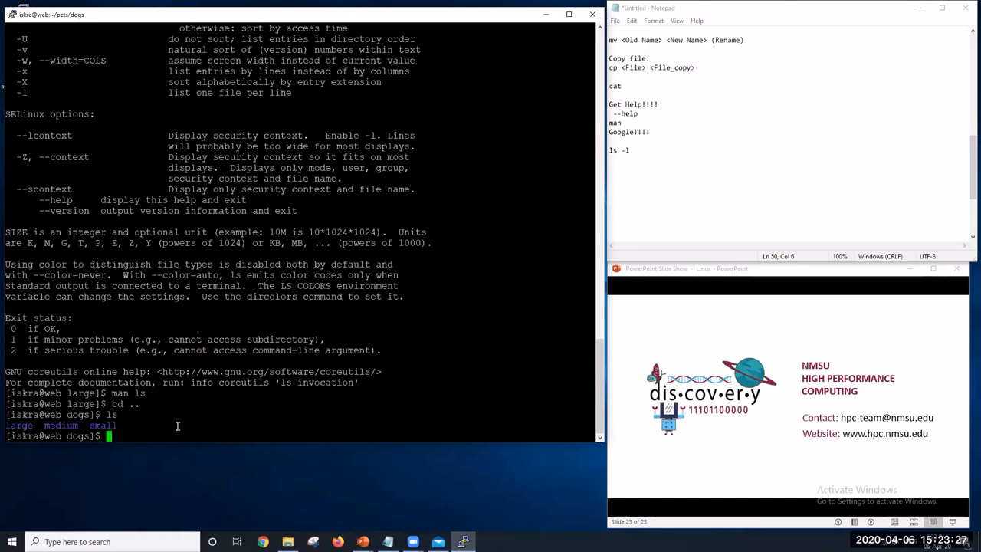
type("ls")
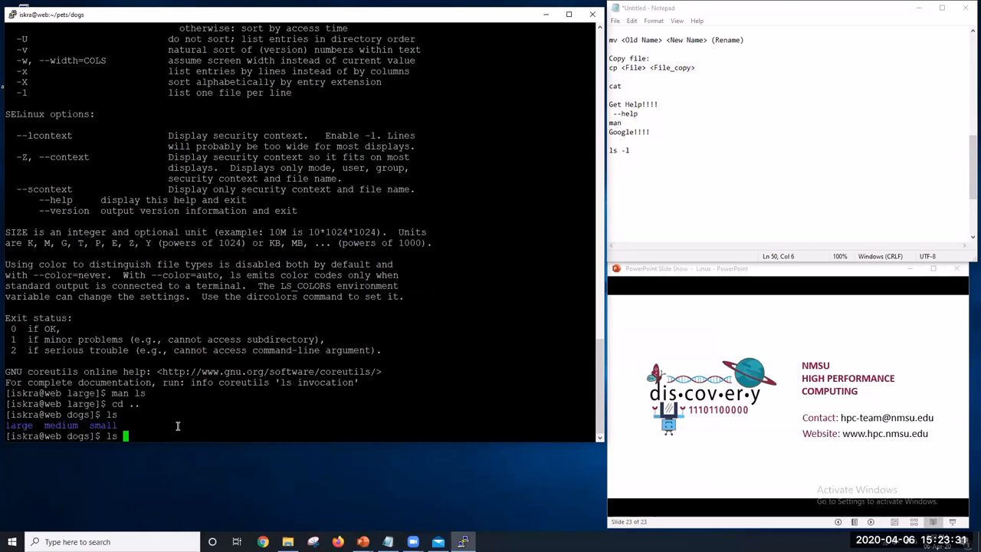
type("-l")
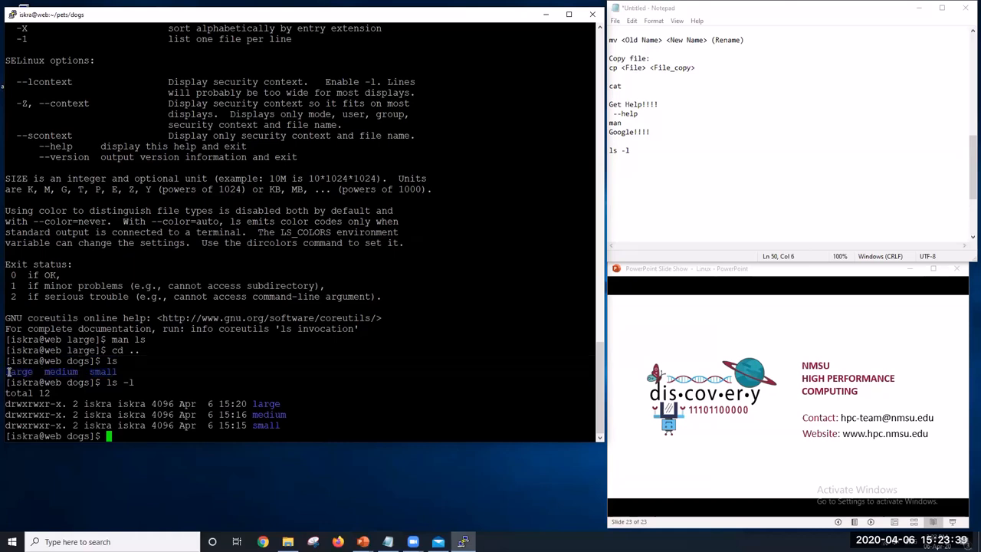
mouse_move(128, 378)
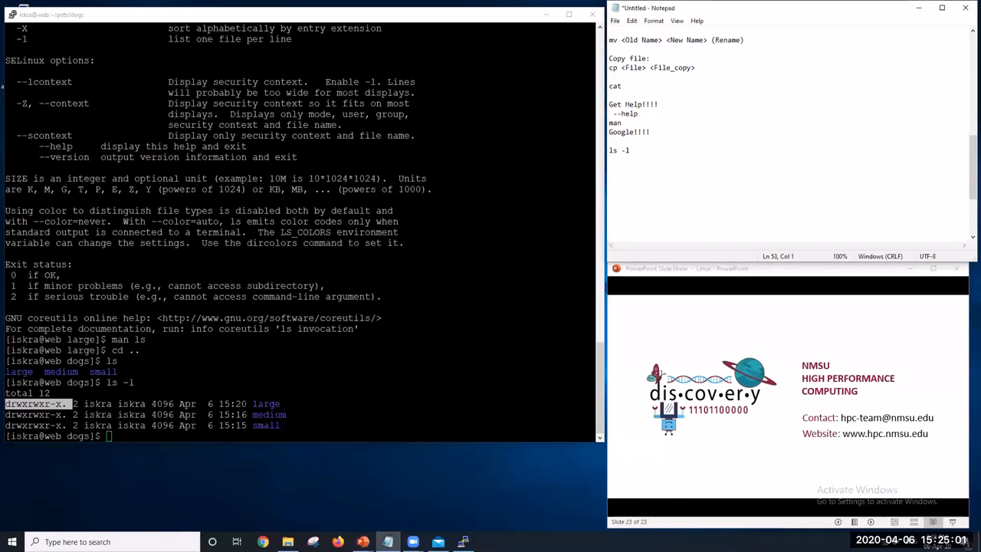
- Start the Notepad summary with a 'directories- files' heading, then pwd and cd lines
type("directories- filed")
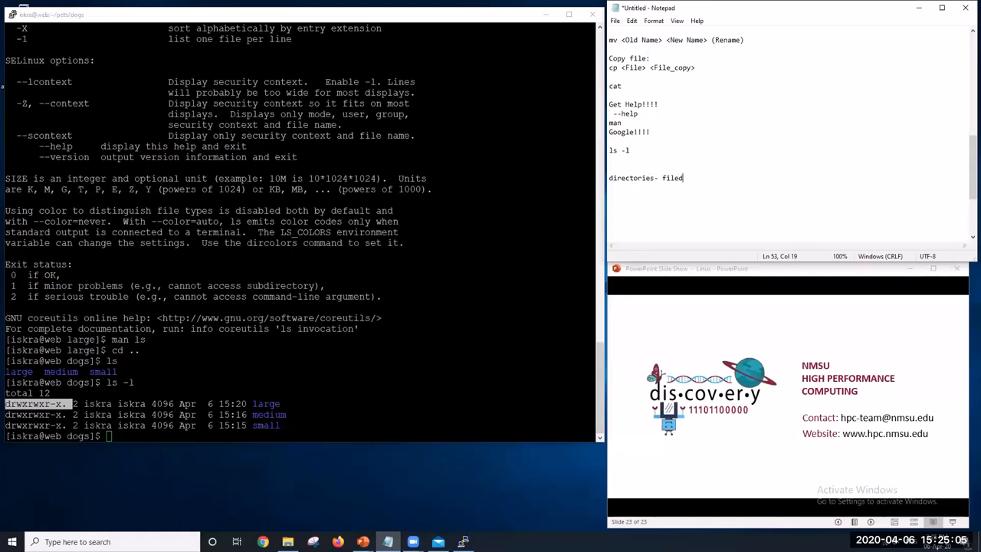
type("s")
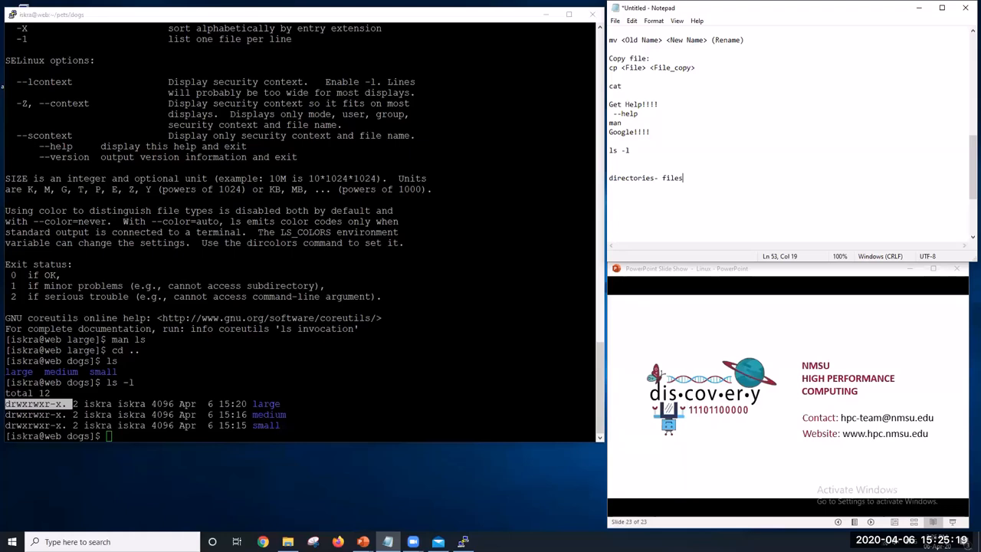
type("pwd")
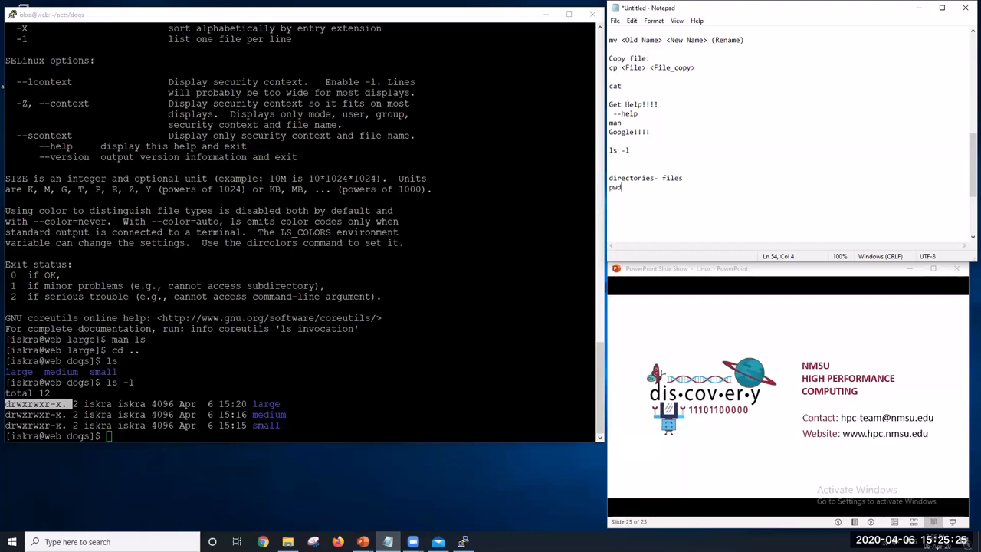
type("cd")
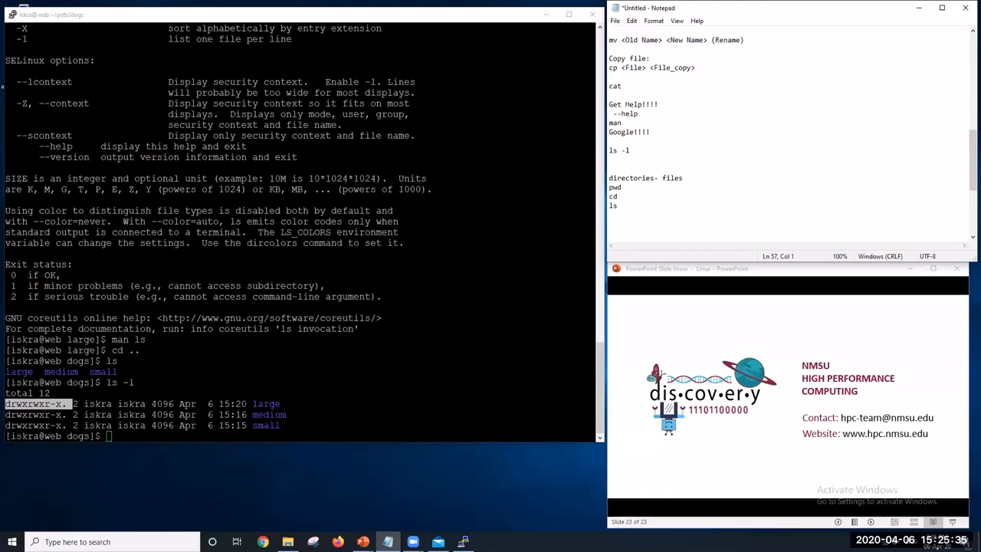
- Add the 'editors- nano / vim' line, then cp, rm and mkdir lines
type("edit")
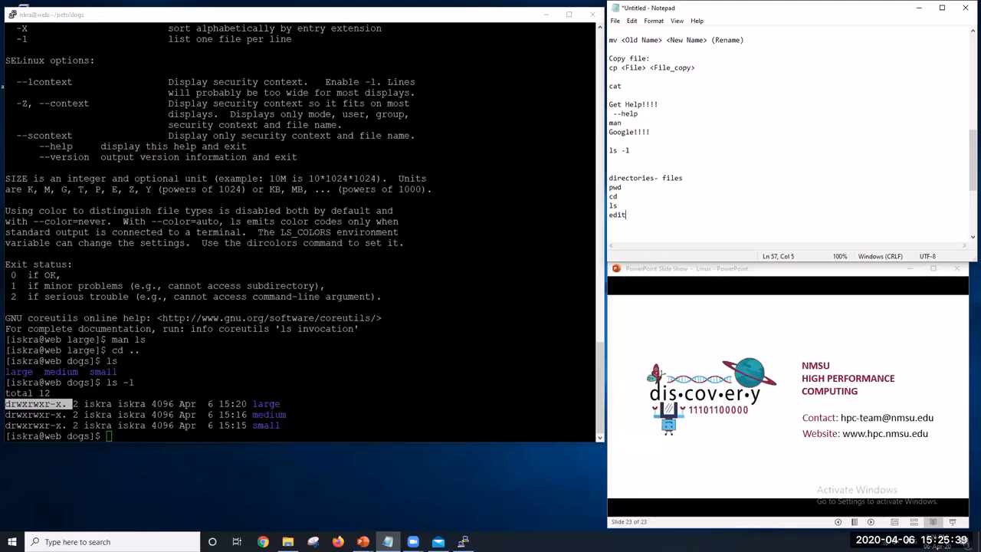
type("ors-")
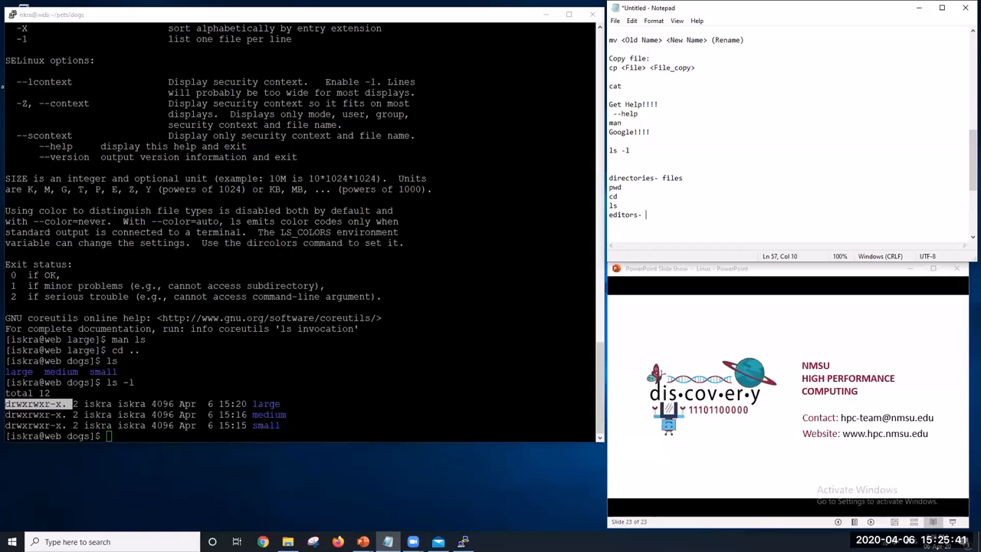
type("nano /")
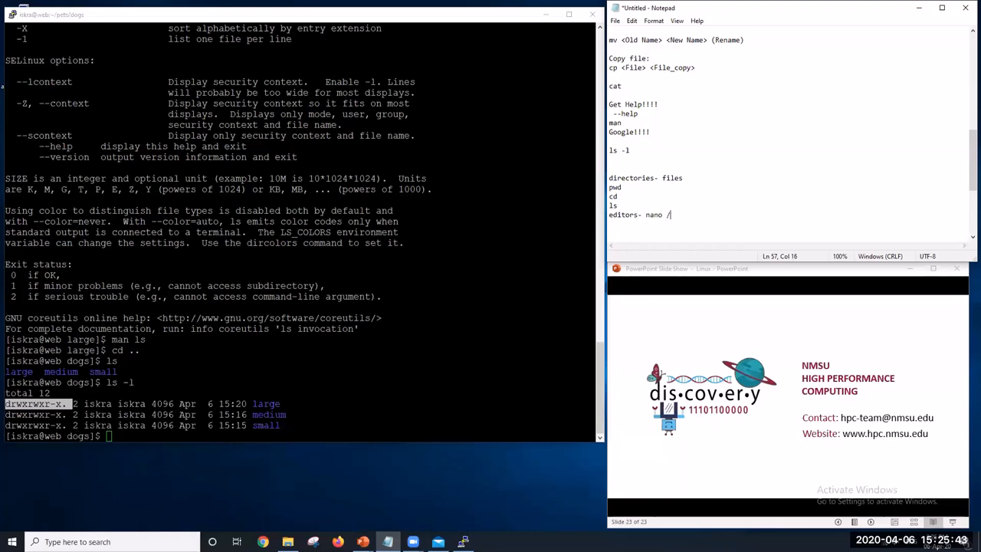
type("vim")
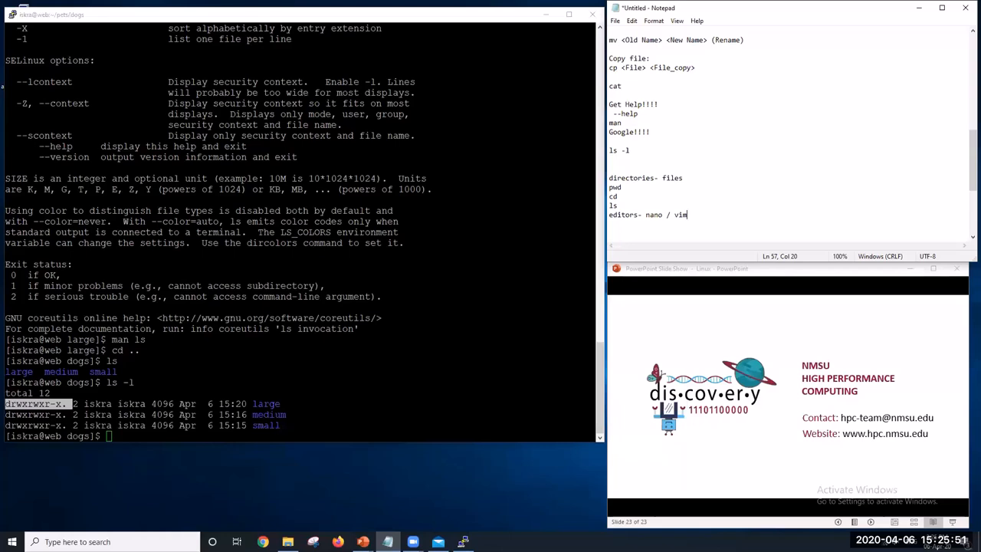
type("cp")
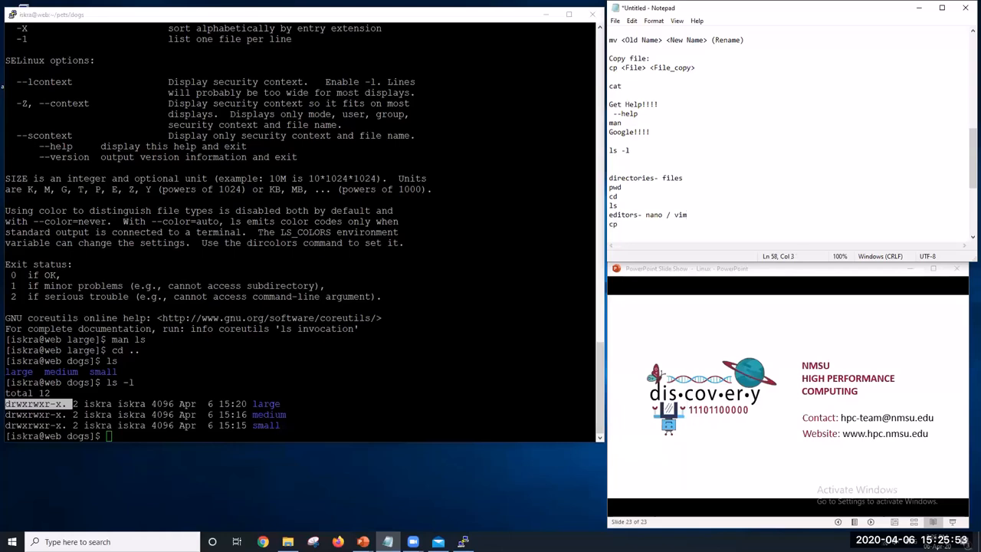
type("rm")
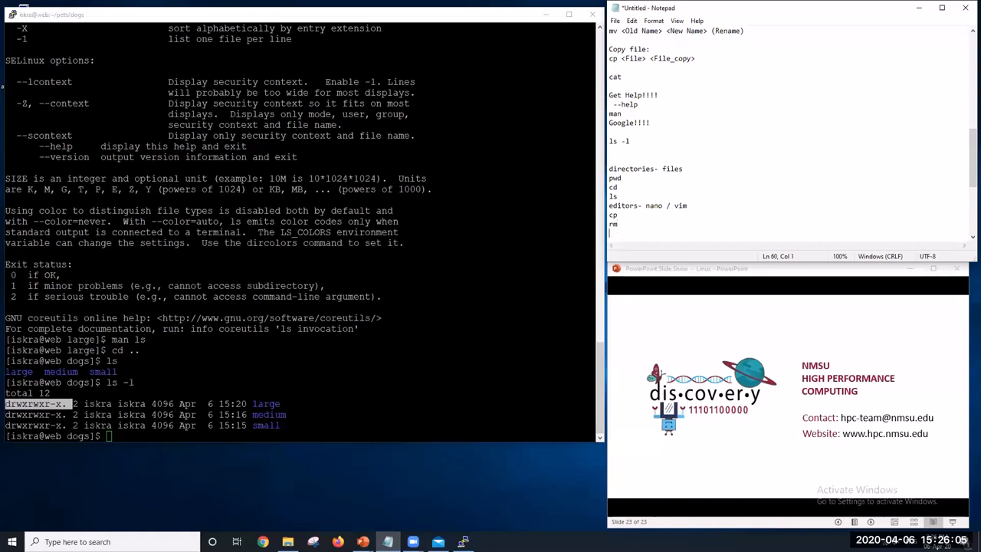
type("mkdir")
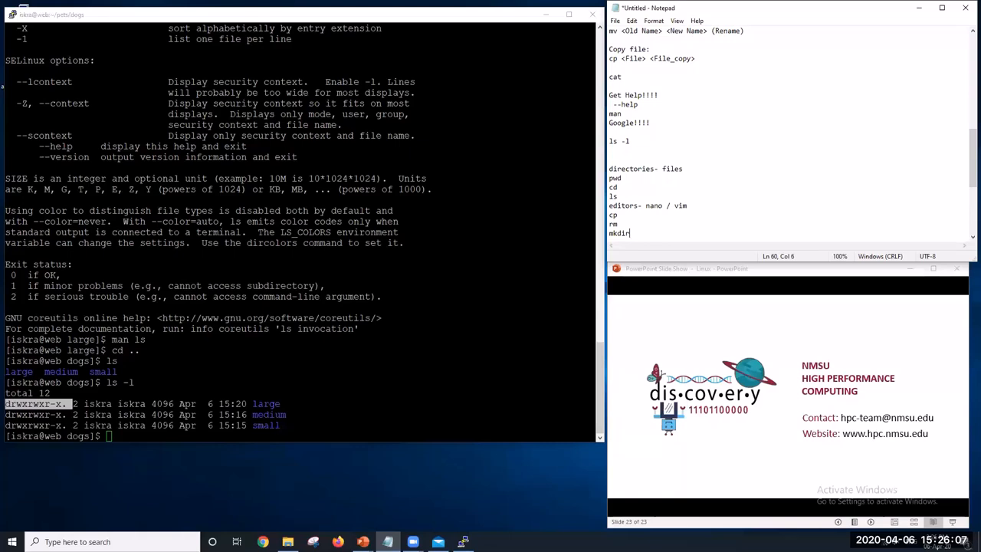